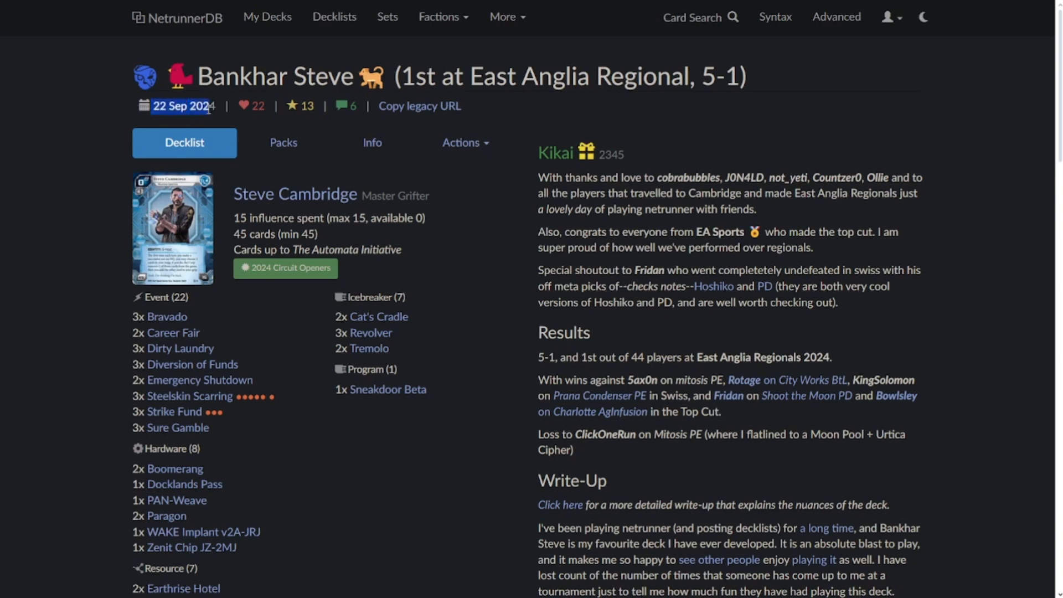
# Step: Create a new Standard game as the Runner and enter its lobby
pyautogui.scroll(-3)
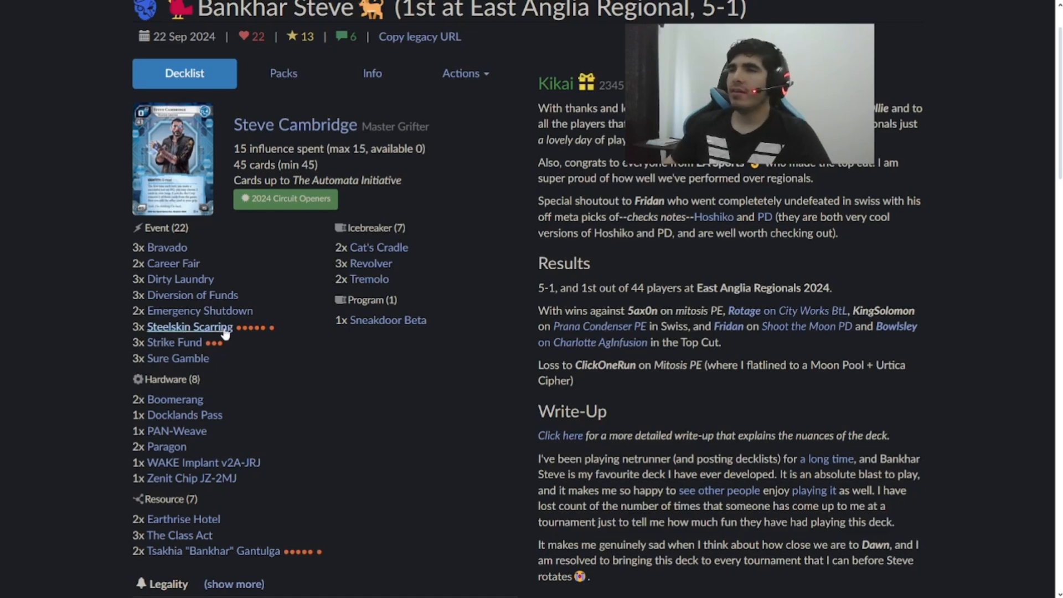
pyautogui.moveTo(174, 342)
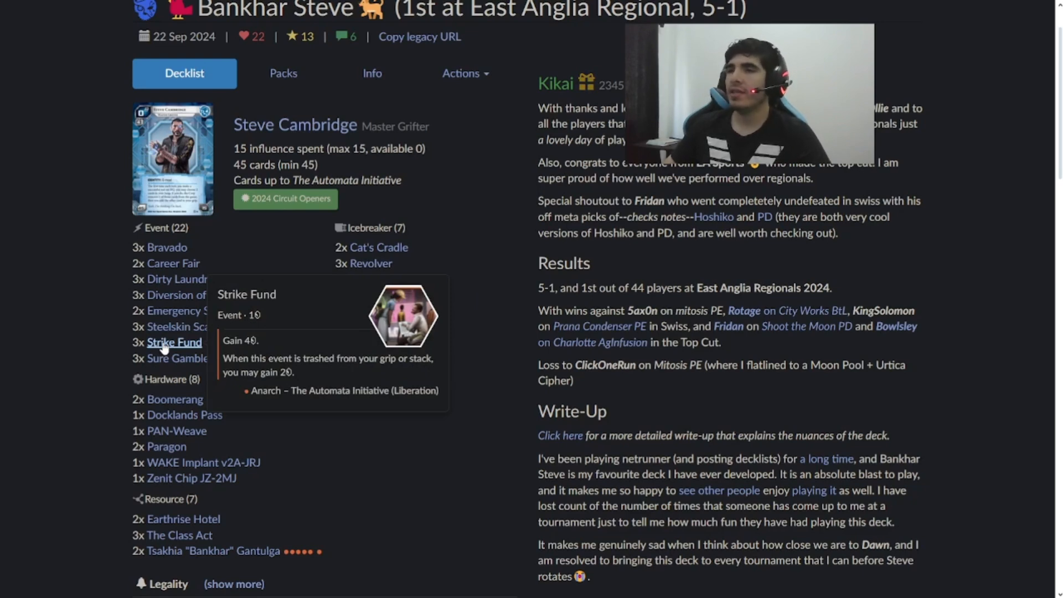
pyautogui.moveTo(202, 462)
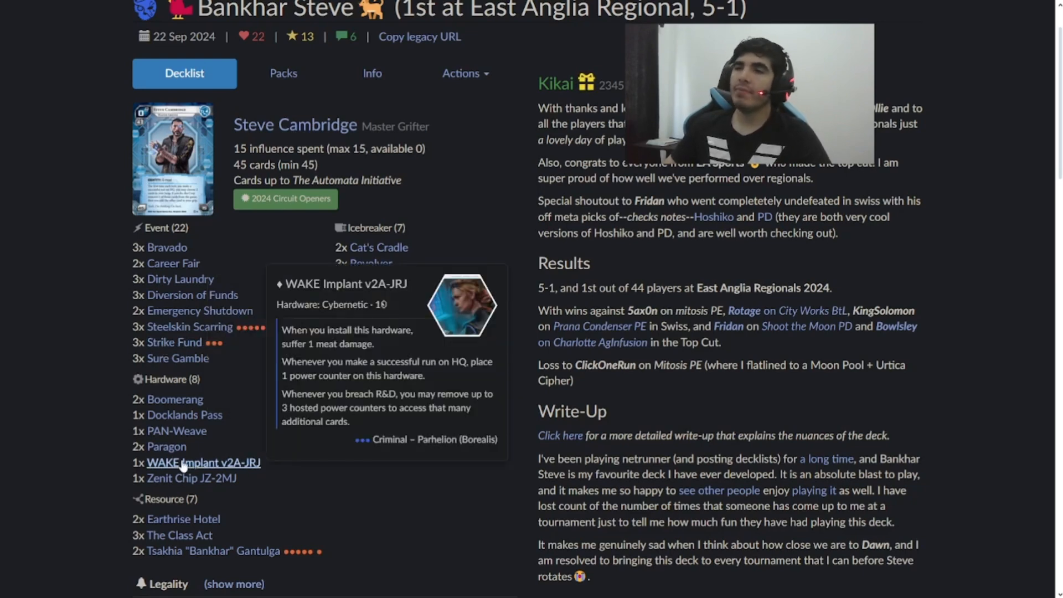
pyautogui.moveTo(174, 398)
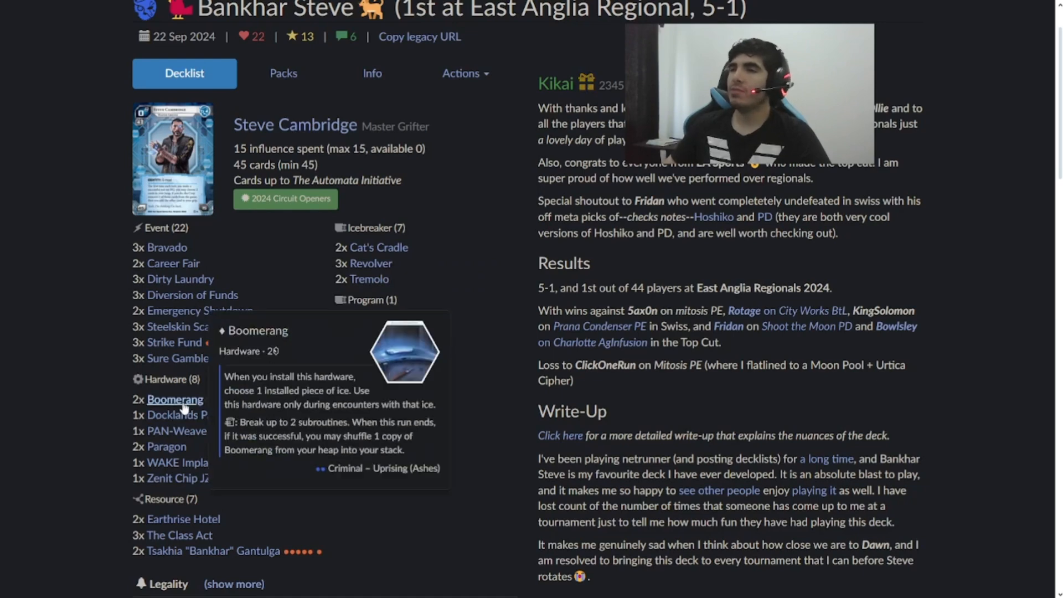
pyautogui.moveTo(191, 295)
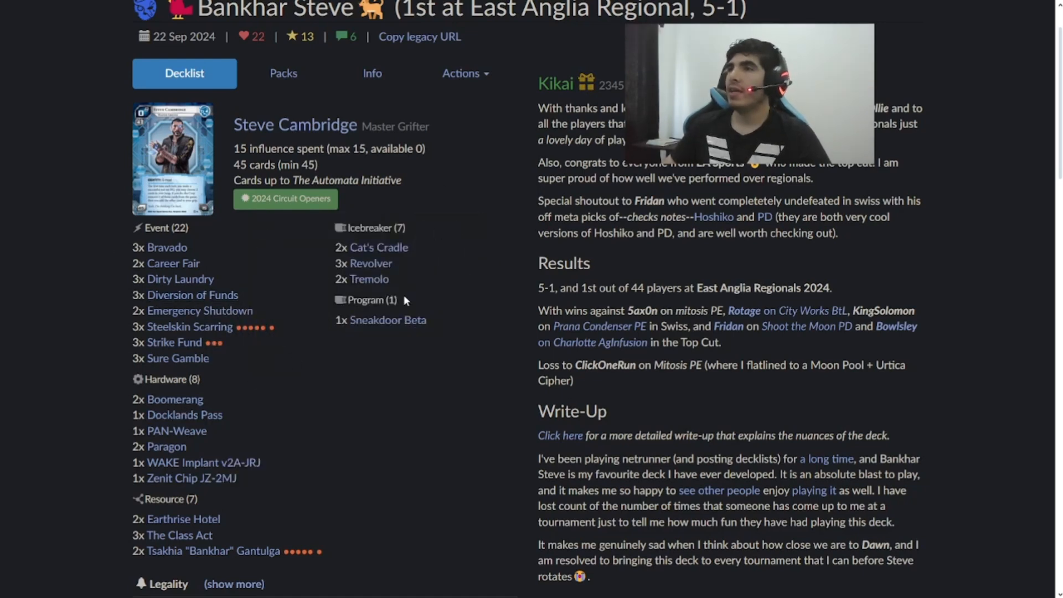
pyautogui.moveTo(370, 279)
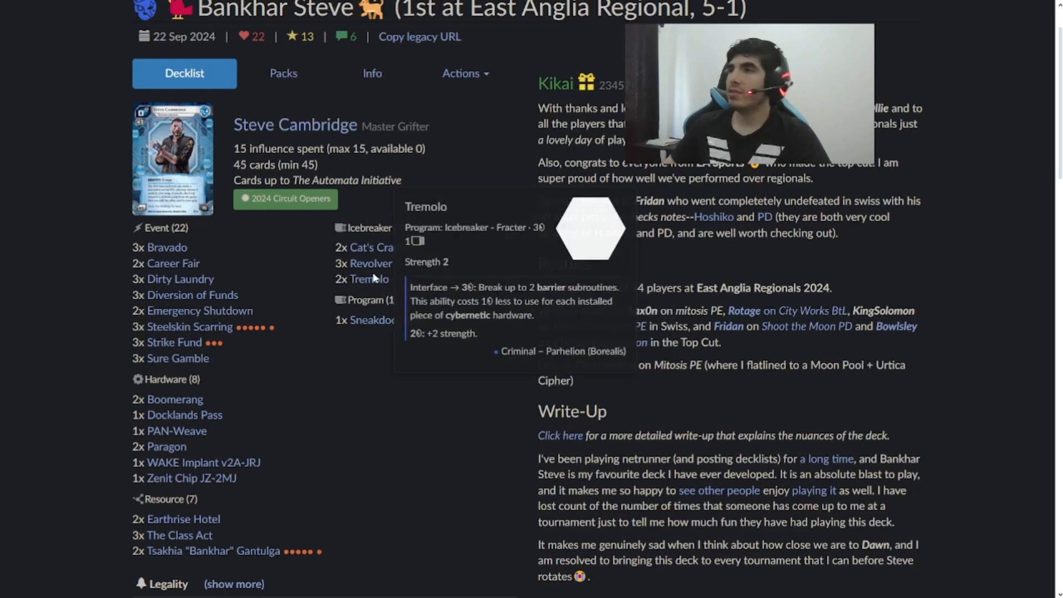
pyautogui.moveTo(370, 279)
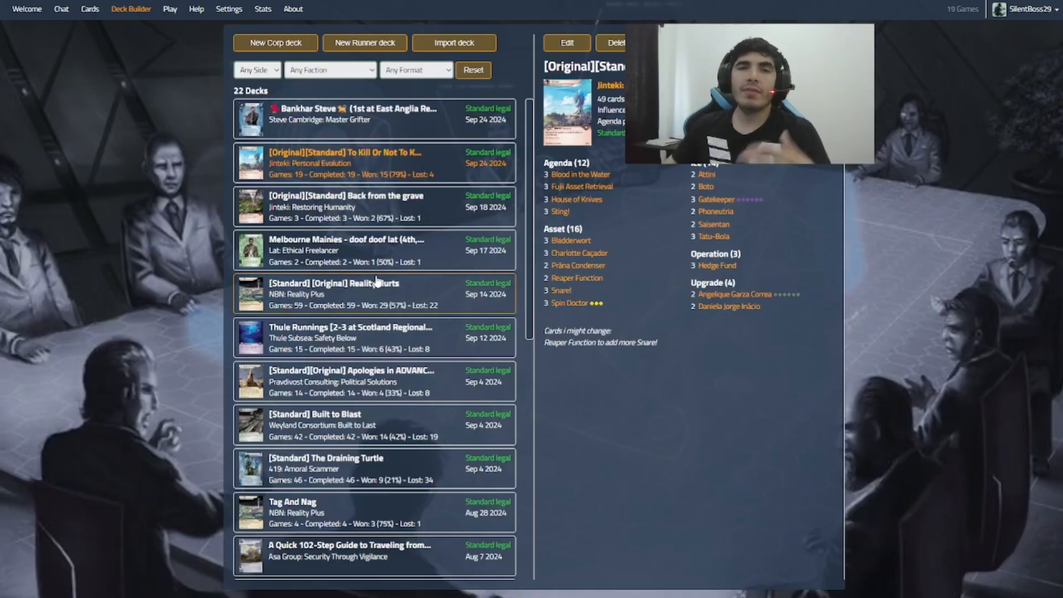
pyautogui.click(169, 9)
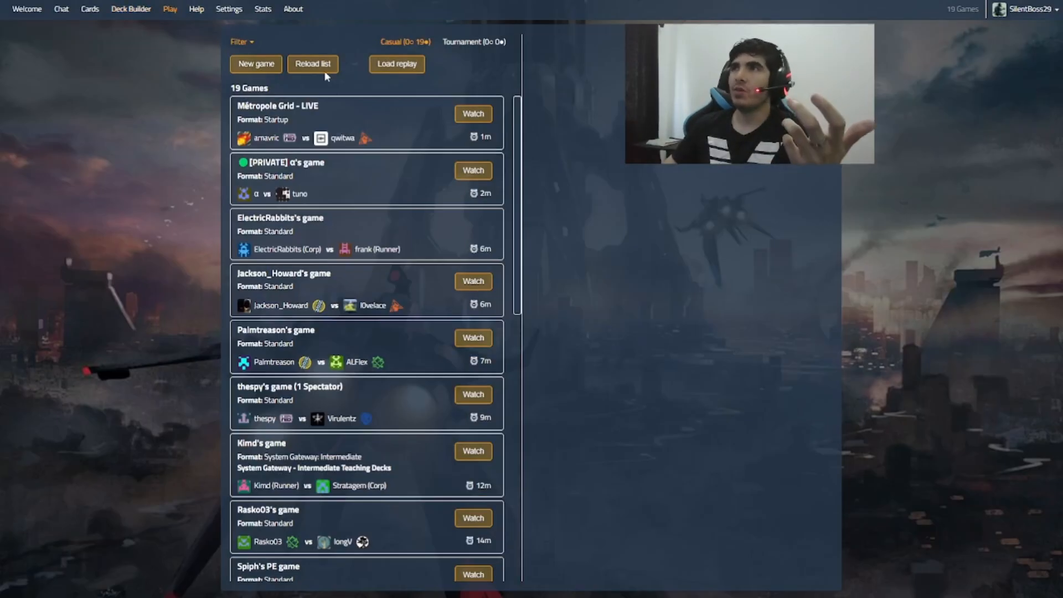
pyautogui.click(256, 65)
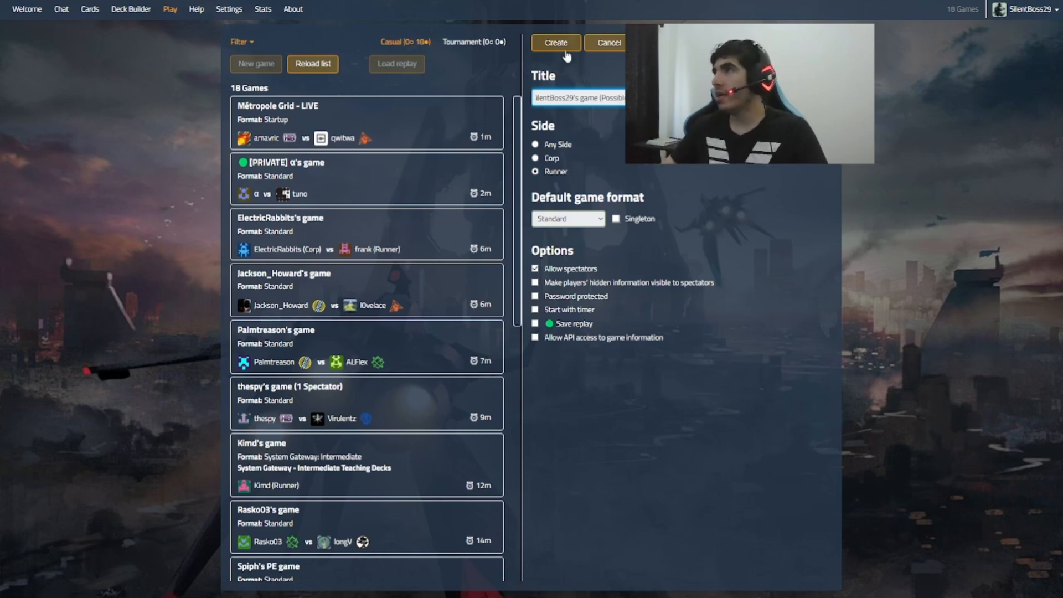
pyautogui.click(607, 43)
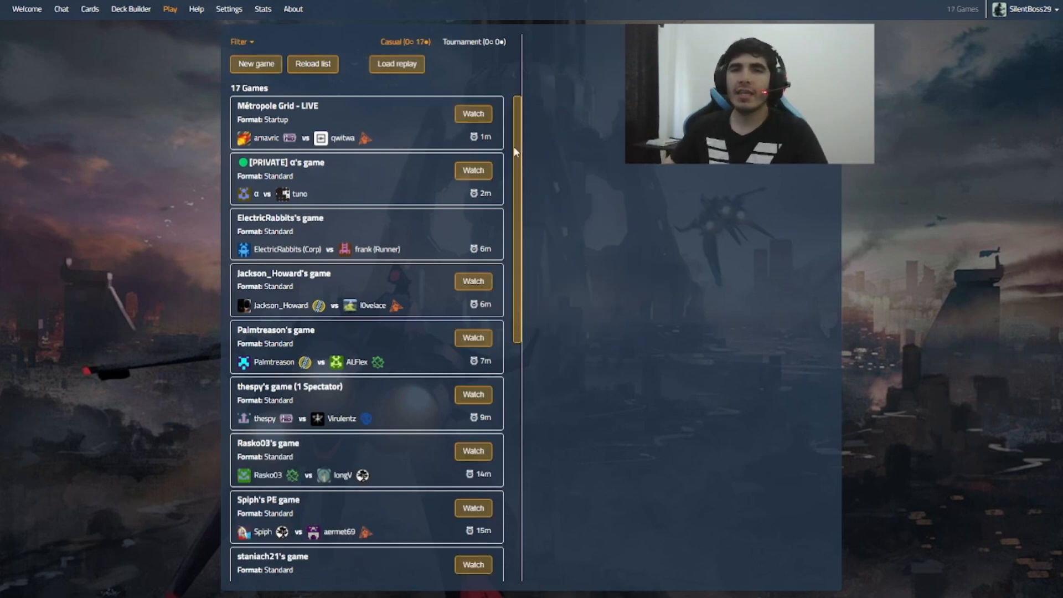
pyautogui.click(256, 64)
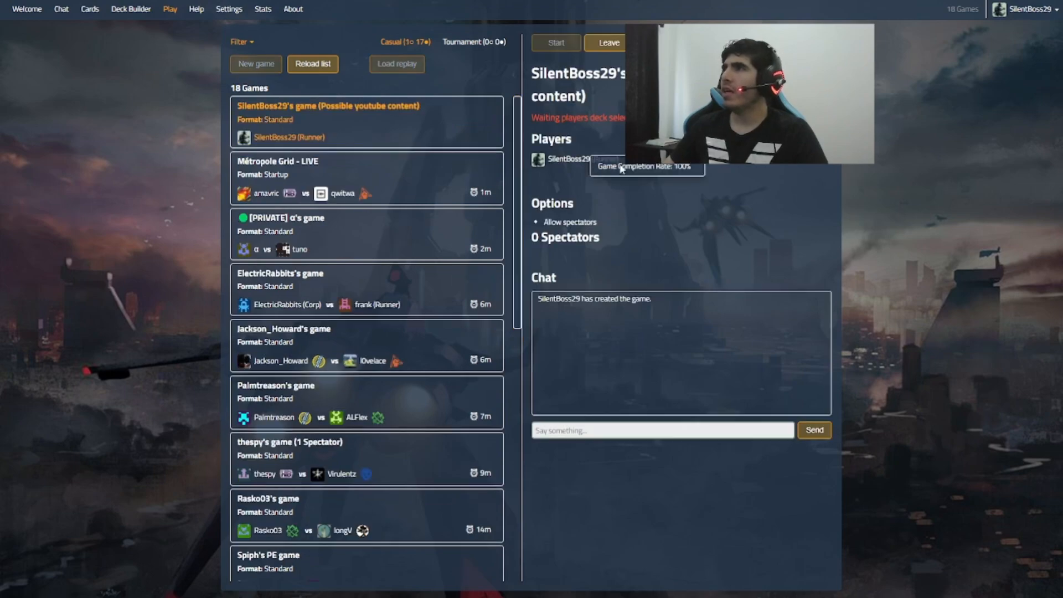
# Step: Select the Bankhar Steve deck and start the game once the opponent joins
pyautogui.click(554, 43)
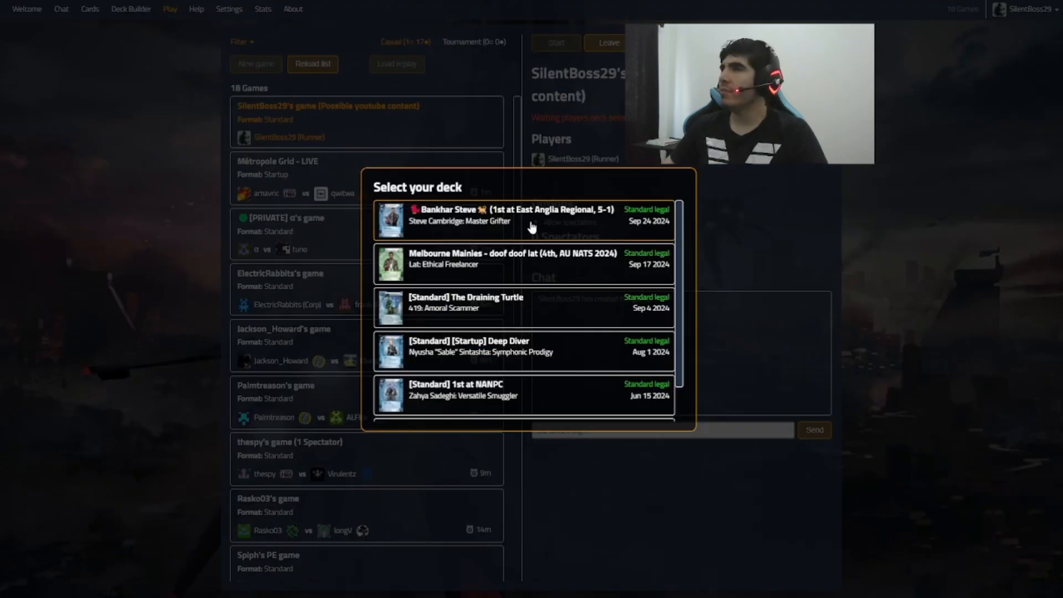
pyautogui.click(521, 220)
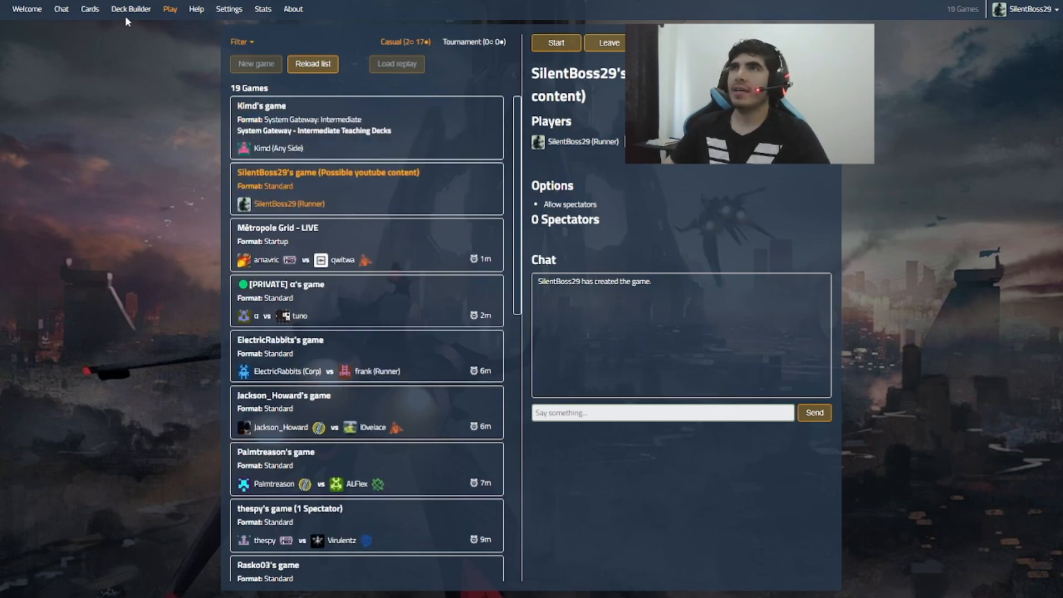
pyautogui.click(130, 9)
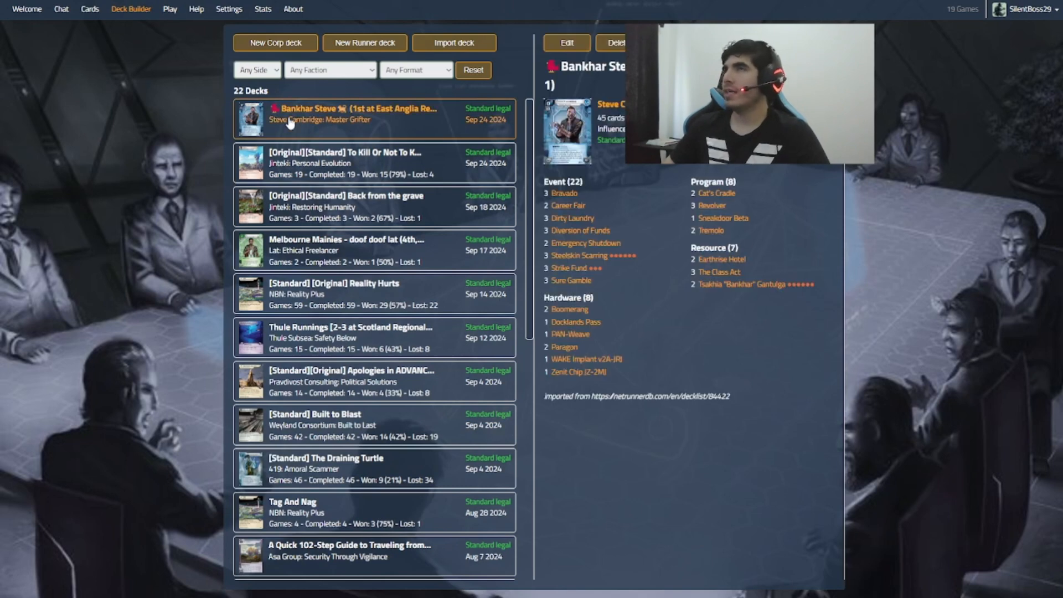
pyautogui.click(168, 9)
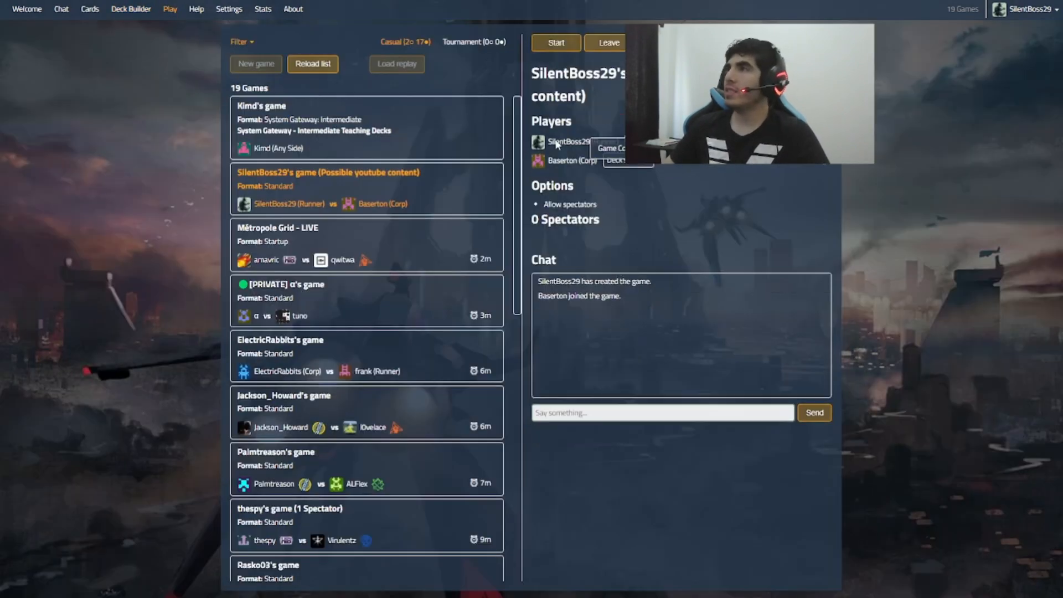
pyautogui.click(554, 44)
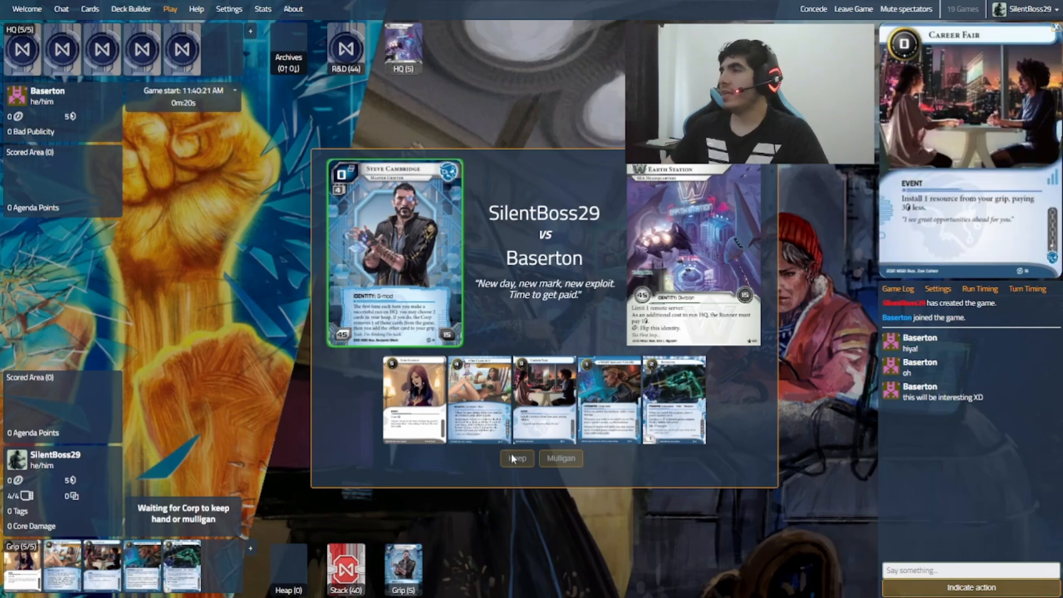
# Step: Keep the opening hand, begin the match, and chat a greeting and 'Is it okay if' video question
pyautogui.click(516, 458)
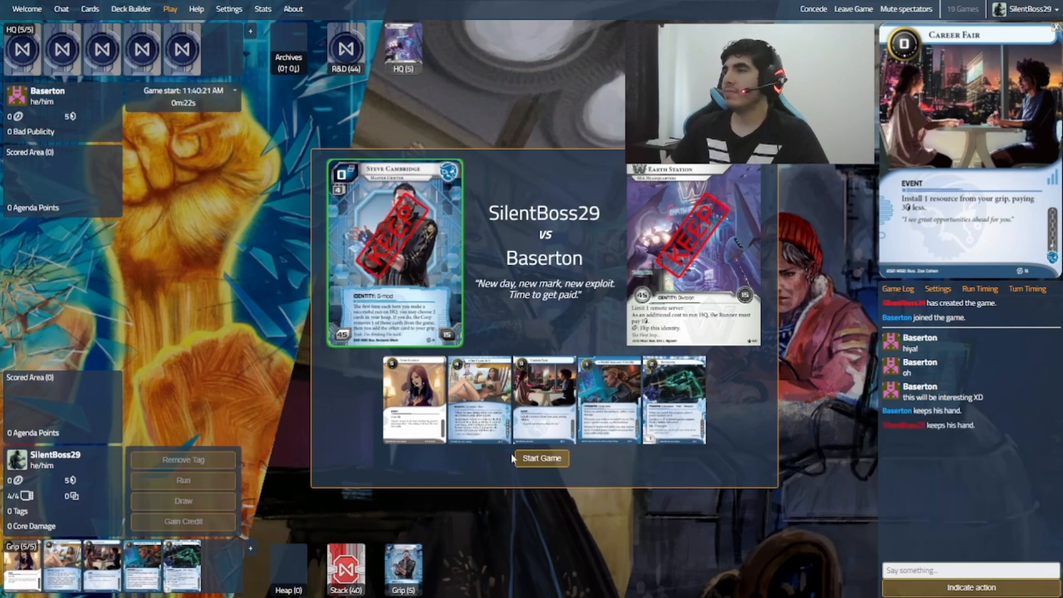
pyautogui.click(541, 458)
pyautogui.write('Glh')
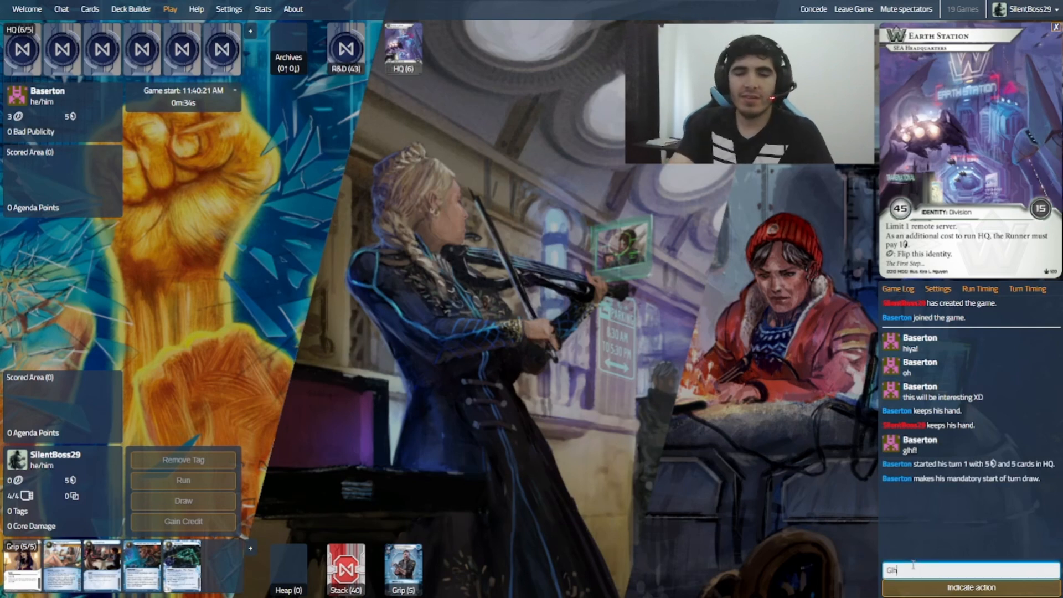
pyautogui.press('Return')
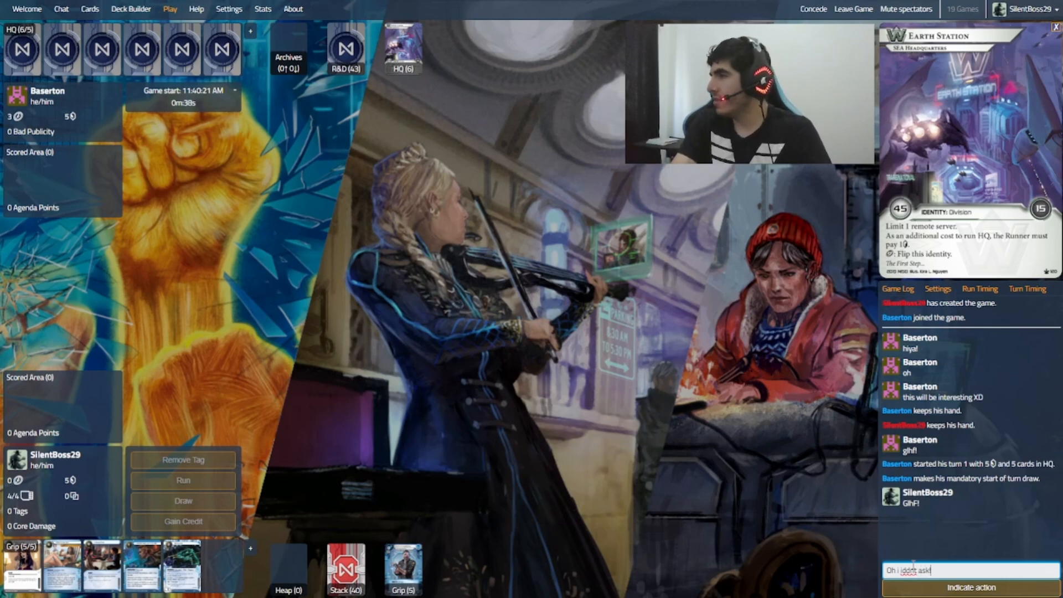
pyautogui.write('Is it okay if')
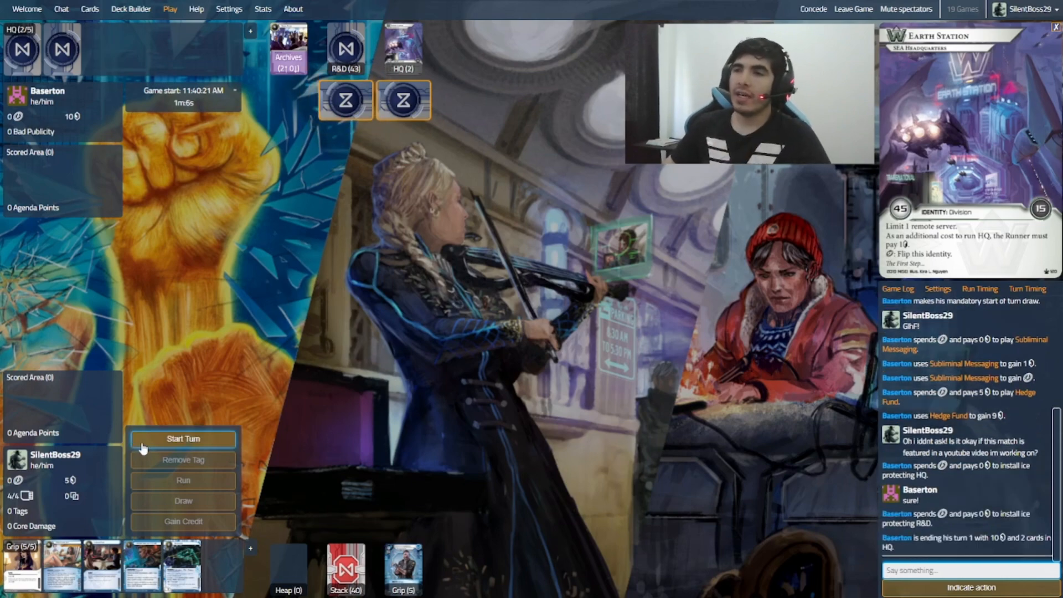
# Step: Start the first Runner turn, draw a card, gain a credit, and end the turn
pyautogui.click(182, 439)
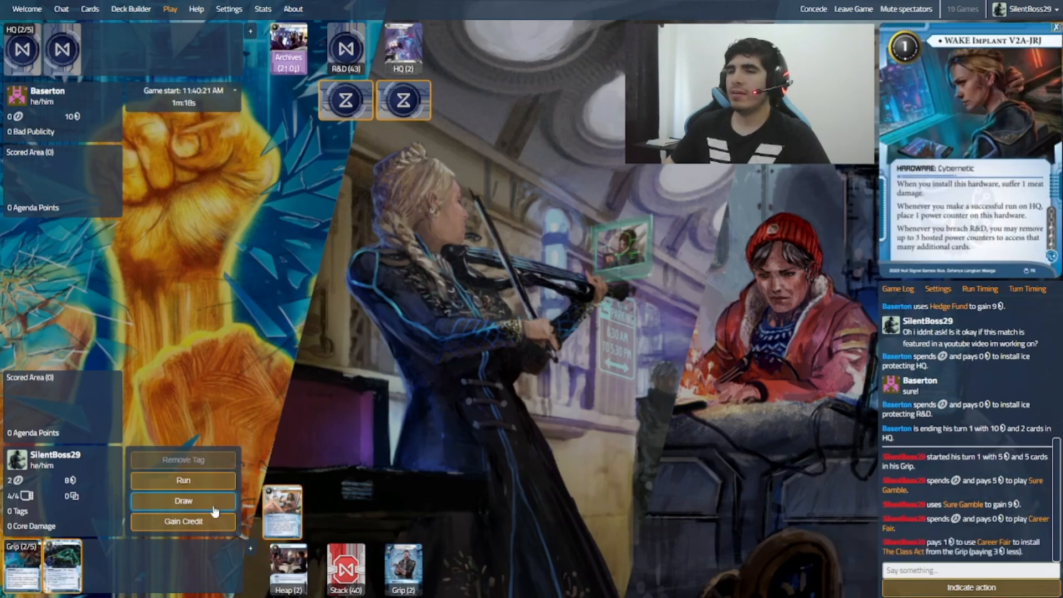
pyautogui.click(183, 500)
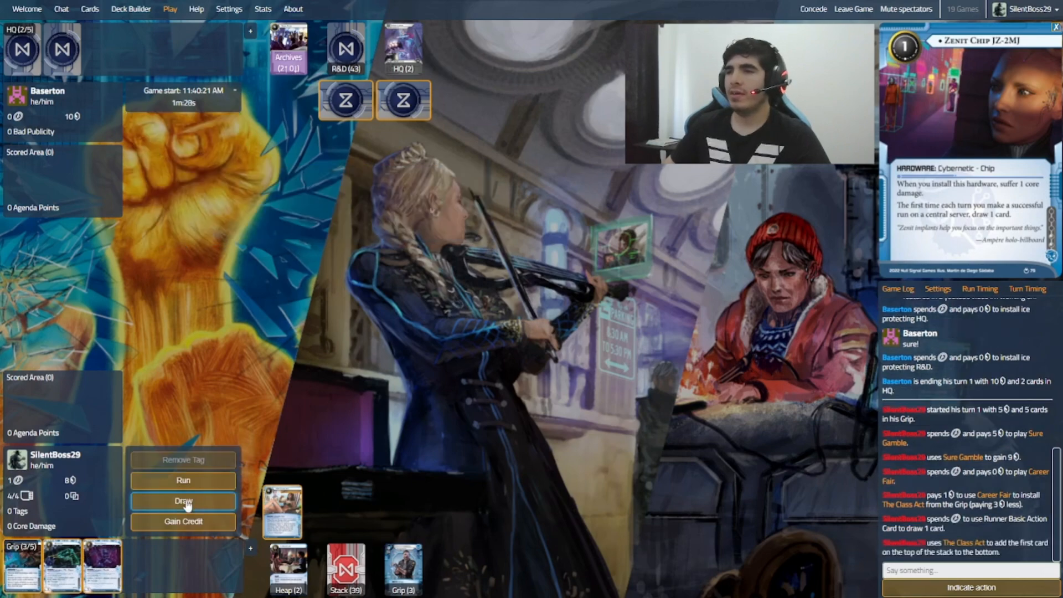
pyautogui.moveTo(183, 521)
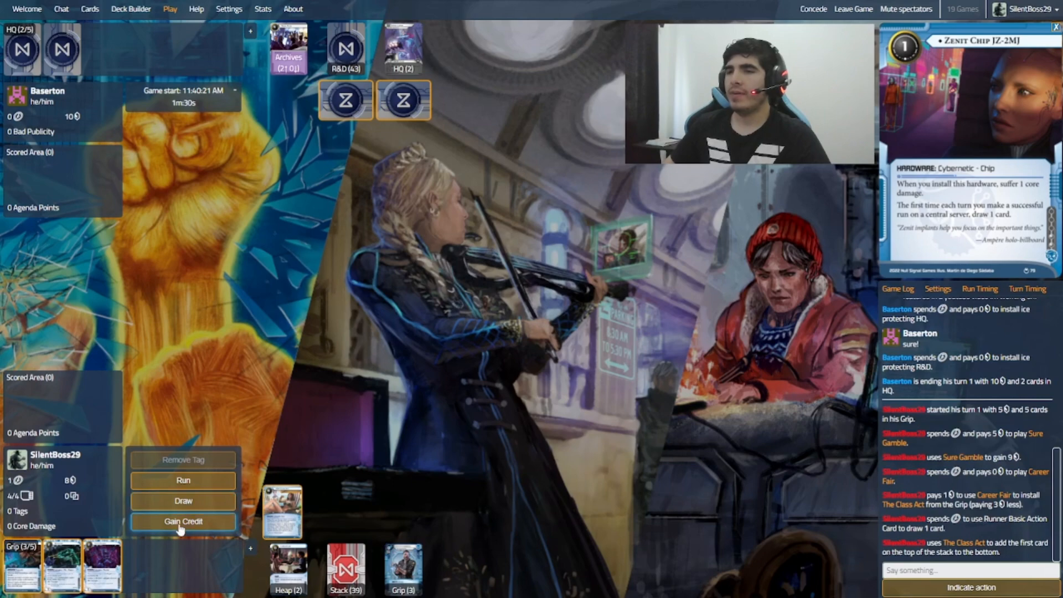
pyautogui.click(183, 521)
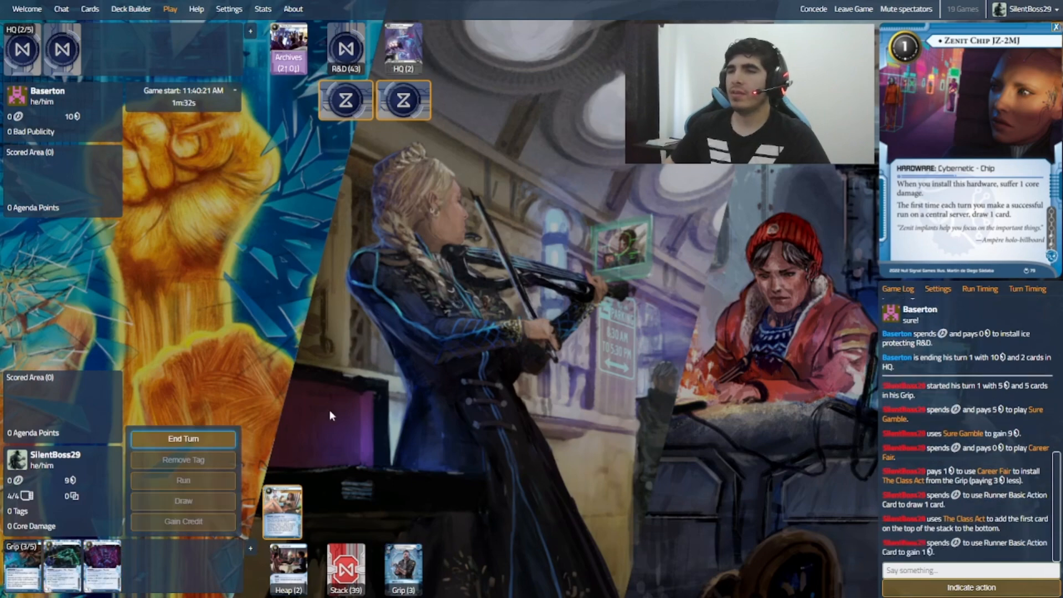
pyautogui.click(182, 438)
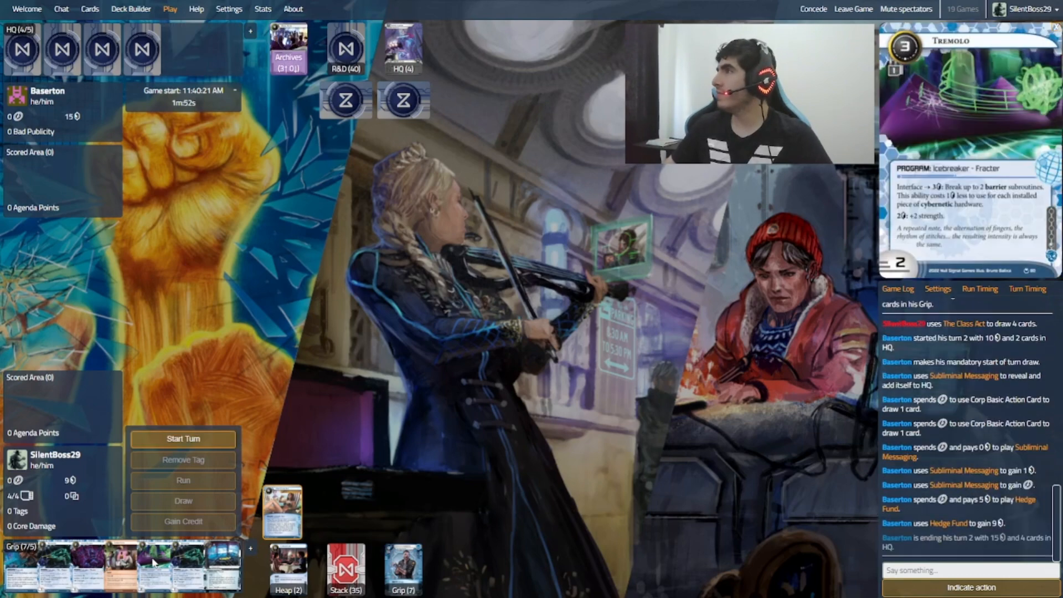
# Step: Start turn 2, run R&D, pass its ice and breach the server
pyautogui.click(183, 438)
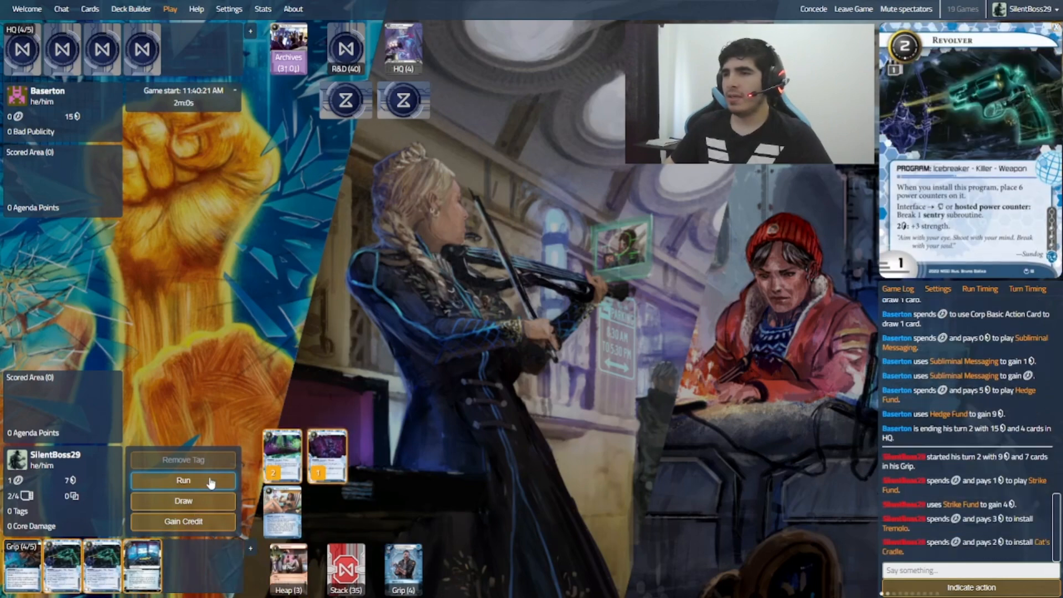
pyautogui.click(182, 480)
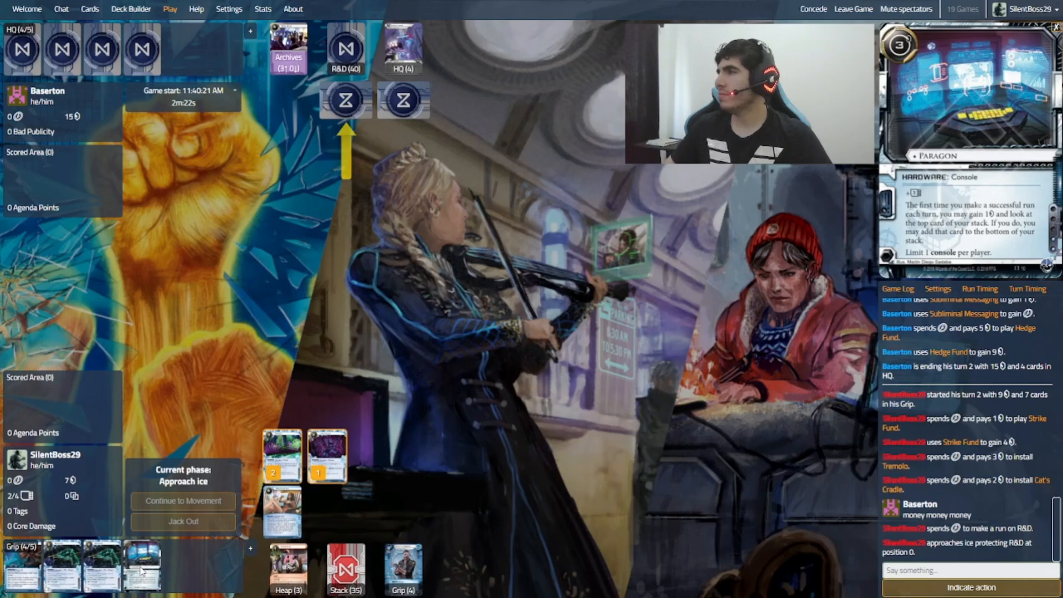
pyautogui.click(183, 500)
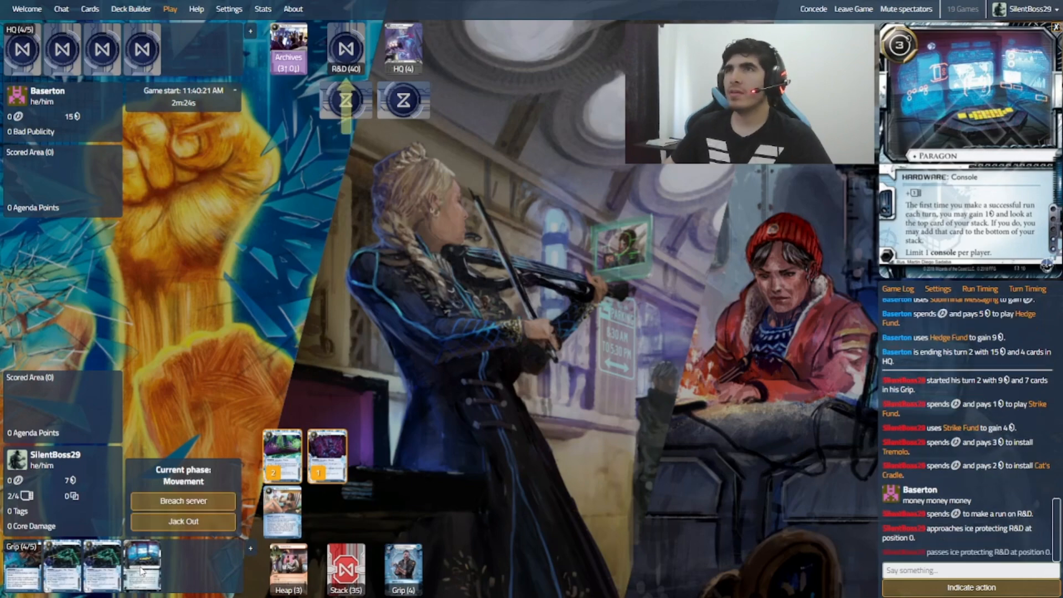
pyautogui.click(183, 501)
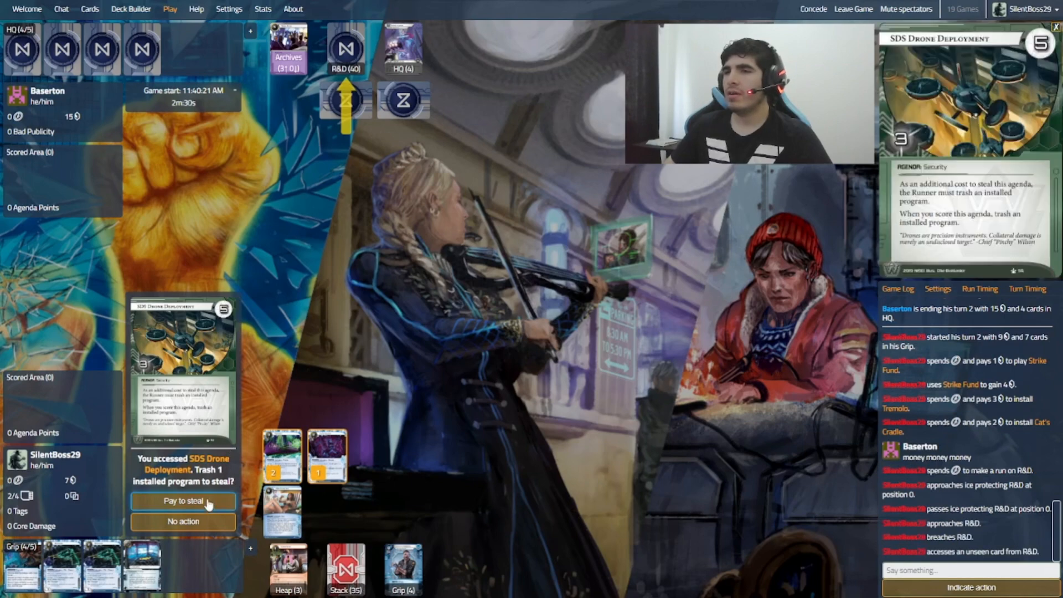
# Step: Pay to steal SDS Drone Deployment by trashing Cat's Cradle, then return to the match
pyautogui.click(182, 500)
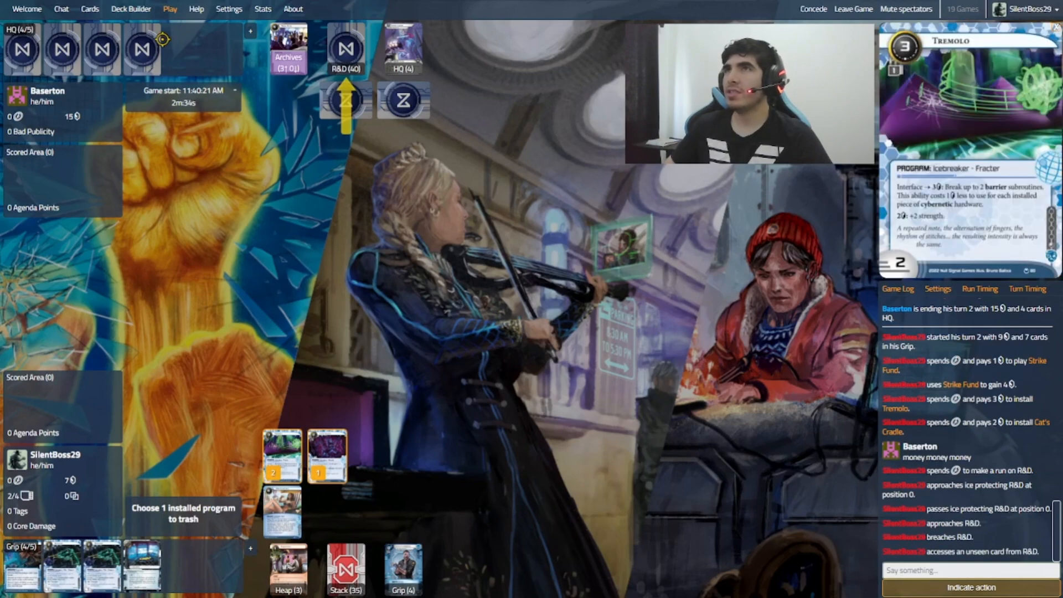
pyautogui.click(130, 9)
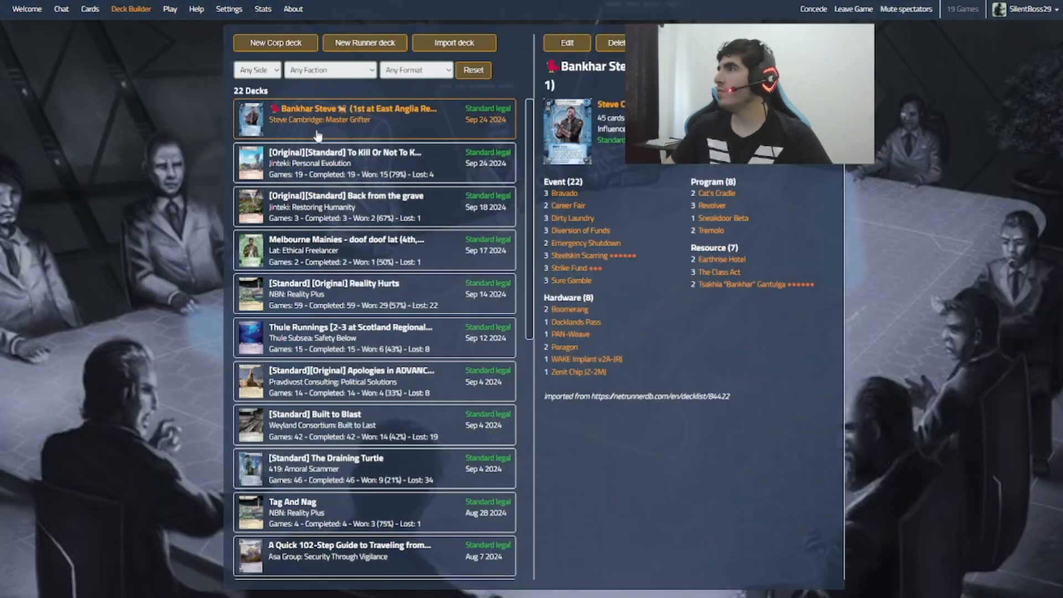
pyautogui.moveTo(309, 130)
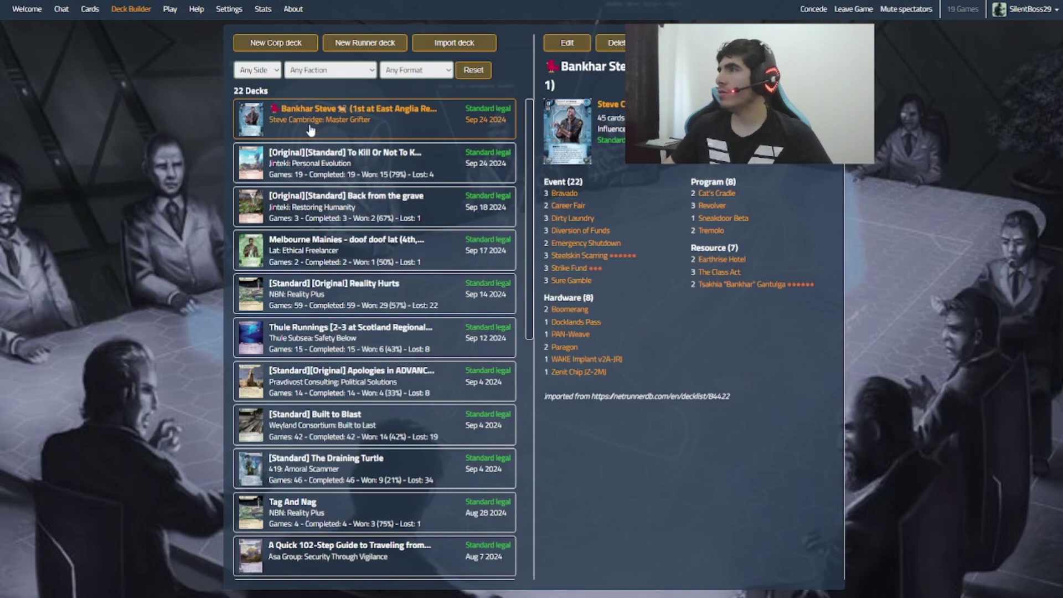
pyautogui.click(169, 9)
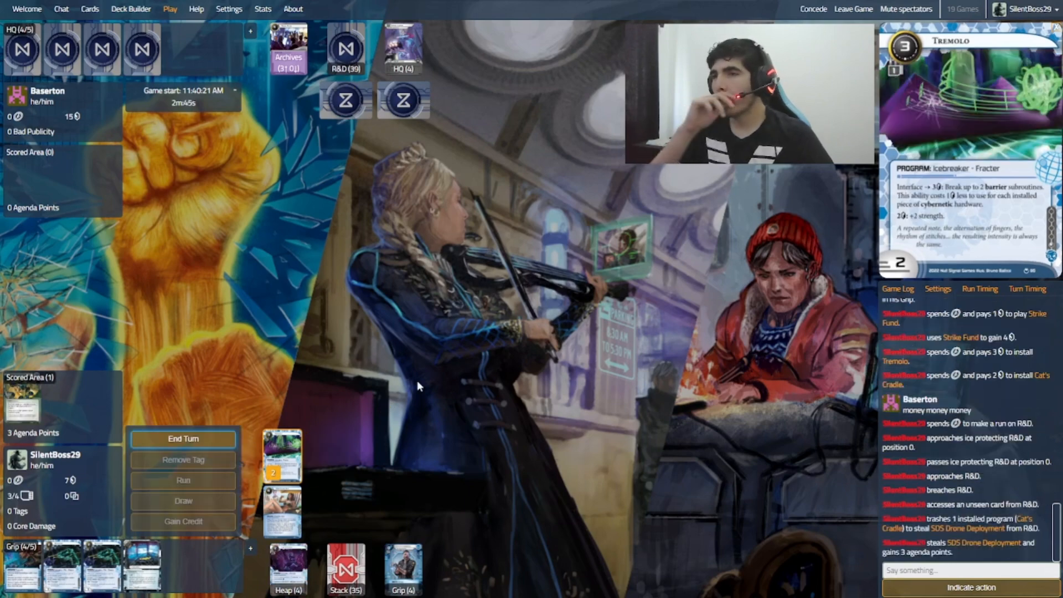
# Step: End turn 2, start turn 3, and install Boomerang on the HQ ice and WAKE Implant
pyautogui.click(182, 438)
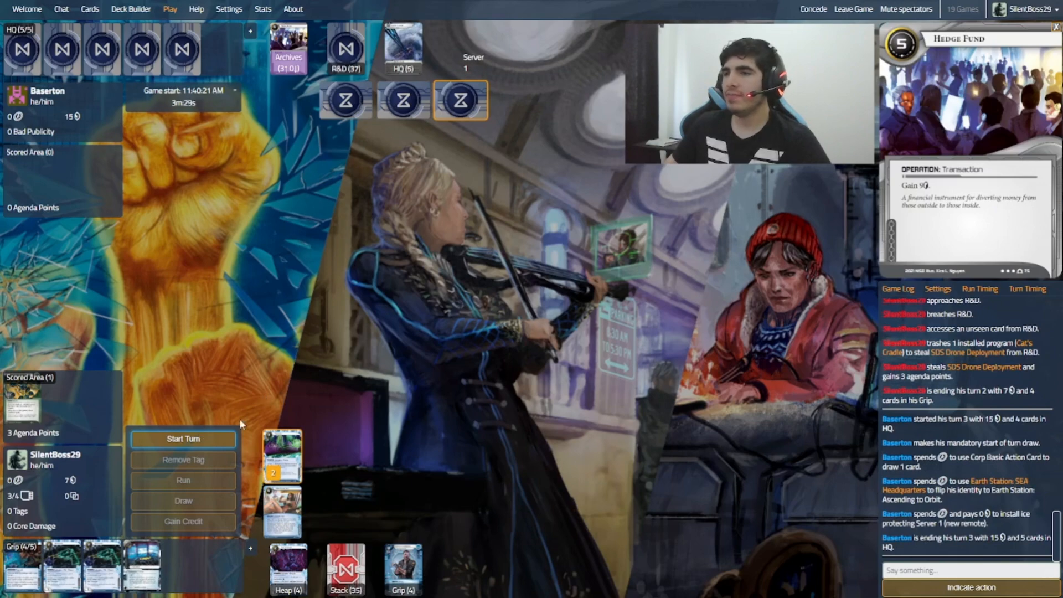
pyautogui.click(183, 440)
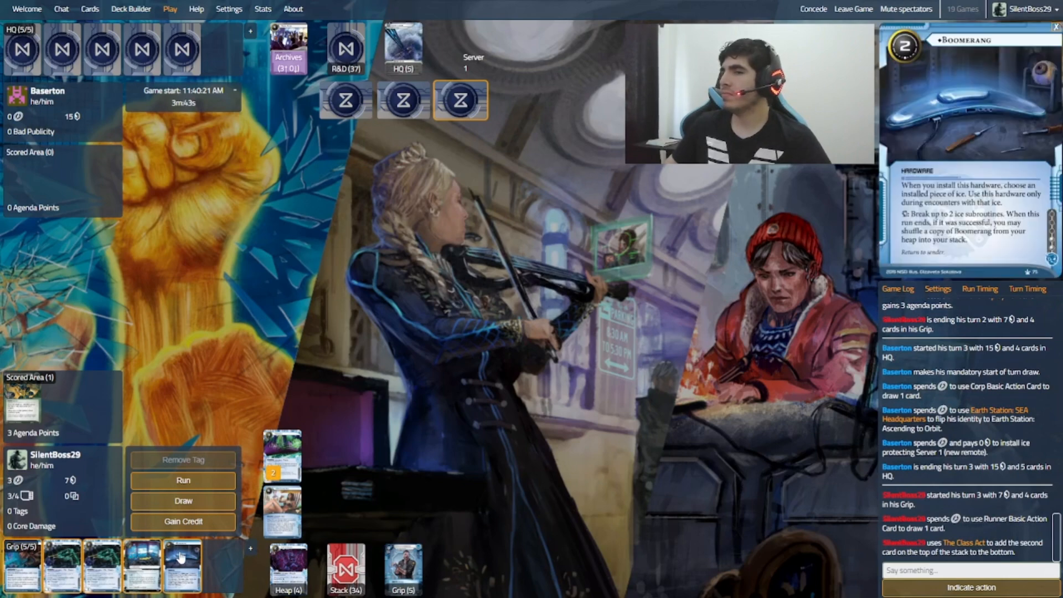
pyautogui.click(180, 565)
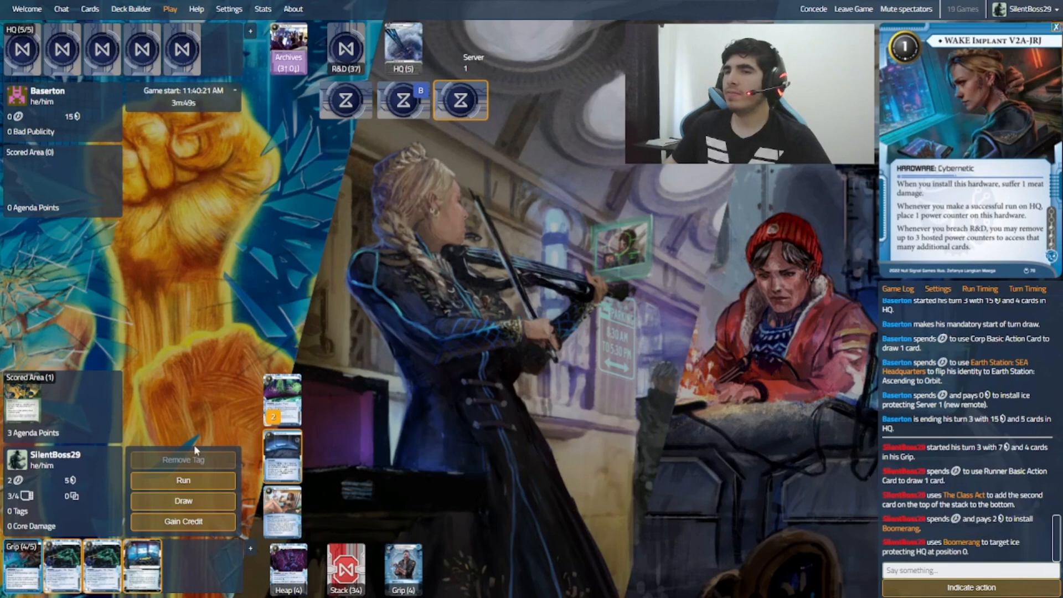
pyautogui.click(183, 479)
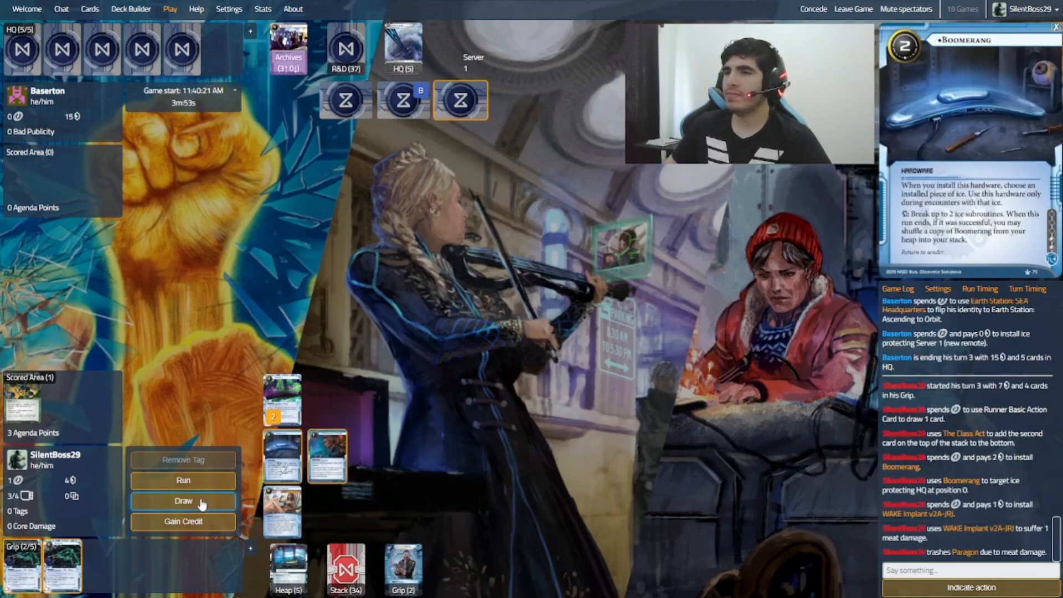
# Step: Run HQ, encounter Winchester, answer its trace without boosting link, and continue past it
pyautogui.click(182, 480)
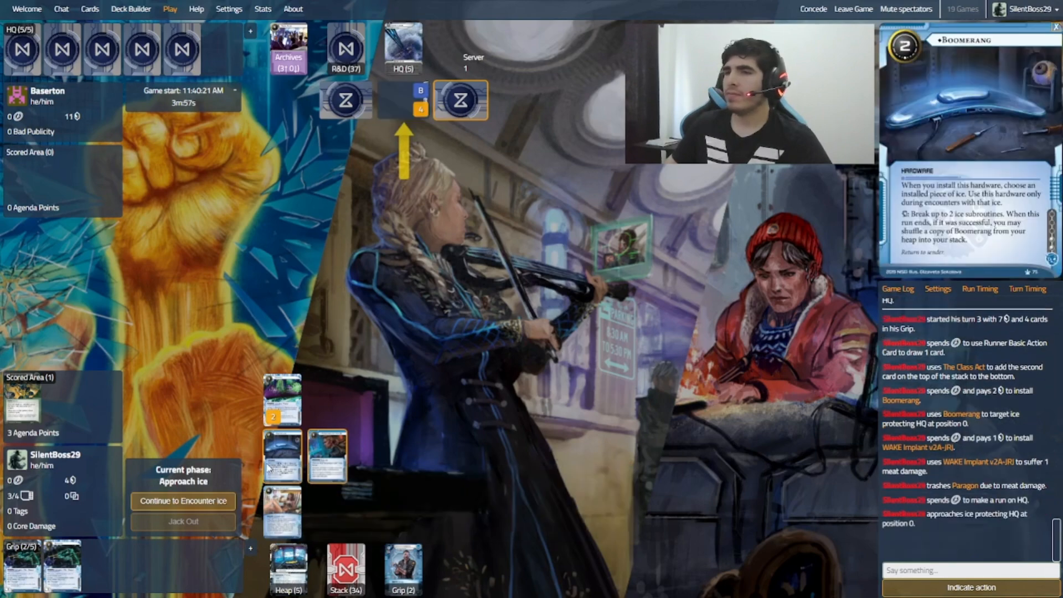
pyautogui.click(182, 500)
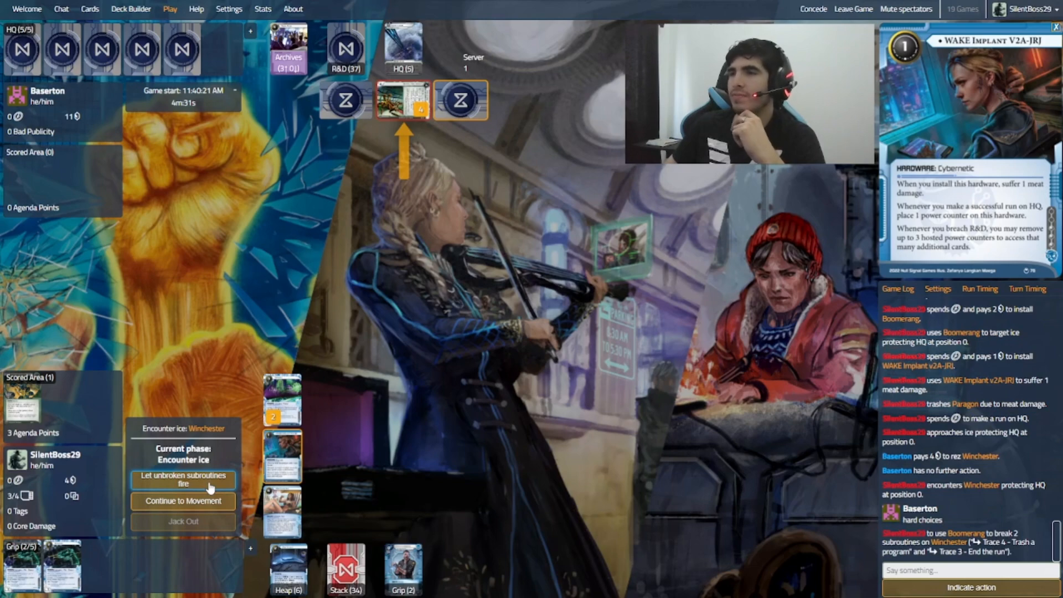
pyautogui.moveTo(291, 463)
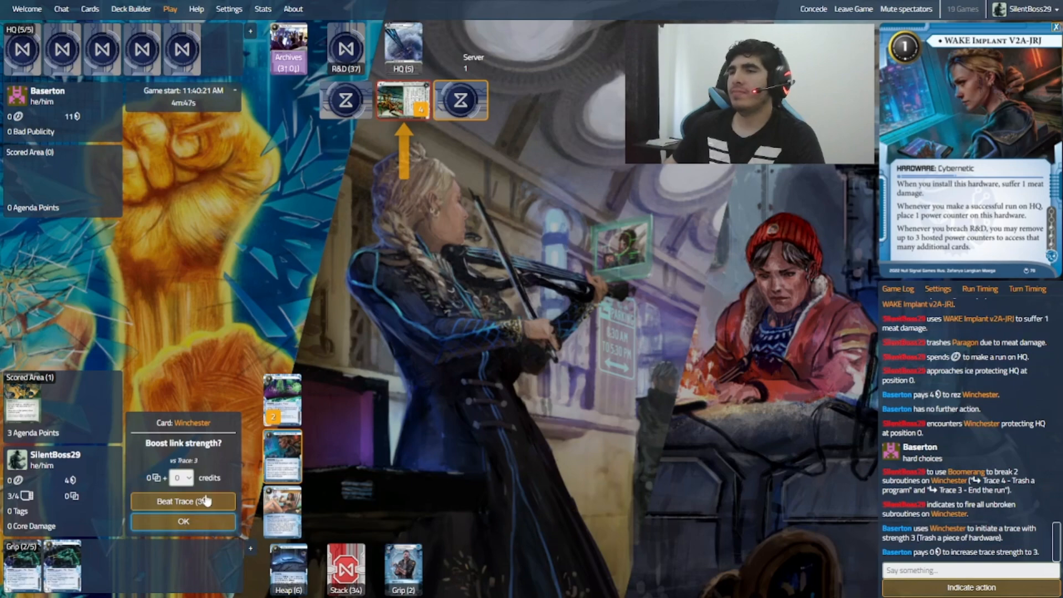
pyautogui.click(183, 521)
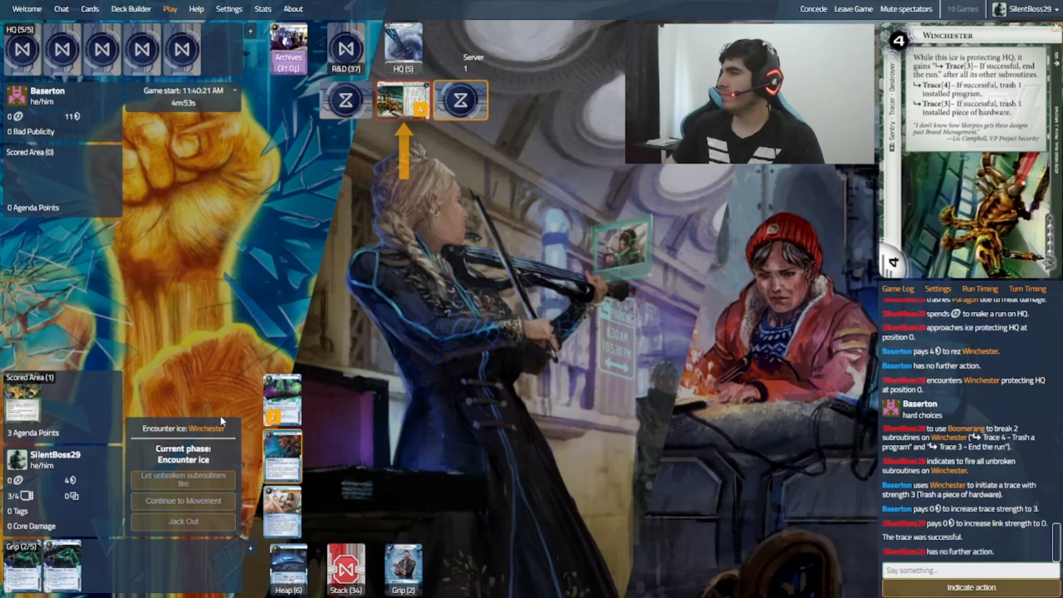
pyautogui.click(182, 479)
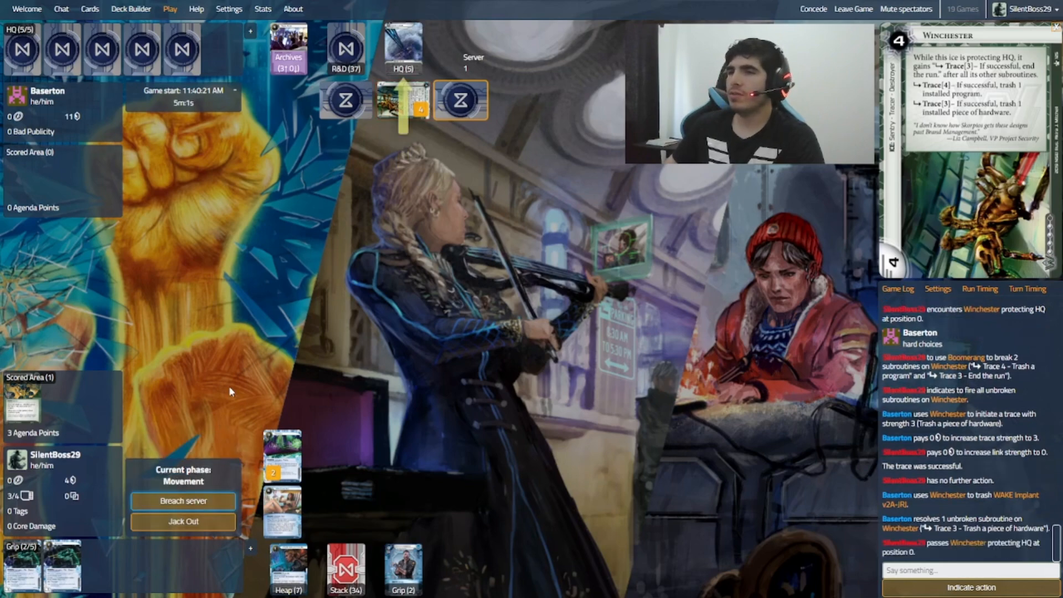
# Step: Breach HQ and use Steve Cambridge's ability, offering two heap cards to the Corp
pyautogui.click(182, 500)
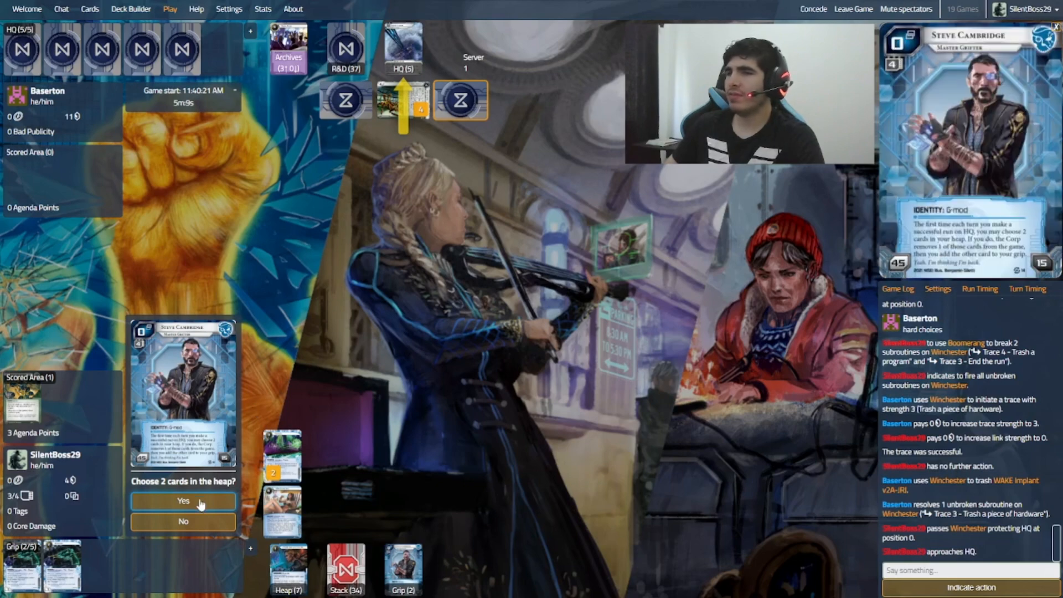
pyautogui.click(182, 500)
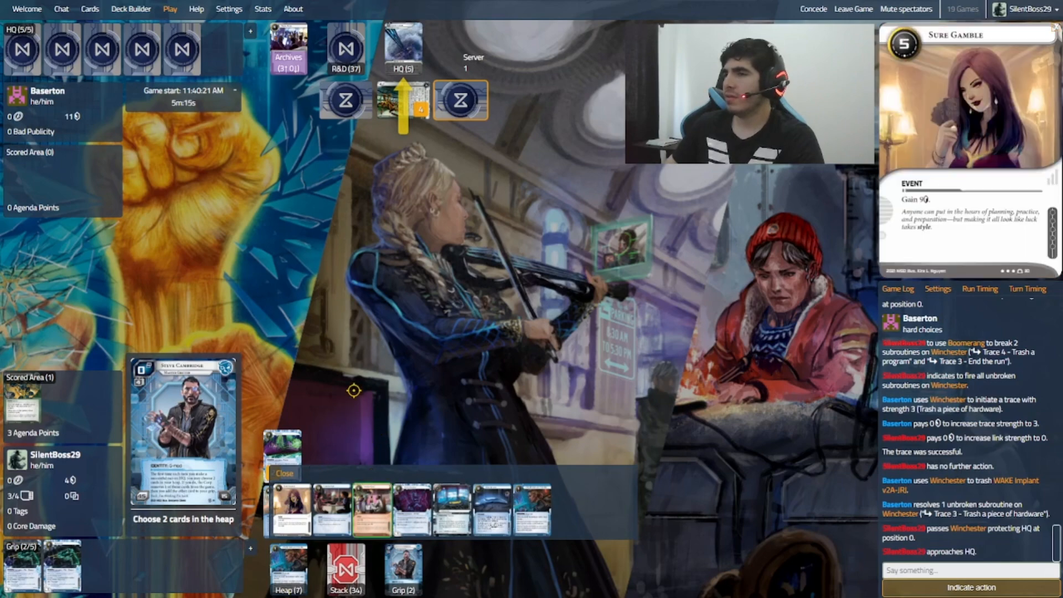
pyautogui.click(285, 472)
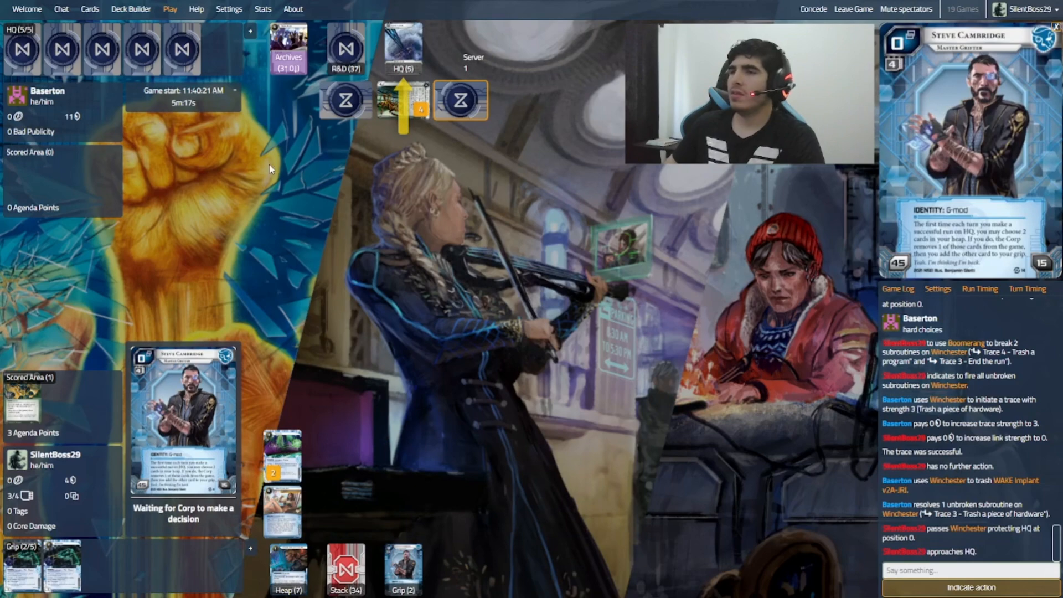
pyautogui.moveTo(256, 374)
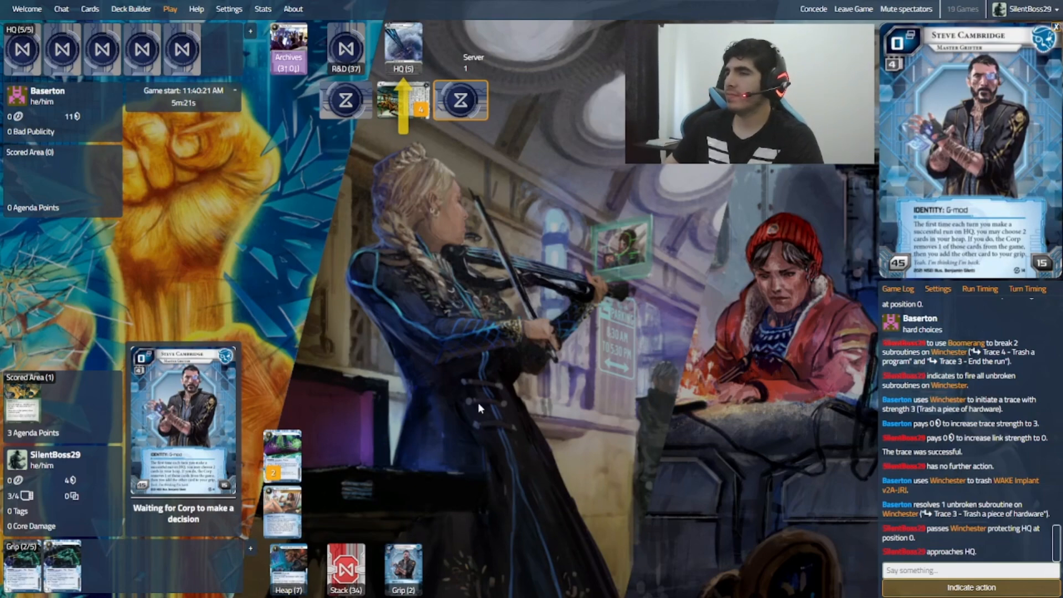
pyautogui.moveTo(336, 338)
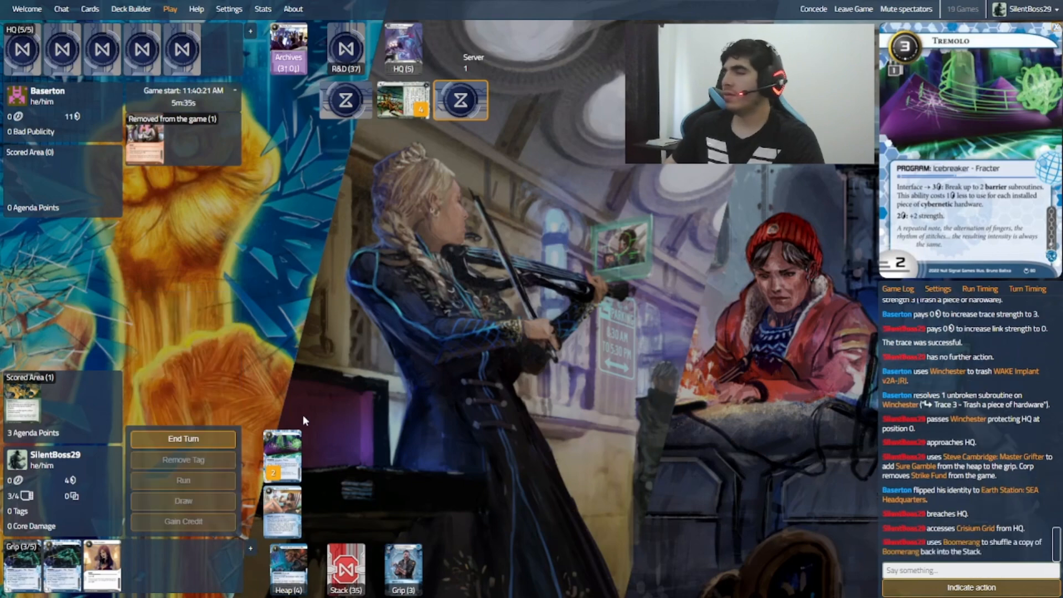
# Step: End turn 3, draw a card on turn 4, and end turn 4
pyautogui.click(183, 439)
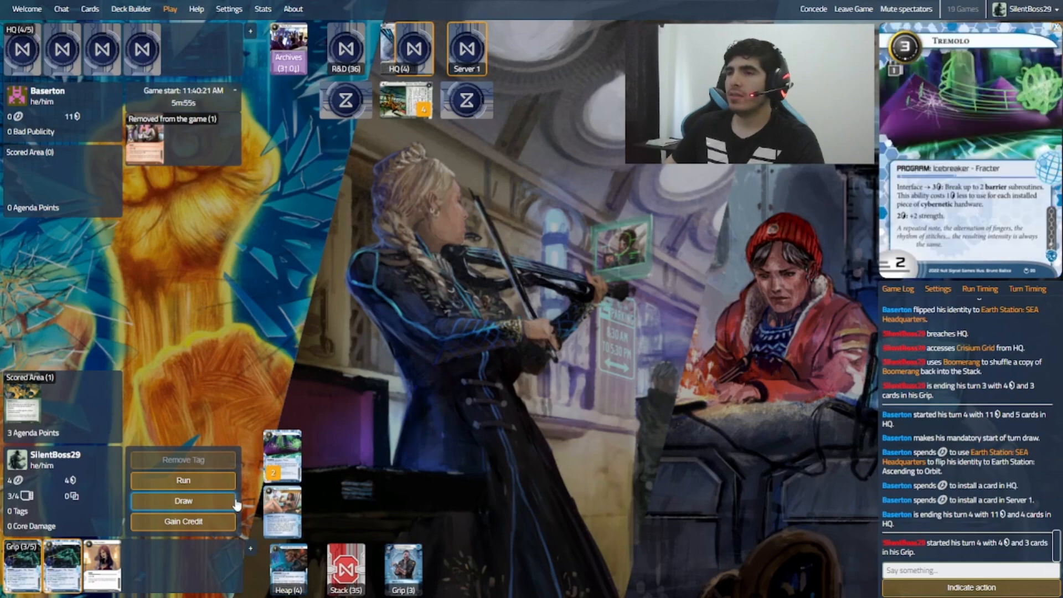
pyautogui.click(182, 500)
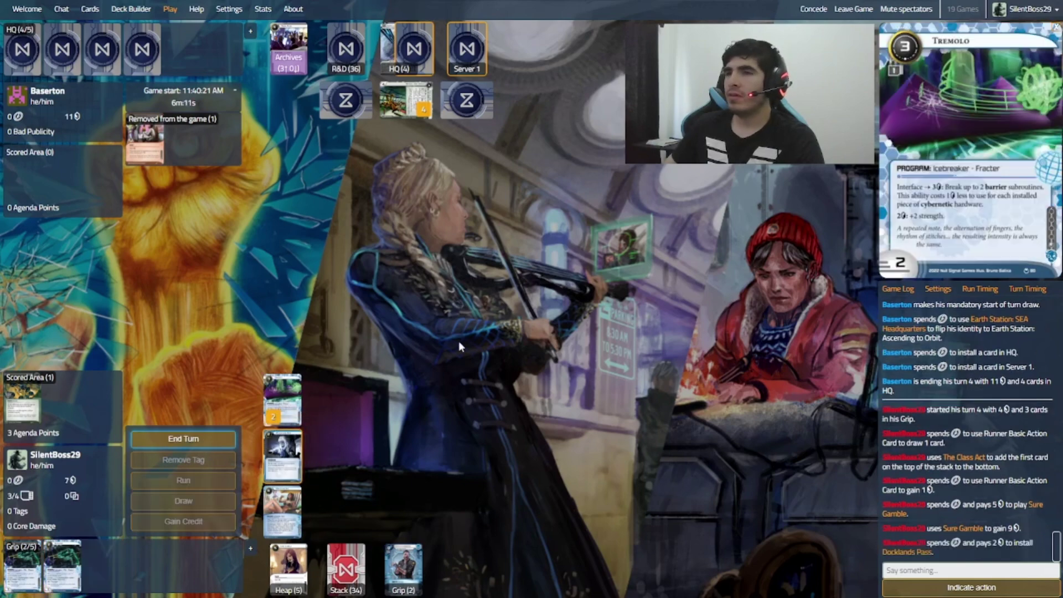
pyautogui.click(183, 439)
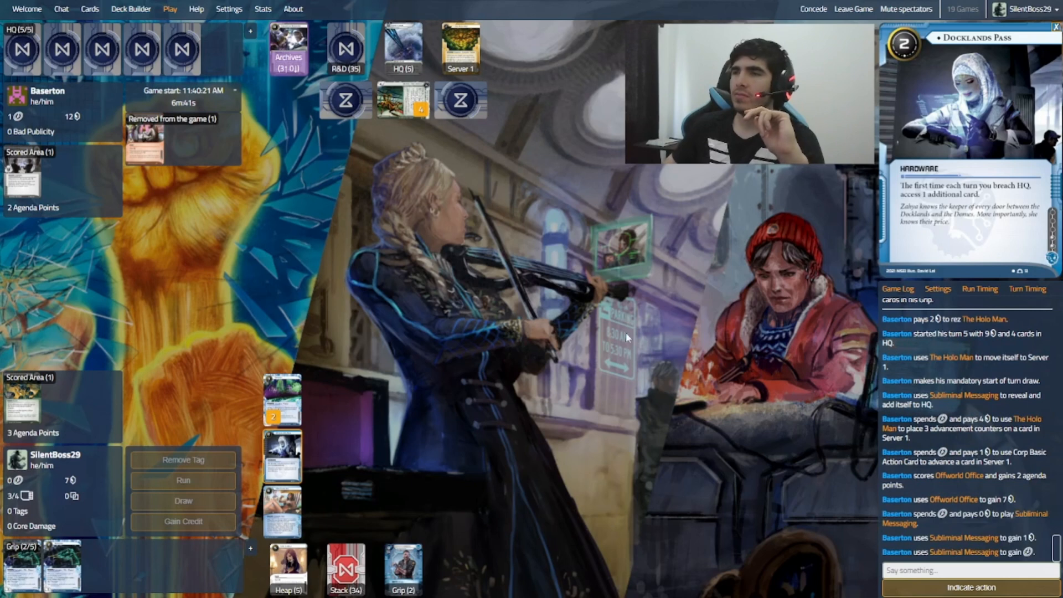
pyautogui.moveTo(274, 226)
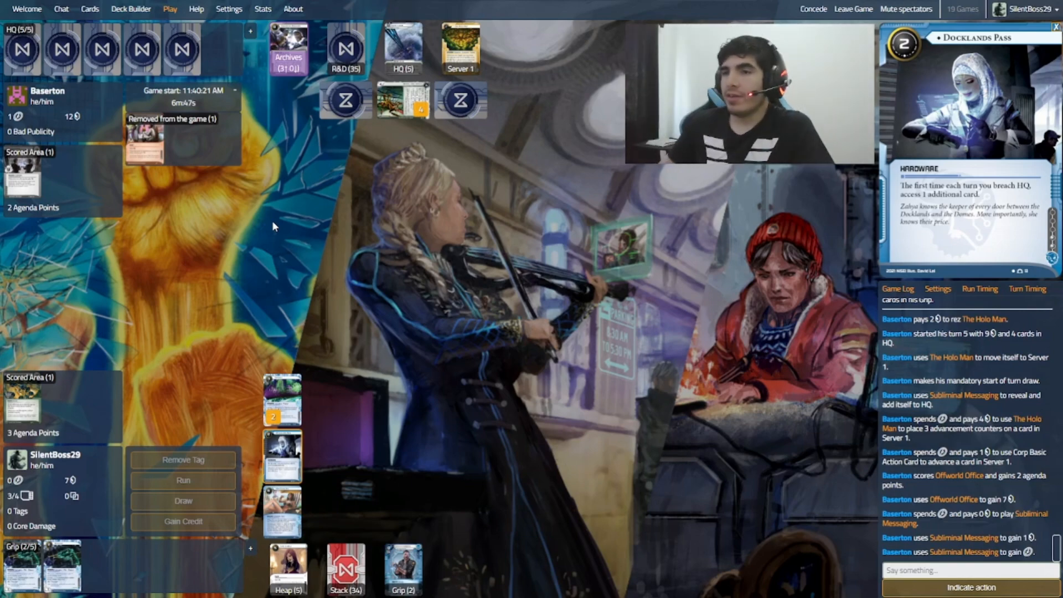
pyautogui.moveTo(214, 459)
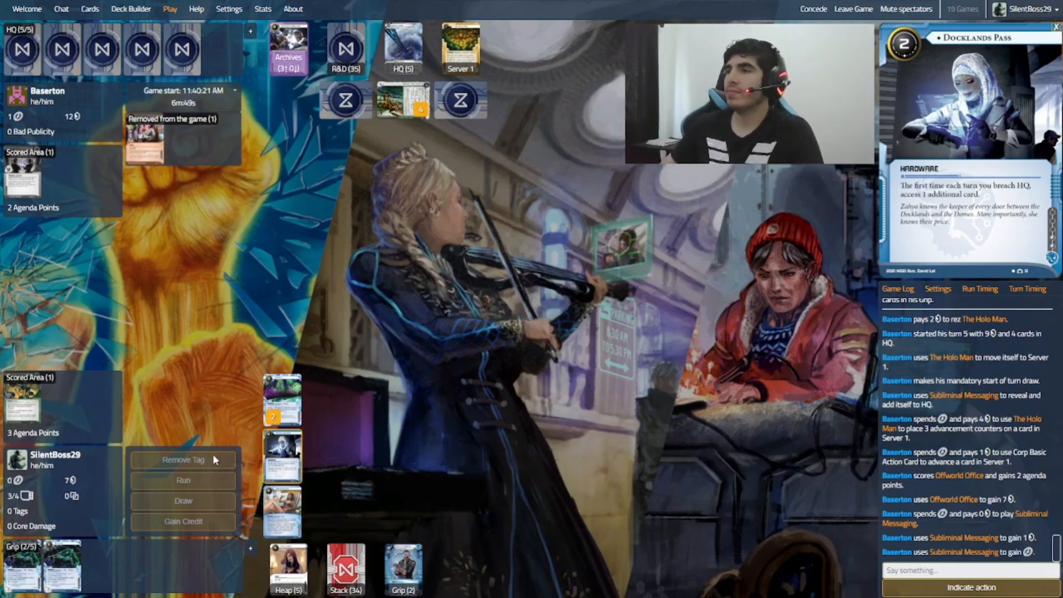
# Step: Start turn 5, draw a card, and install Revolver for 2 credits
pyautogui.click(464, 49)
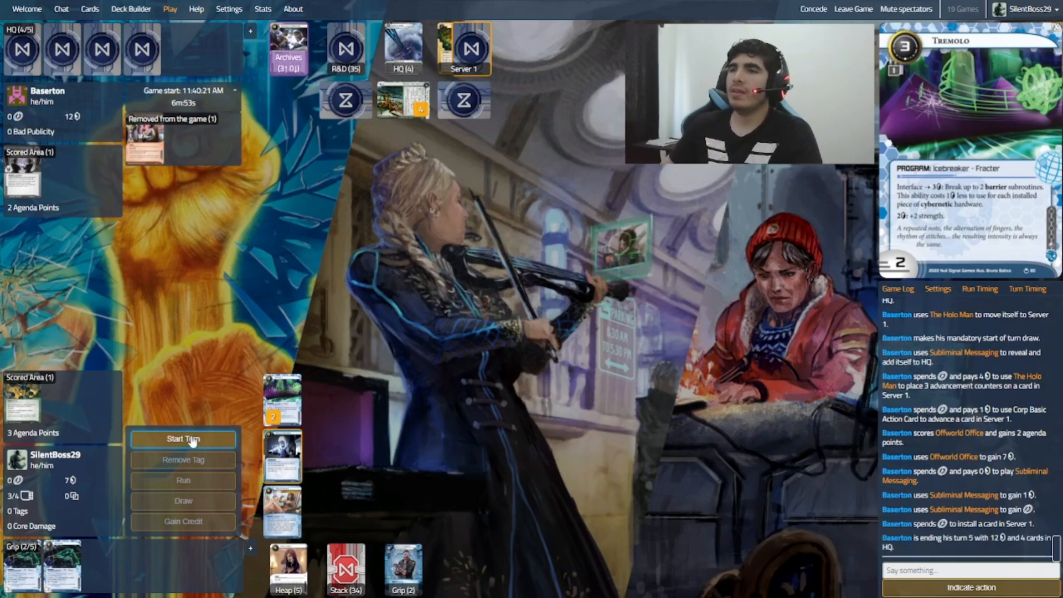
pyautogui.click(182, 438)
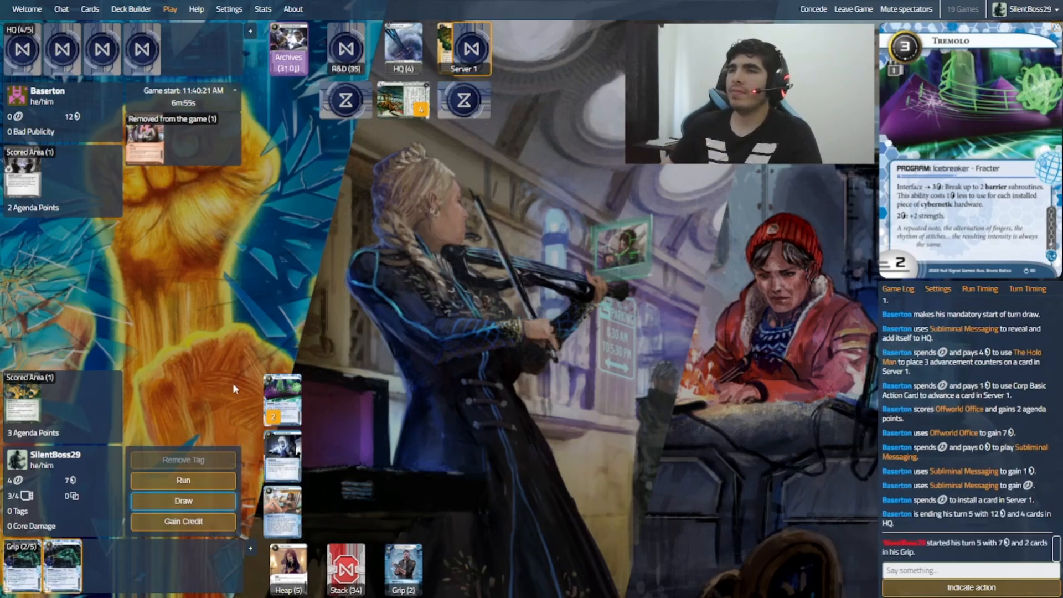
pyautogui.click(182, 500)
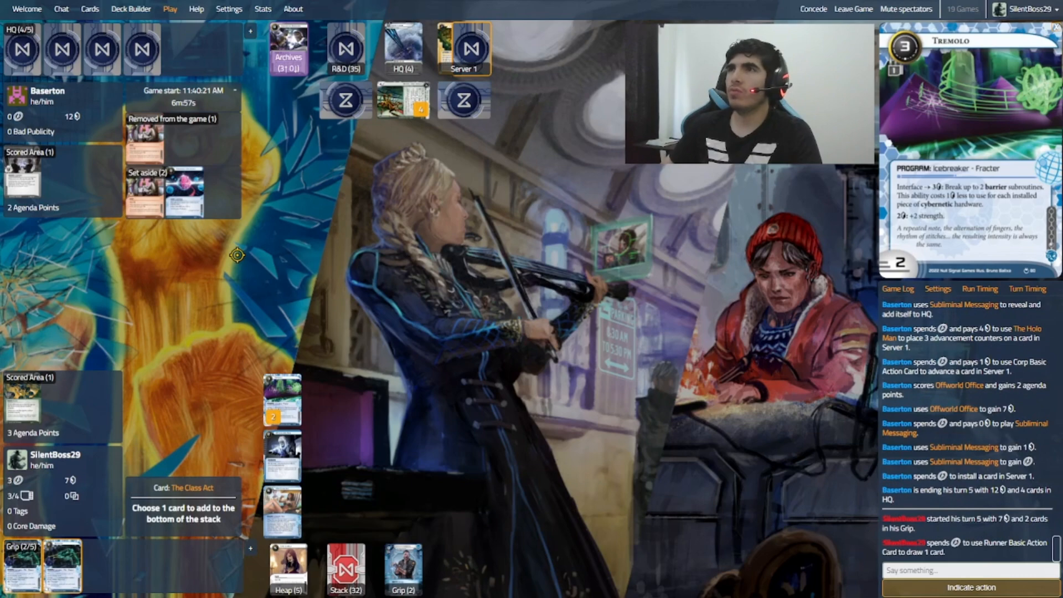
pyautogui.moveTo(163, 197)
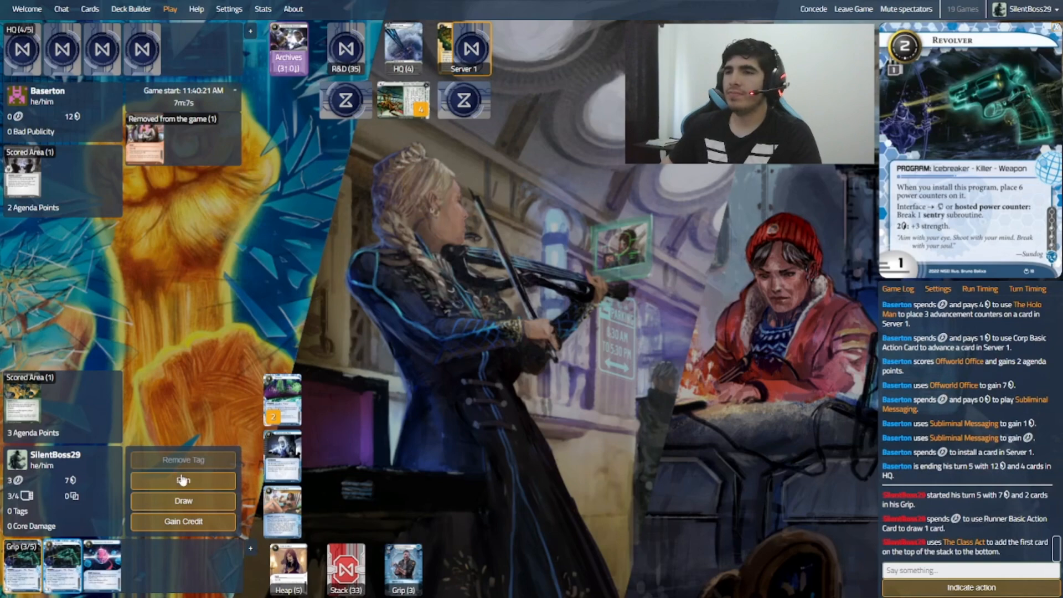
pyautogui.click(183, 479)
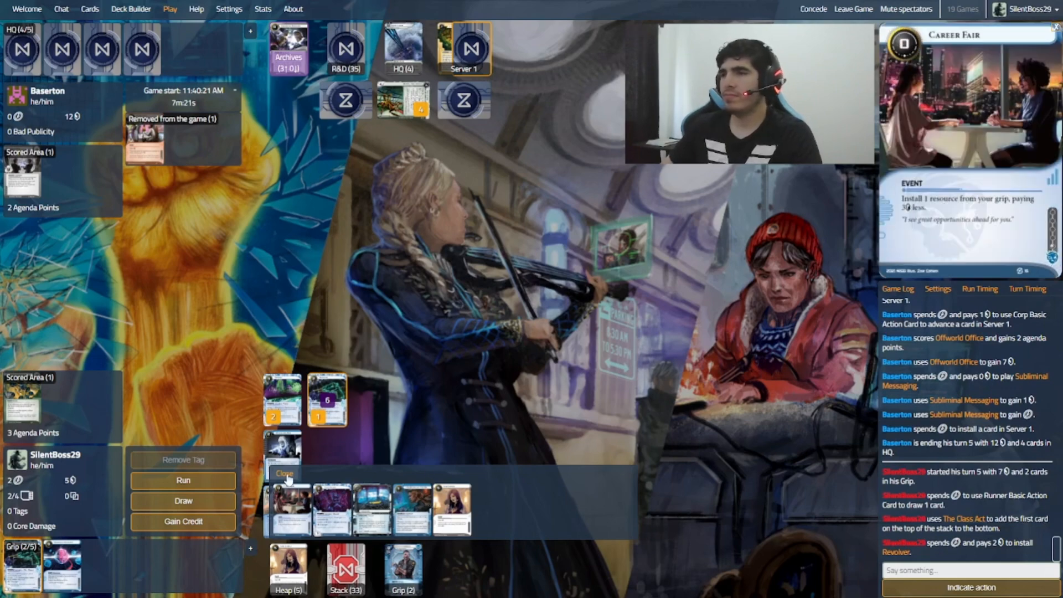
pyautogui.click(182, 479)
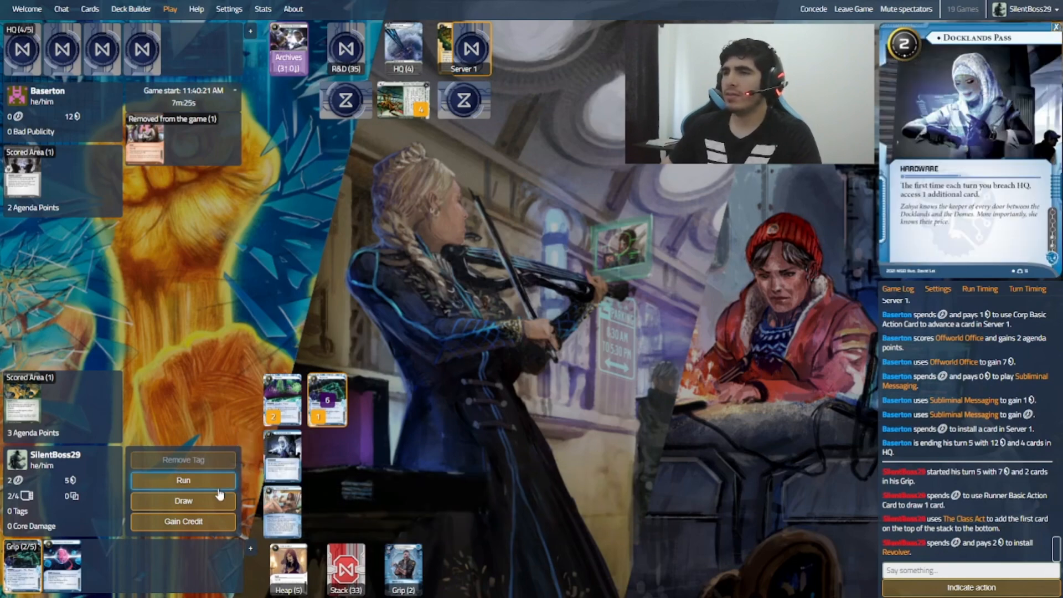
# Step: Run HQ past Winchester with Revolver and recover WAKE Implant via Steve Cambridge
pyautogui.click(183, 479)
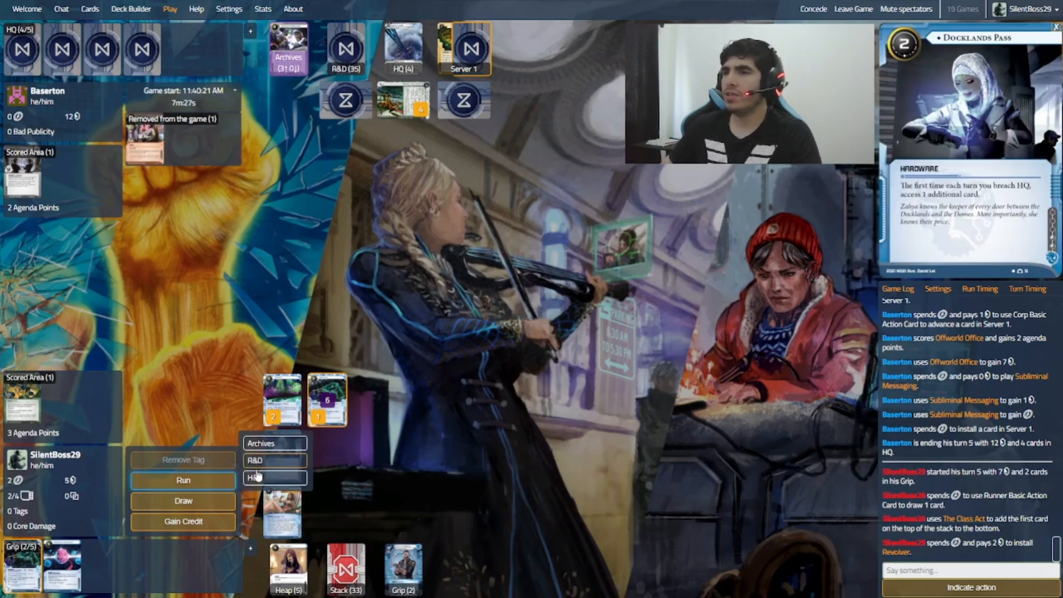
pyautogui.click(273, 477)
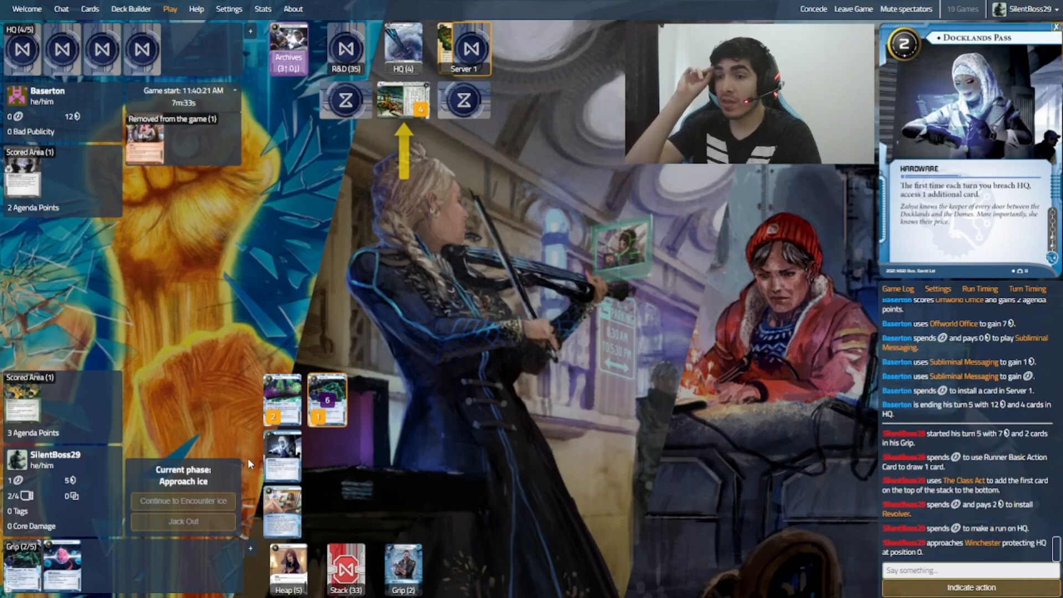
pyautogui.click(183, 500)
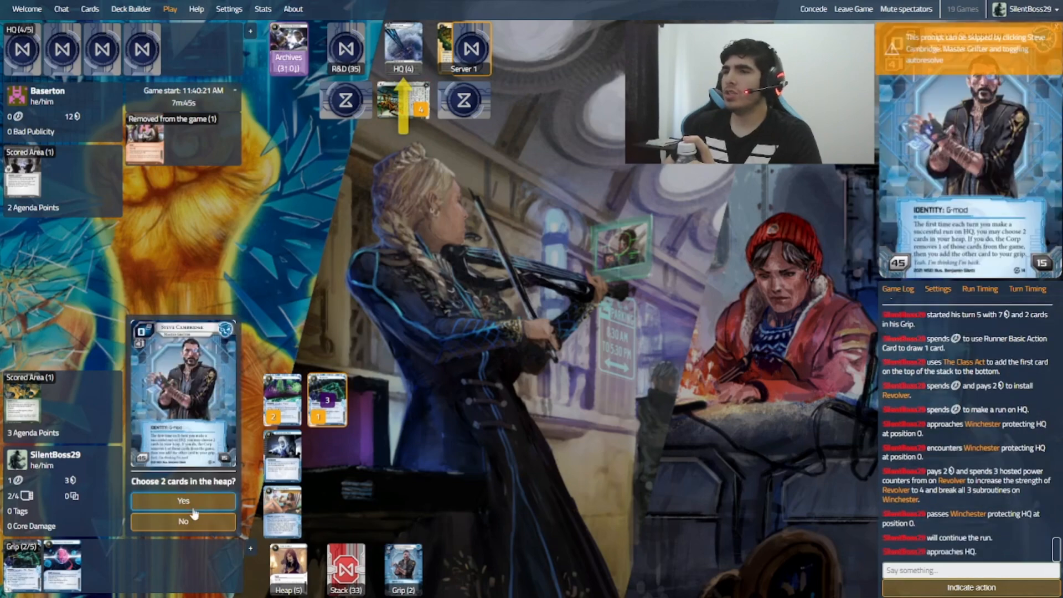
pyautogui.click(182, 501)
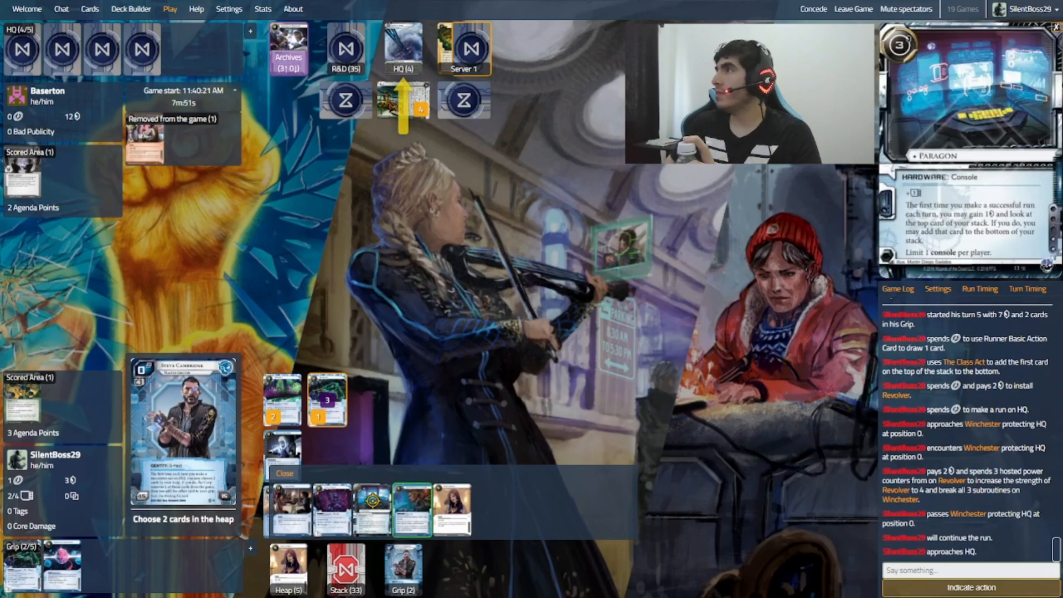
pyautogui.click(284, 473)
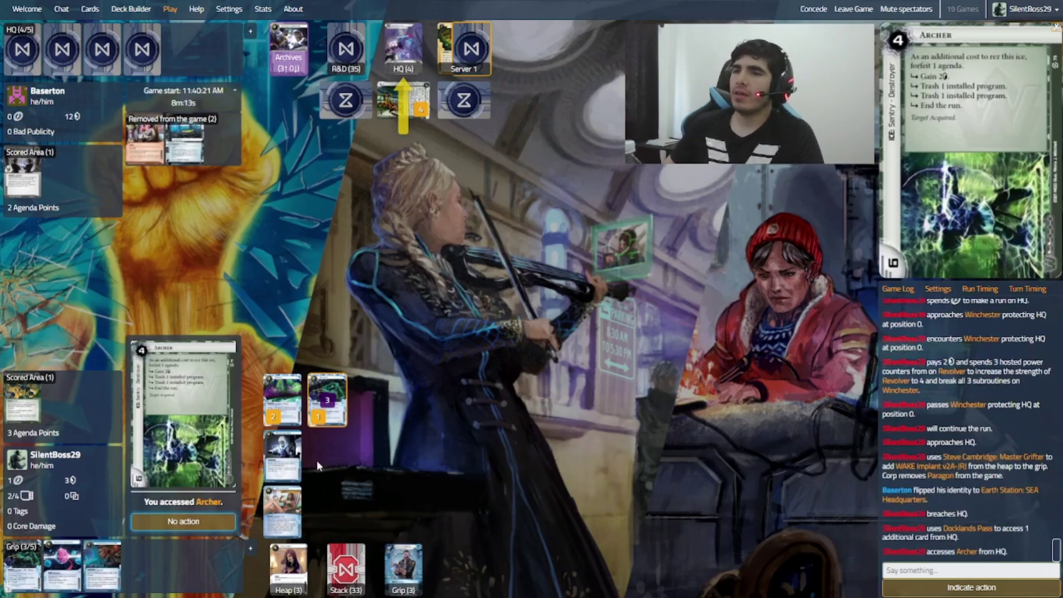
# Step: Access Archer and Sprint in HQ, taking no action on either
pyautogui.click(182, 520)
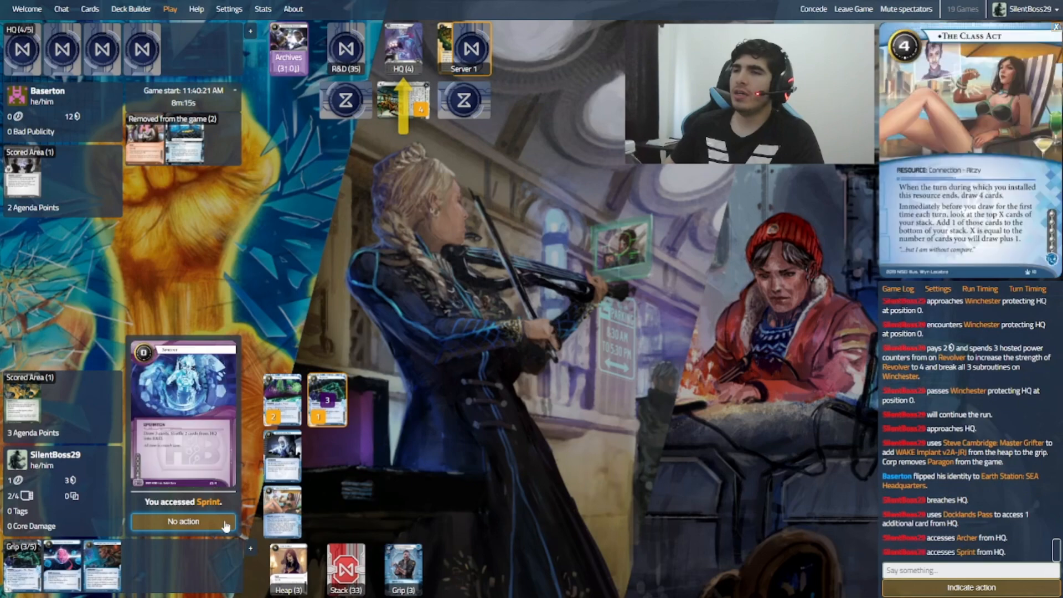
pyautogui.click(182, 521)
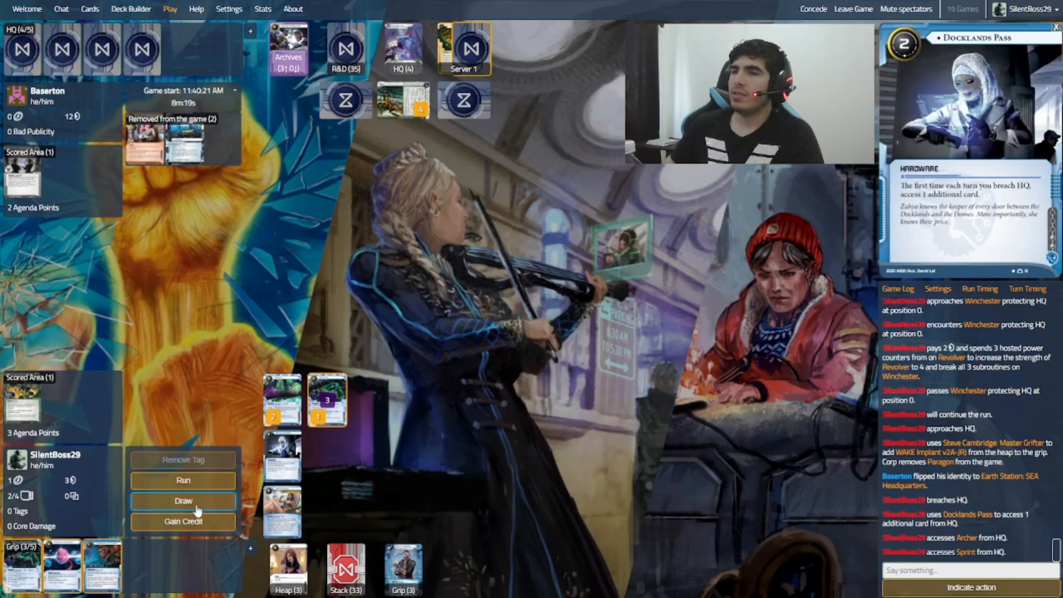
pyautogui.moveTo(182, 520)
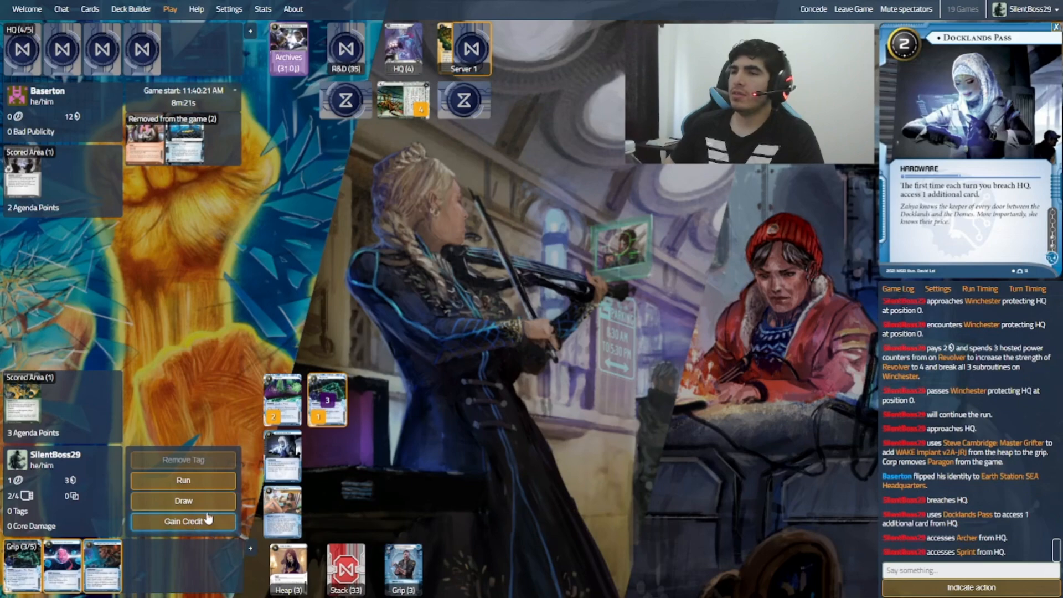
# Step: Gain a final credit, end turn 5, and check the deck list during the Corp's turn 6
pyautogui.click(182, 520)
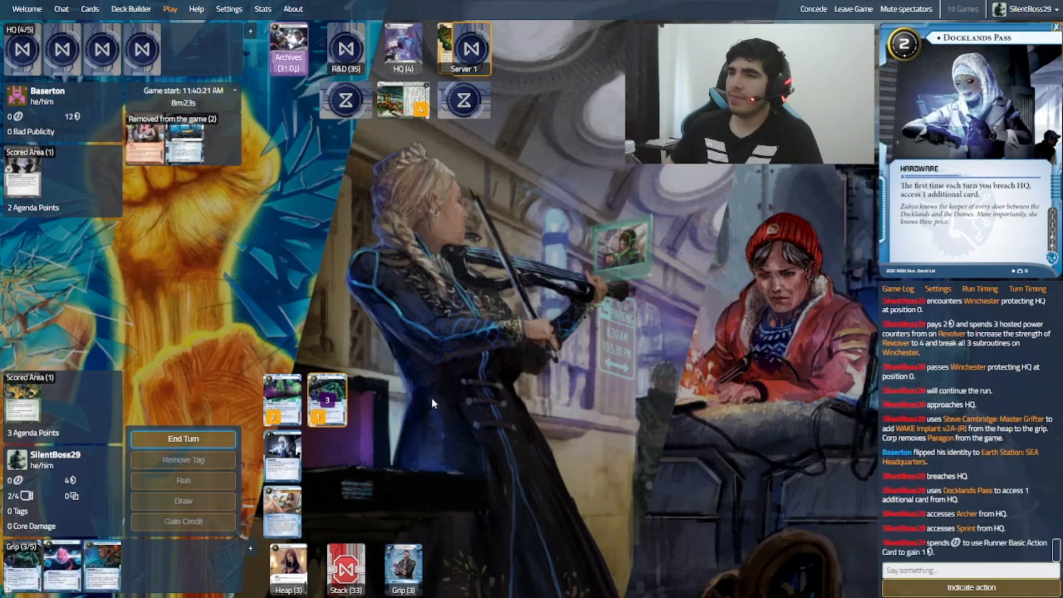
pyautogui.click(182, 438)
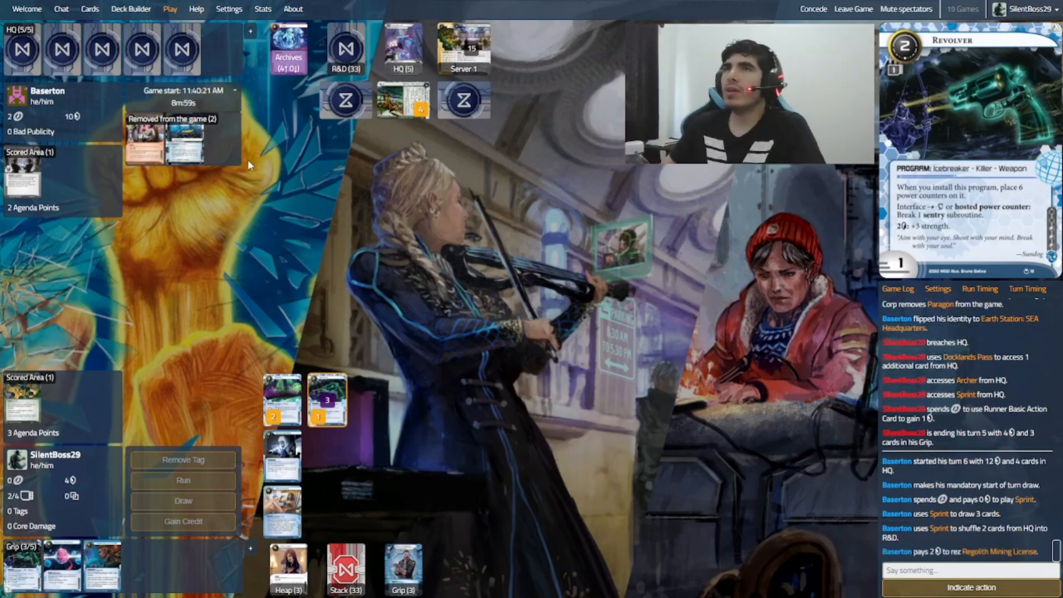
pyautogui.click(131, 8)
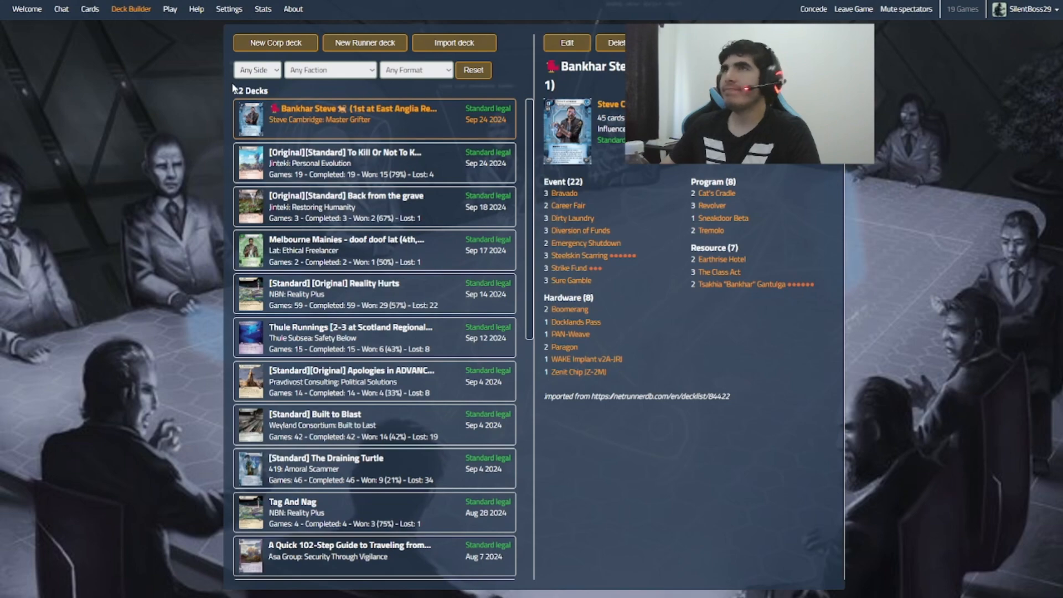
pyautogui.click(169, 9)
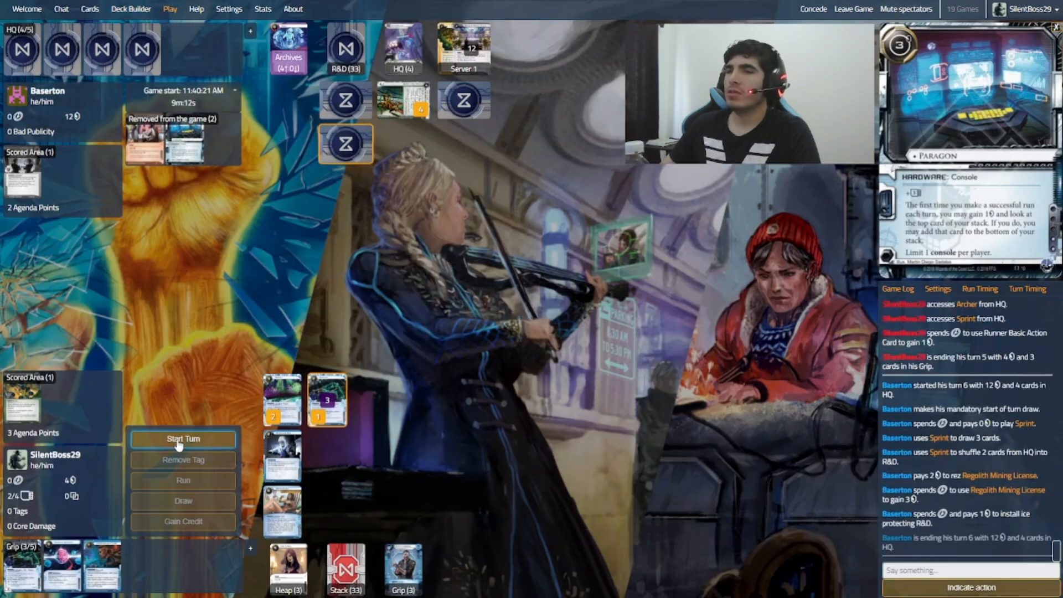
# Step: Begin runner turn 6, draw a card and gain one credit
pyautogui.click(183, 438)
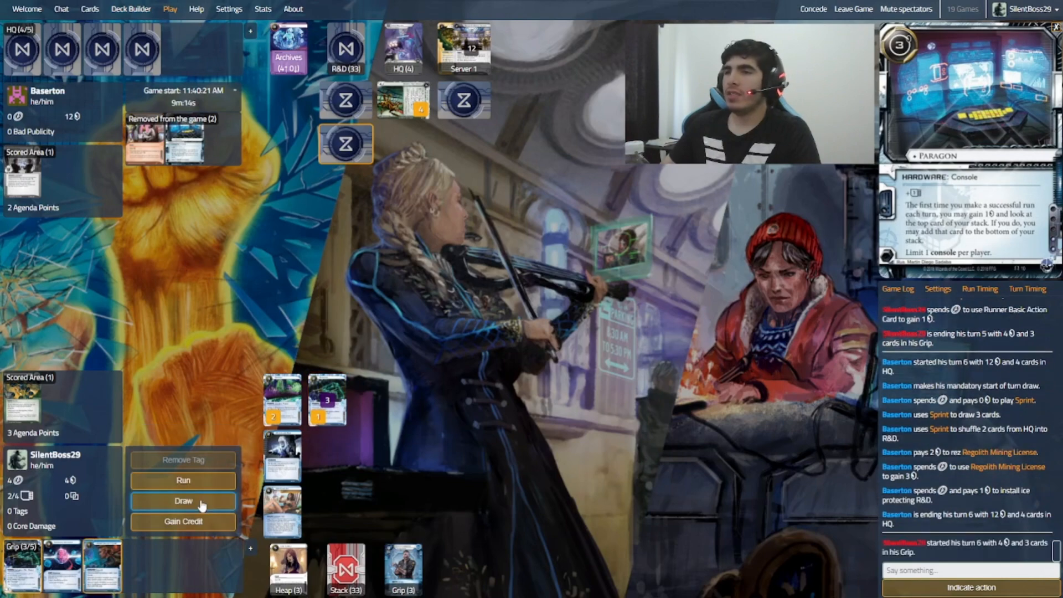
pyautogui.click(183, 500)
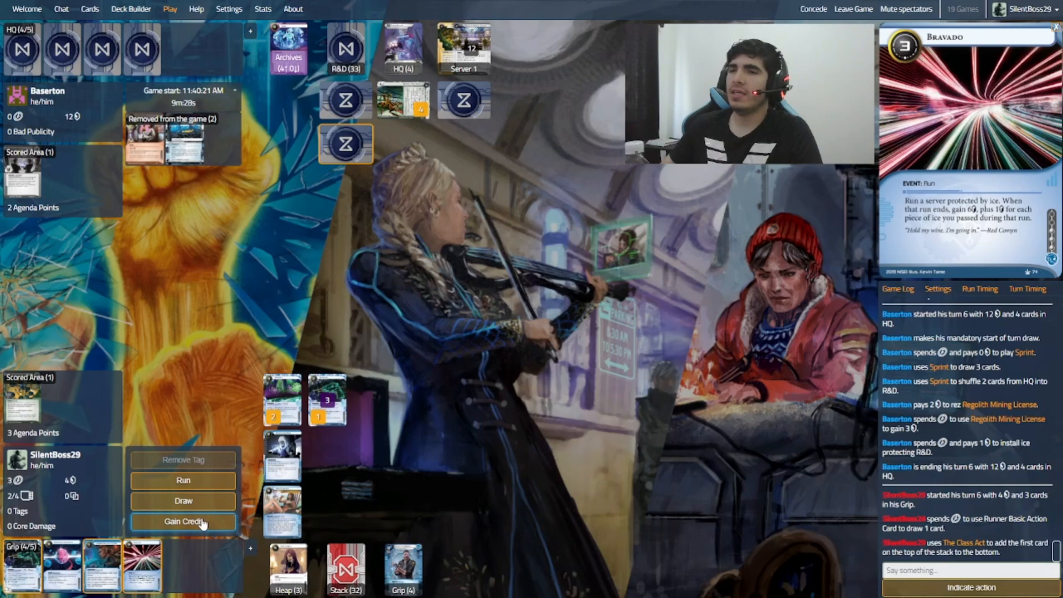
pyautogui.click(182, 521)
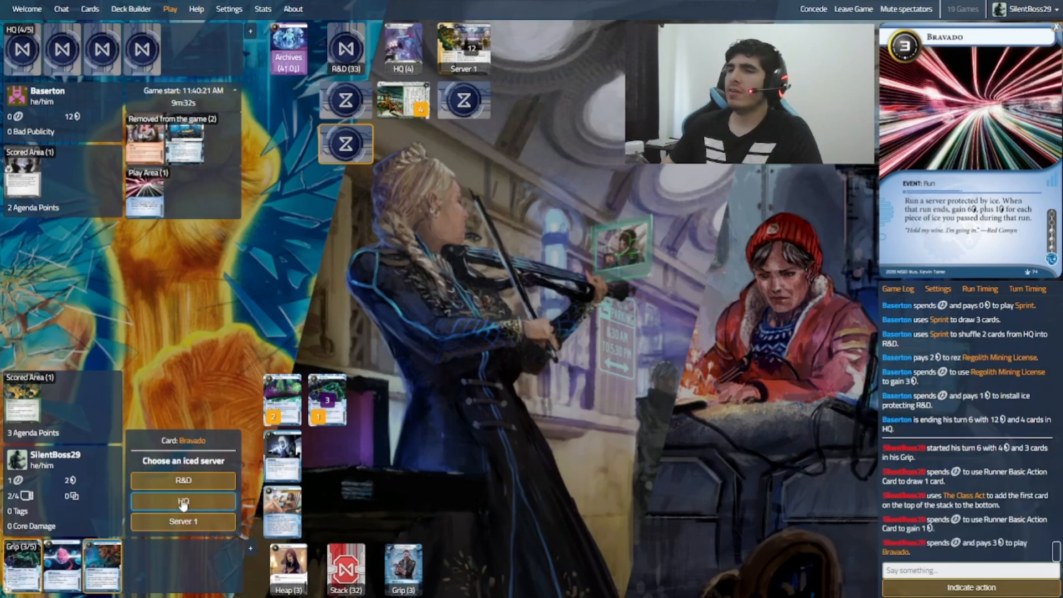
# Step: Start a Bravado run on HQ toward Winchester, then message the opponent and undo it
pyautogui.click(183, 501)
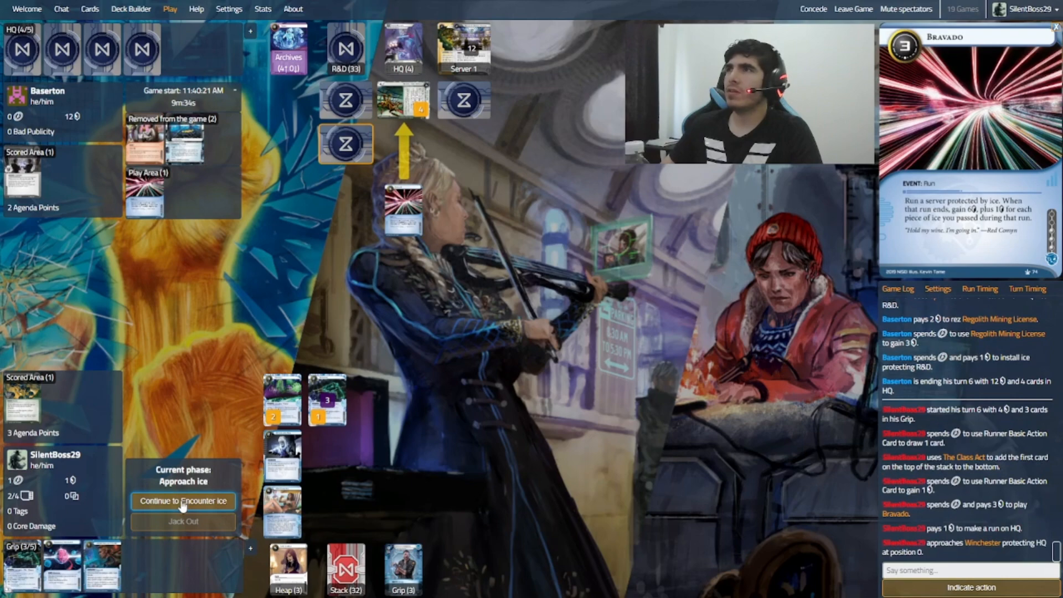
pyautogui.click(183, 500)
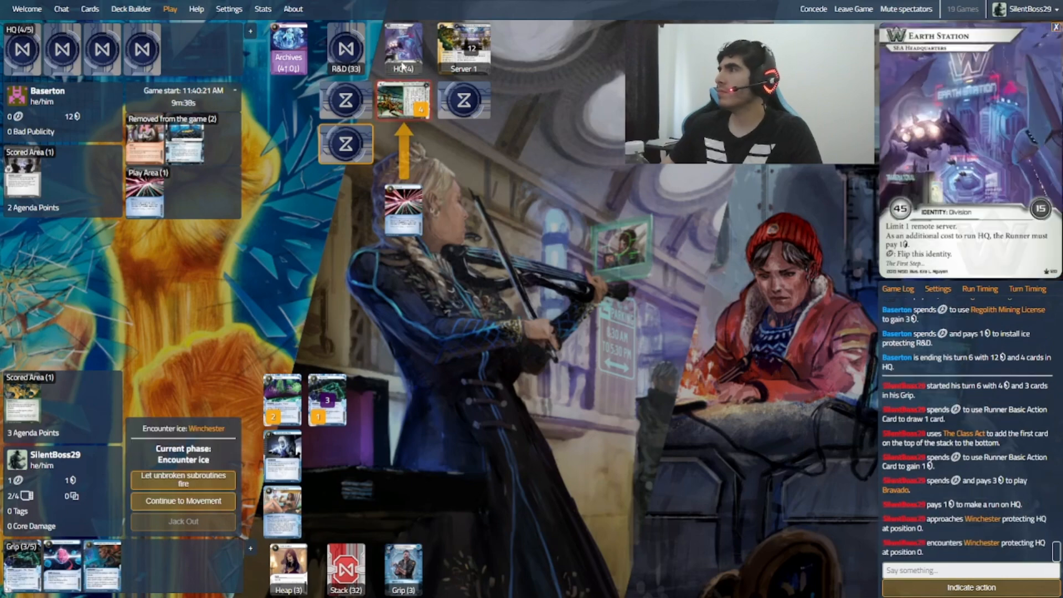
pyautogui.click(328, 400)
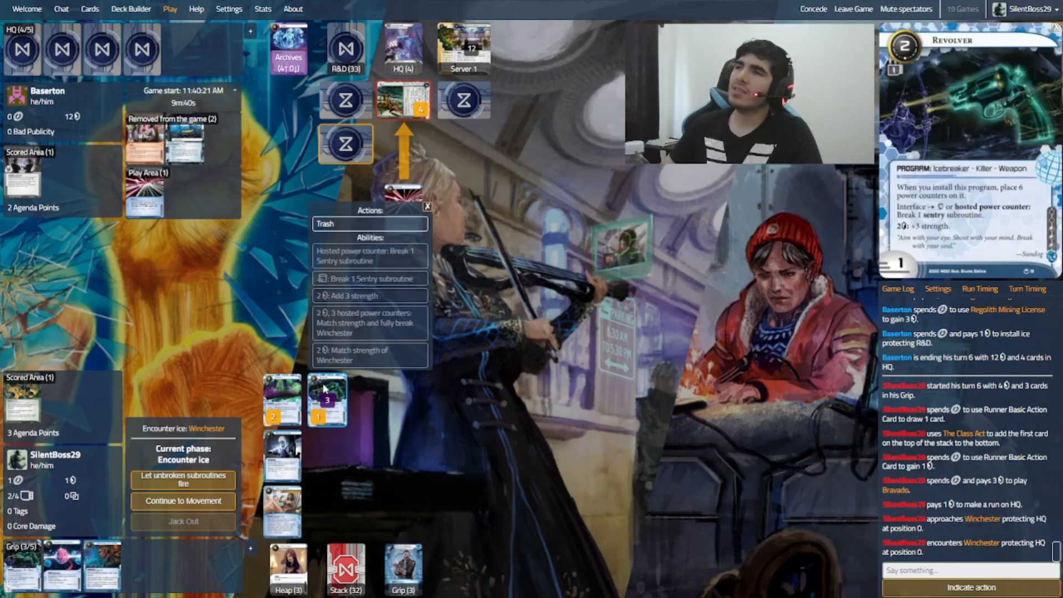
pyautogui.click(427, 206)
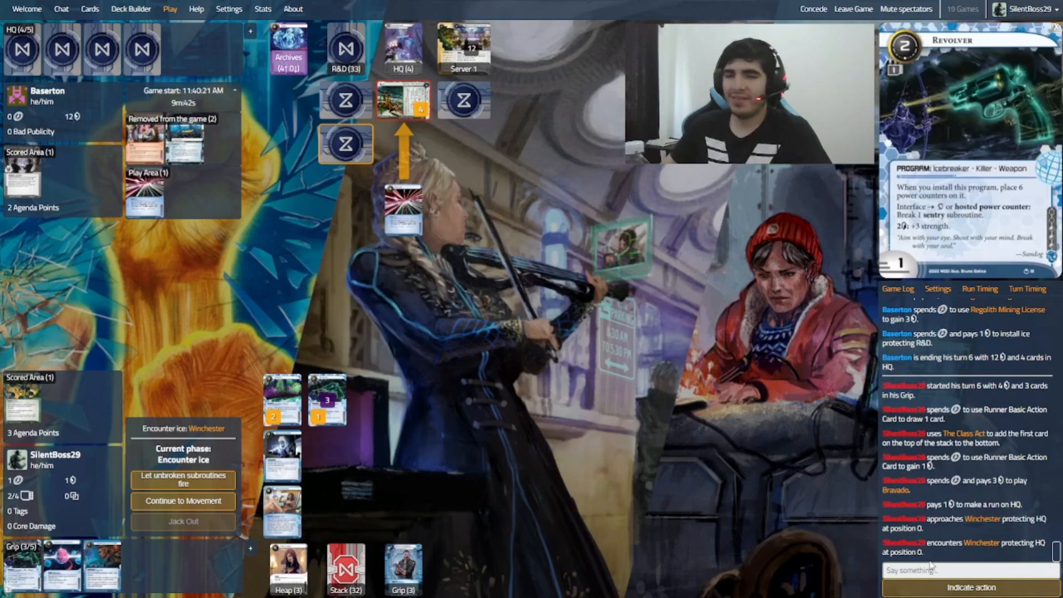
pyautogui.write('Forgo')
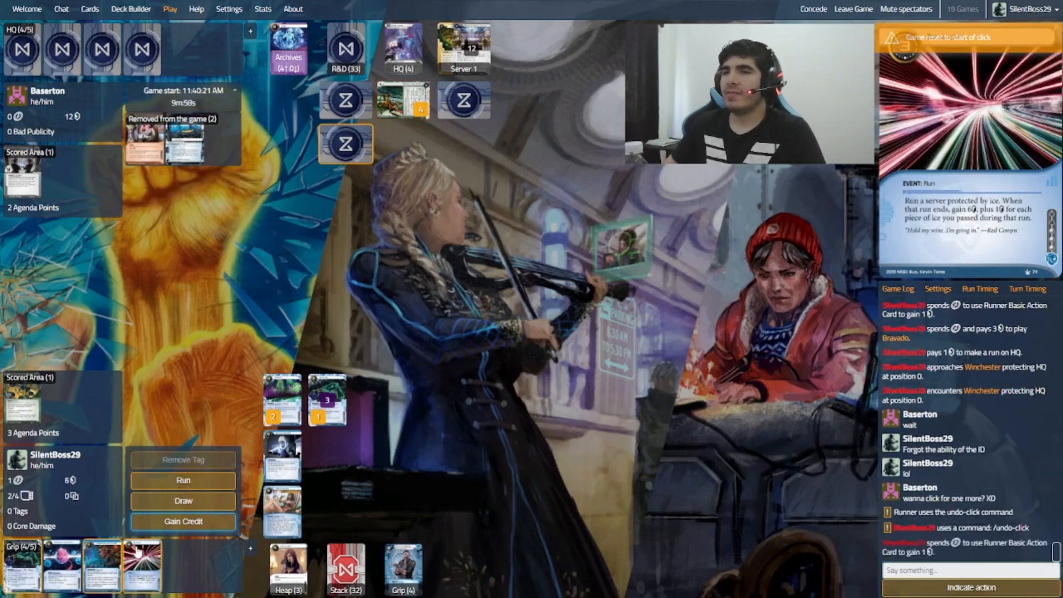
# Step: Replay Bravado on HQ and fully break Winchester with Revolver
pyautogui.click(182, 479)
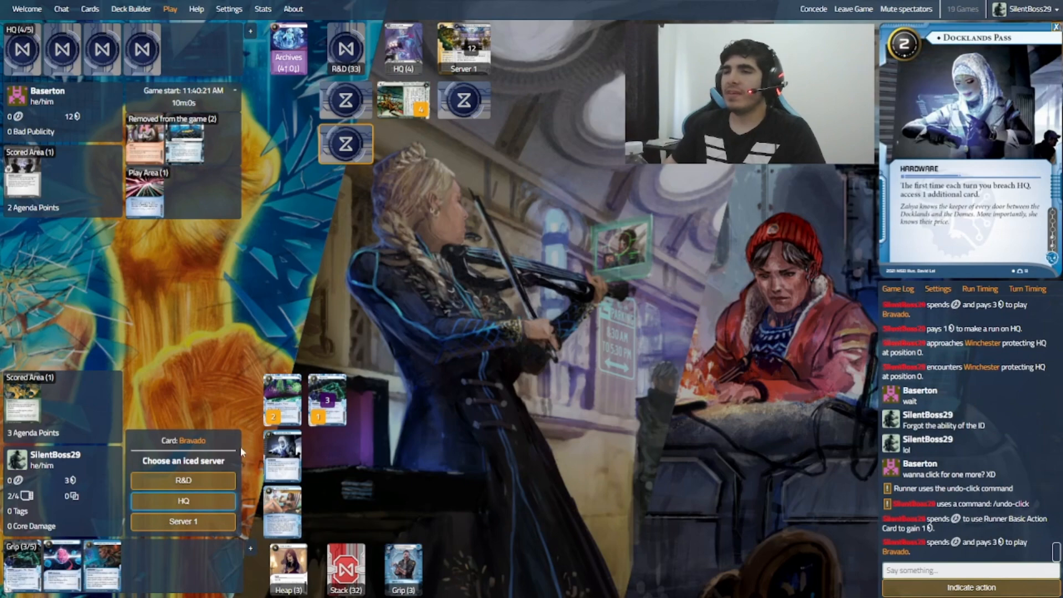
pyautogui.click(182, 501)
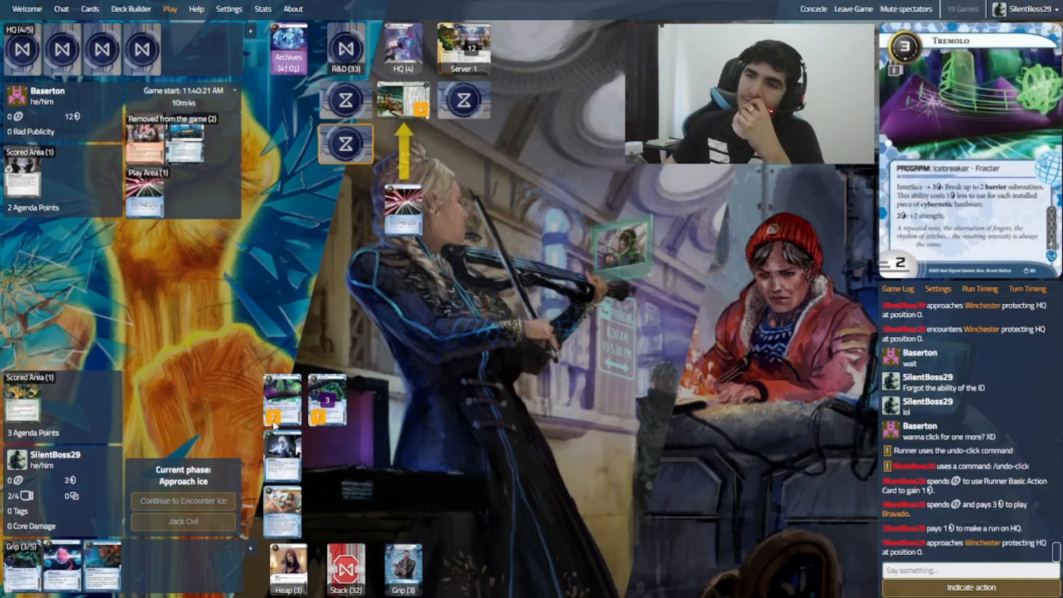
pyautogui.click(183, 500)
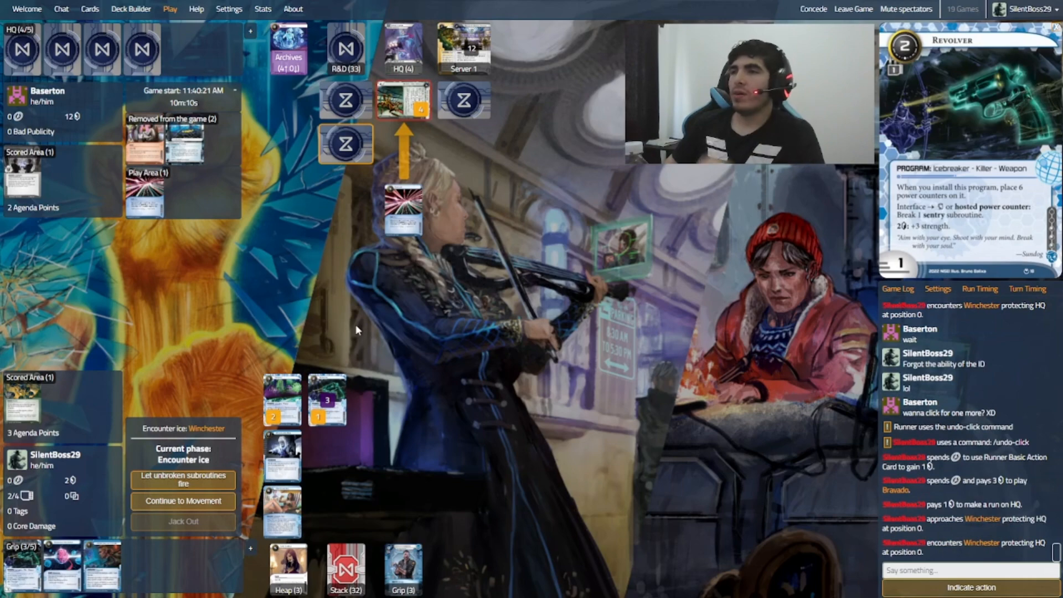
pyautogui.click(183, 479)
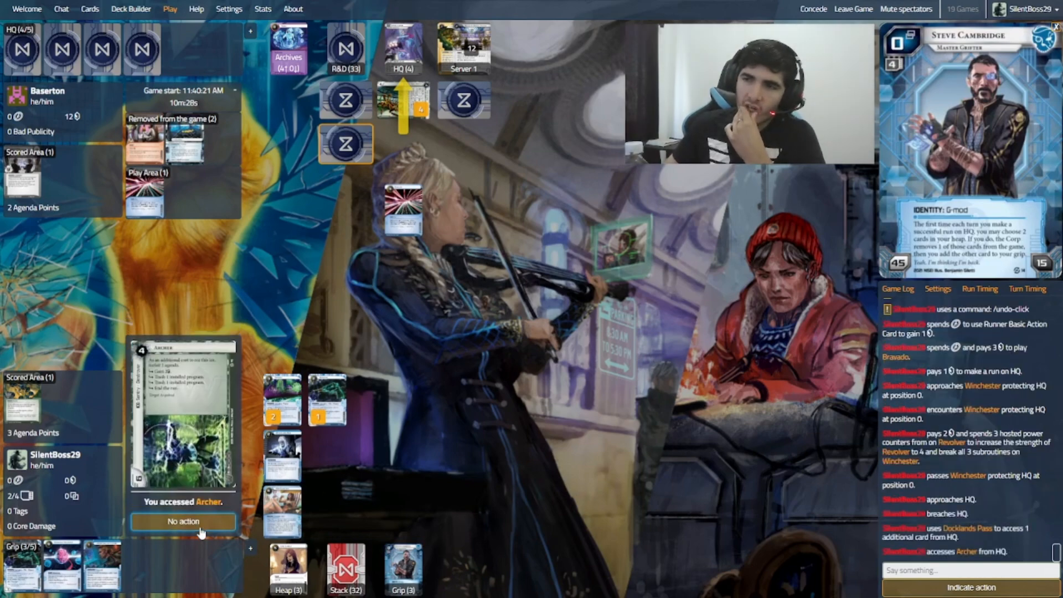
# Step: Access Archer and Crisium Grid without trashing, collecting 7 credits from Bravado
pyautogui.click(183, 521)
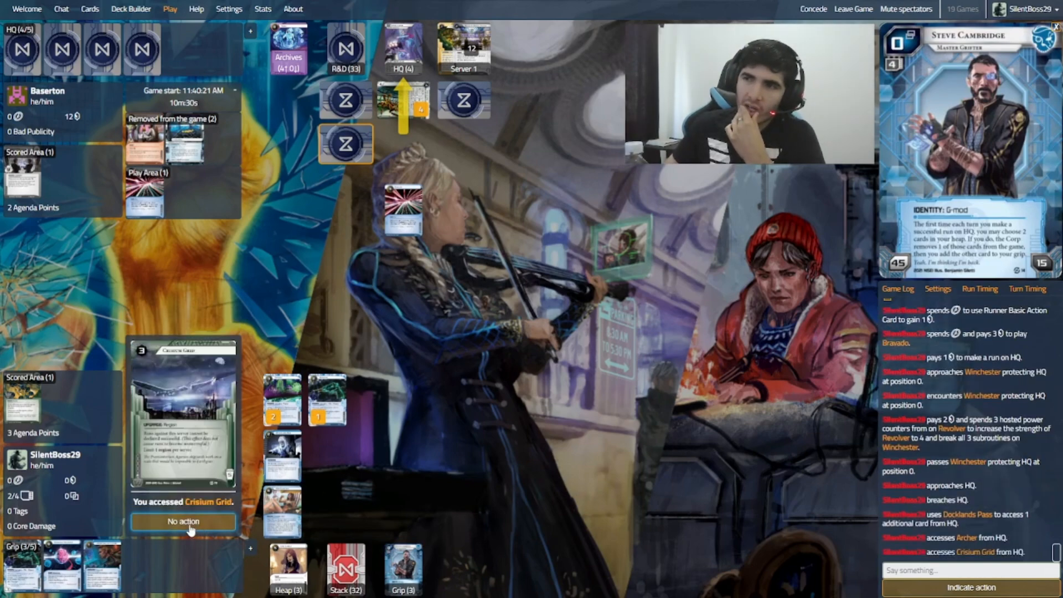
pyautogui.click(183, 521)
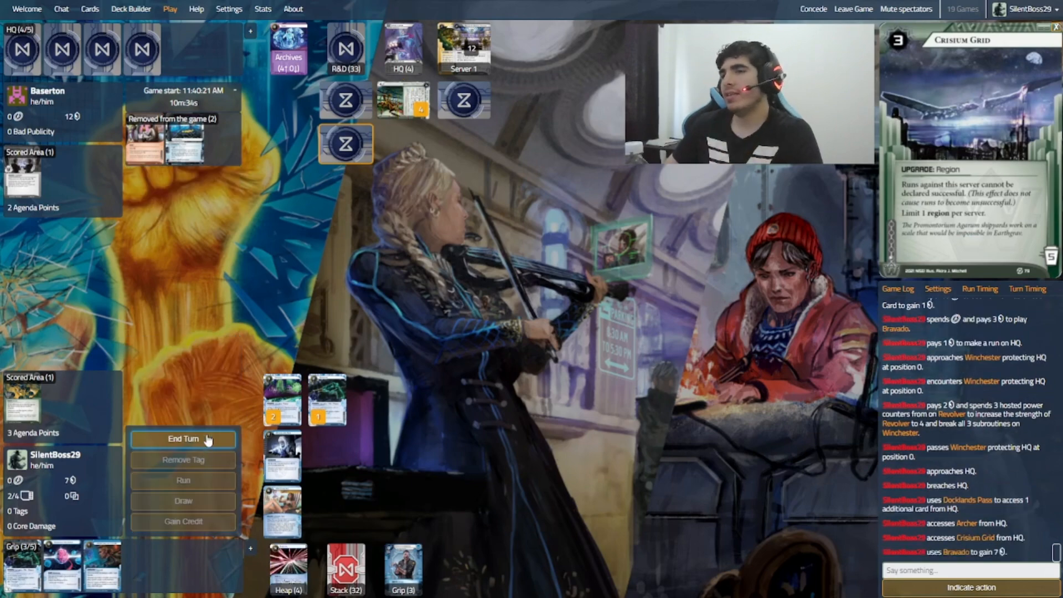
# Step: End turn 6 and, after the corp's turn, begin runner turn 7
pyautogui.click(182, 438)
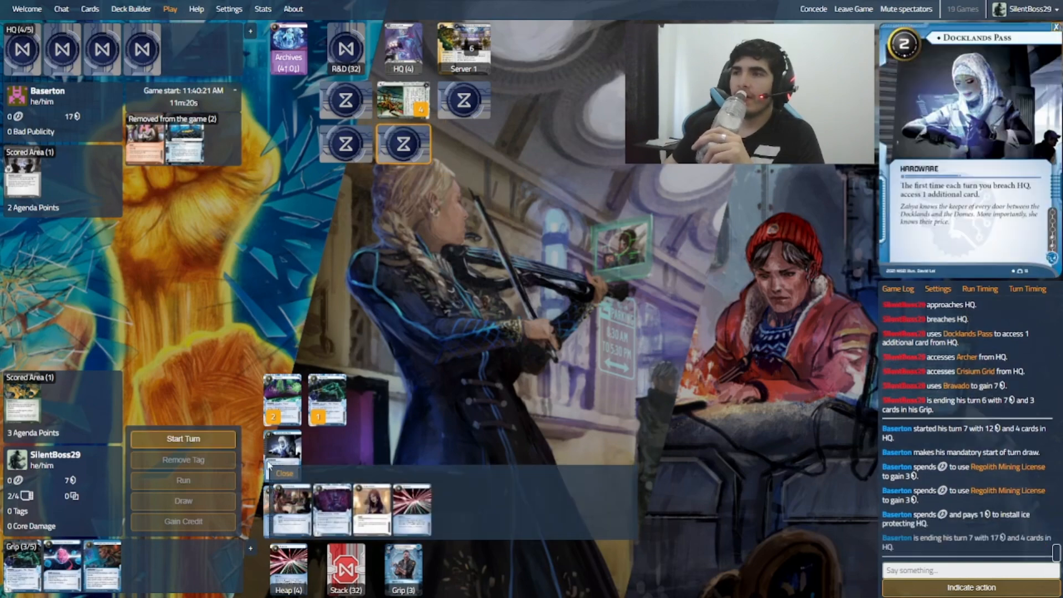
pyautogui.click(182, 438)
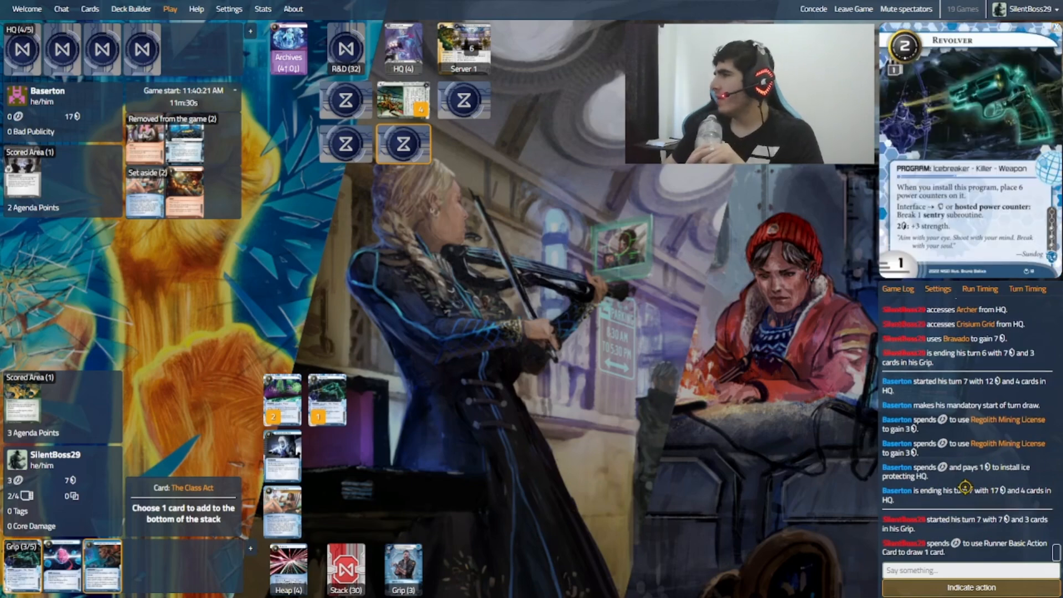
pyautogui.moveTo(791, 444)
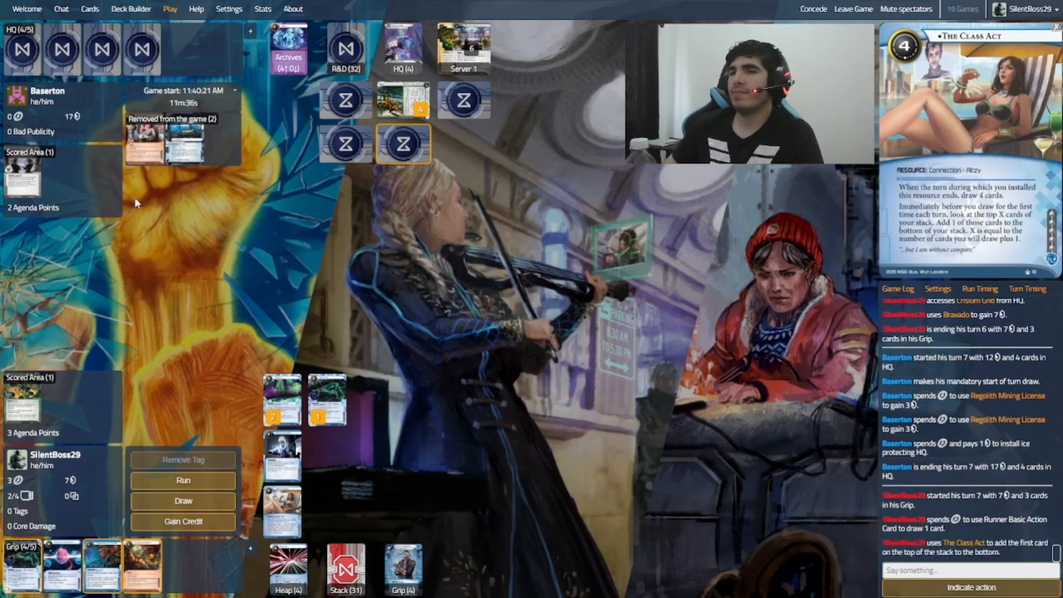
# Step: Draw, breach Archives with Dirty Laundry for 5 credits, reinstall Revolver and end turn 7
pyautogui.click(183, 500)
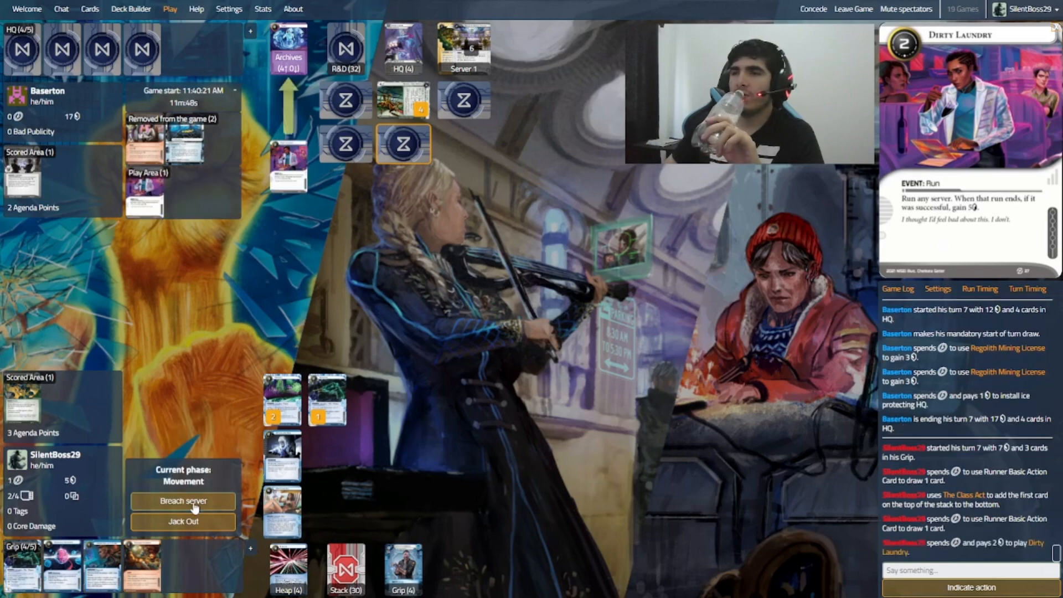
pyautogui.click(182, 500)
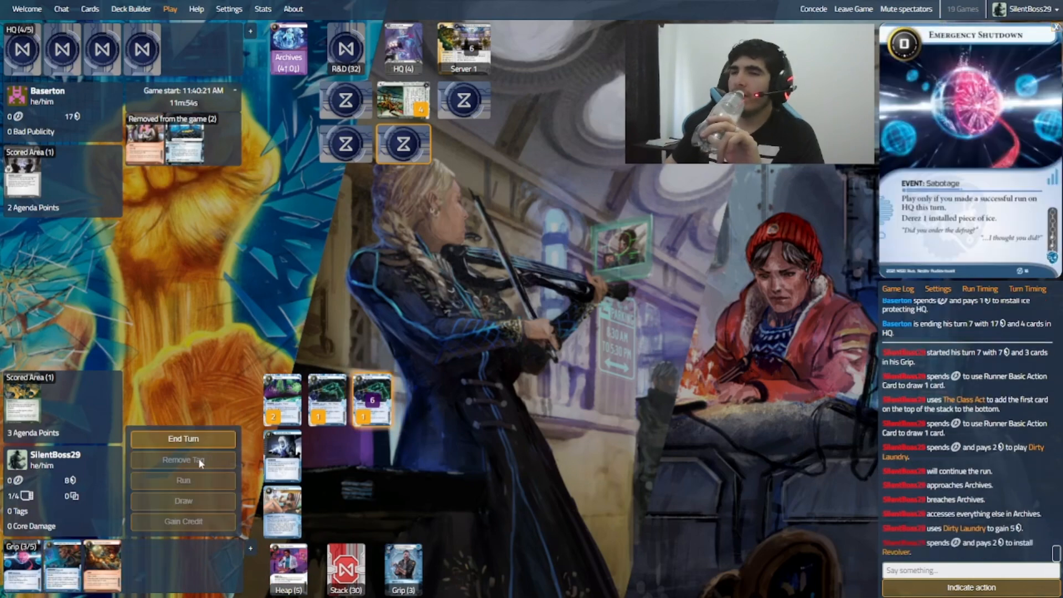
pyautogui.click(183, 439)
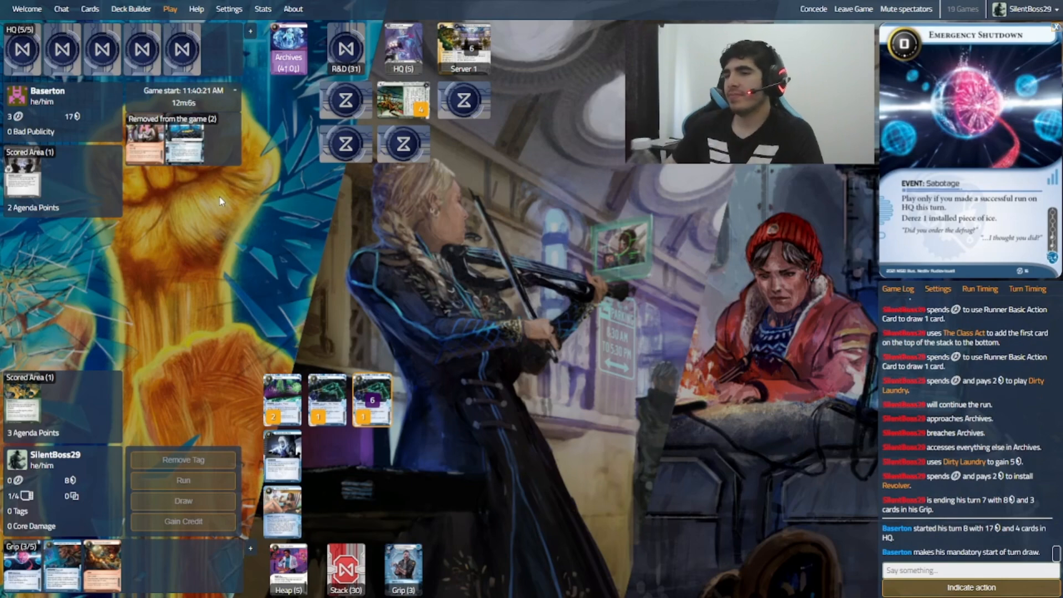
pyautogui.moveTo(210, 249)
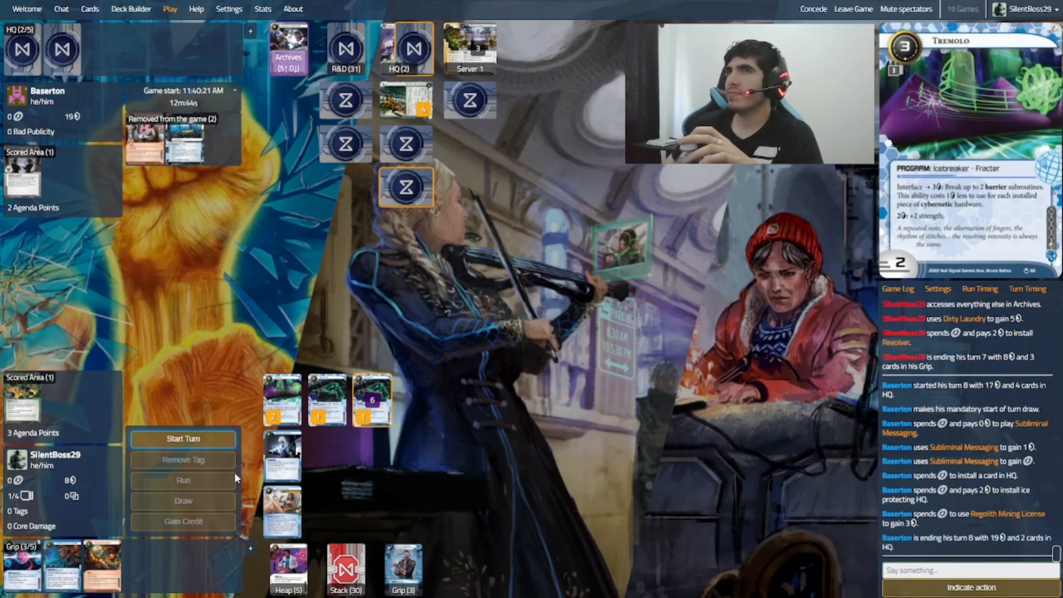
# Step: Begin runner turn 8 after the corp finishes at 19 credits
pyautogui.click(183, 480)
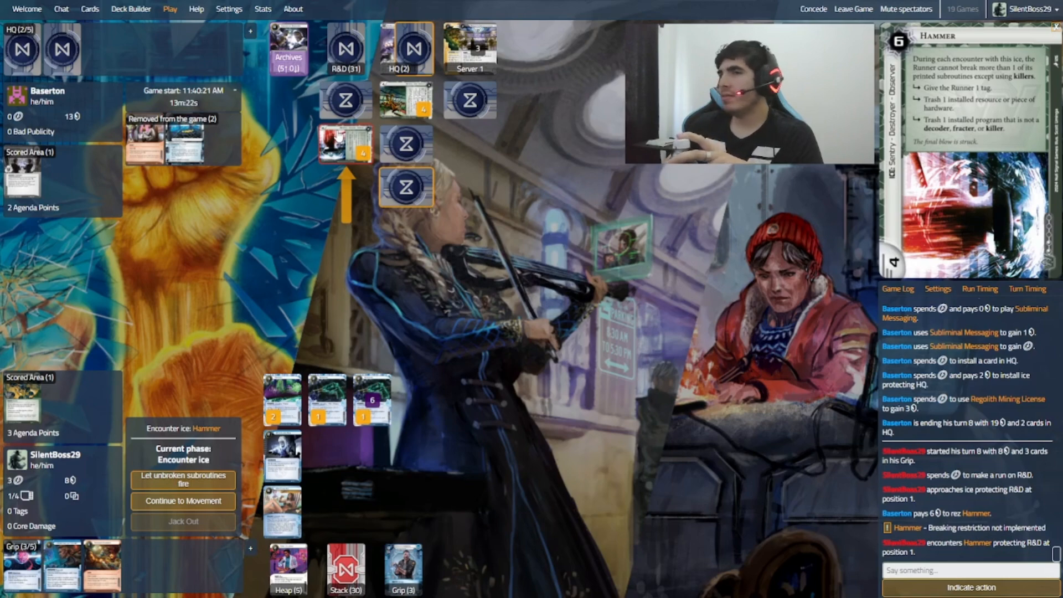
# Step: Boost Revolver to strength 4, break Hammer's trash subroutine and take the tag
pyautogui.click(329, 399)
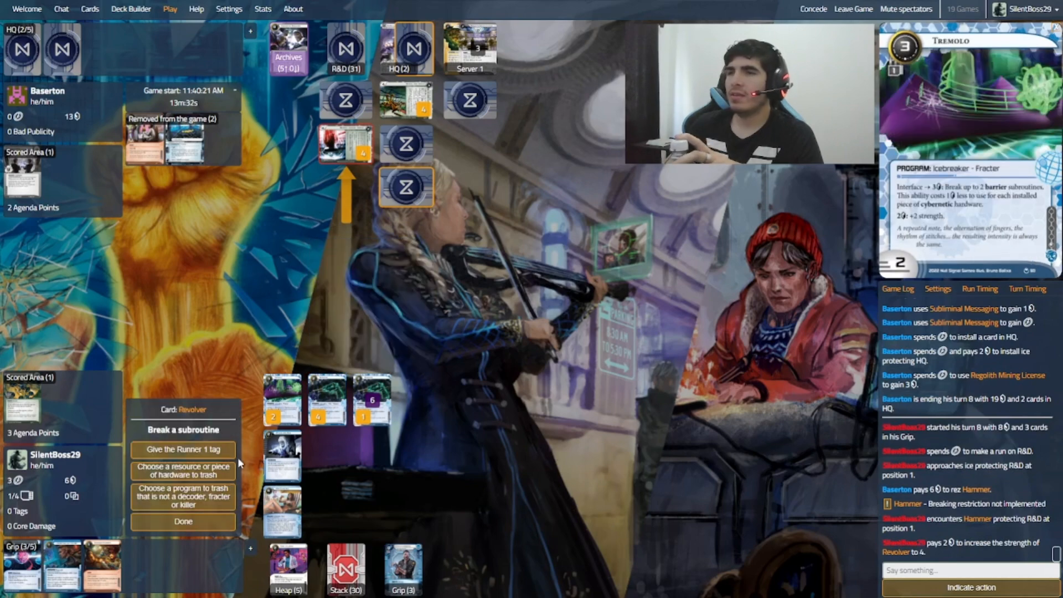
pyautogui.click(183, 521)
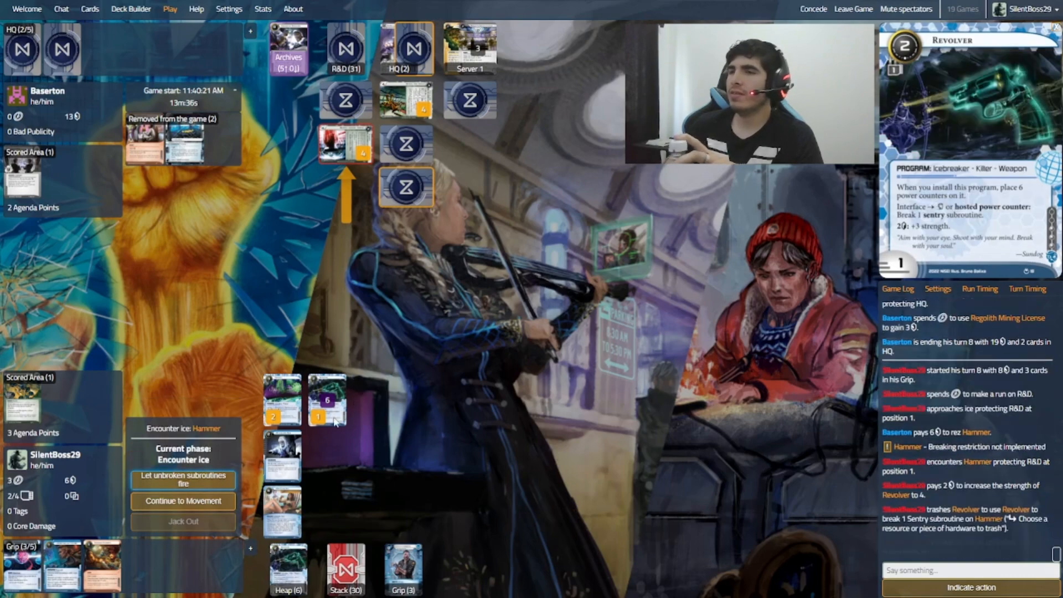
pyautogui.click(183, 479)
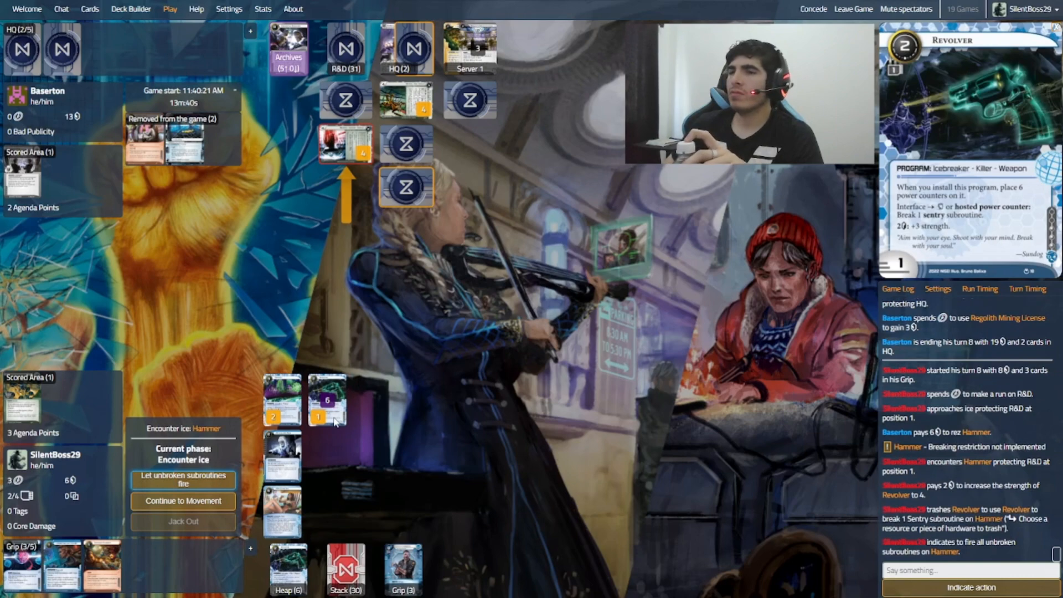
pyautogui.click(183, 479)
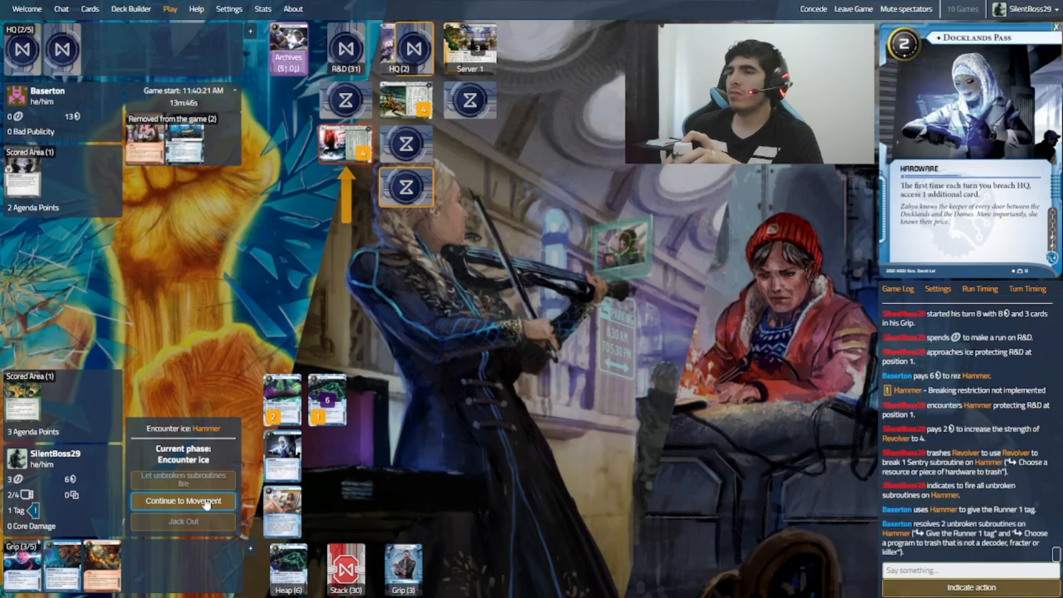
# Step: Move past Hammer to the innermost R&D ice and let Afshar fire, losing 2 credits
pyautogui.click(182, 500)
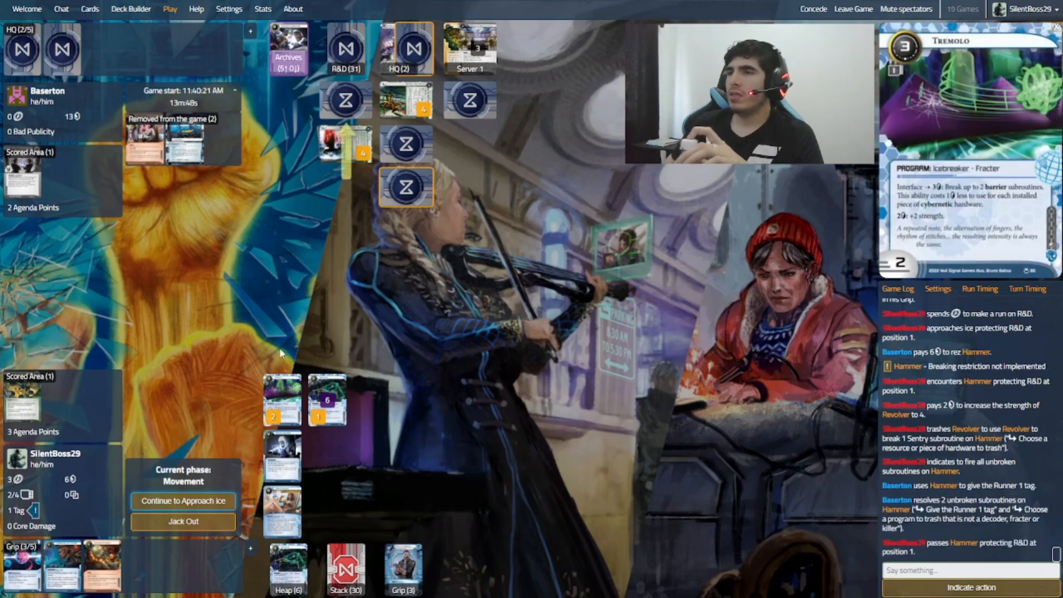
pyautogui.click(183, 500)
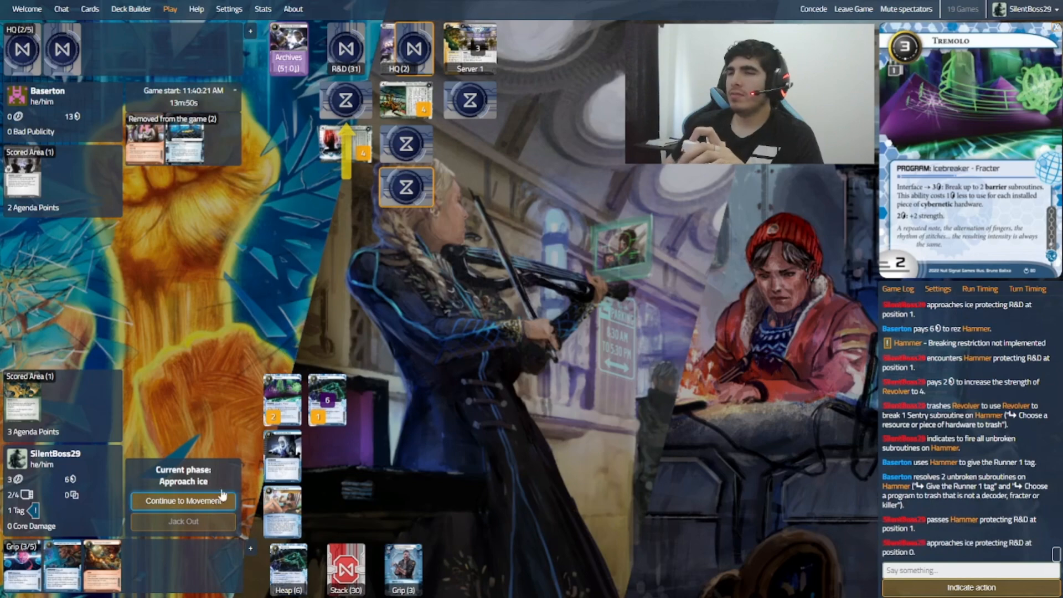
pyautogui.click(183, 500)
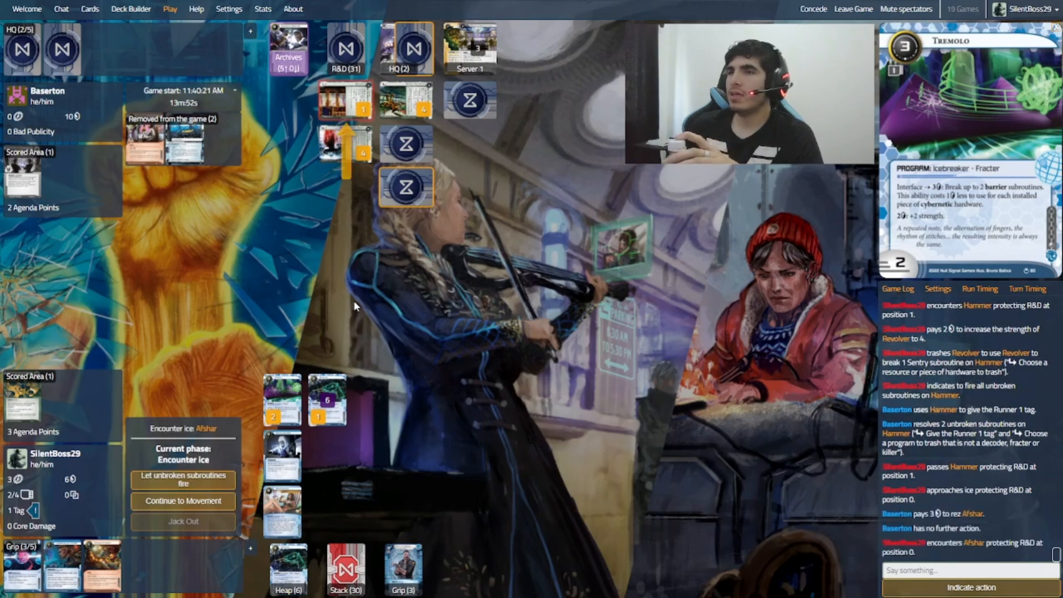
pyautogui.moveTo(328, 169)
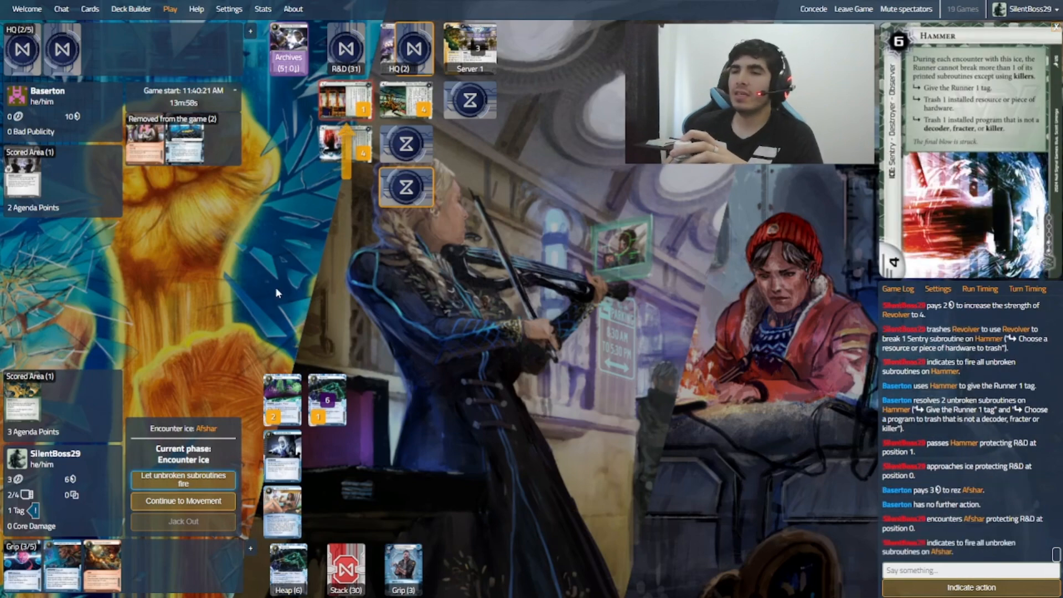
pyautogui.click(182, 479)
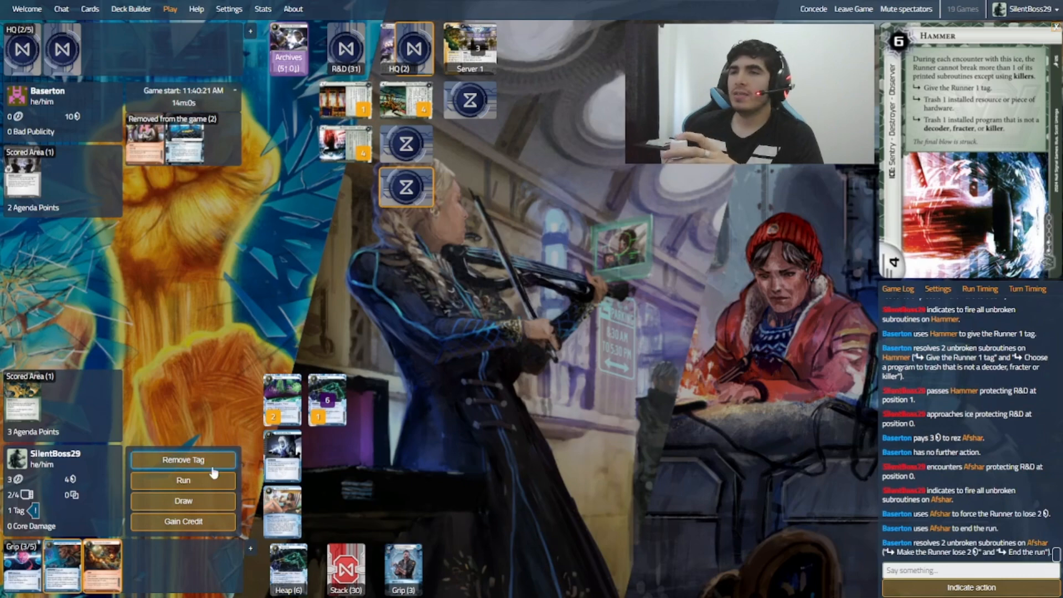
pyautogui.moveTo(216, 463)
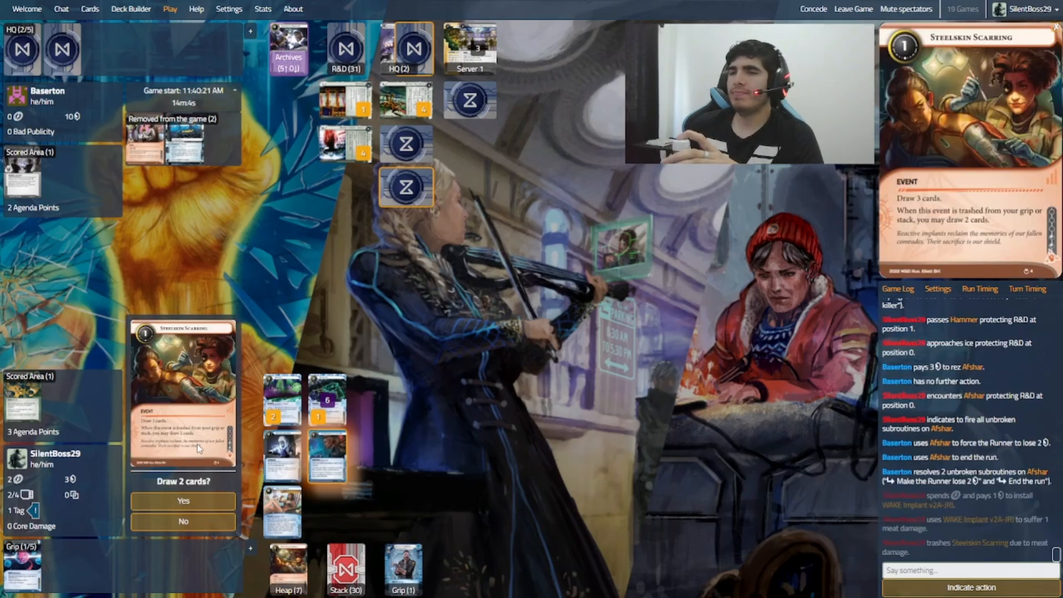
# Step: Draw two from trashed Steelskin Scarring, install Bankhar, end turn 8 and draw on the next turn
pyautogui.click(183, 500)
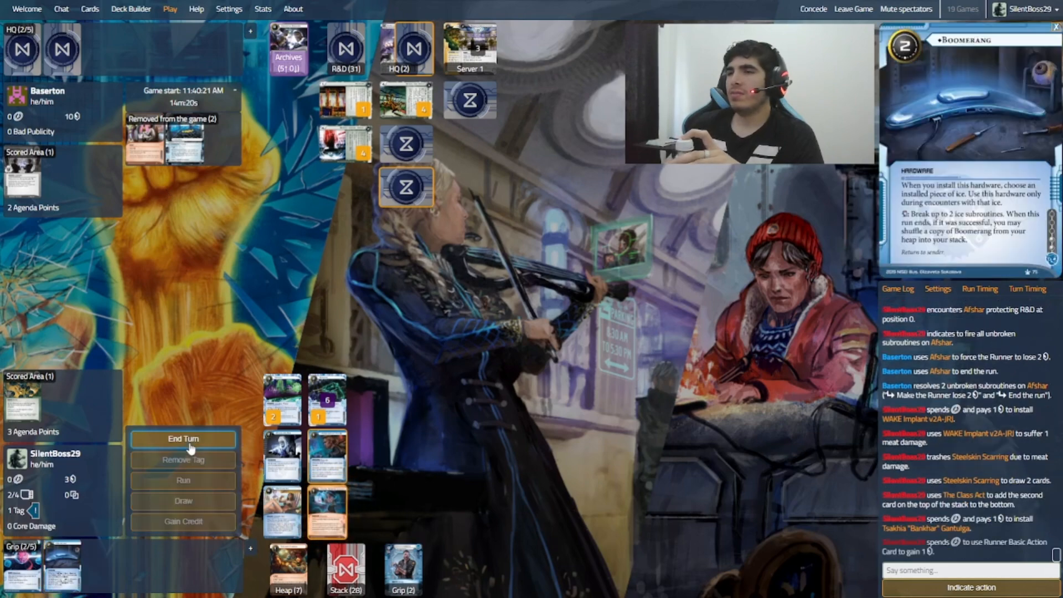
pyautogui.click(182, 438)
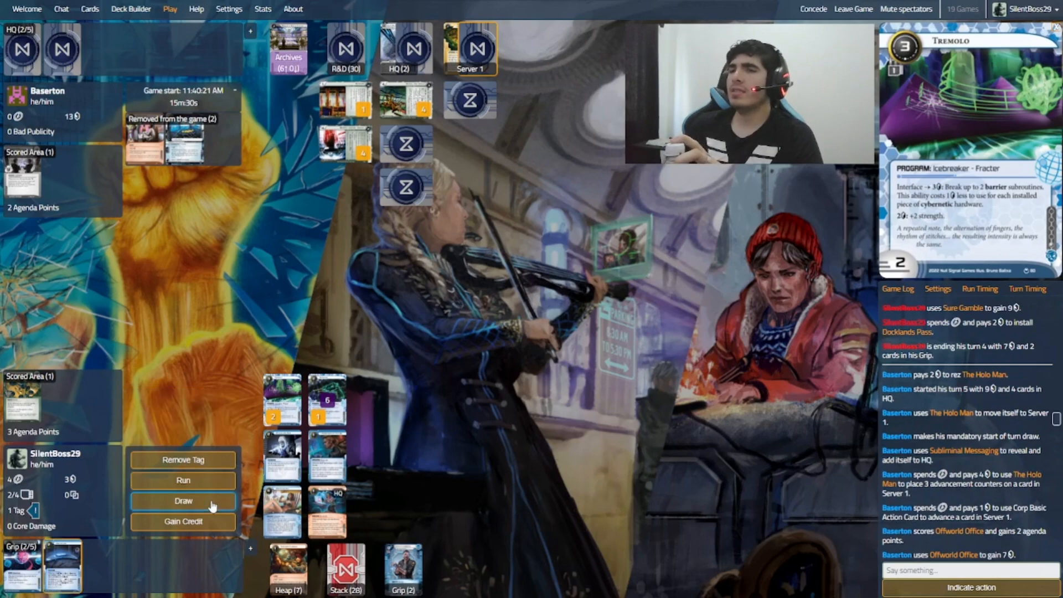
pyautogui.click(183, 500)
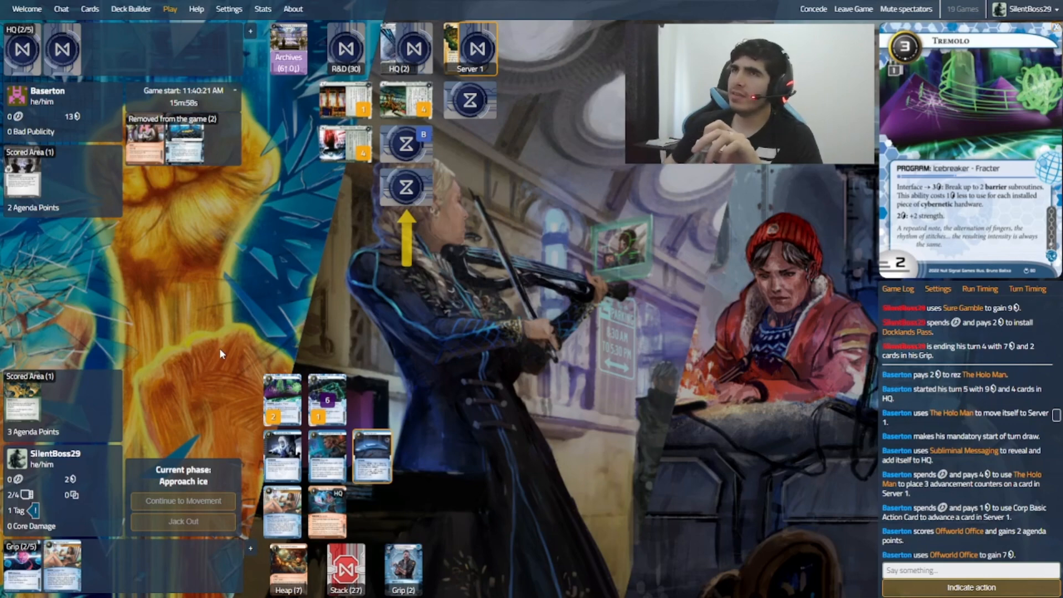
# Step: Run HQ past Border Control and the unrezzed middle ice, letting Winchester fire
pyautogui.click(183, 500)
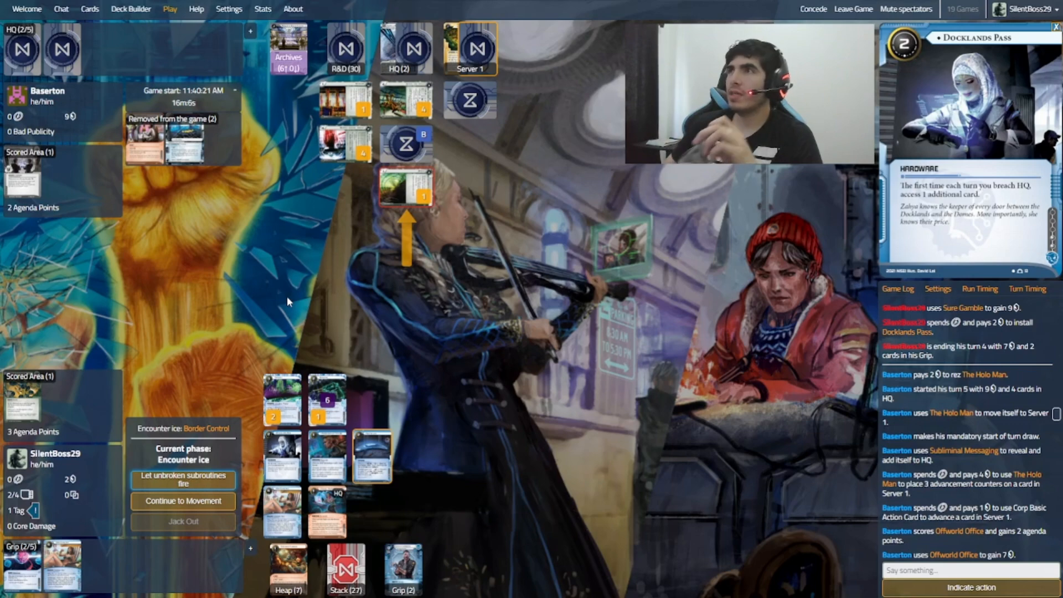
pyautogui.click(183, 480)
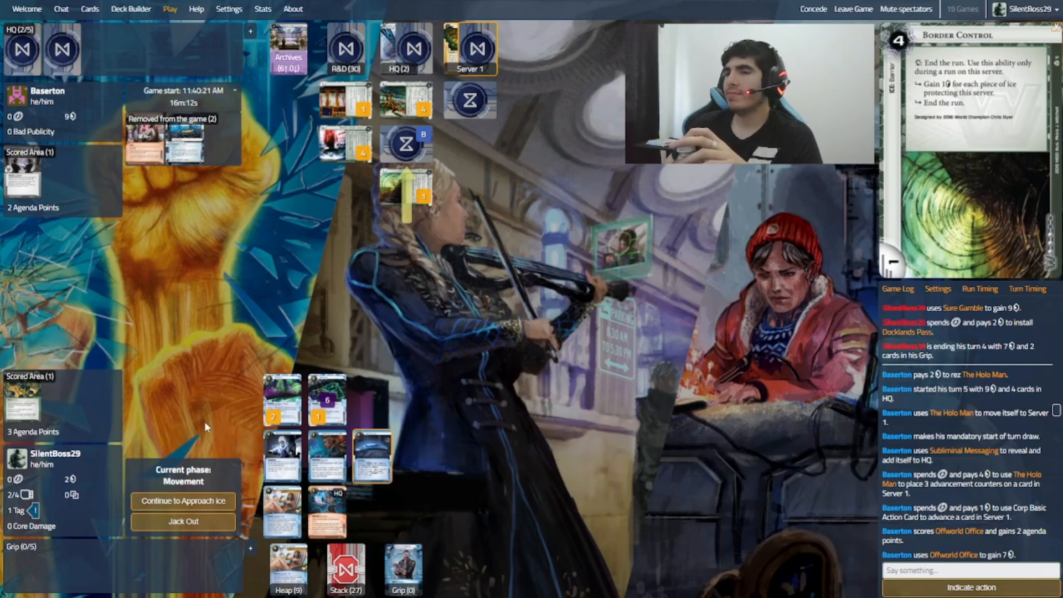
pyautogui.click(182, 501)
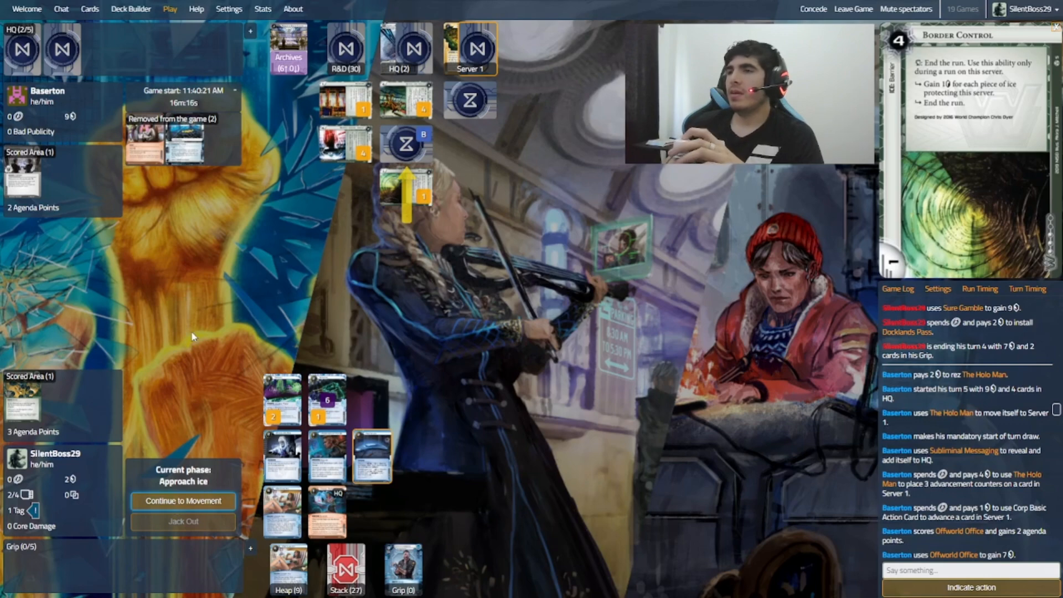
pyautogui.click(182, 500)
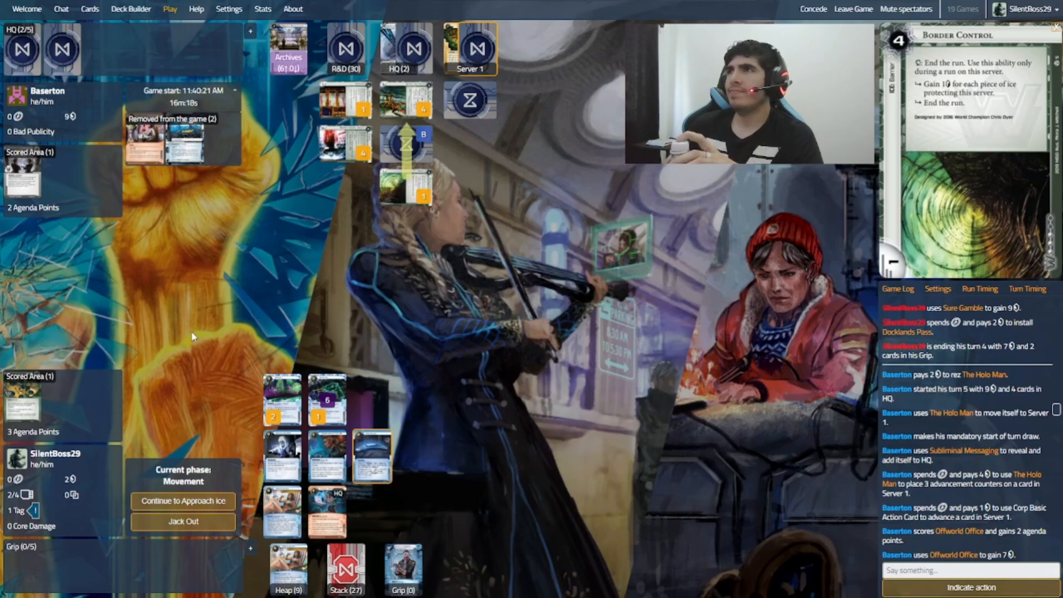
pyautogui.click(182, 500)
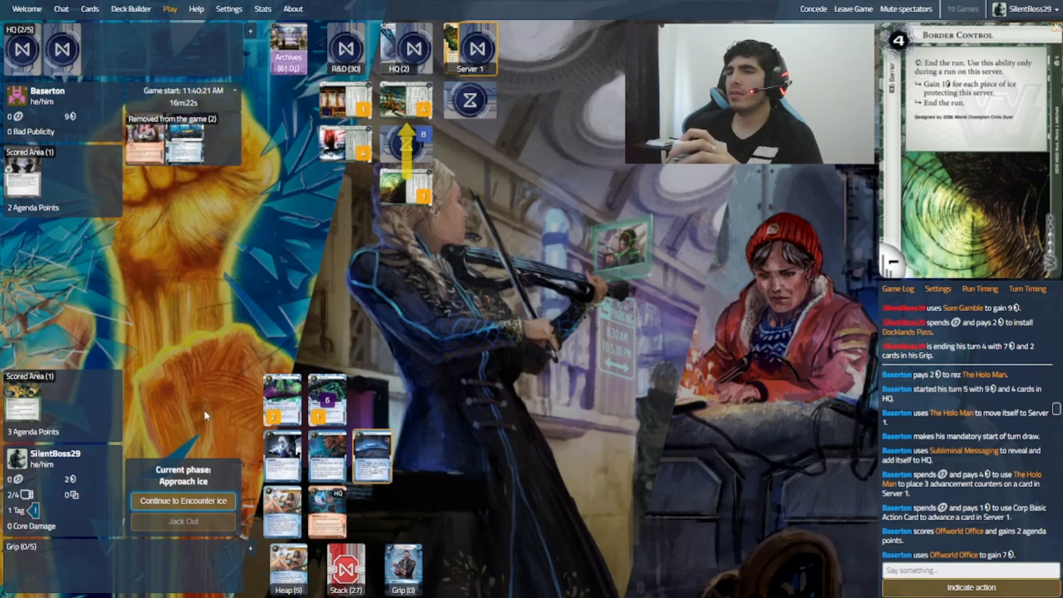
pyautogui.click(182, 500)
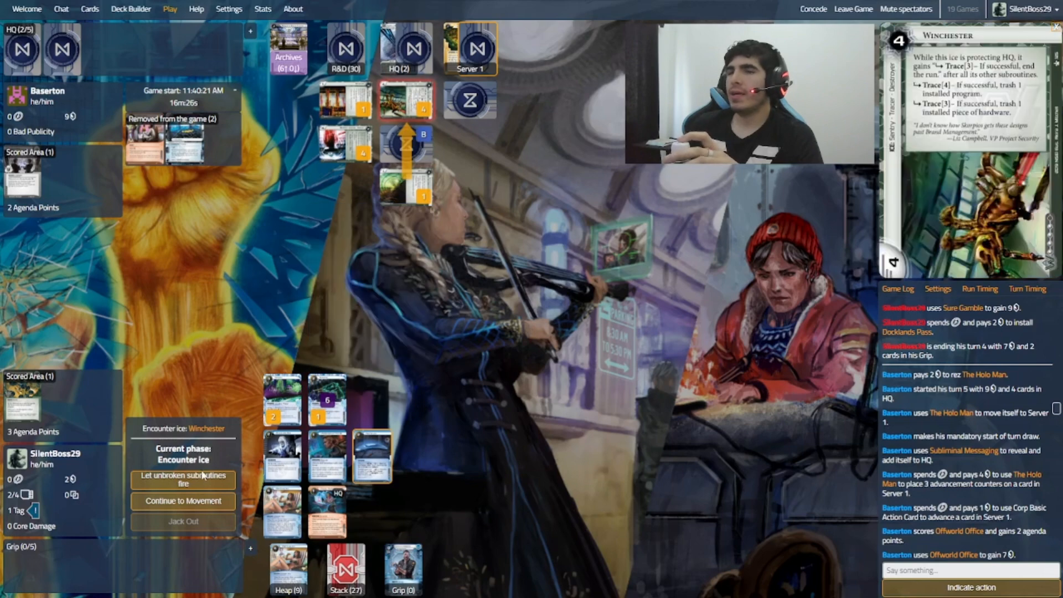
pyautogui.click(182, 500)
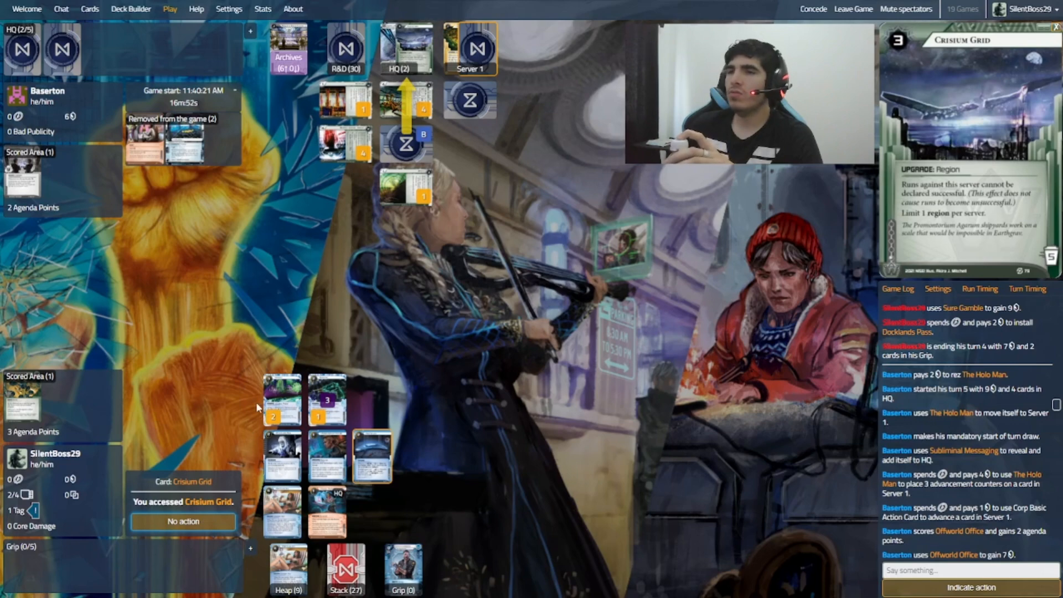
# Step: Access Crisium Grid and leave it untrashed
pyautogui.click(182, 520)
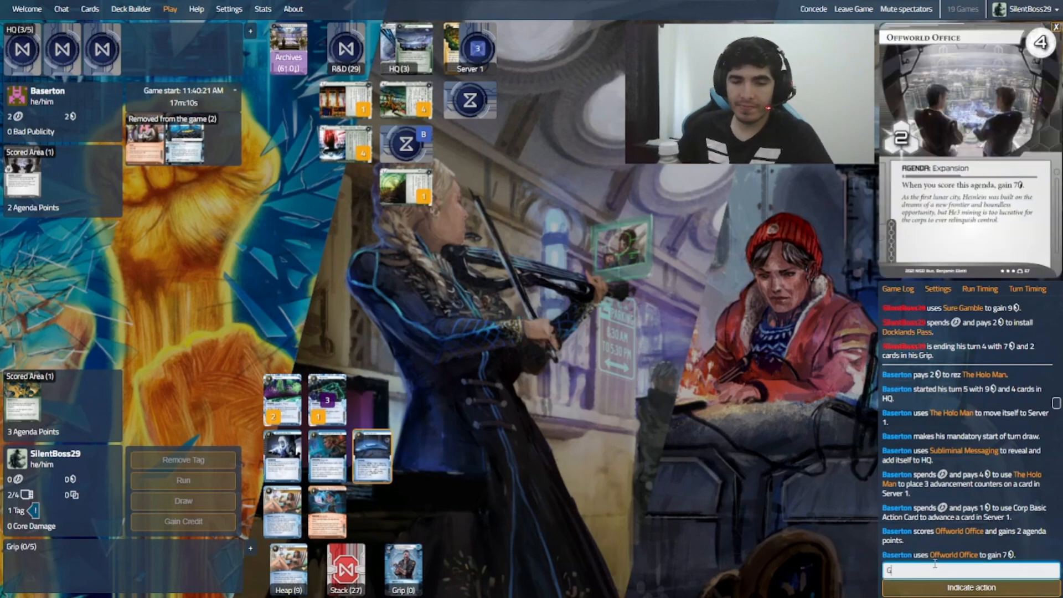
# Step: Send a good-game chat message, concede the match and leave to the lobby
pyautogui.write('G man ty4tgl4')
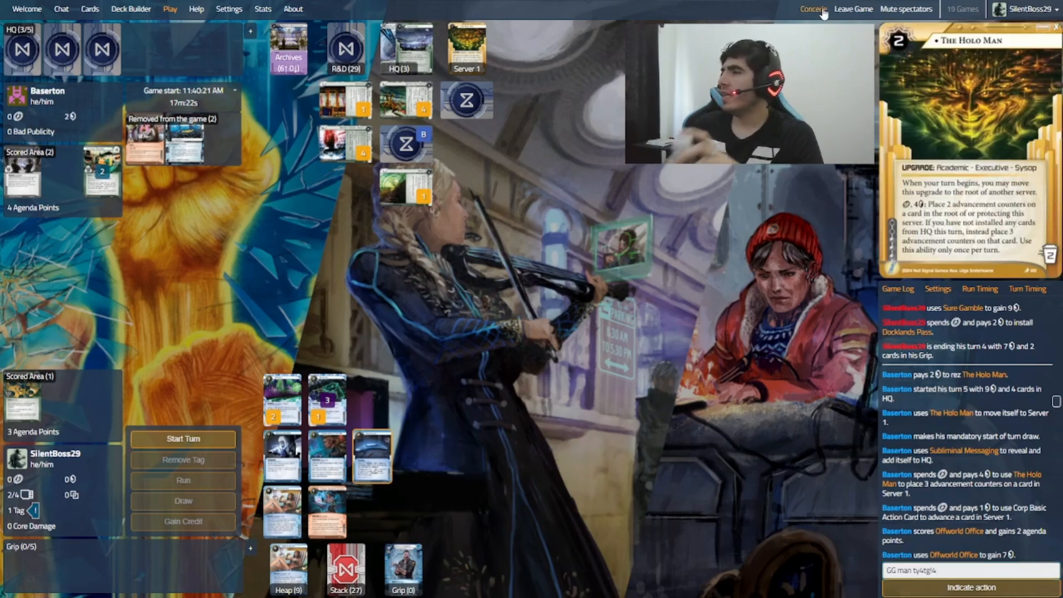
pyautogui.click(813, 9)
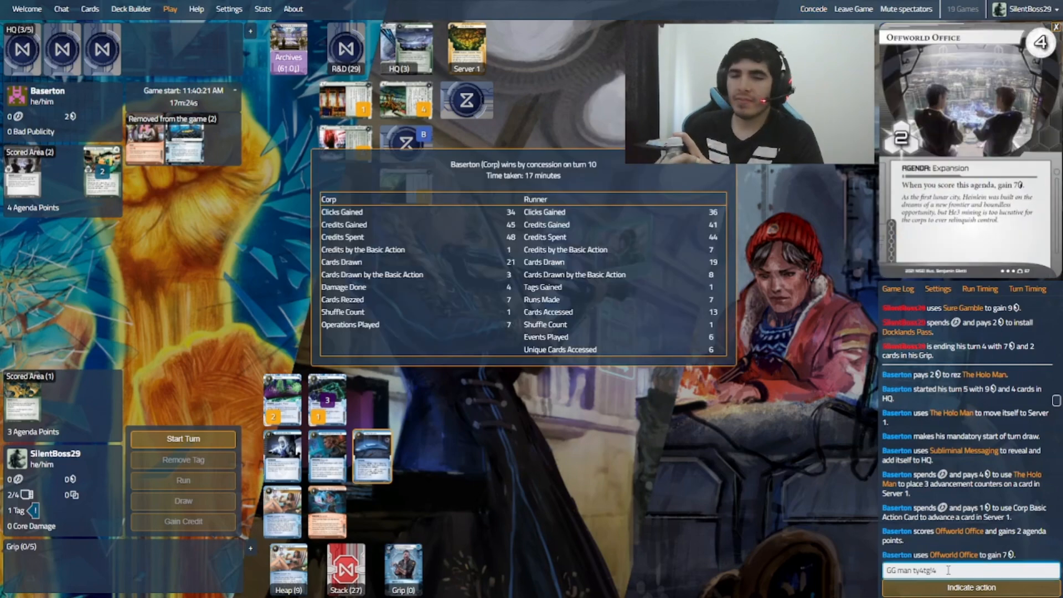
pyautogui.press('Return')
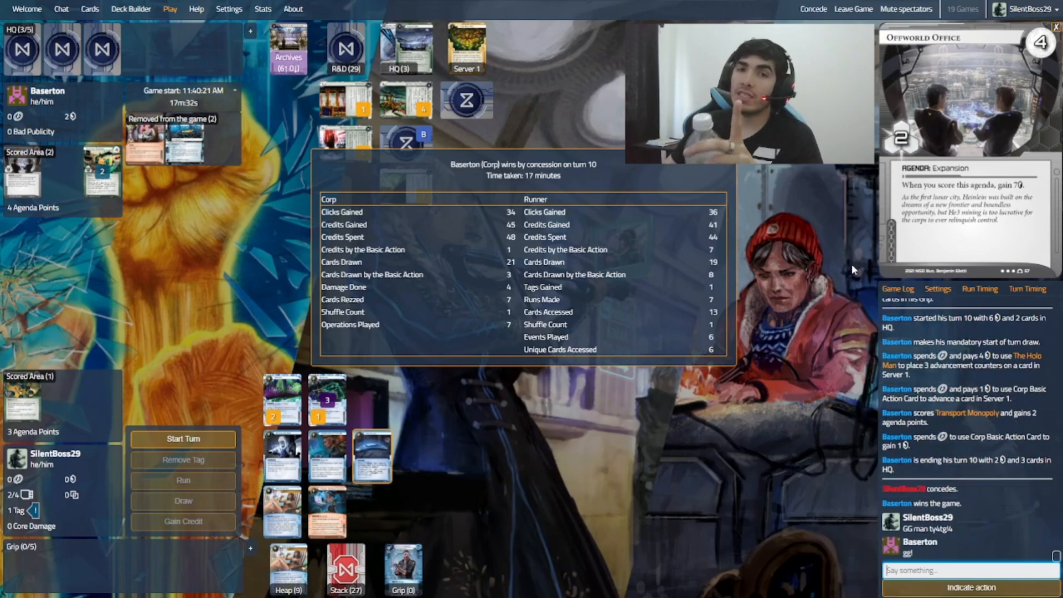
pyautogui.click(841, 8)
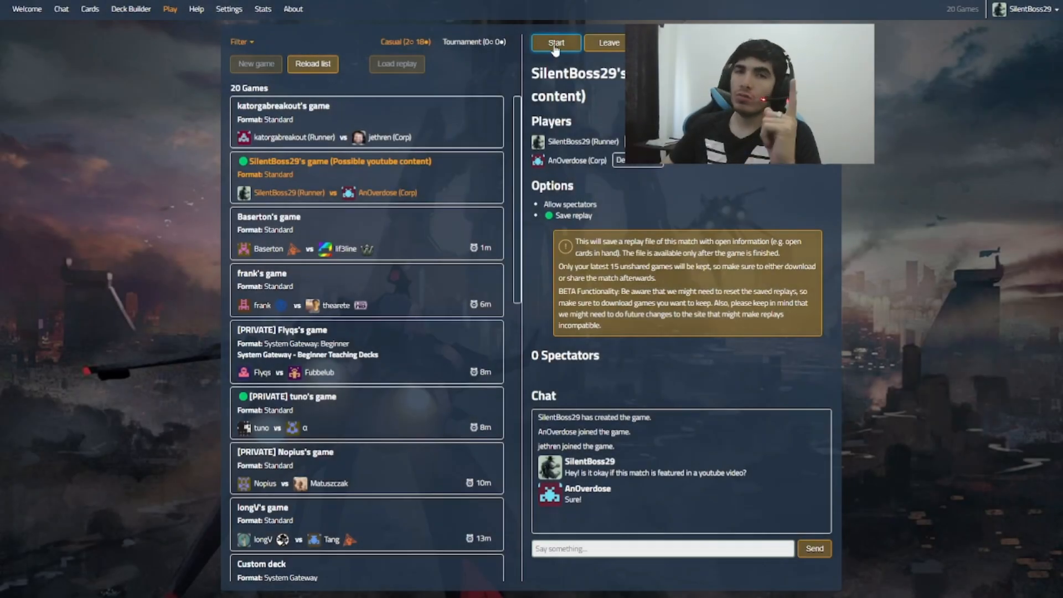
pyautogui.click(554, 44)
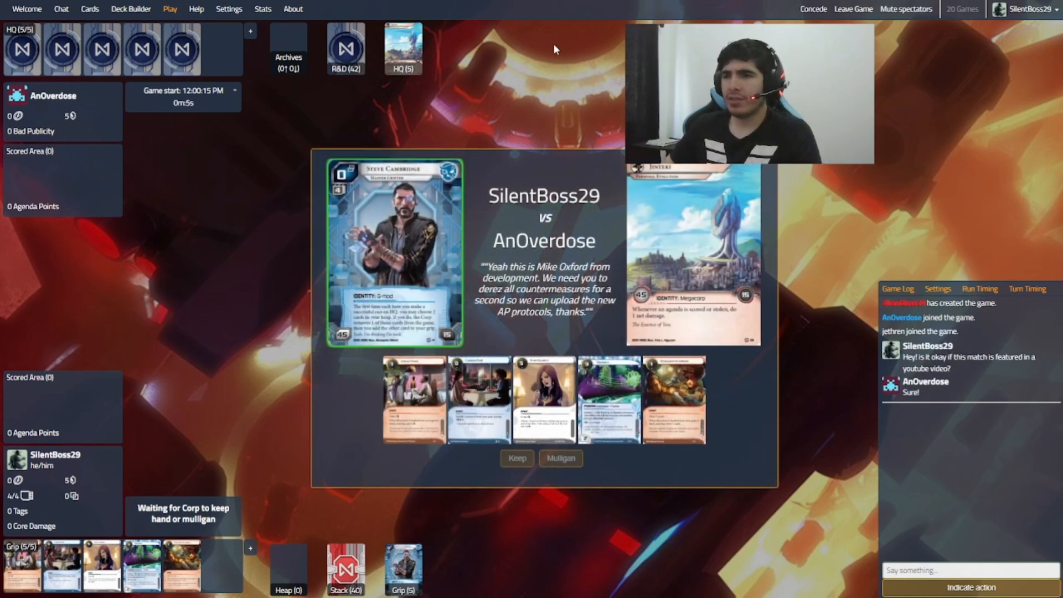
pyautogui.moveTo(644, 369)
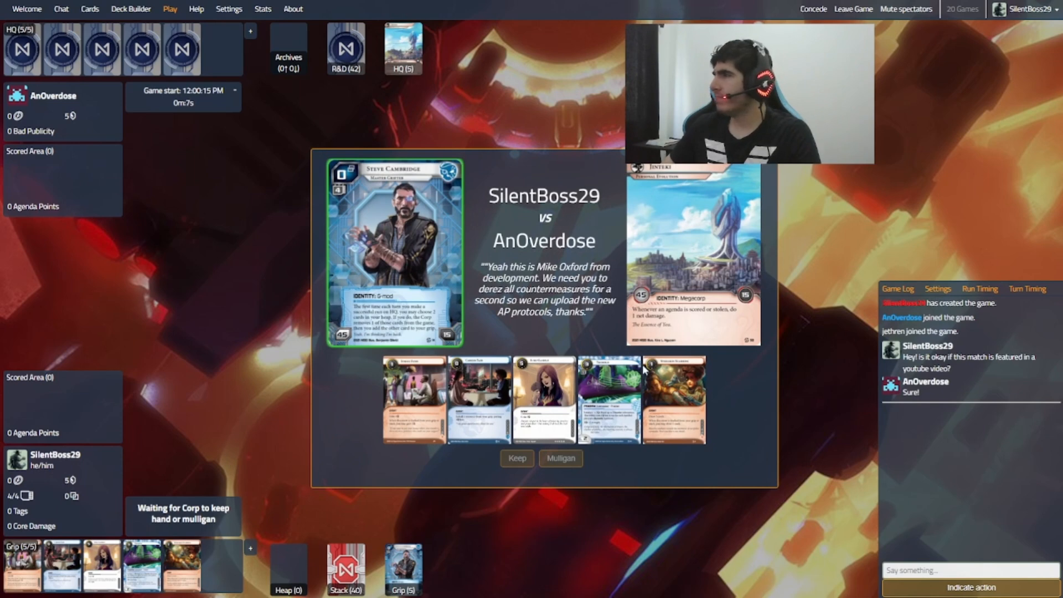
pyautogui.click(517, 458)
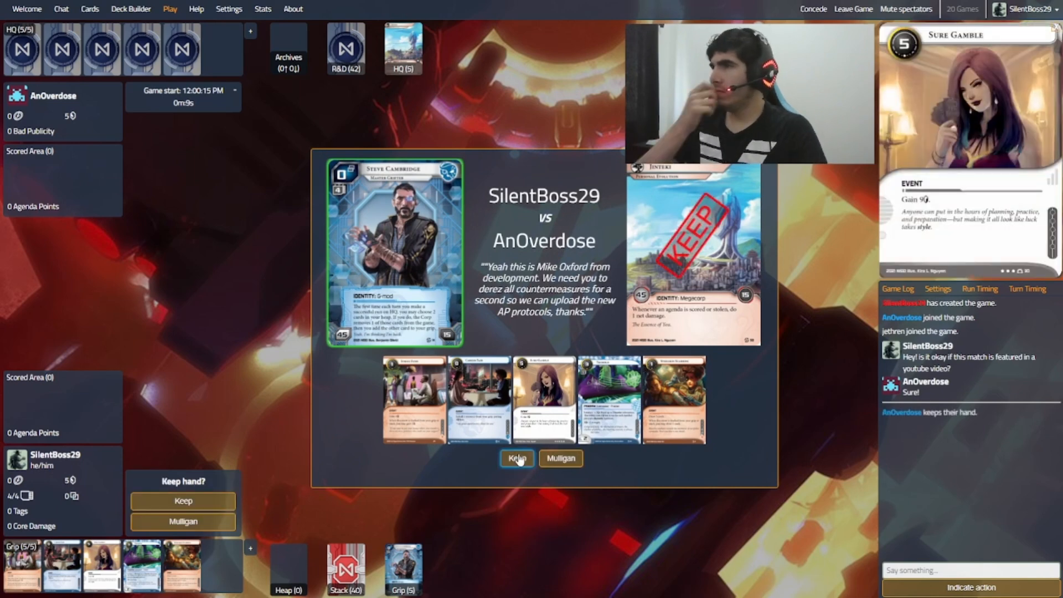
pyautogui.click(516, 458)
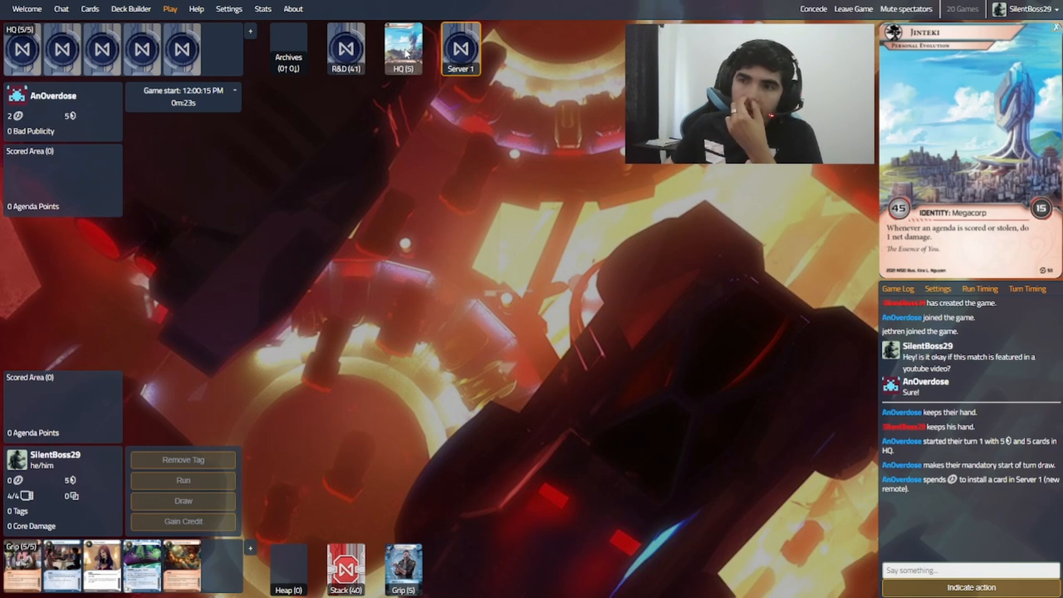
# Step: Start turn 1, trash Spin Doctor in Server 1 for 2 credits, and draw a card
pyautogui.click(183, 501)
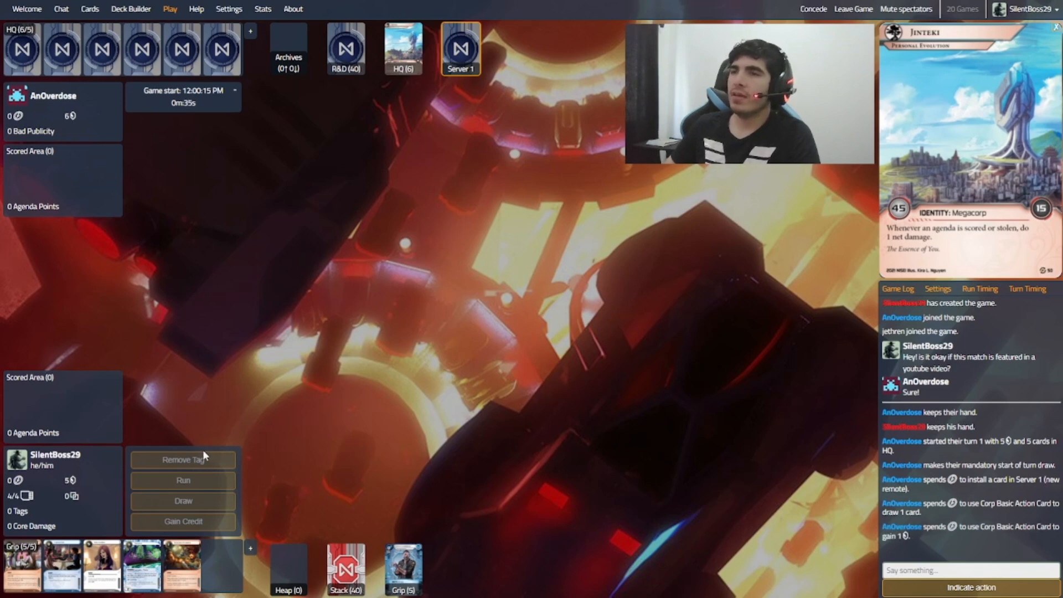
pyautogui.moveTo(198, 450)
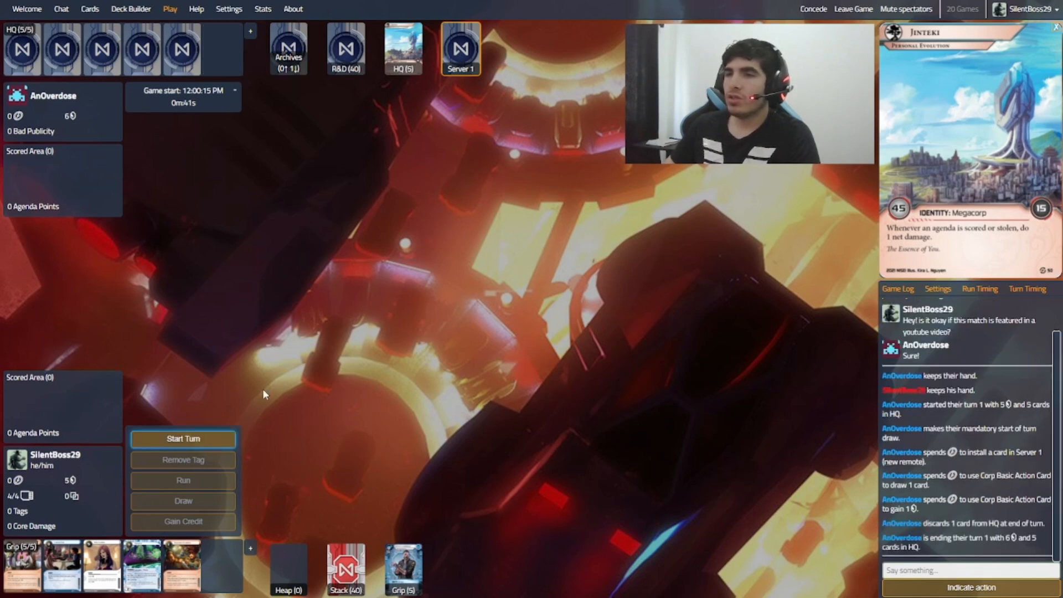
pyautogui.click(183, 439)
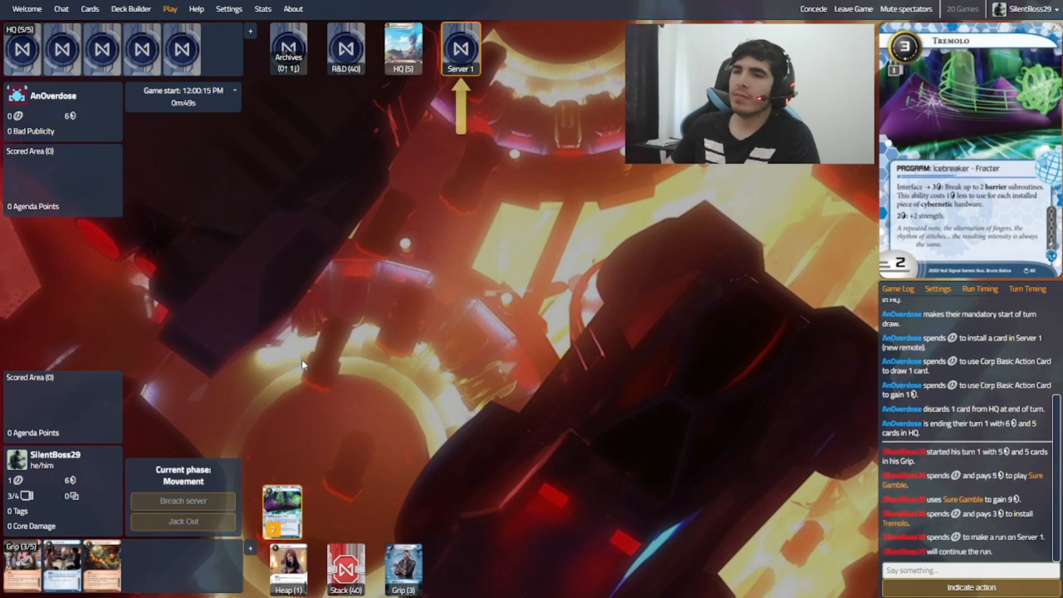
pyautogui.moveTo(209, 445)
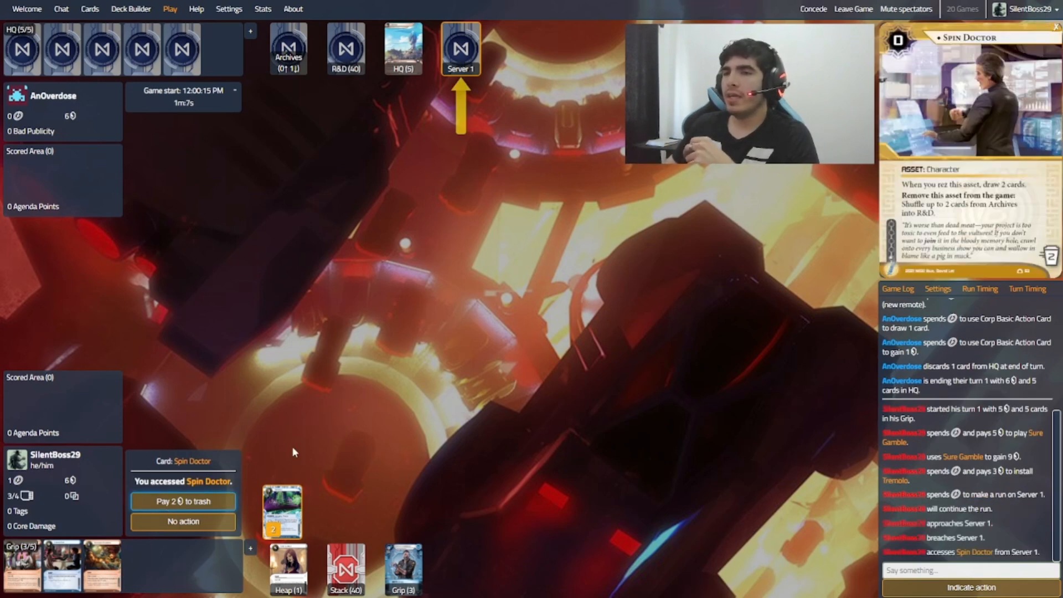
pyautogui.click(183, 500)
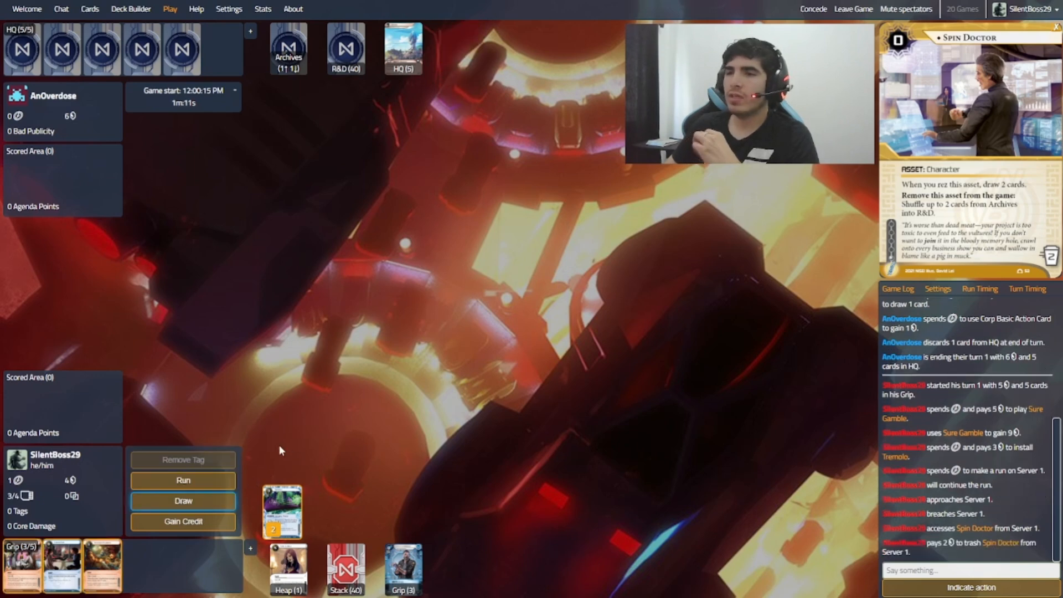
pyautogui.click(182, 500)
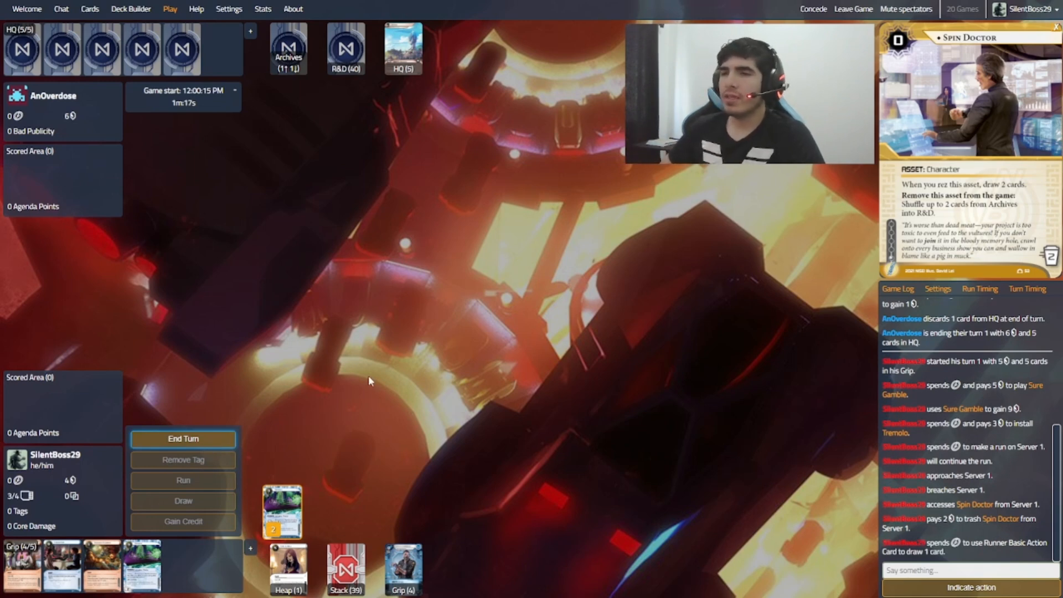
pyautogui.moveTo(366, 388)
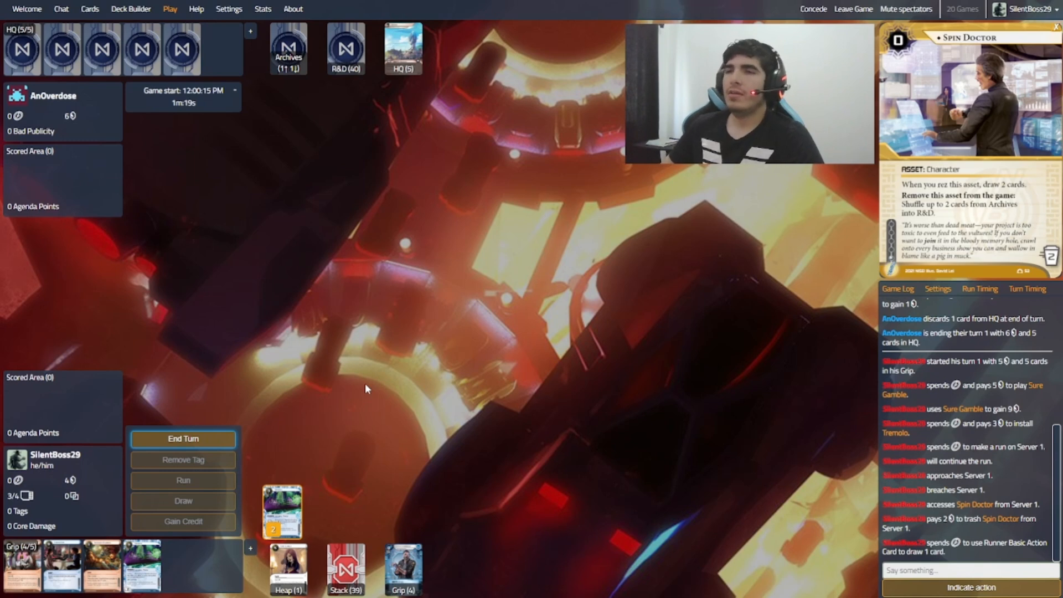
pyautogui.moveTo(442, 430)
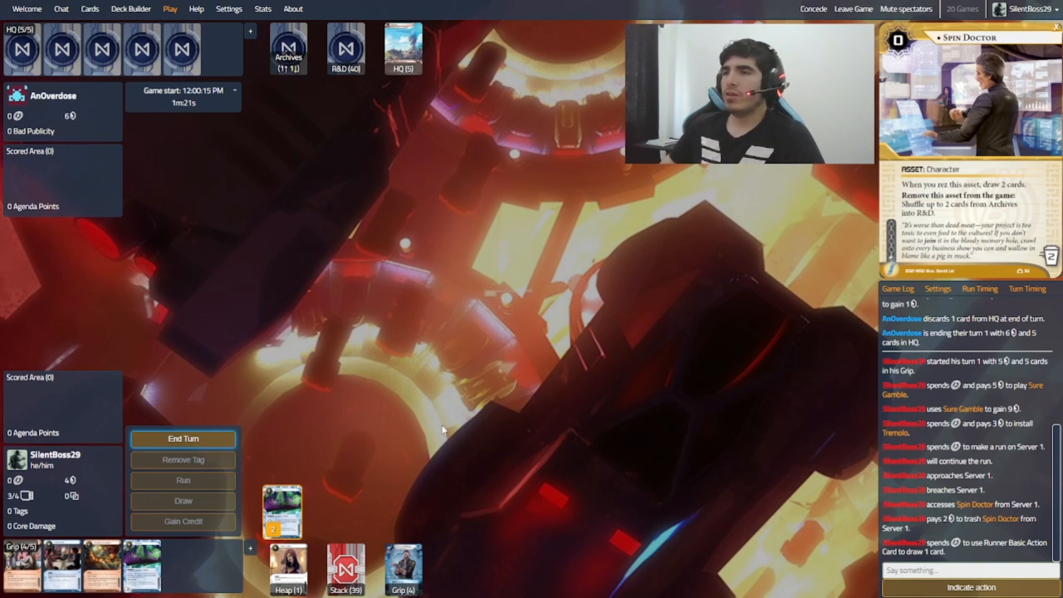
pyautogui.moveTo(569, 489)
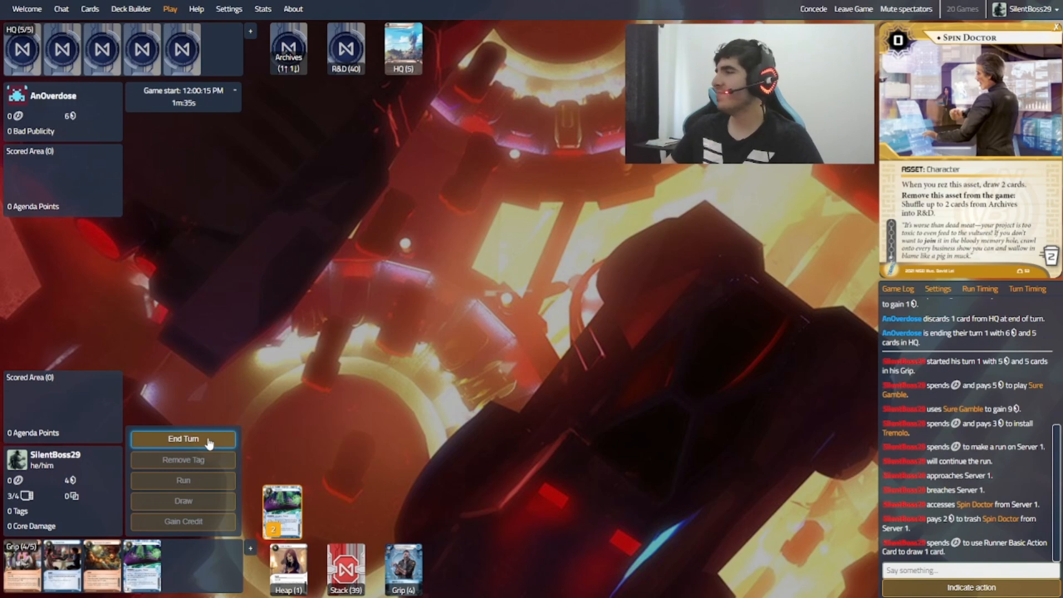
# Step: End the Runner's first turn and pass play to the Corp
pyautogui.click(183, 438)
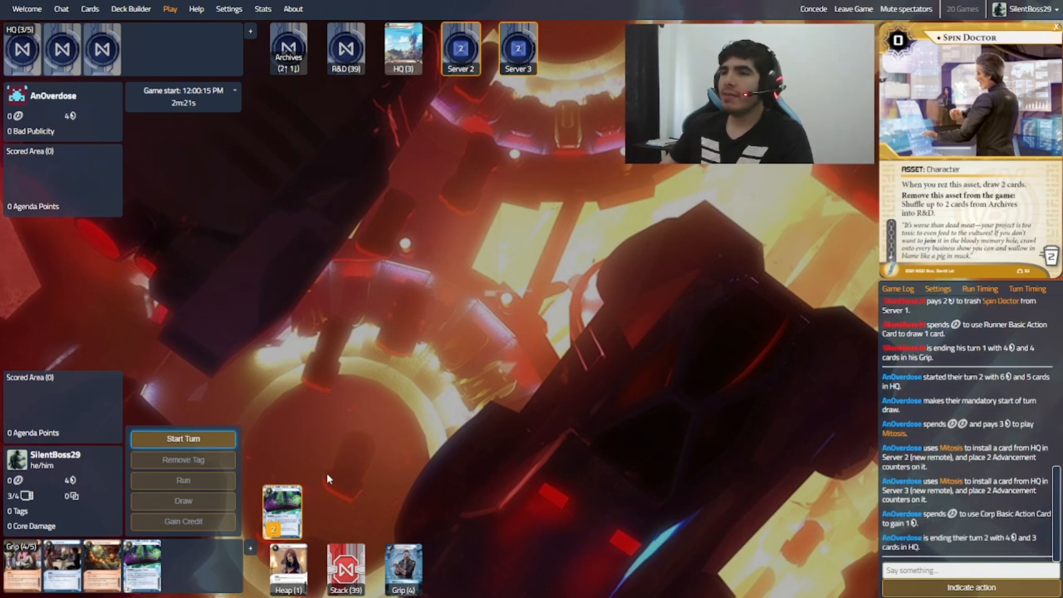
# Step: Start turn 2, run Server 3, breach it and steal Fuji Asset Retrieval for 3 points
pyautogui.click(183, 439)
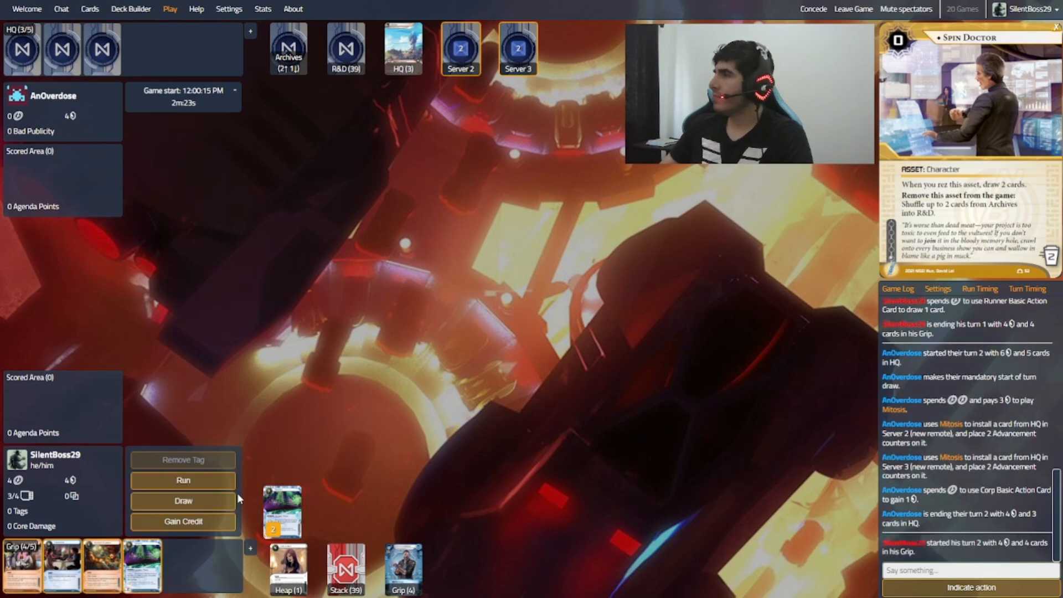
pyautogui.click(183, 479)
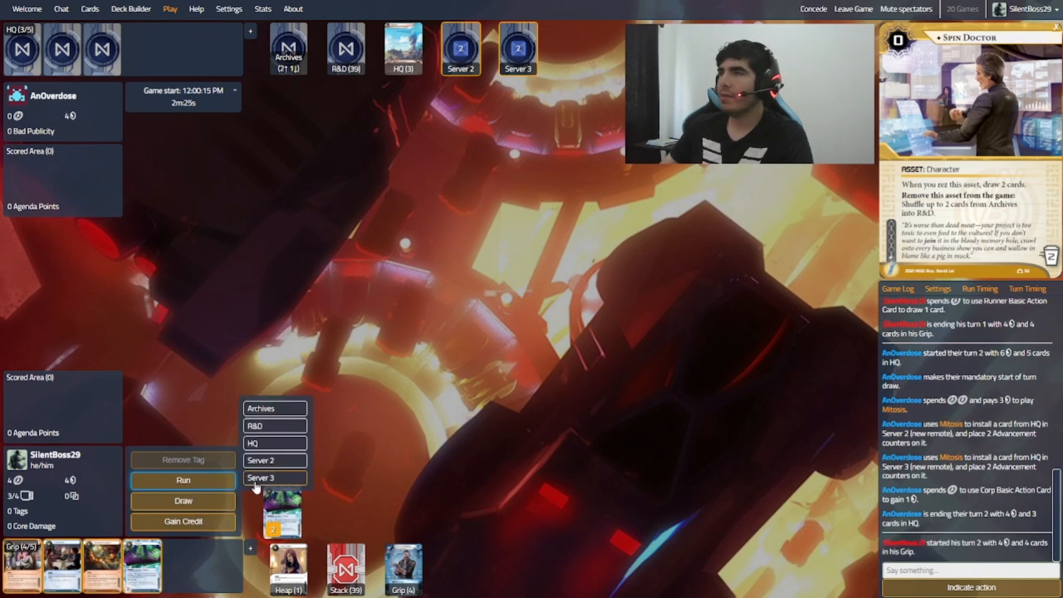
pyautogui.click(275, 477)
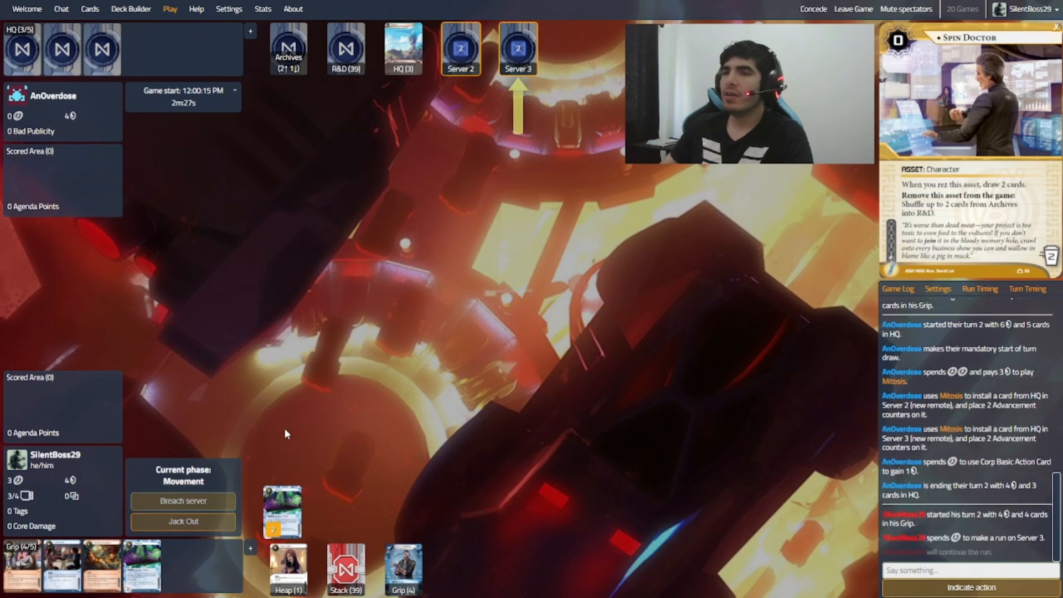
pyautogui.click(183, 500)
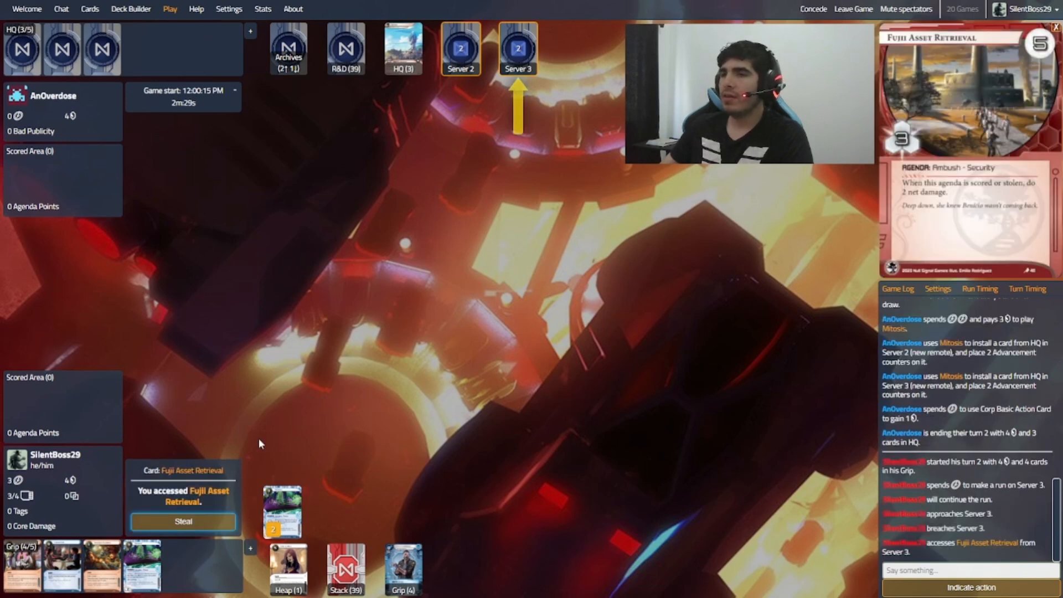
pyautogui.click(183, 520)
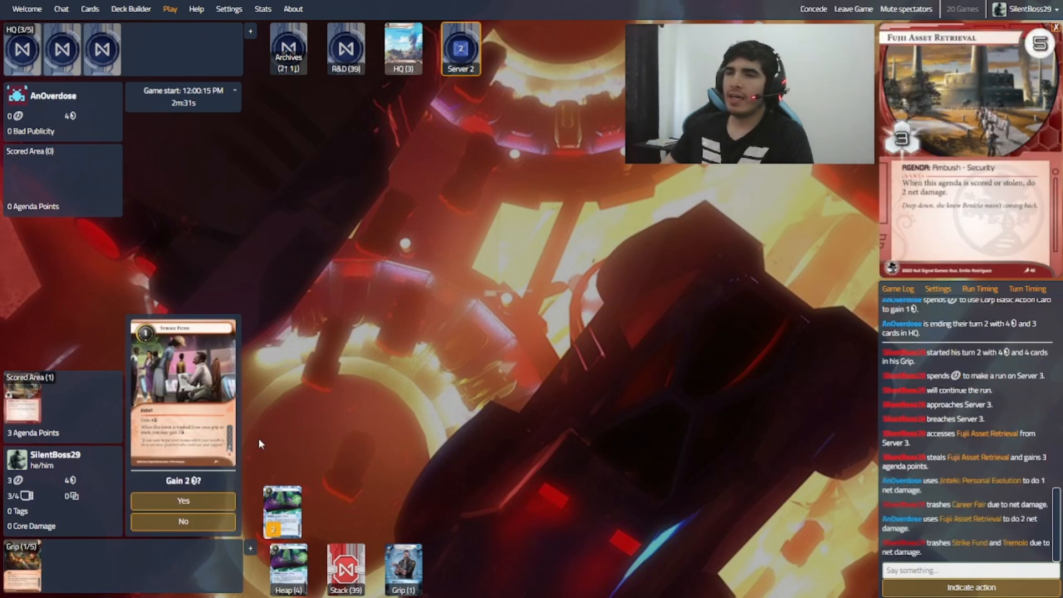
# Step: Gain 2 credits from Strike Fund, draw twice, install The Class Act and end turn 2
pyautogui.click(182, 501)
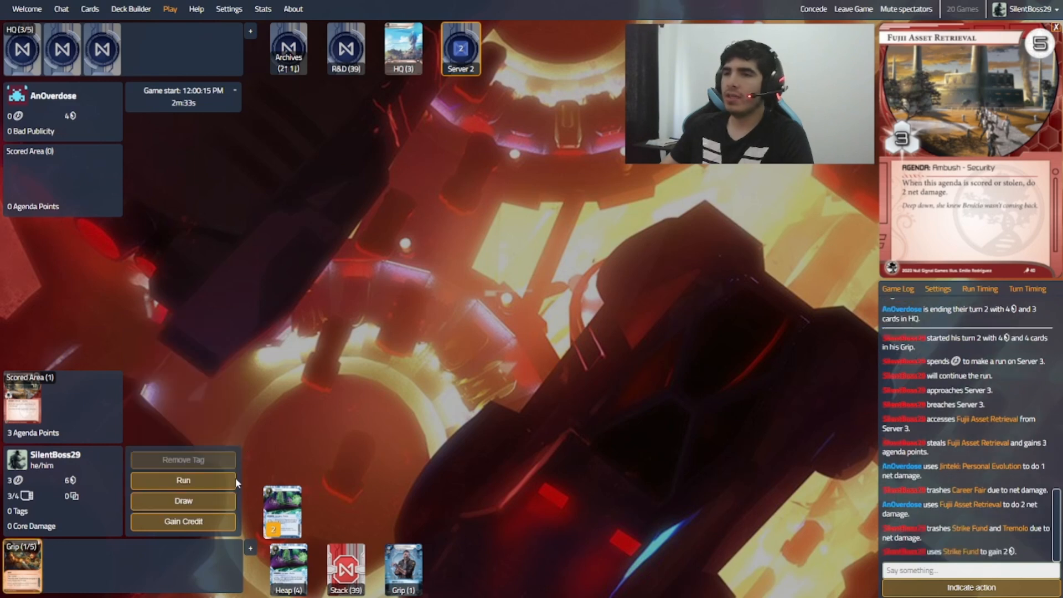
pyautogui.click(182, 501)
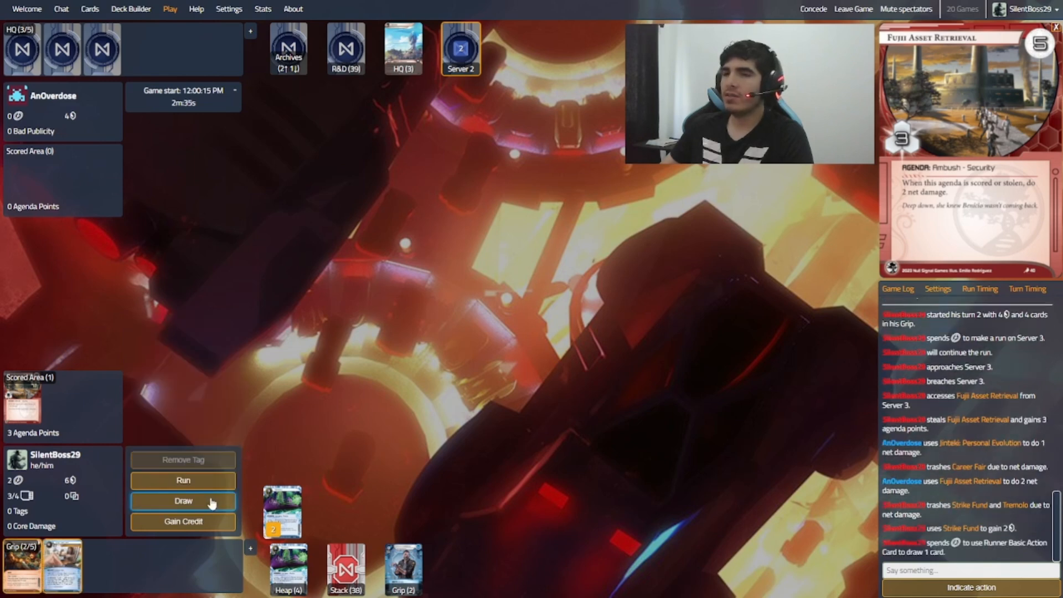
pyautogui.click(183, 500)
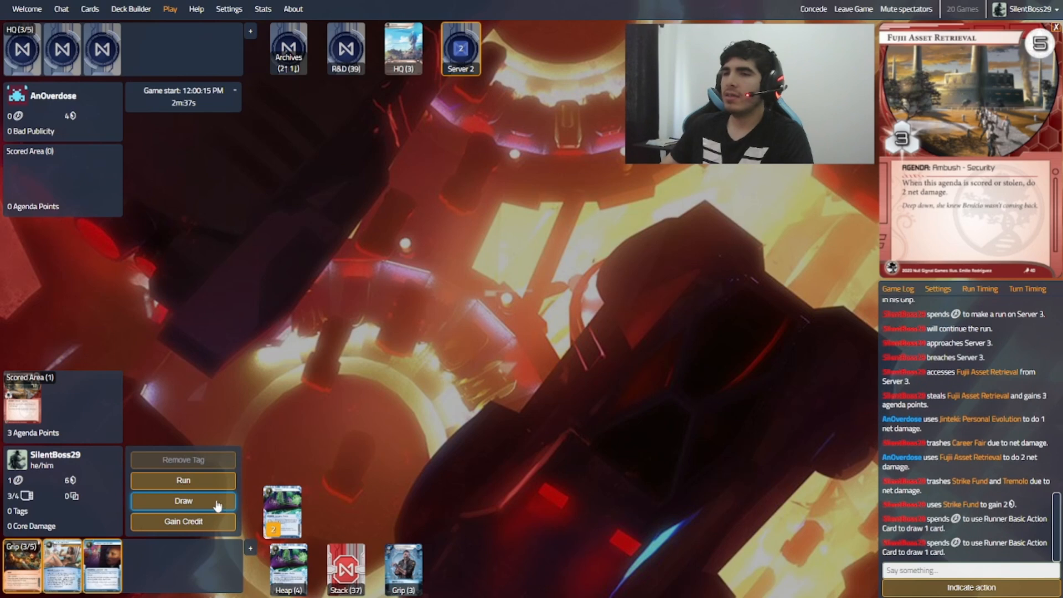
pyautogui.click(183, 500)
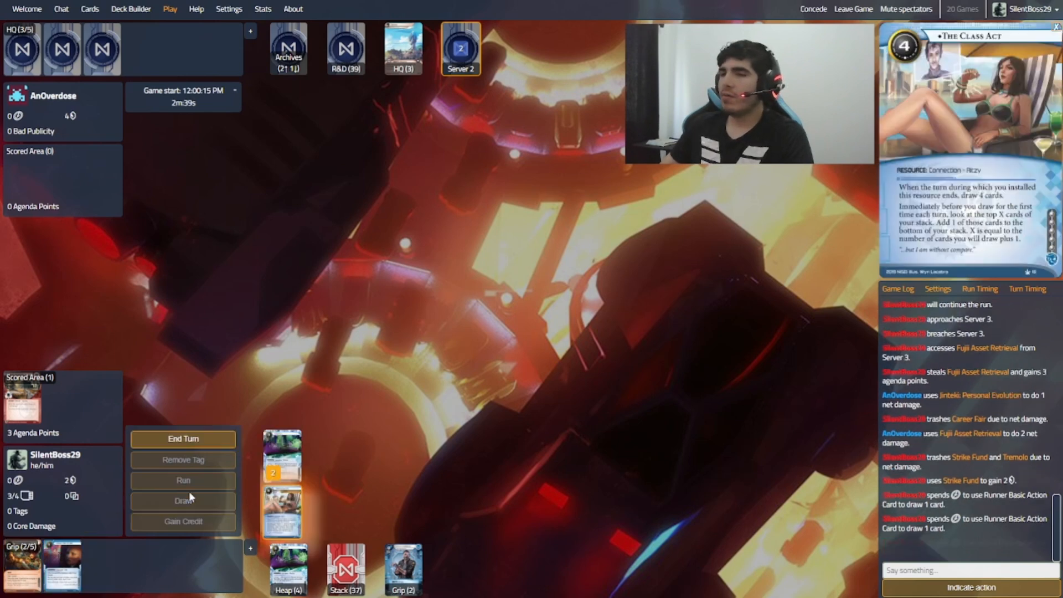
pyautogui.click(182, 438)
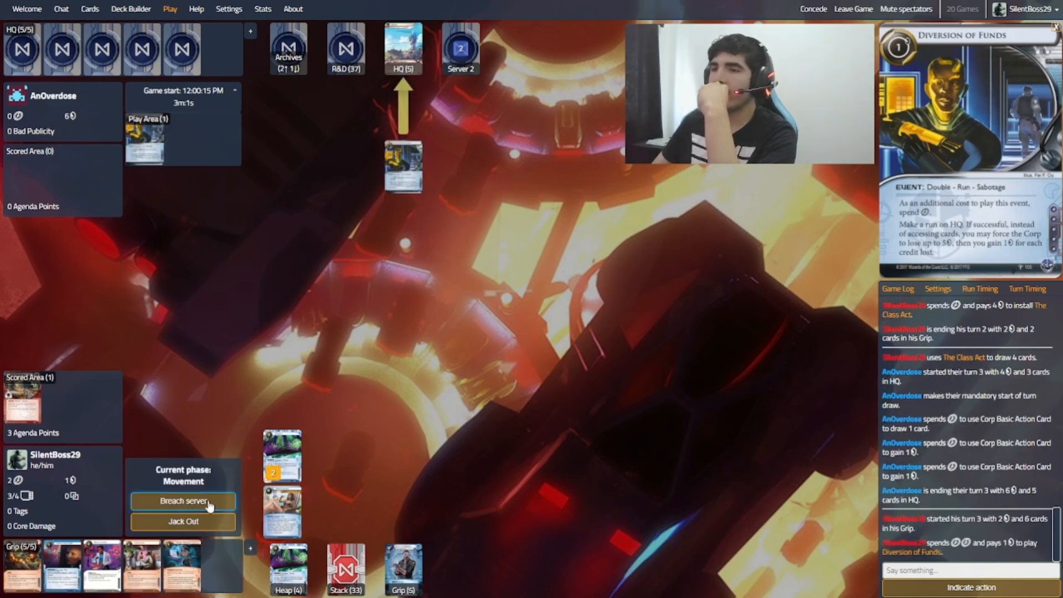
# Step: Breach HQ with Diversion of Funds, then run and breach R&D with Dirty Laundry
pyautogui.click(183, 500)
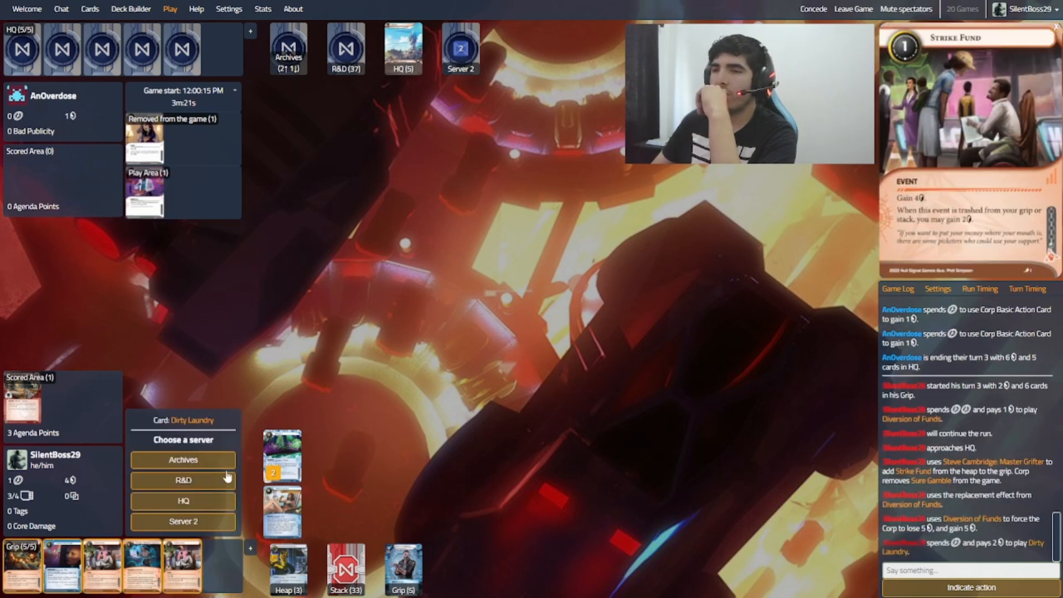
pyautogui.click(182, 479)
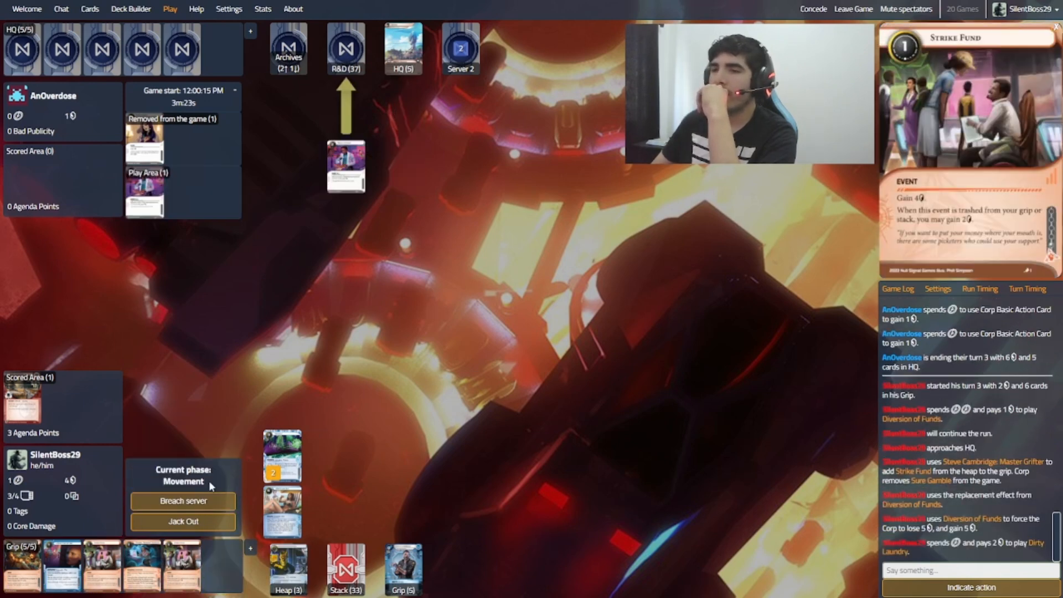
pyautogui.click(183, 500)
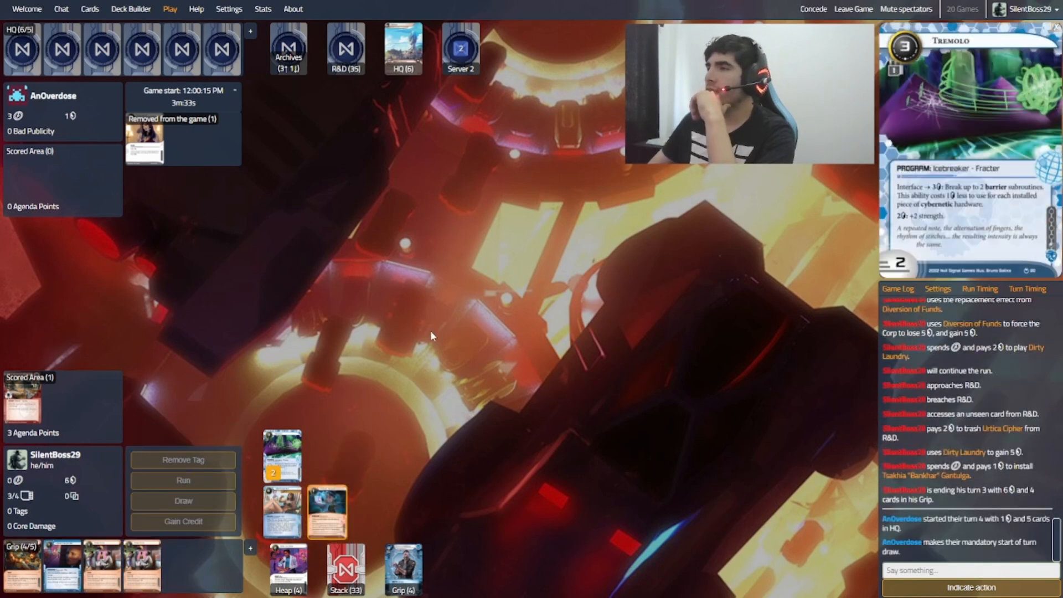
pyautogui.moveTo(434, 219)
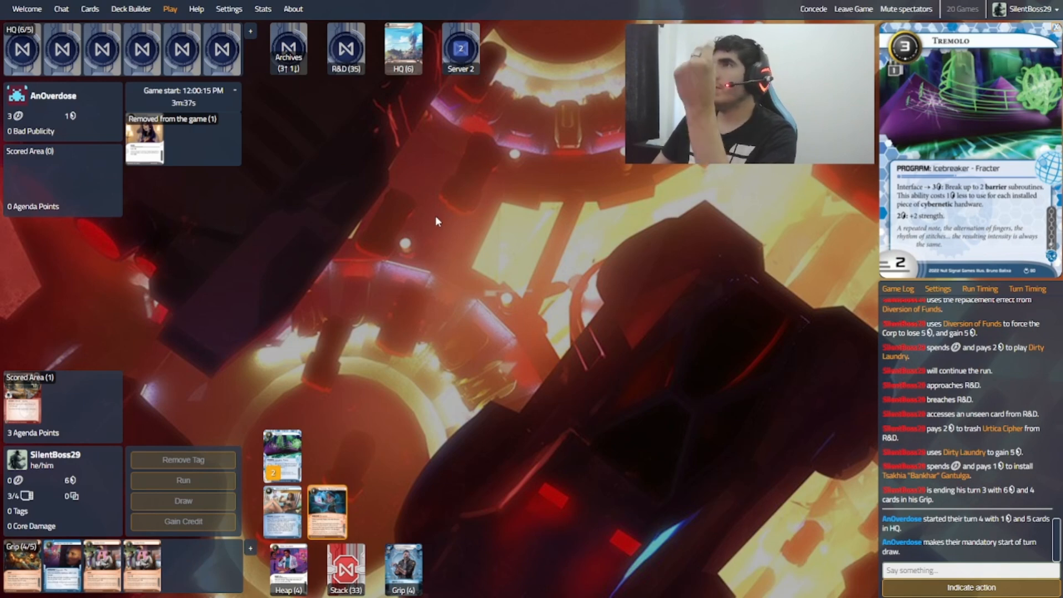
# Step: Target R&D with Bankhar, draw, pick The Class Act card, install Paragon and Zenit Chip, gain 2 from Strike Fund
pyautogui.click(287, 49)
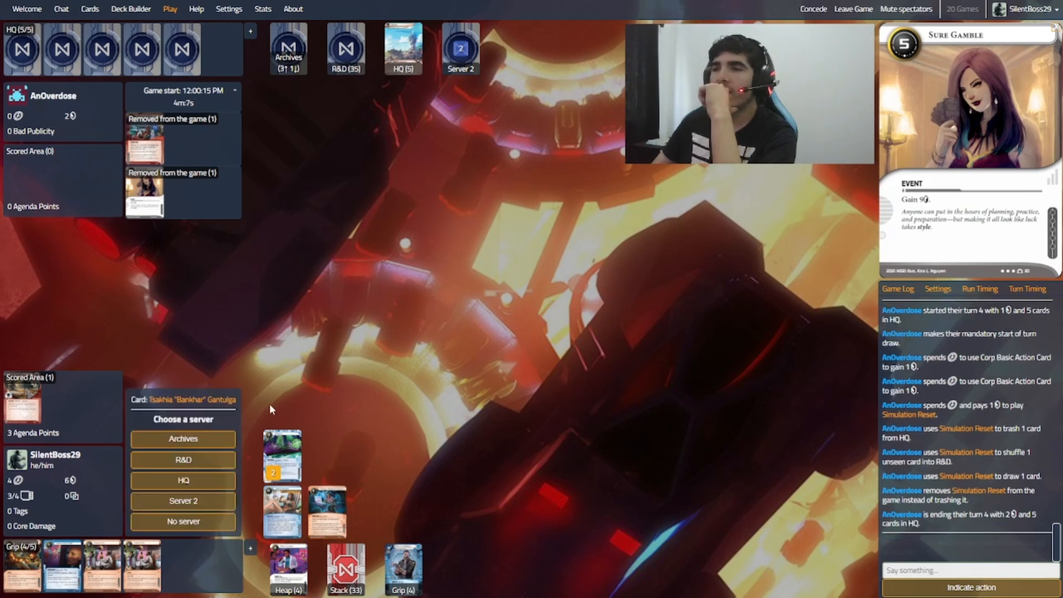
pyautogui.moveTo(183, 460)
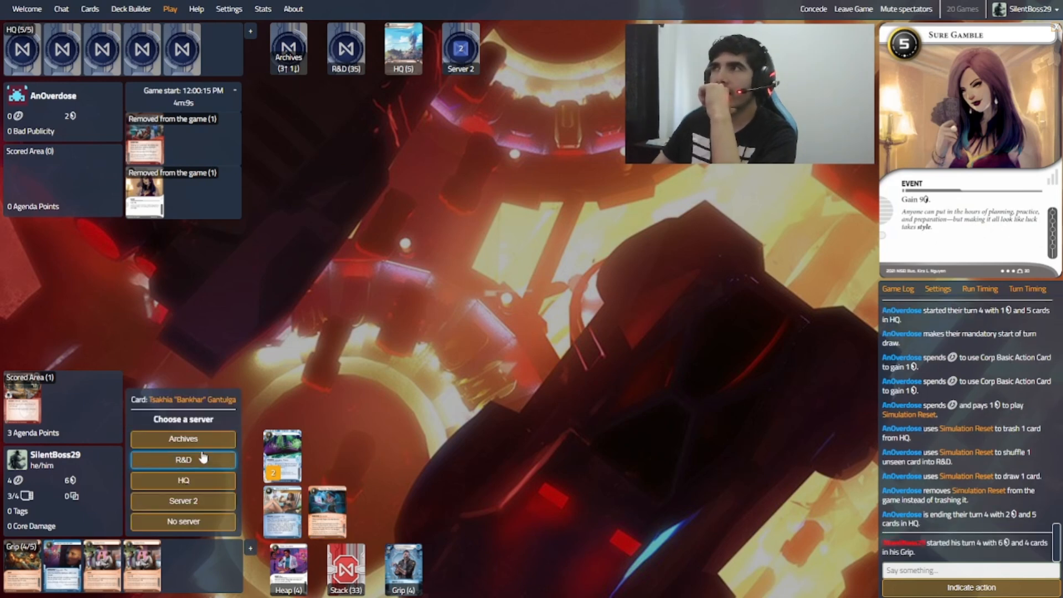
pyautogui.click(183, 459)
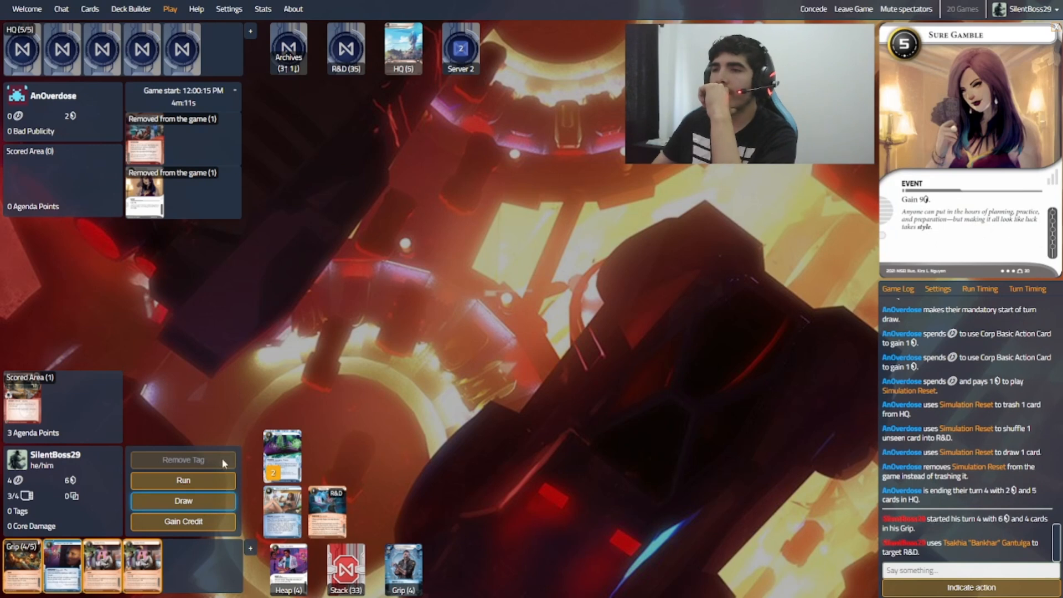
pyautogui.click(182, 500)
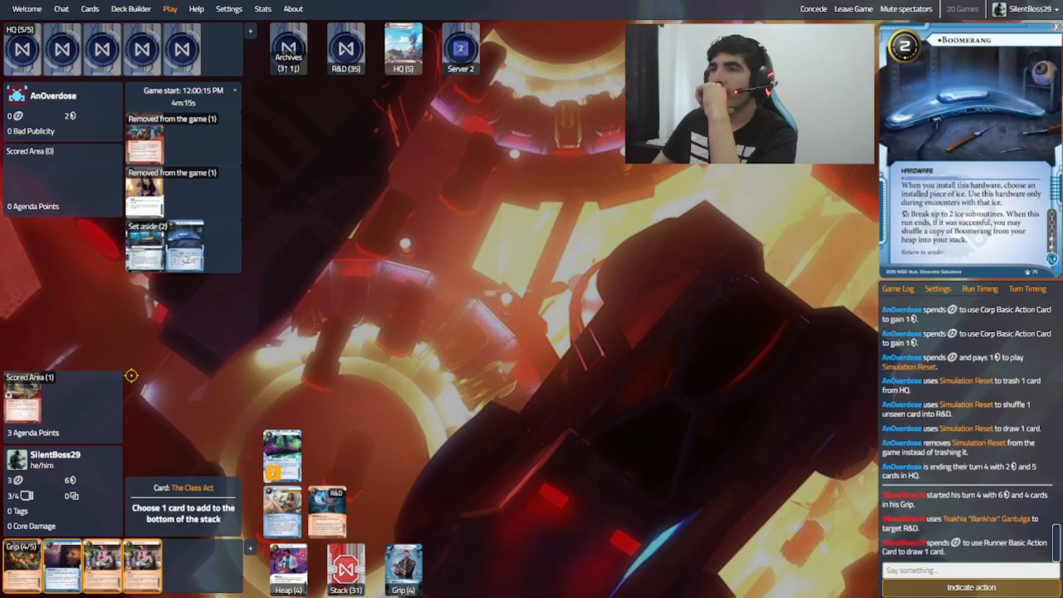
pyautogui.click(144, 246)
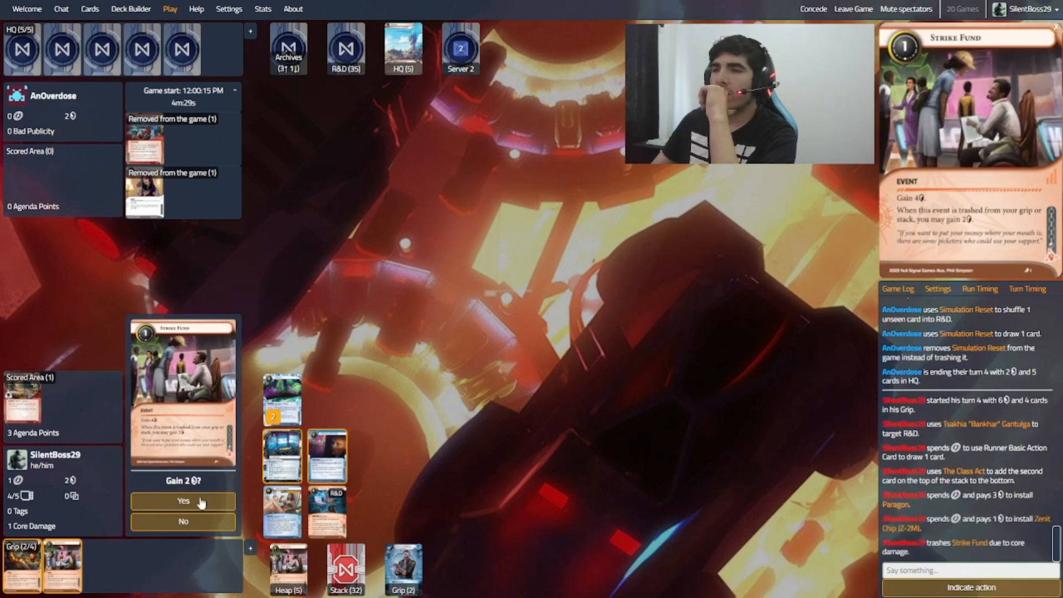
pyautogui.click(183, 521)
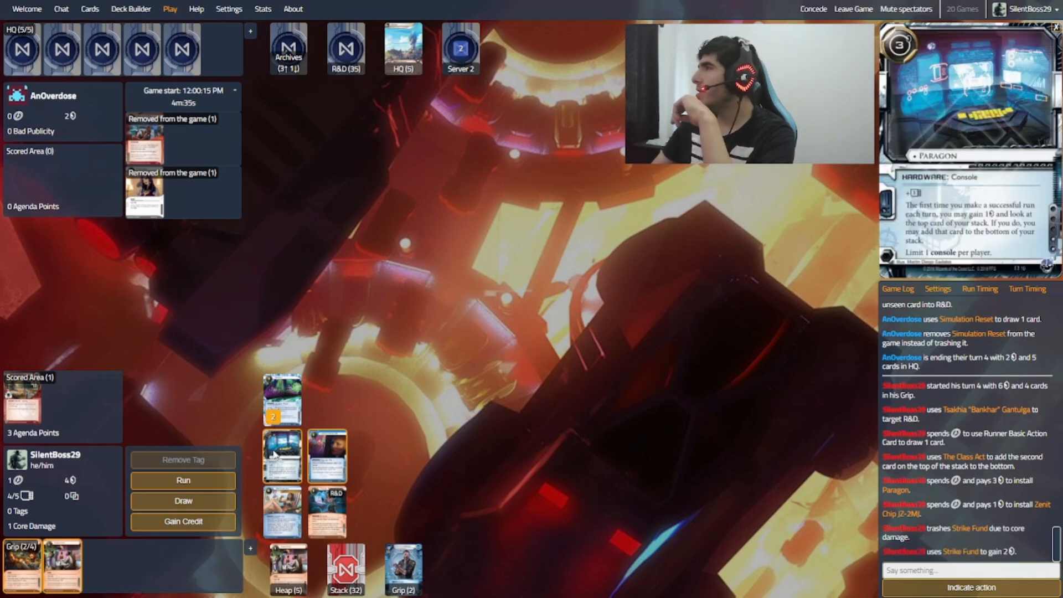
pyautogui.click(183, 479)
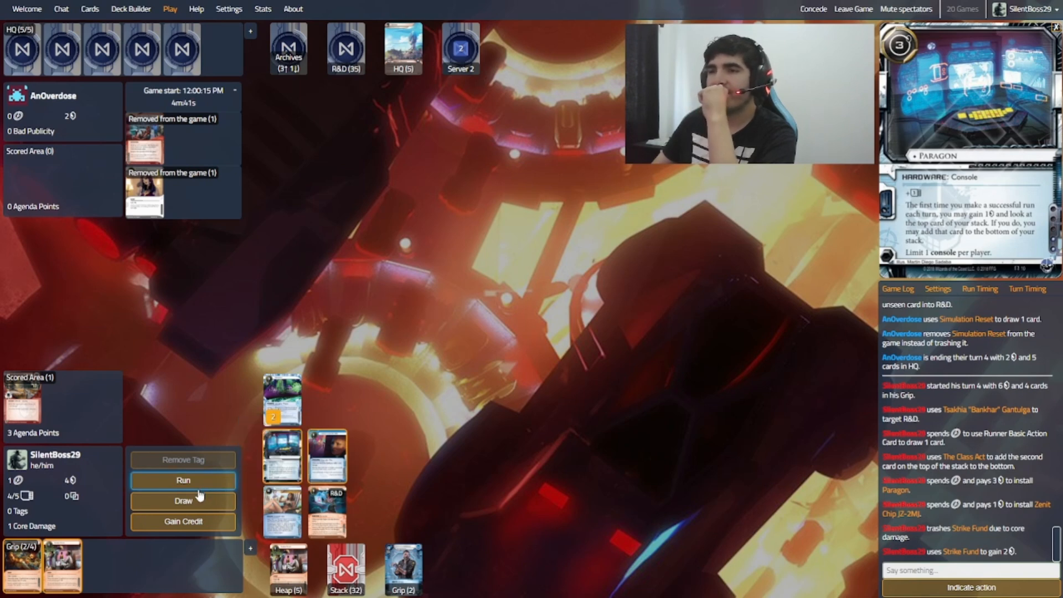
pyautogui.moveTo(183, 500)
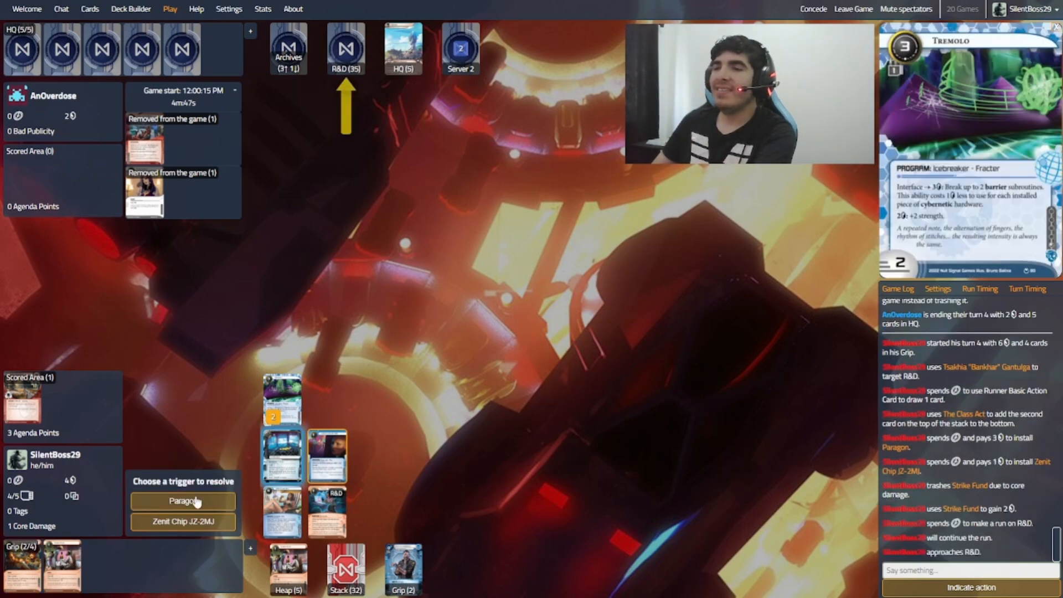
# Step: Resolve Paragon keeping Cat's Cradle on top, steal Blood in the Water for 5 points, end turn
pyautogui.click(183, 501)
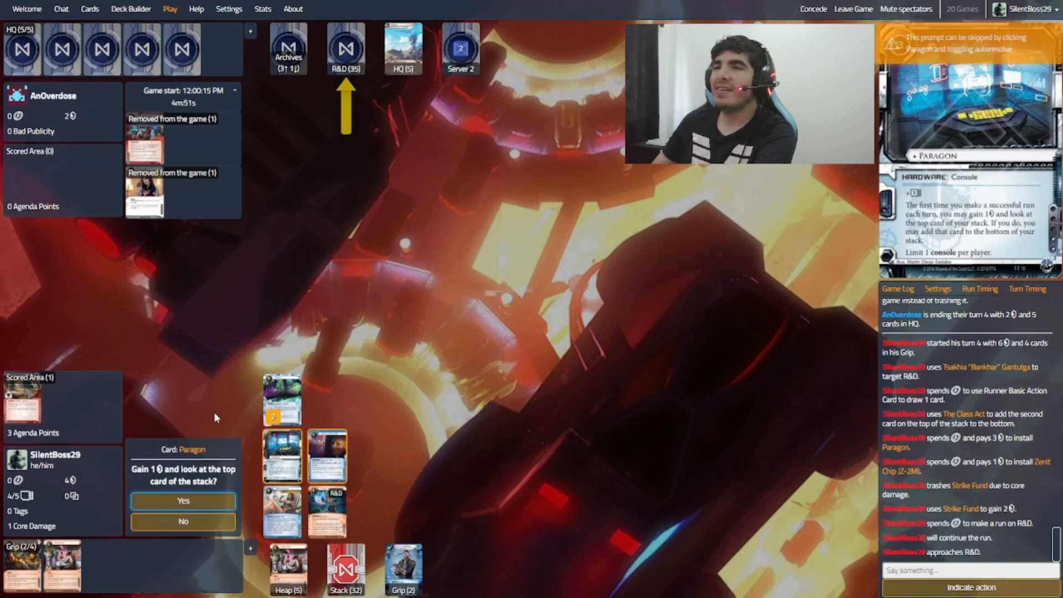
pyautogui.click(183, 500)
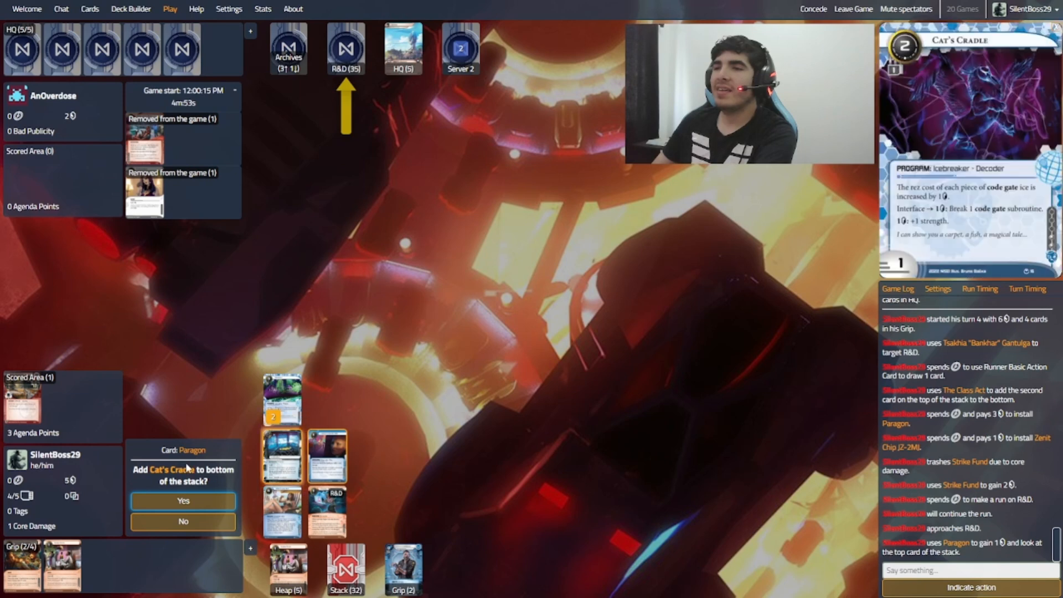
pyautogui.click(182, 520)
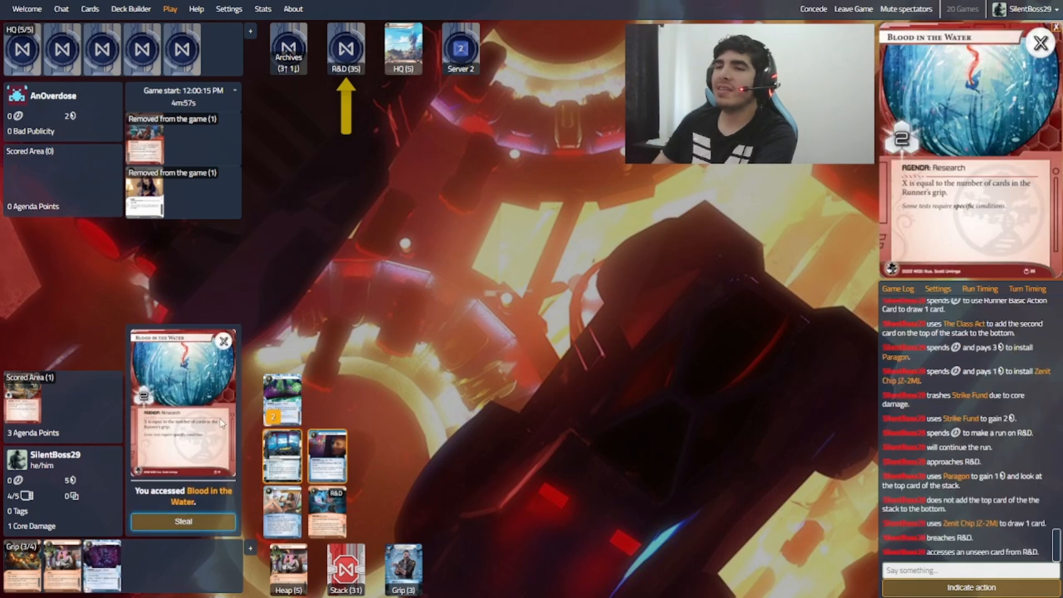
pyautogui.click(183, 521)
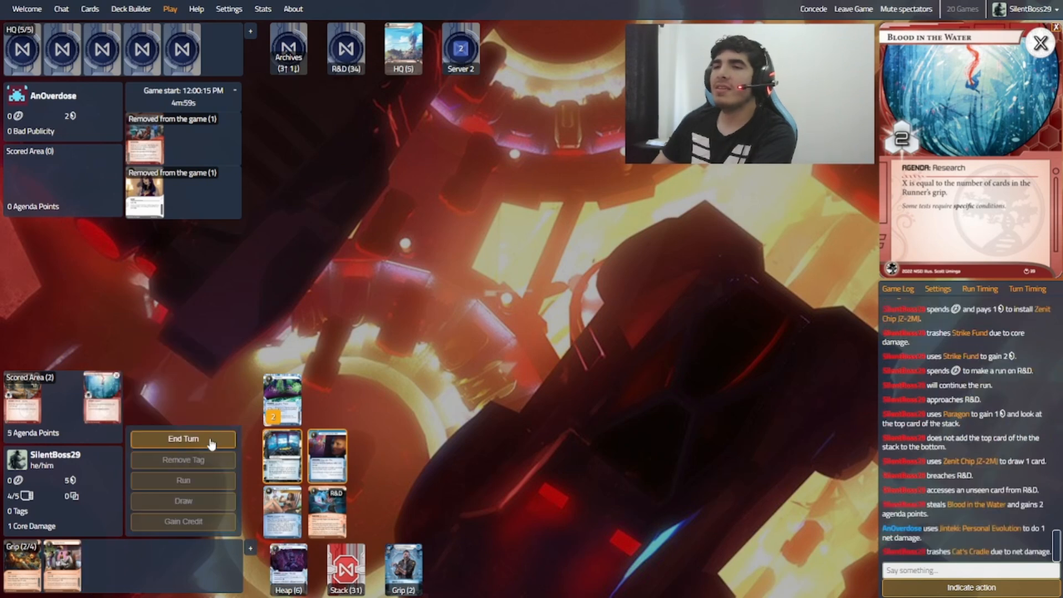
pyautogui.click(183, 438)
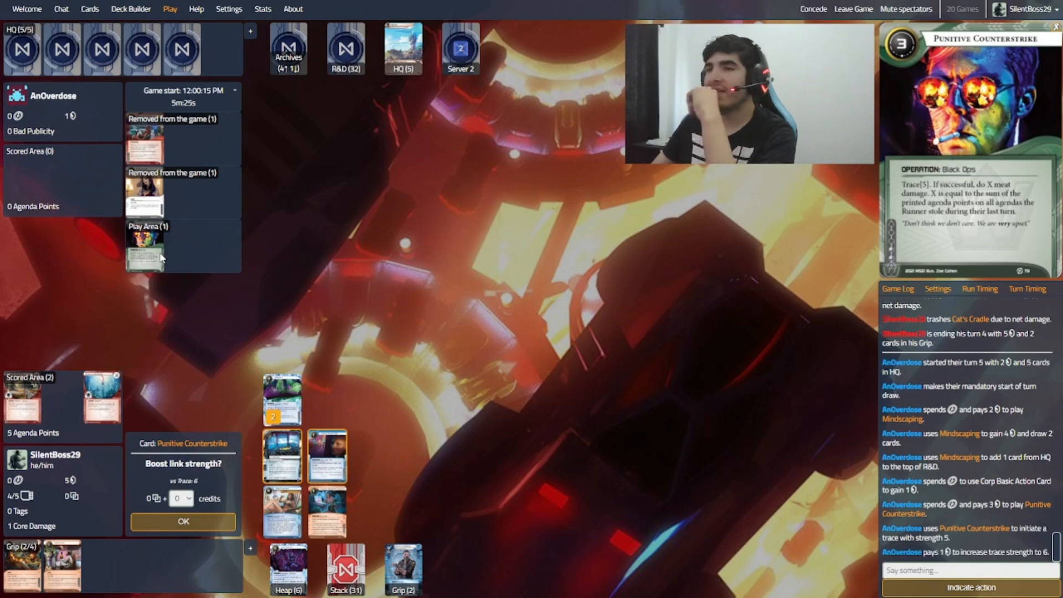
# Step: Answer the Punitive Counterstrike trace with 0 credits, then draw 2 from trashed Steelskin Scarring
pyautogui.click(183, 521)
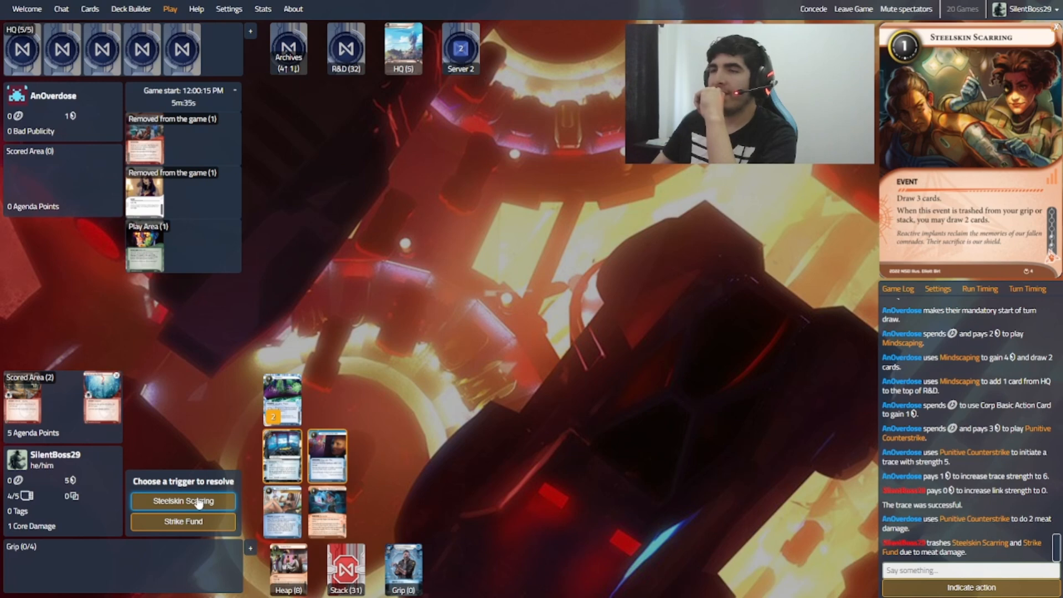
pyautogui.moveTo(224, 472)
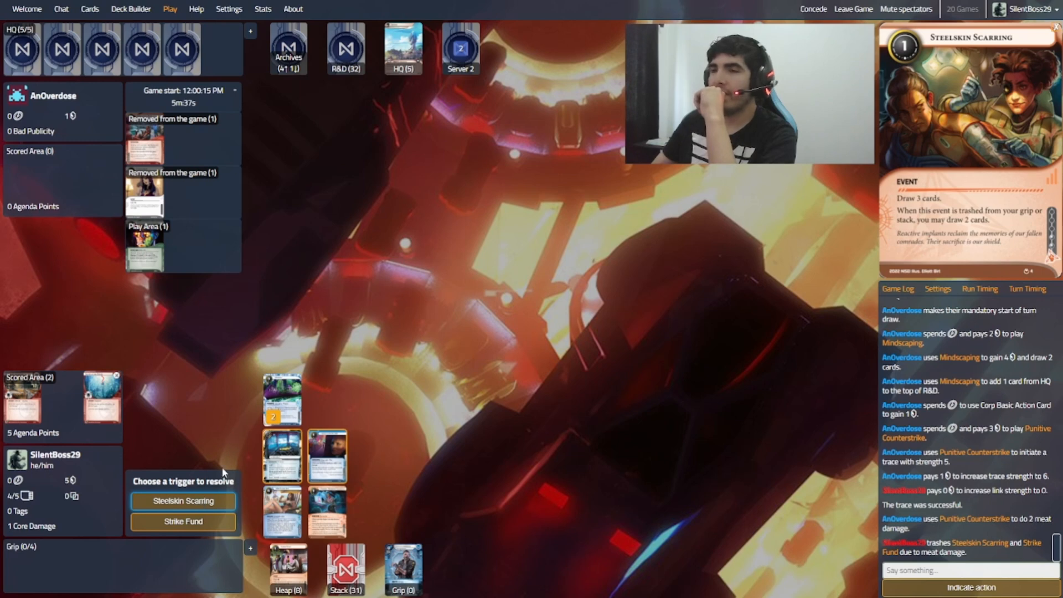
pyautogui.moveTo(247, 415)
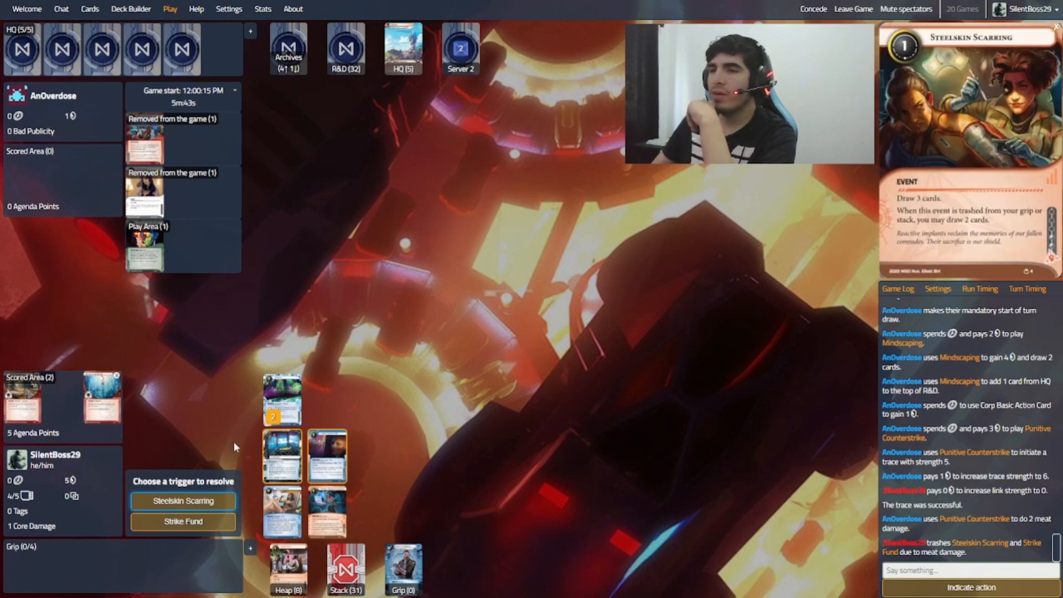
pyautogui.click(183, 500)
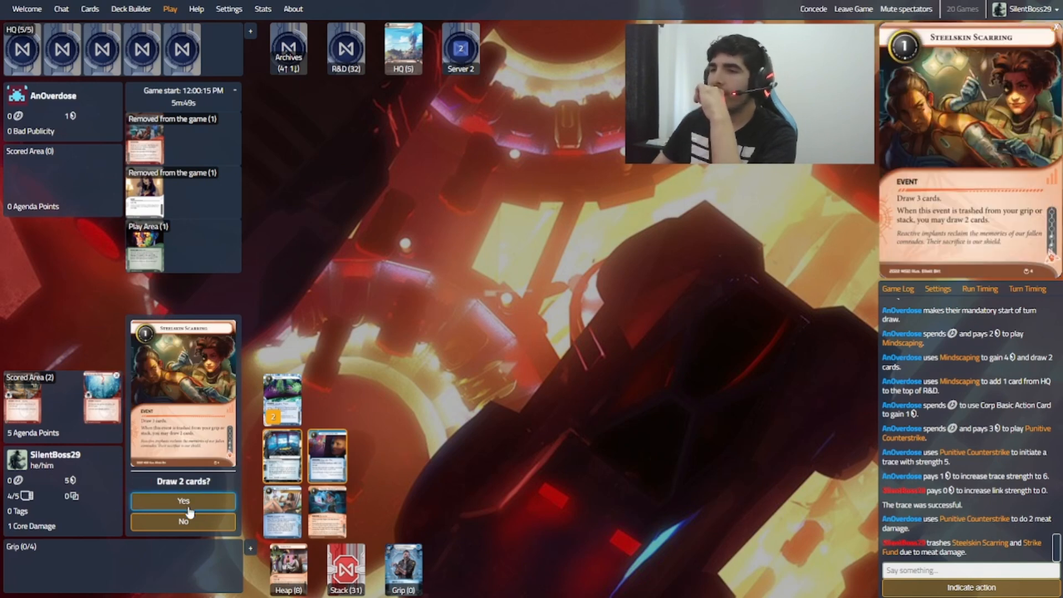
pyautogui.click(183, 500)
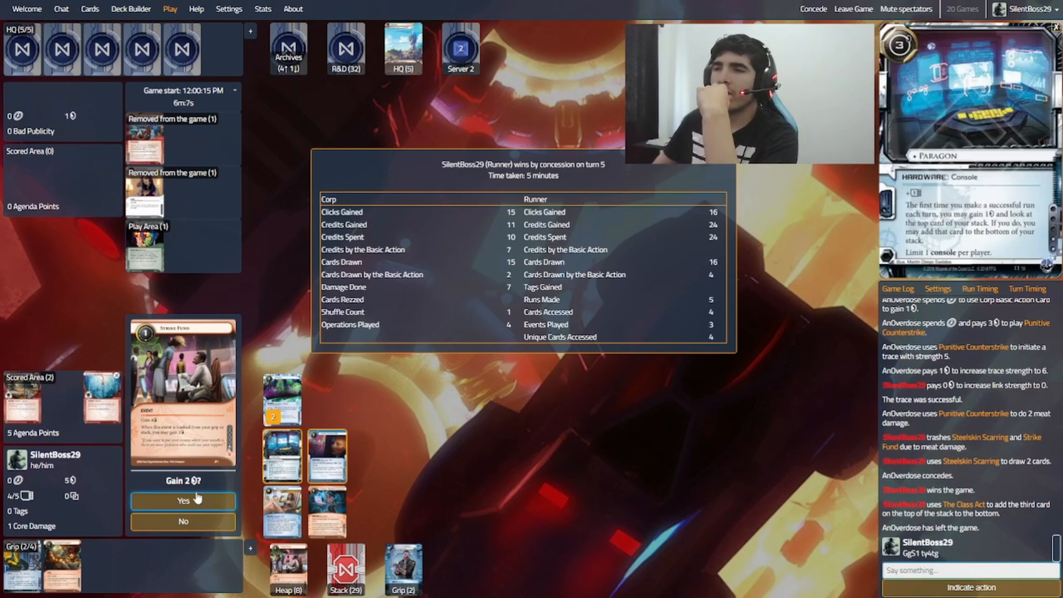
# Step: Gain 2 credits from the trashed Strike Fund after the Corp concedes
pyautogui.click(183, 500)
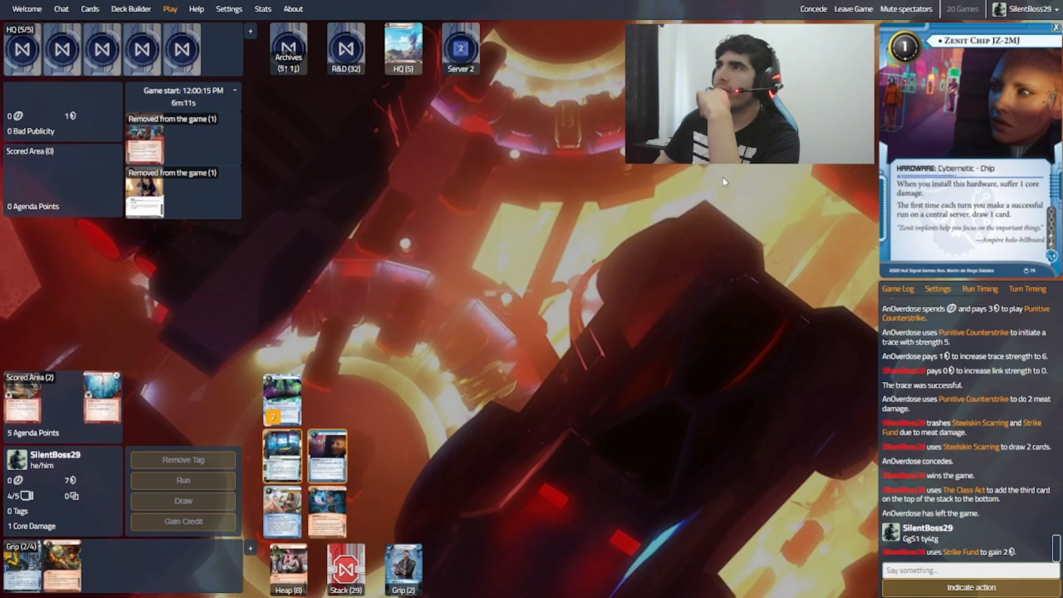
pyautogui.moveTo(651, 301)
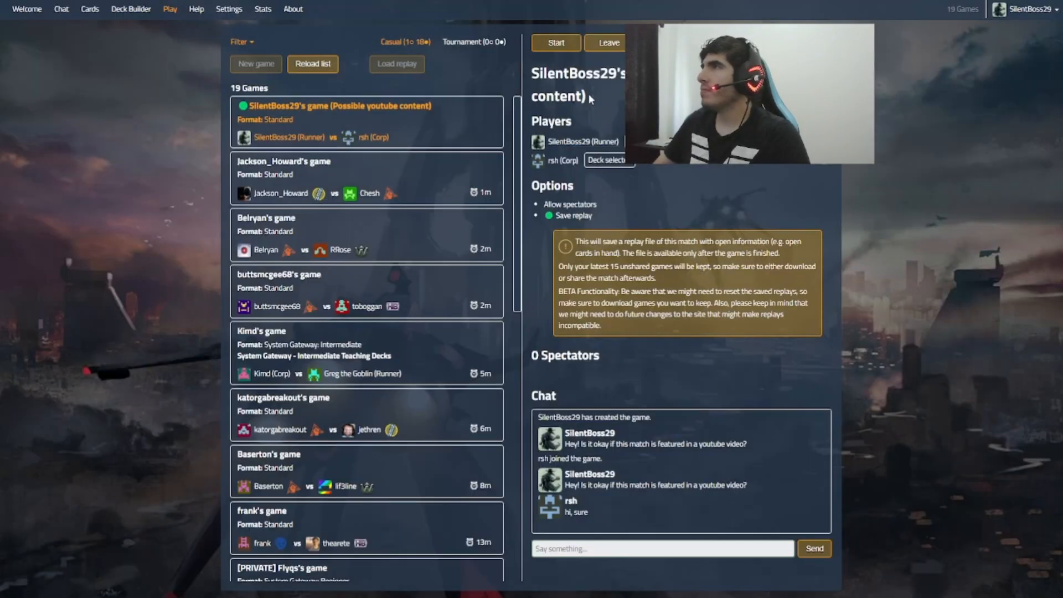
# Step: Start the new casual game against rsh from the lobby
pyautogui.click(555, 42)
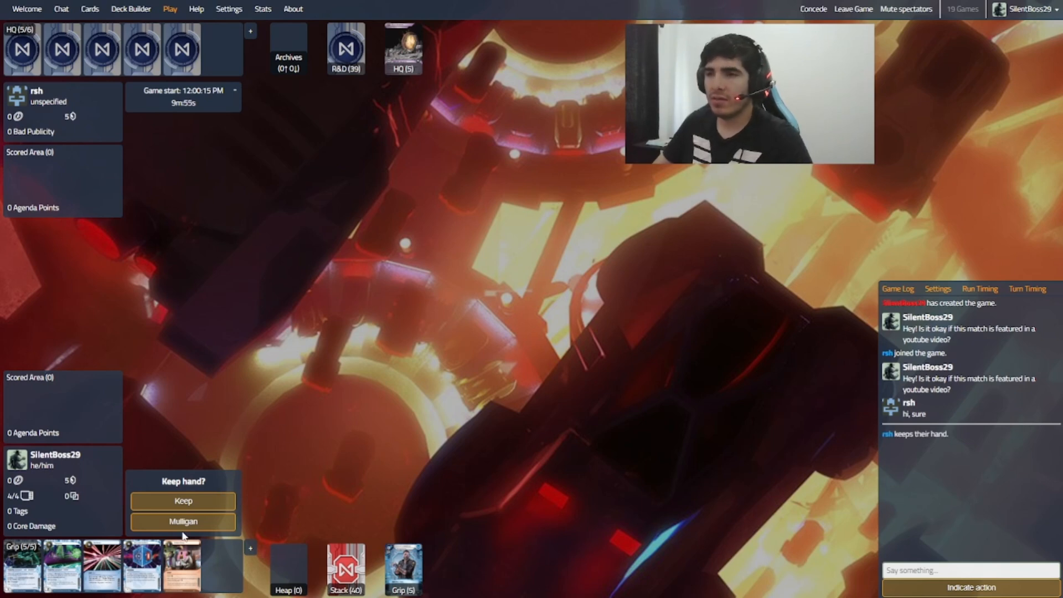
# Step: Mulligan the opening hand and begin Runner turn 1 after the Corp finishes
pyautogui.click(182, 522)
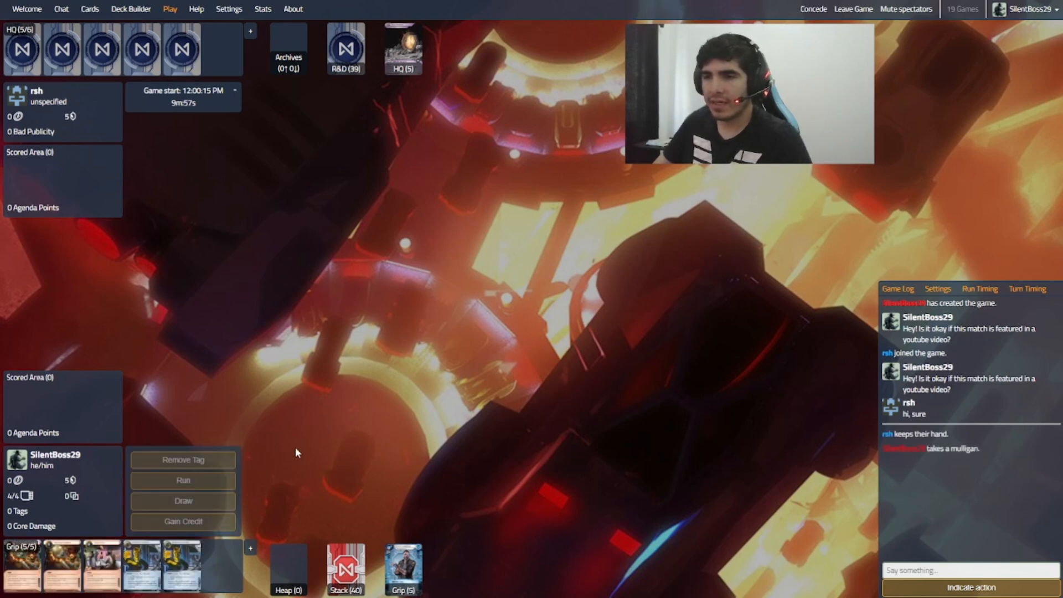
pyautogui.moveTo(218, 465)
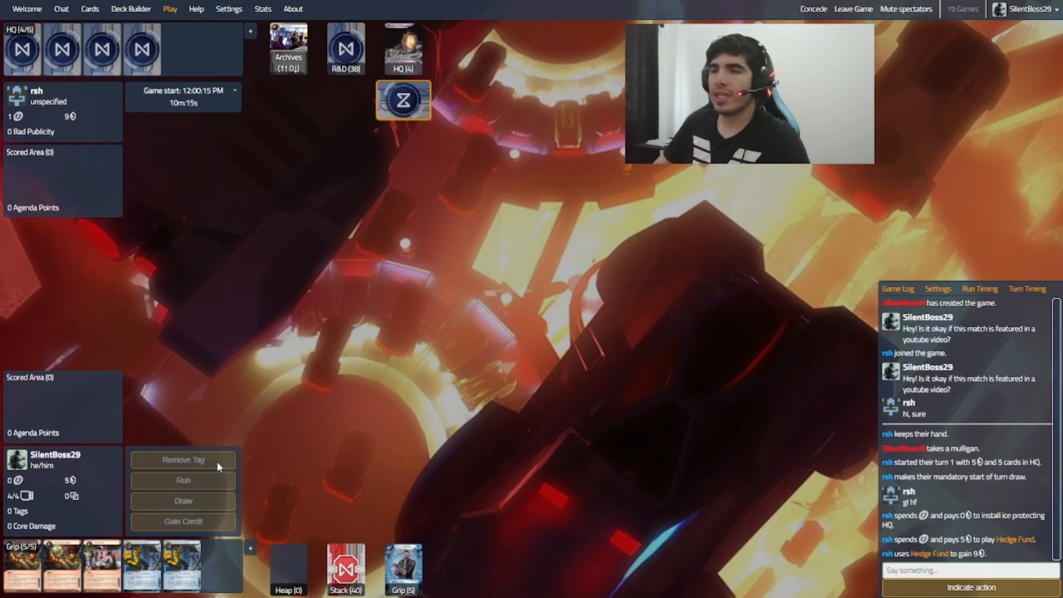
pyautogui.click(182, 501)
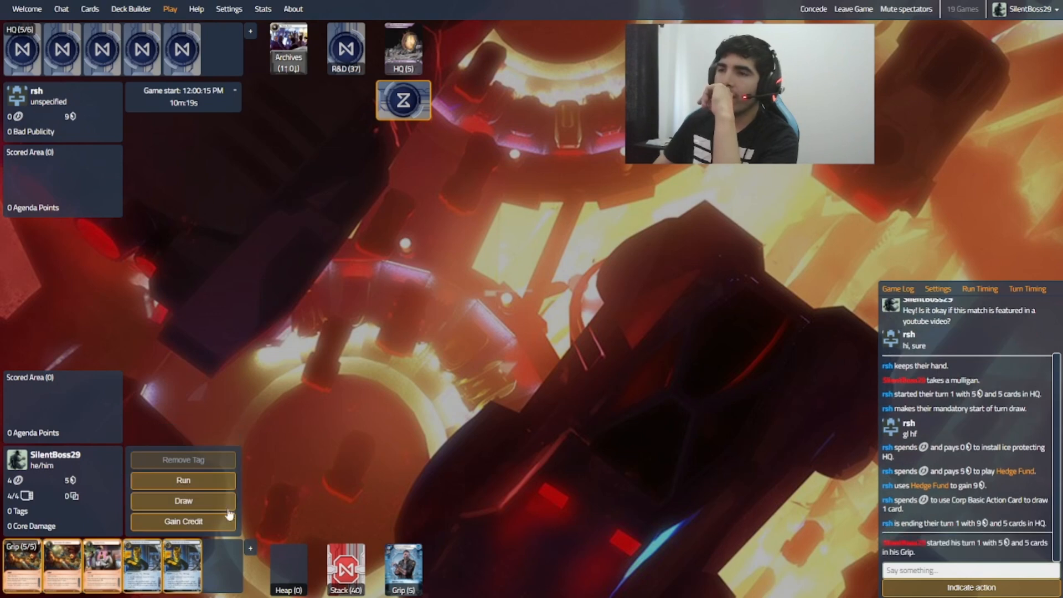
# Step: Draw a card, run HQ letting Drafter fire, breach, and steal Architect Deployment Test for 2 points
pyautogui.click(182, 479)
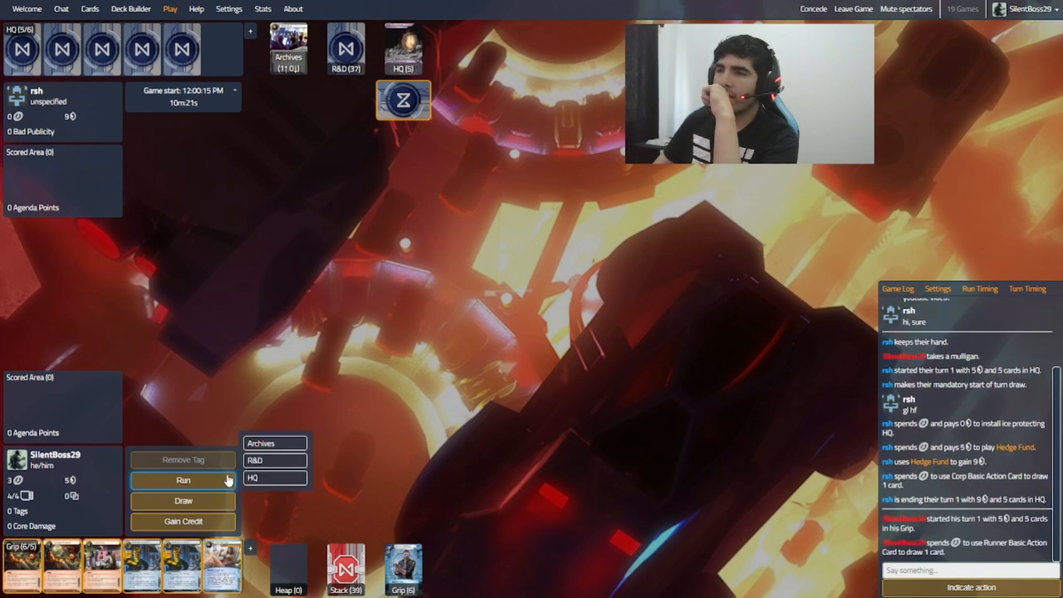
pyautogui.click(274, 477)
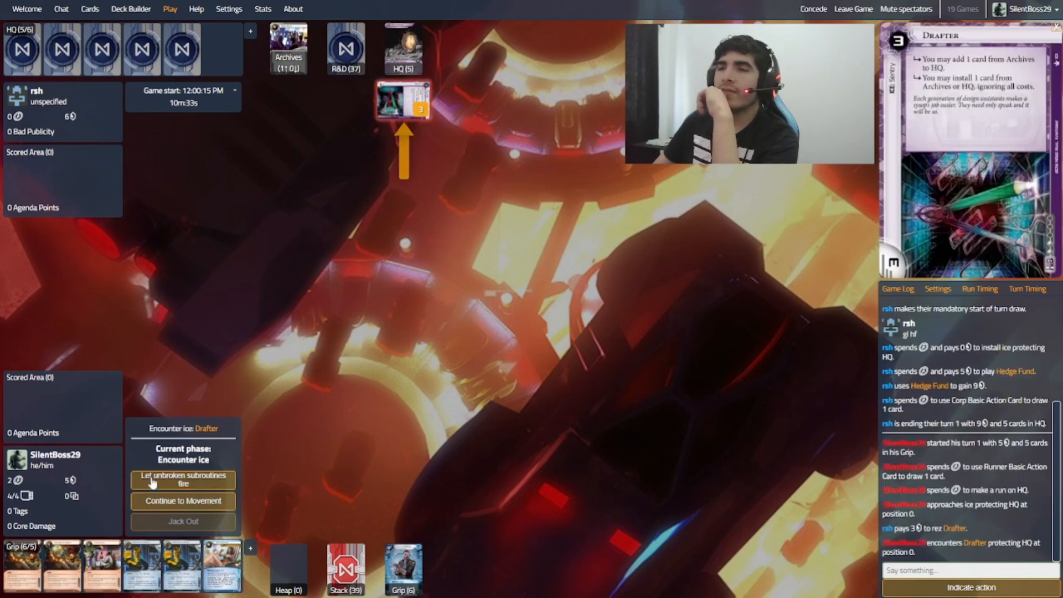
pyautogui.click(182, 480)
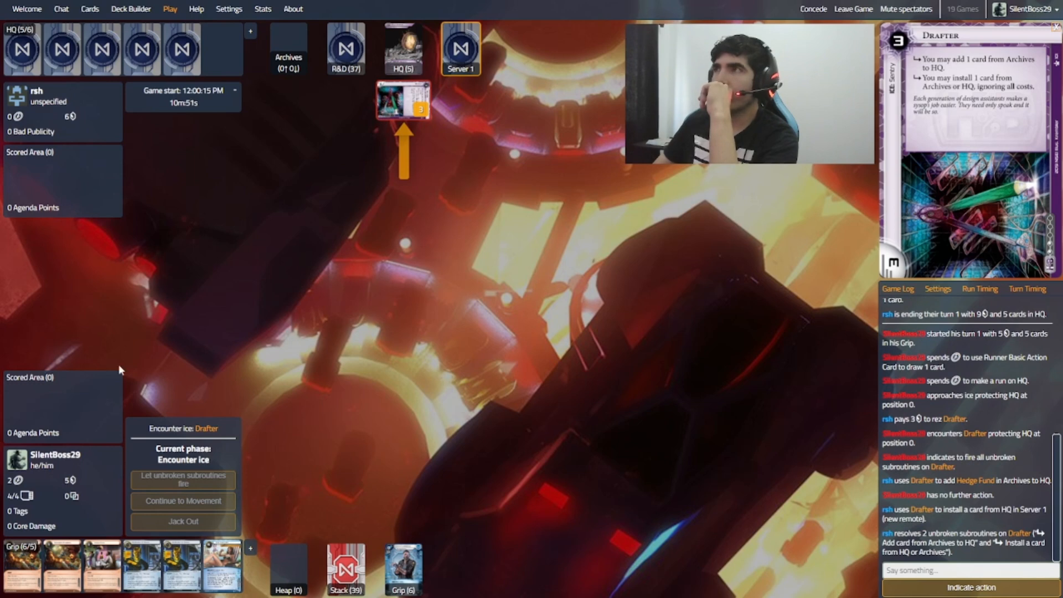
pyautogui.click(183, 501)
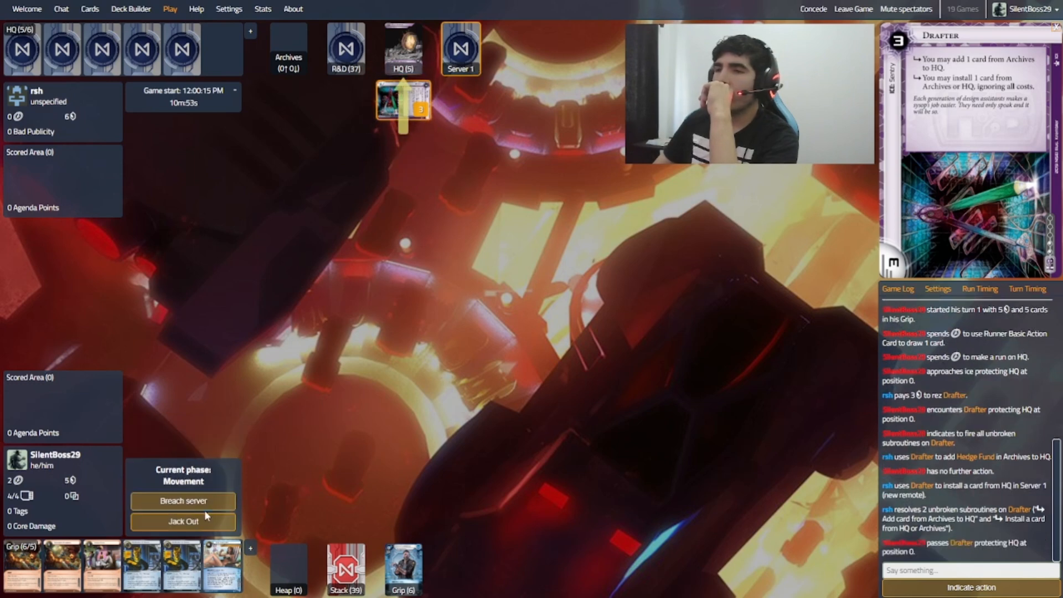
pyautogui.click(182, 500)
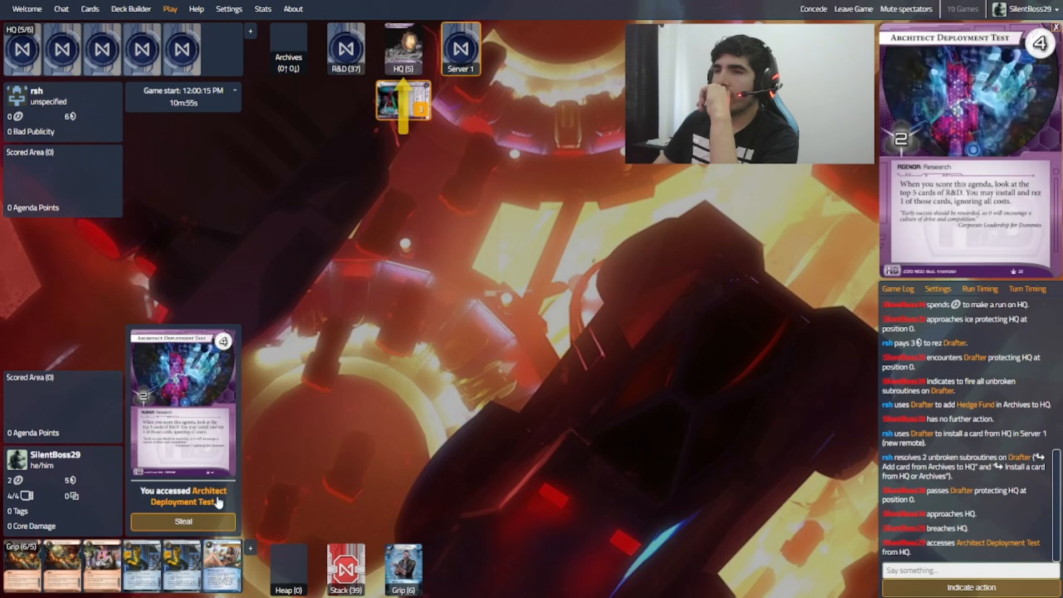
pyautogui.click(183, 522)
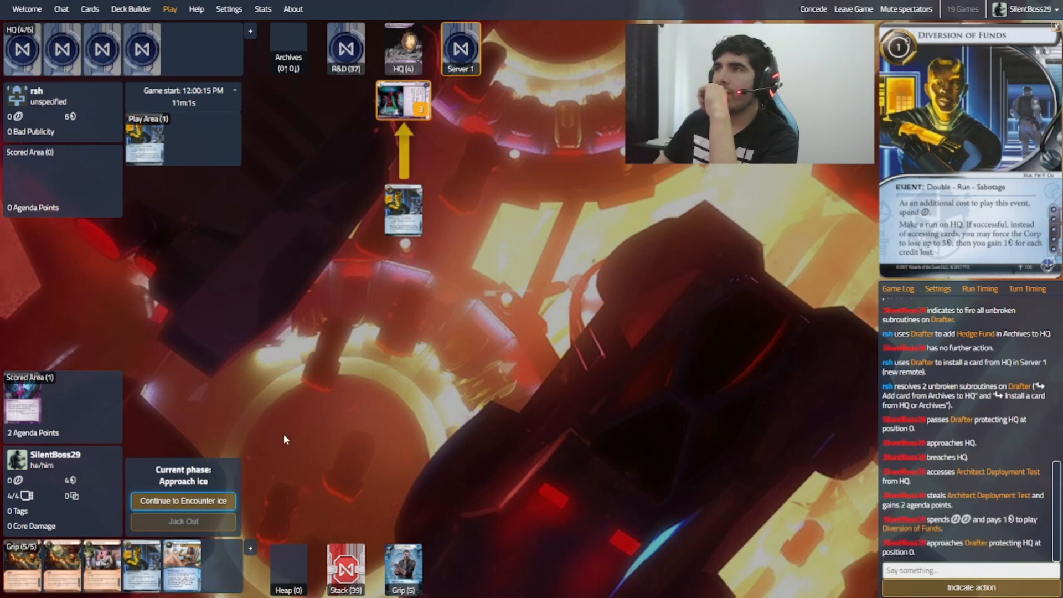
# Step: Continue the Diversion of Funds HQ run through Drafter, letting its subroutines fire, and approach HQ
pyautogui.click(183, 500)
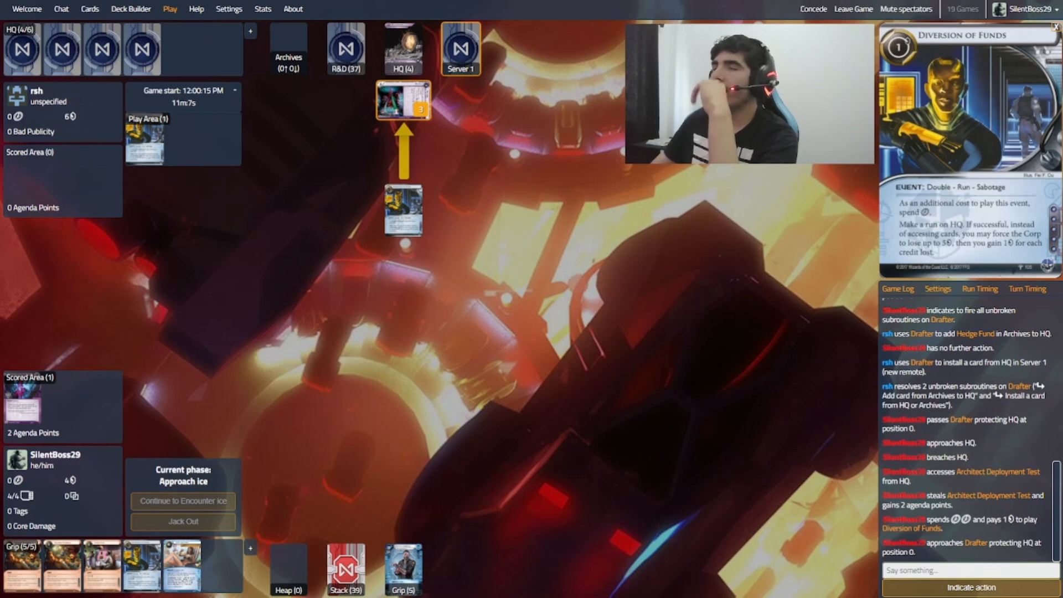
pyautogui.click(183, 500)
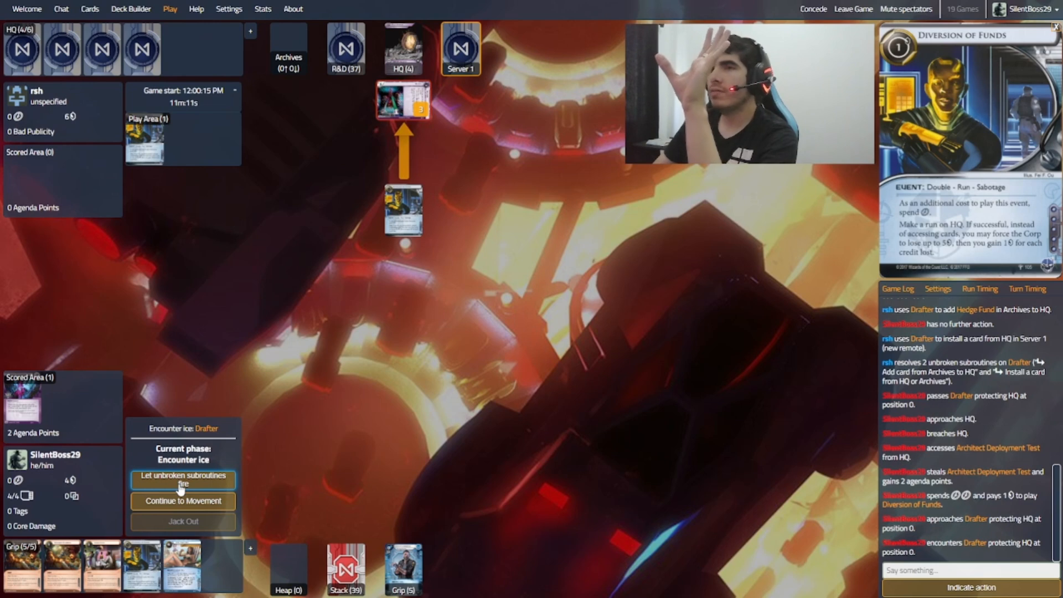
pyautogui.click(183, 480)
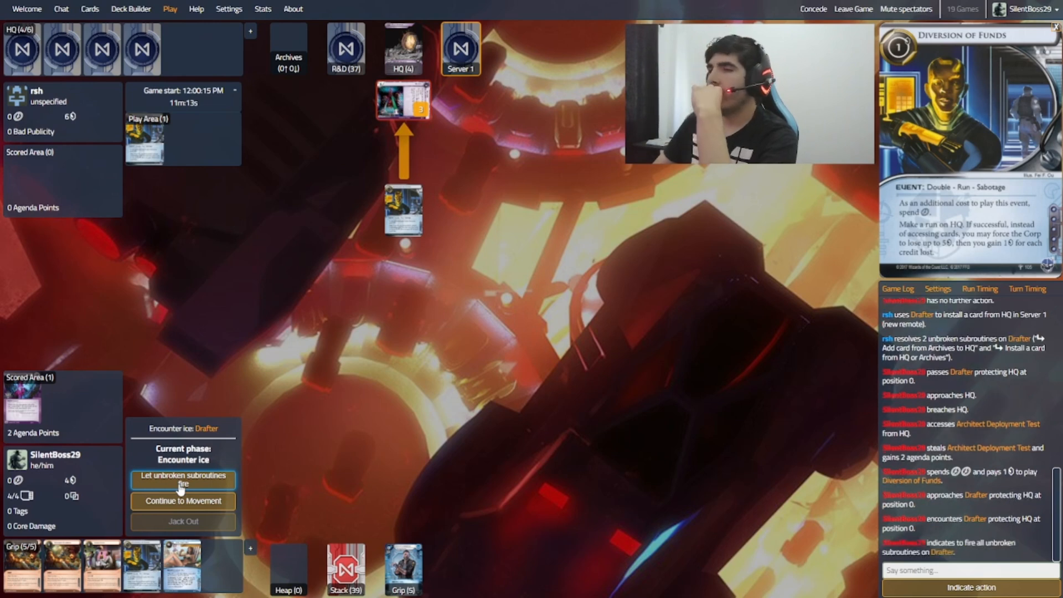
pyautogui.click(182, 479)
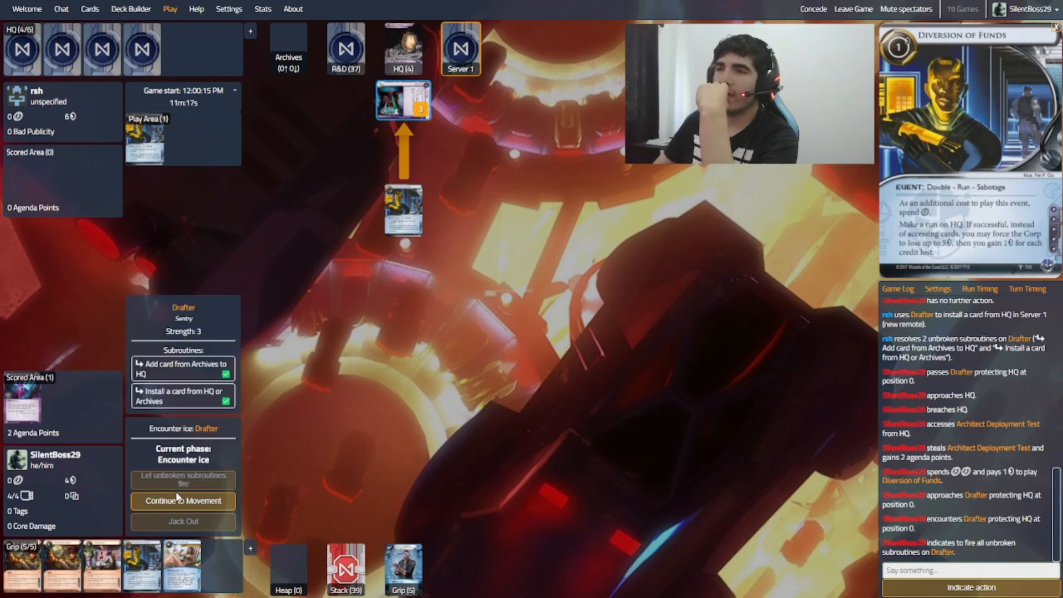
pyautogui.click(182, 500)
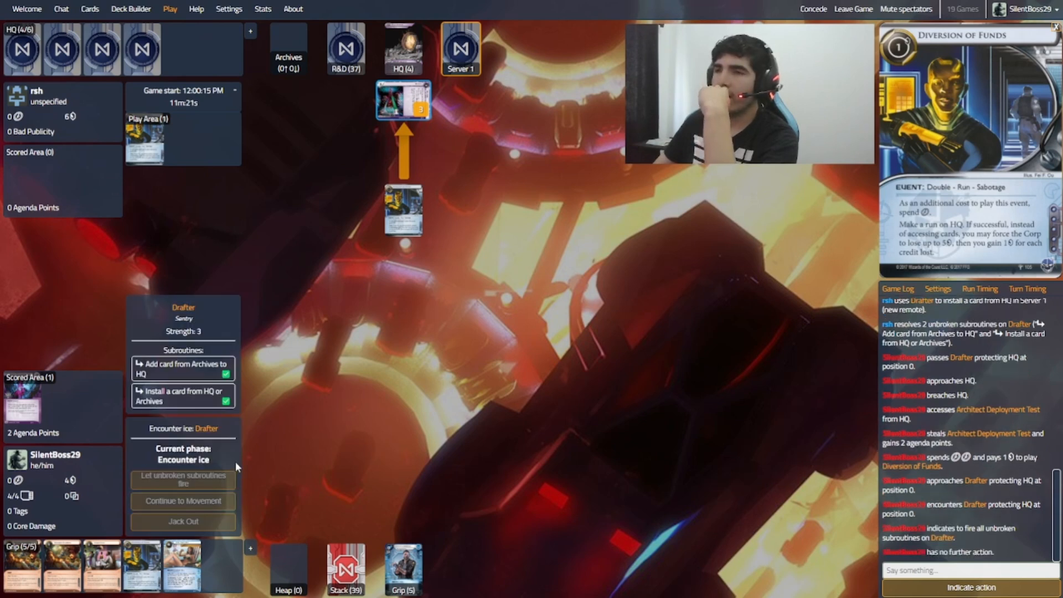
pyautogui.moveTo(264, 452)
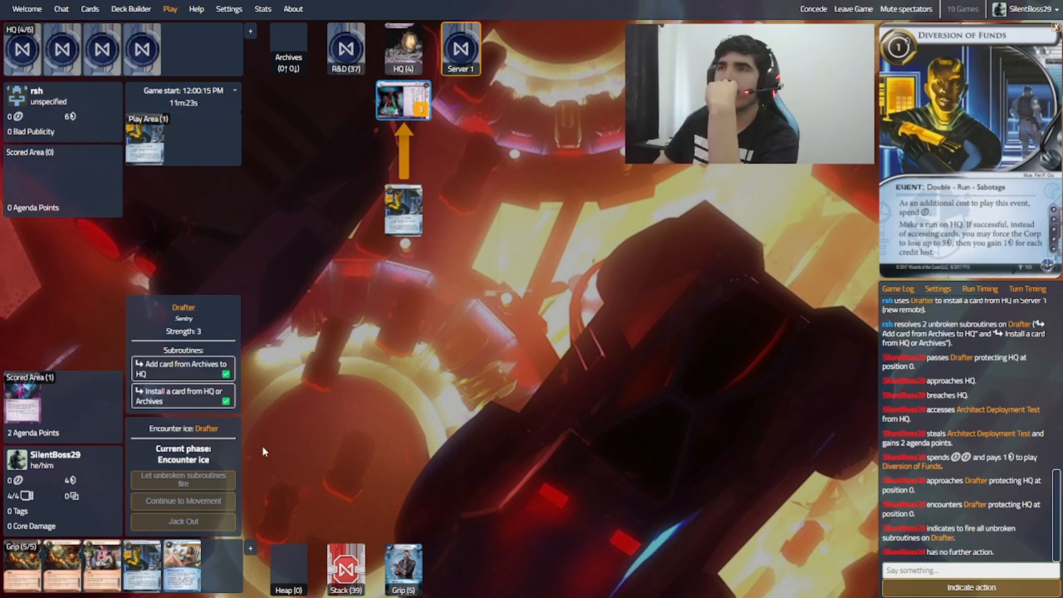
pyautogui.moveTo(244, 290)
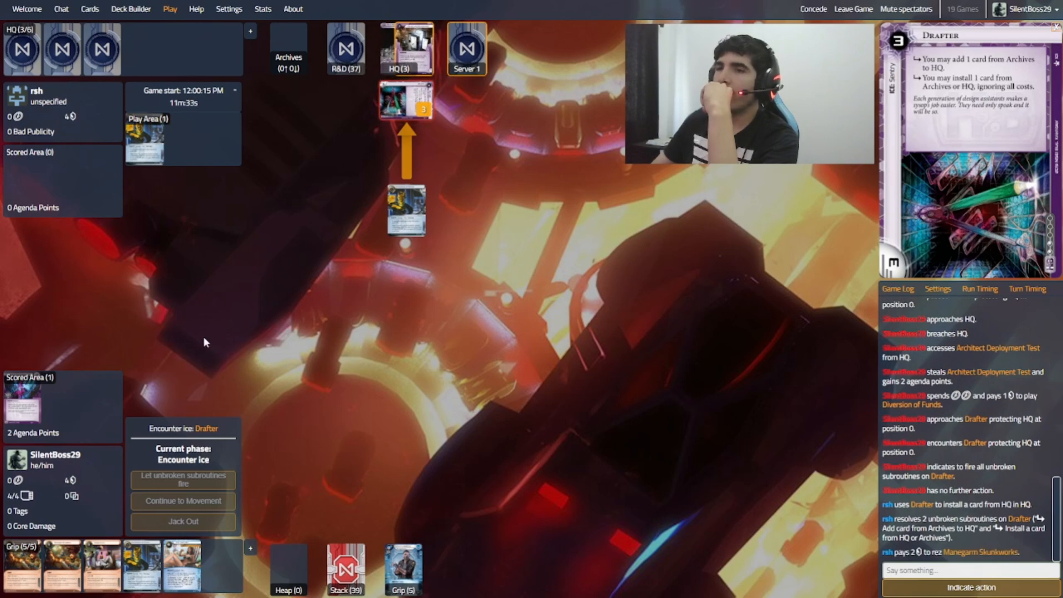
pyautogui.click(183, 500)
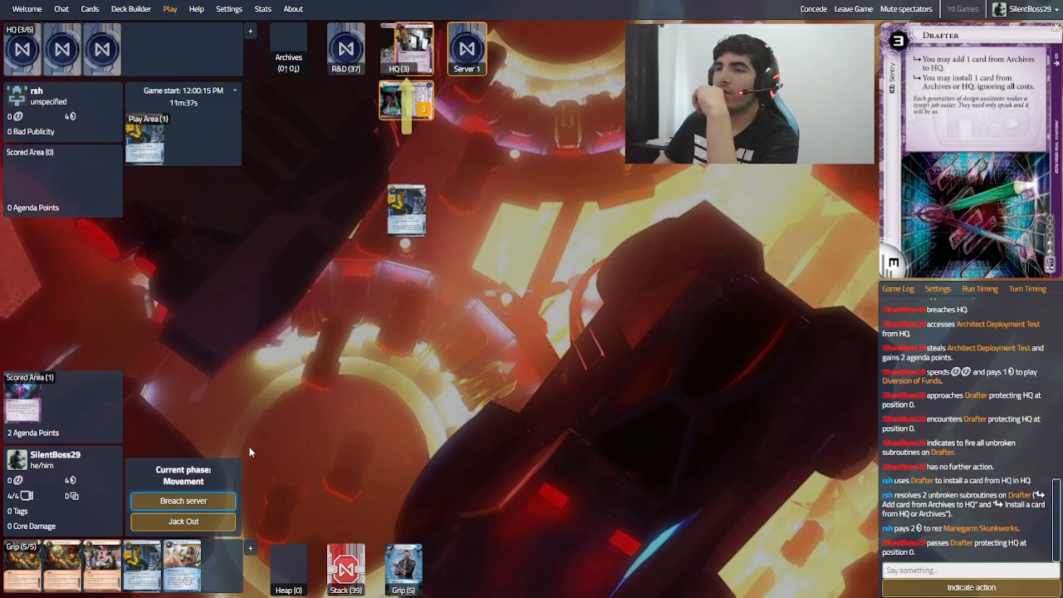
pyautogui.click(183, 500)
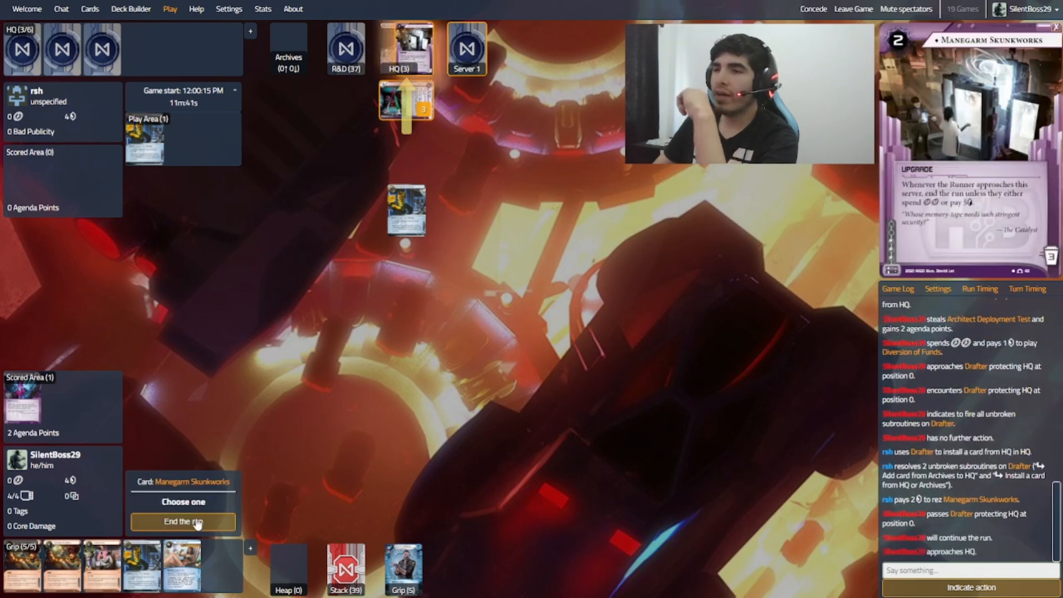
# Step: Let Manegarm Skunkworks end the run and end the runner's first turn
pyautogui.click(183, 522)
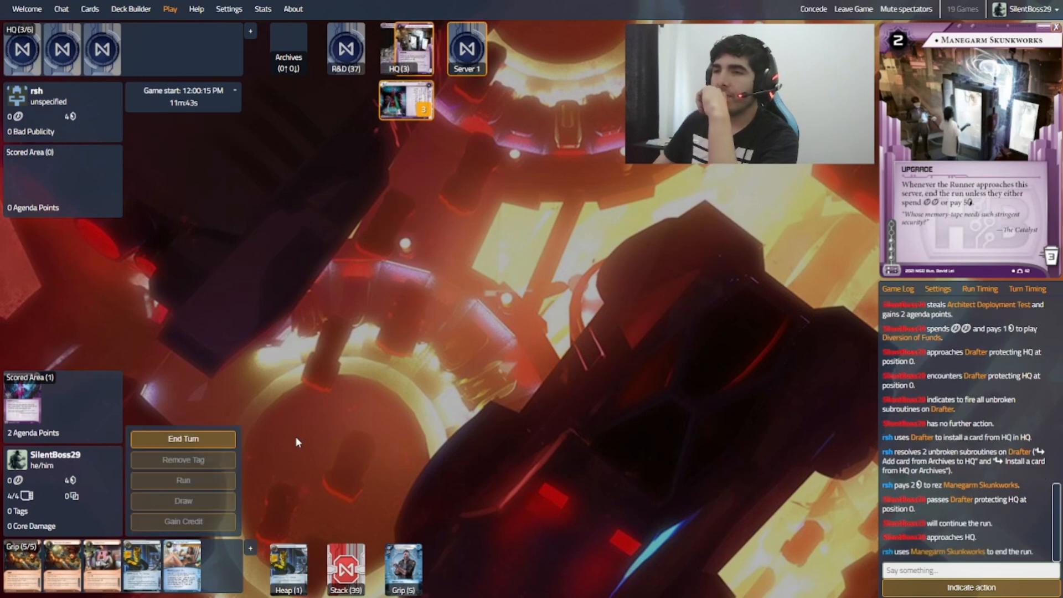
pyautogui.moveTo(410, 389)
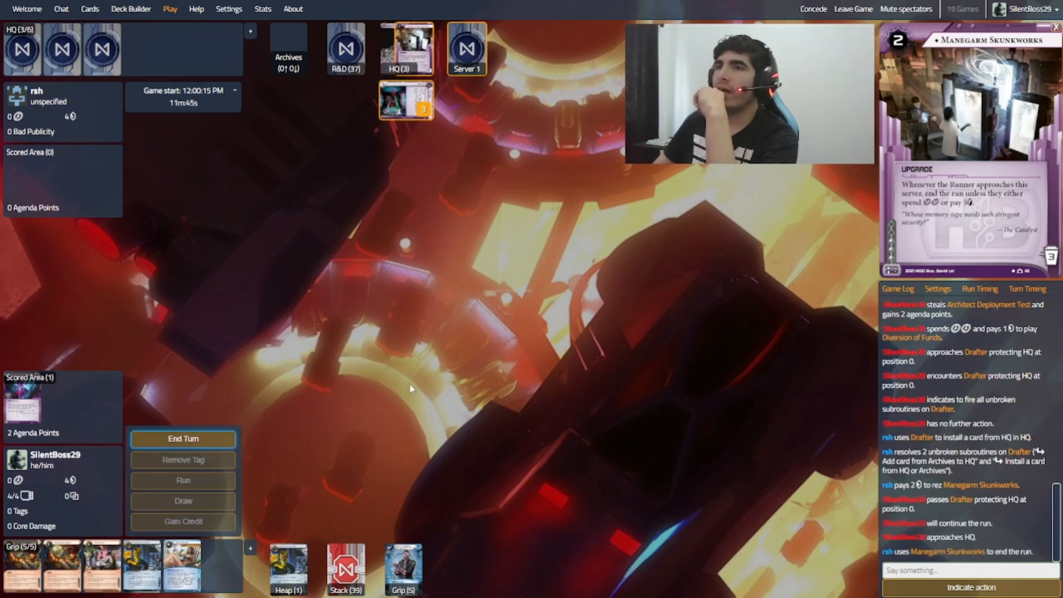
pyautogui.click(183, 438)
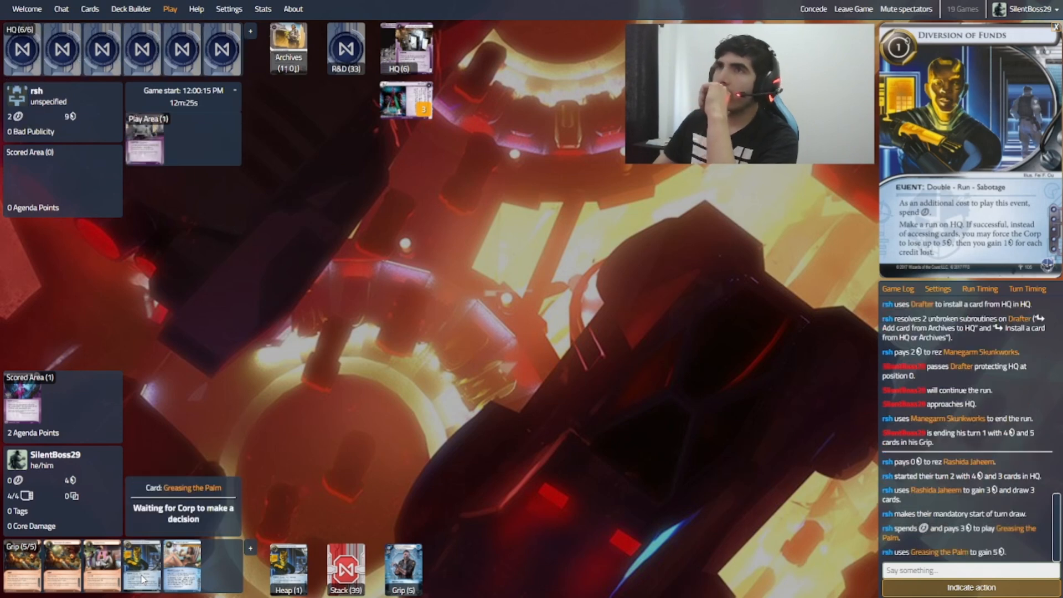
pyautogui.moveTo(284, 566)
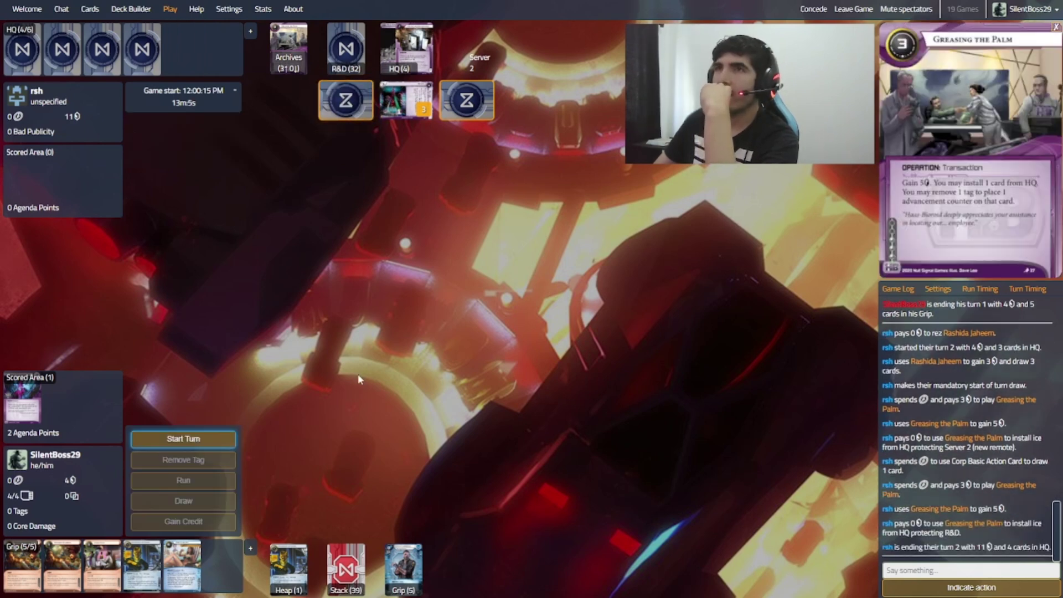
# Step: Start turn 2 and run HQ with Diversion of Funds, letting Drafter fire on the way in
pyautogui.click(183, 438)
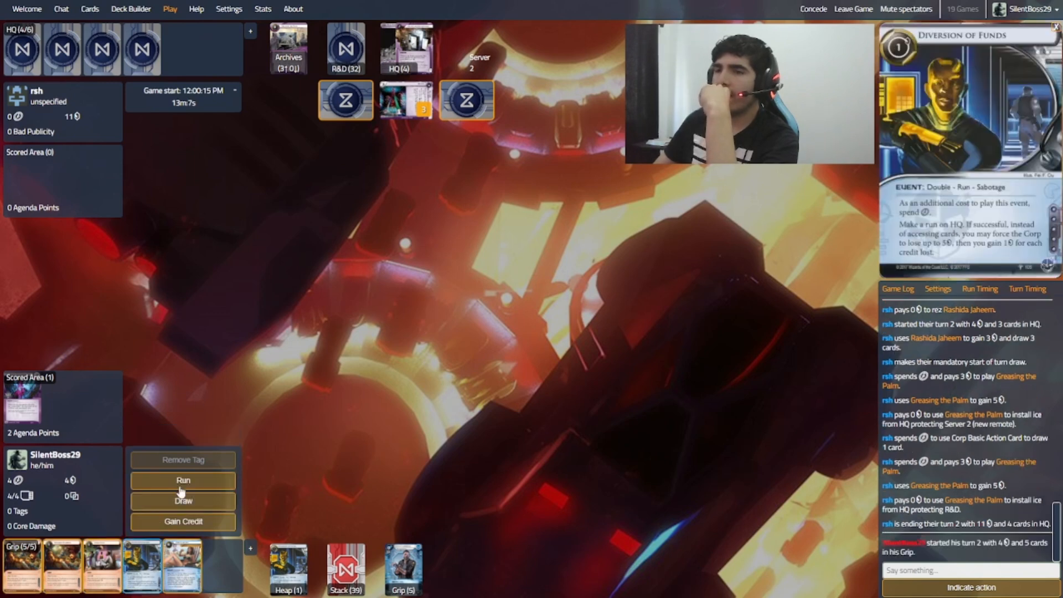
pyautogui.click(183, 480)
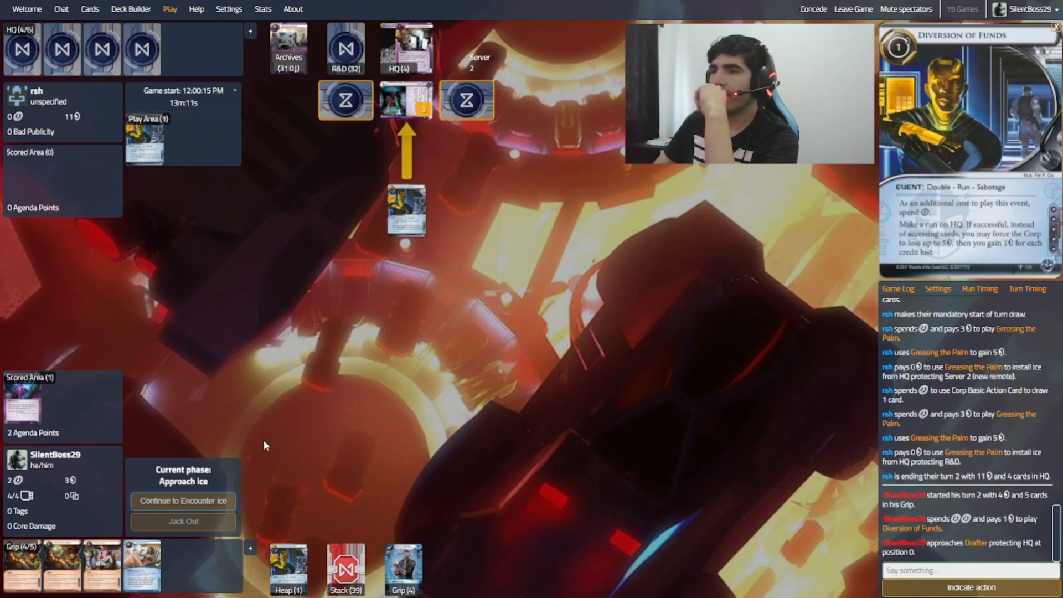
pyautogui.click(183, 500)
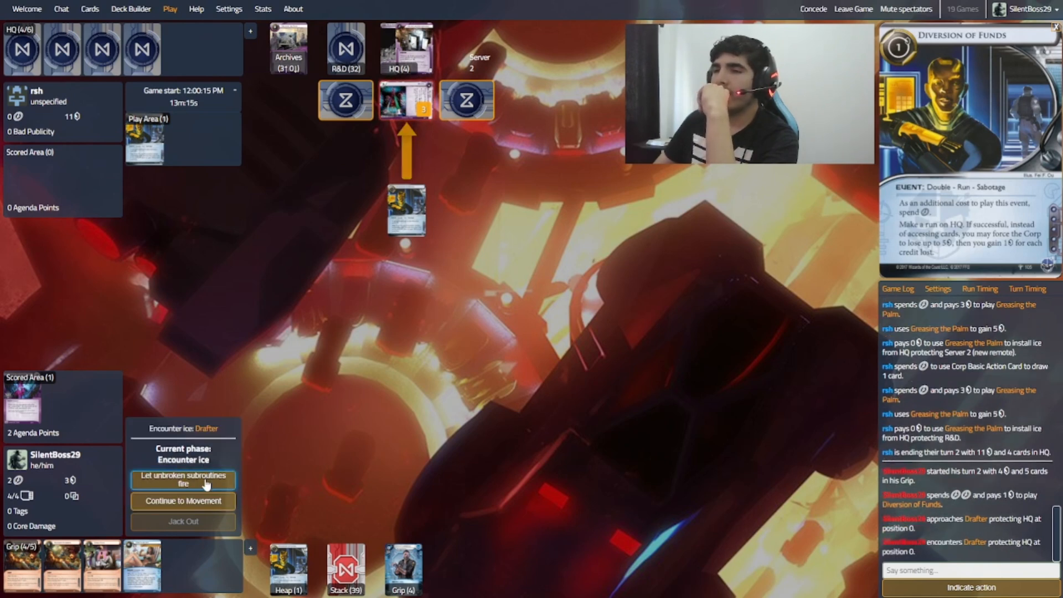
pyautogui.click(182, 479)
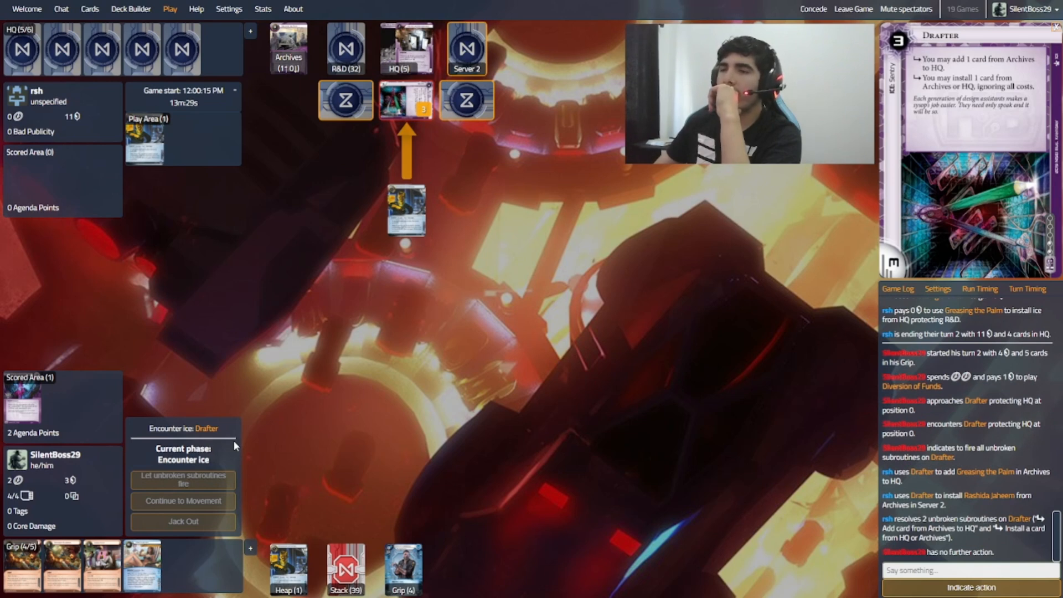
pyautogui.click(183, 501)
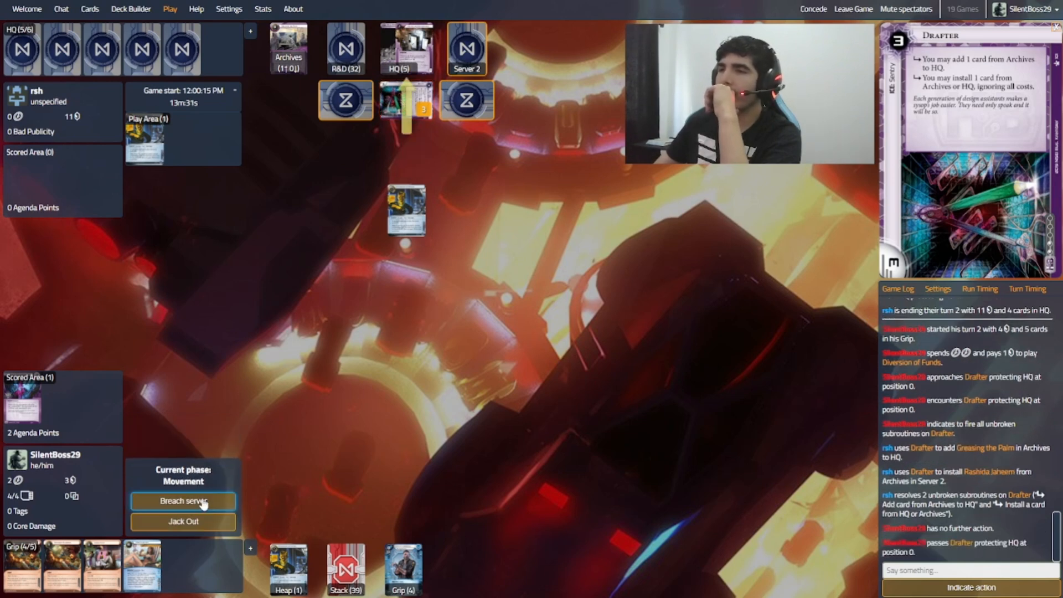
pyautogui.moveTo(219, 478)
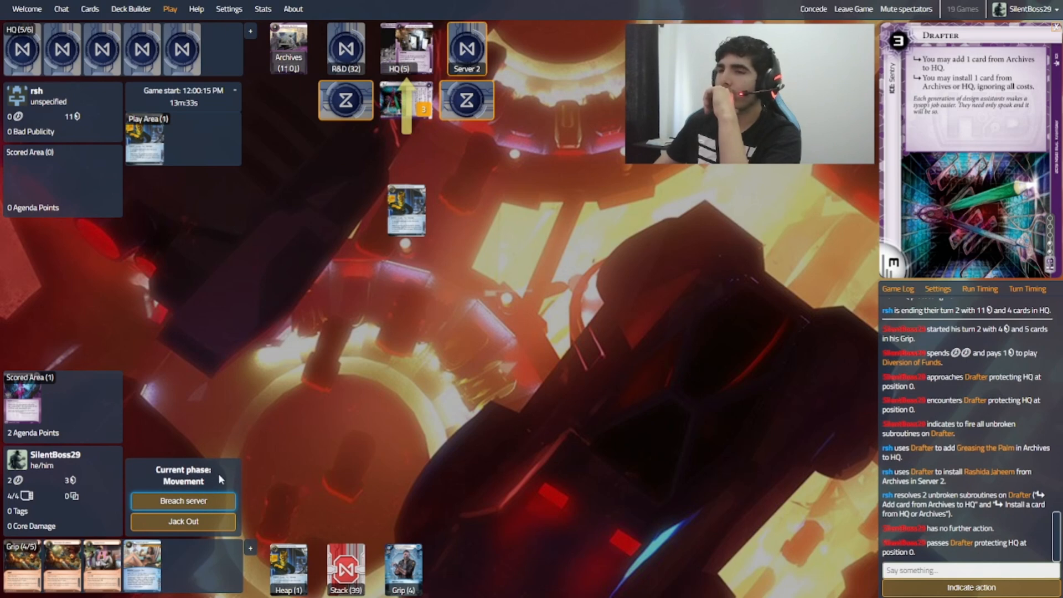
pyautogui.click(182, 500)
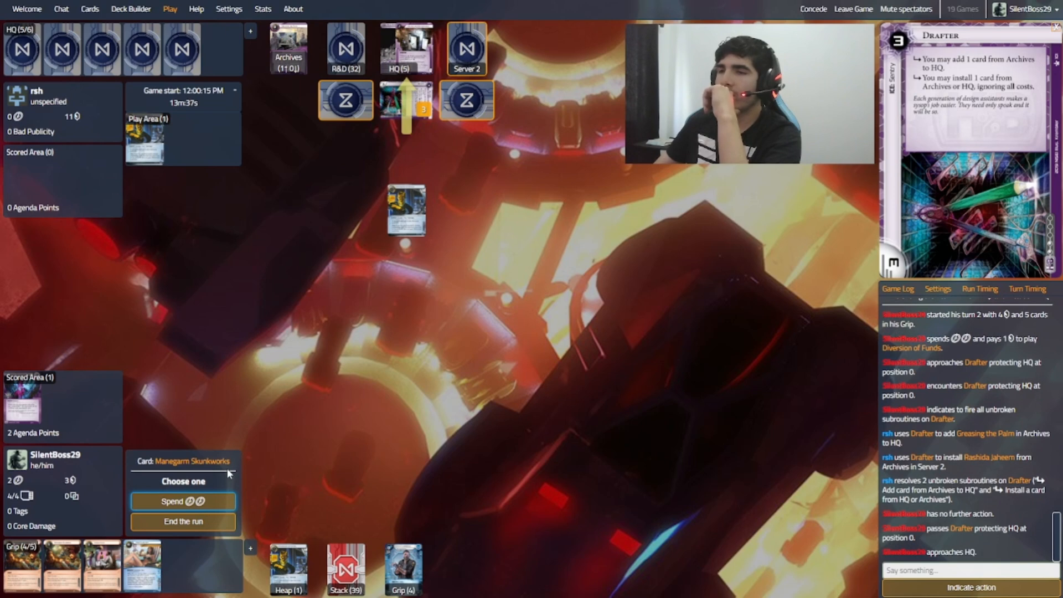
# Step: Pay two clicks at Manegarm Skunkworks and drain 5 Corp credits with Diversion of Funds, gaining 5
pyautogui.click(183, 500)
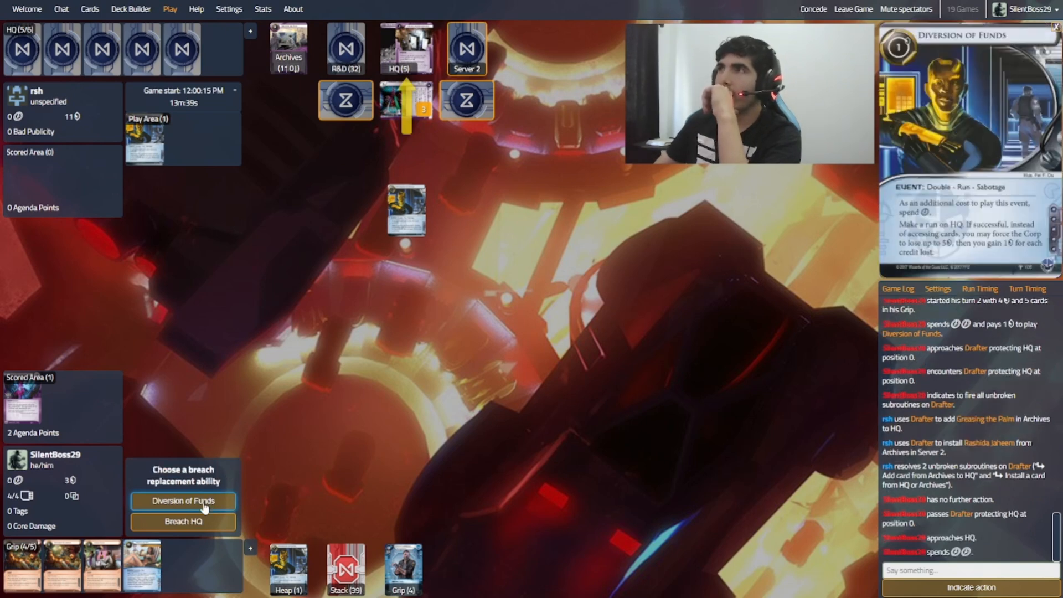
pyautogui.click(183, 500)
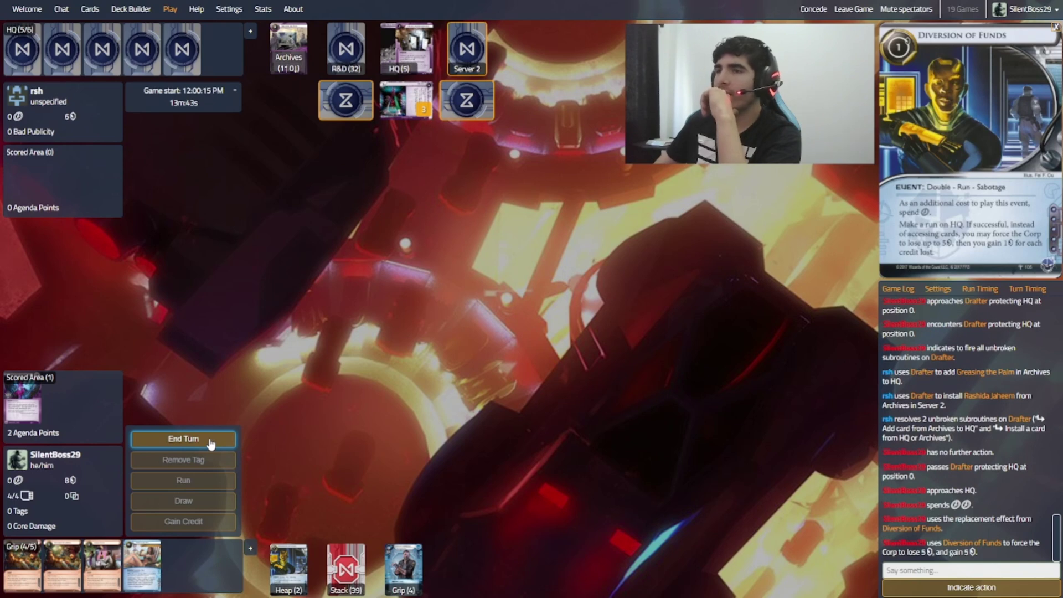
# Step: End runner turn 2 with 8 credits and let rsh play the Corp's third turn
pyautogui.click(183, 438)
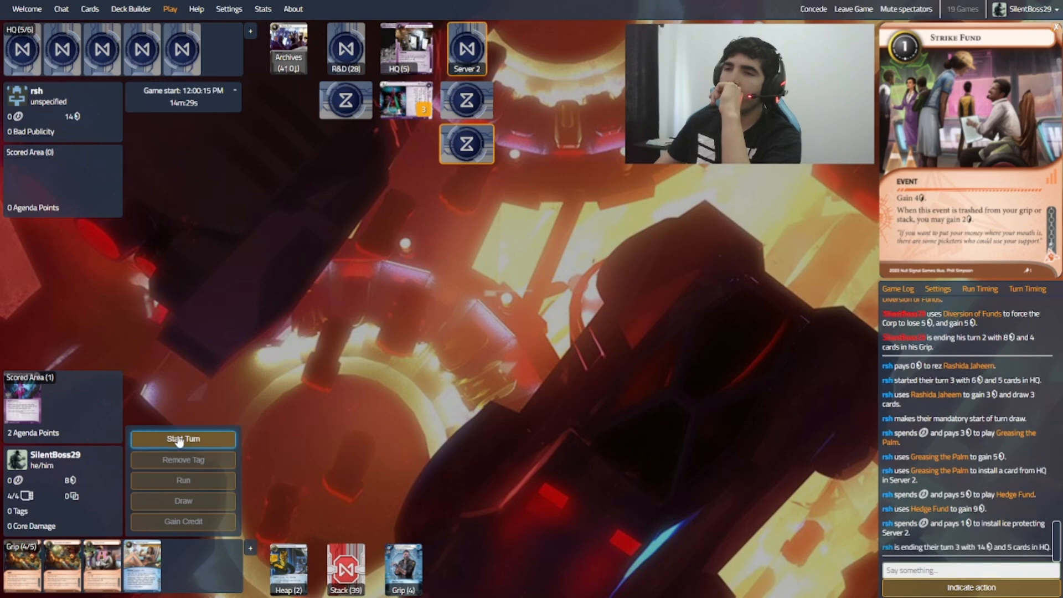
# Step: Start turn 3, play Strike Fund, draw a card, and gain a credit with the last click
pyautogui.click(182, 438)
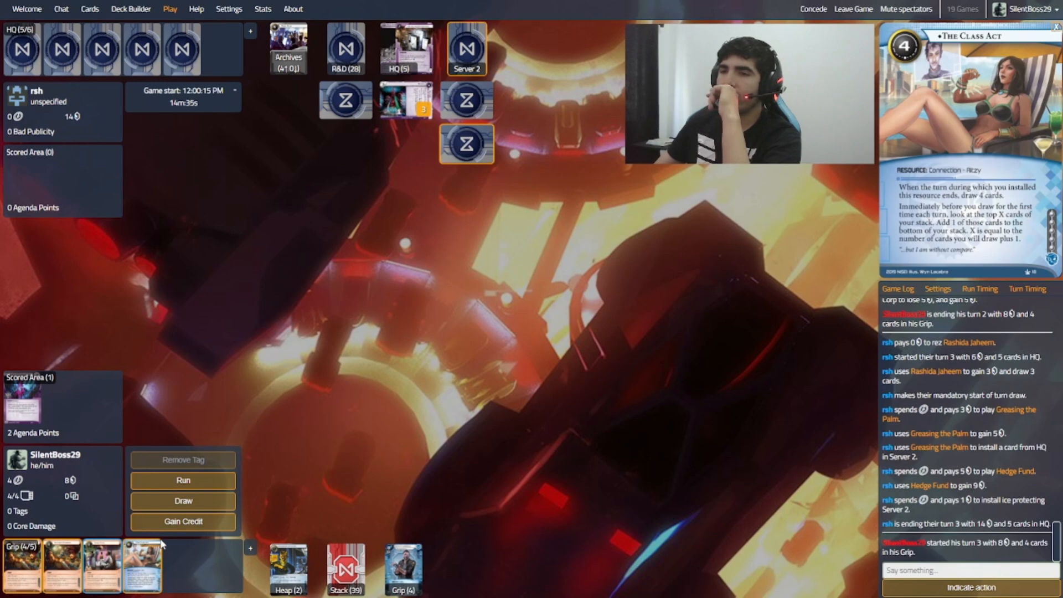
pyautogui.click(183, 501)
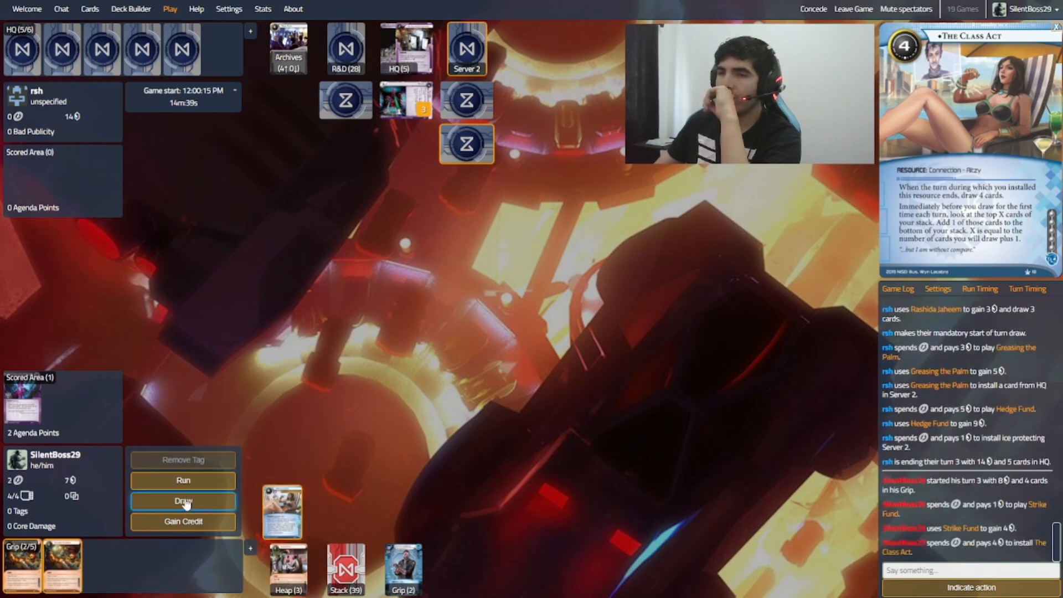
pyautogui.moveTo(255, 411)
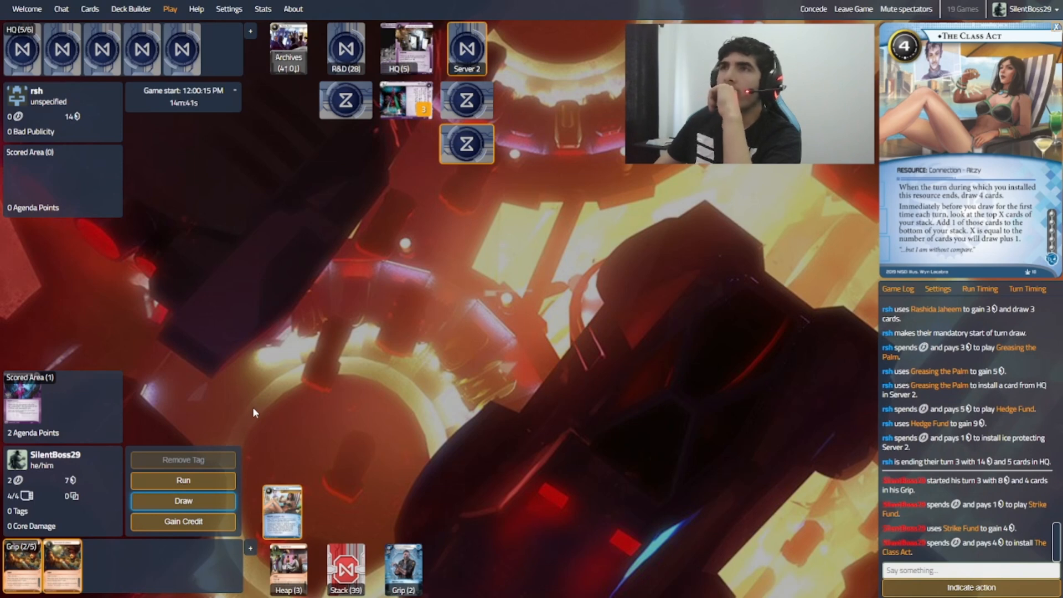
pyautogui.click(183, 500)
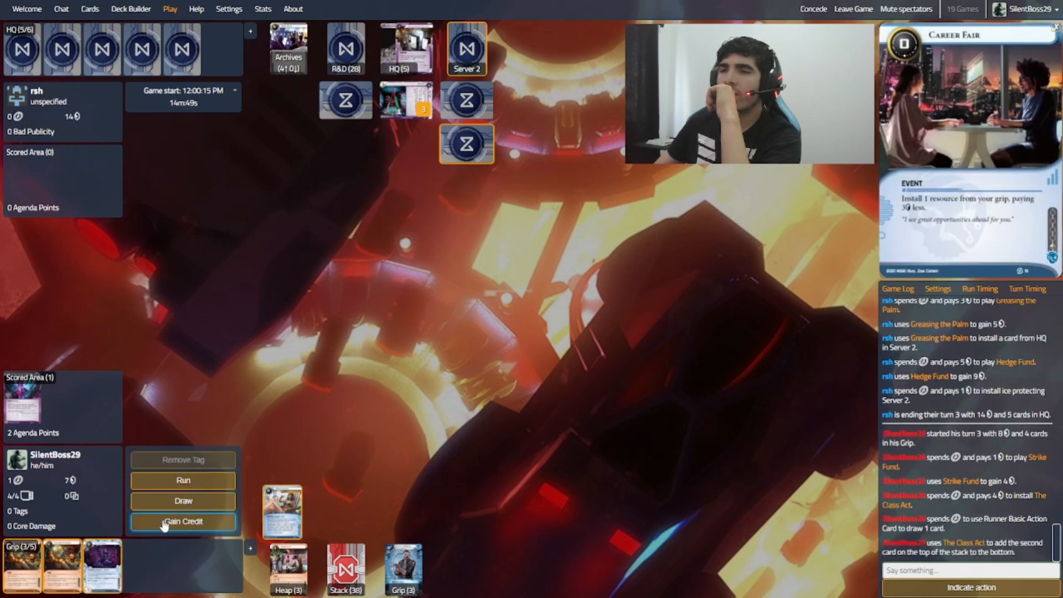
pyautogui.click(182, 521)
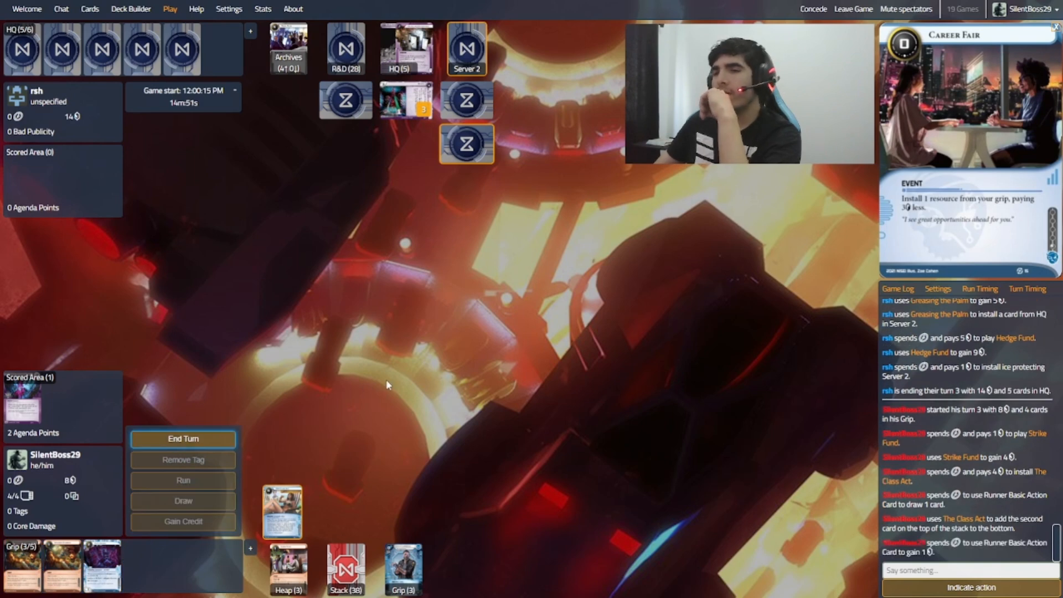
# Step: End runner turn 3, letting The Class Act draw 4 cards, and wait out the Corp's turn
pyautogui.click(183, 439)
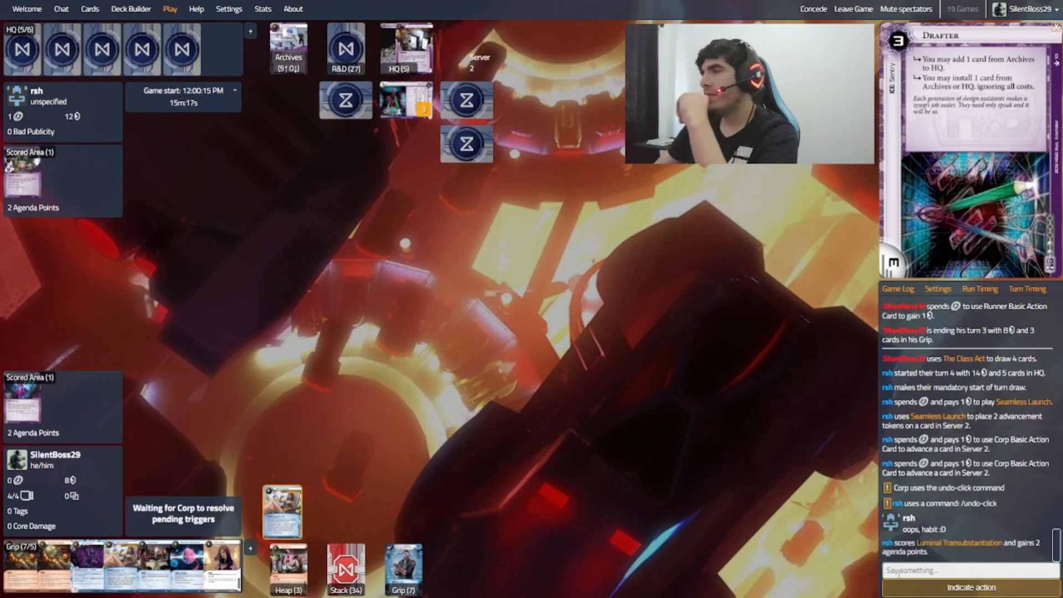
pyautogui.moveTo(372, 474)
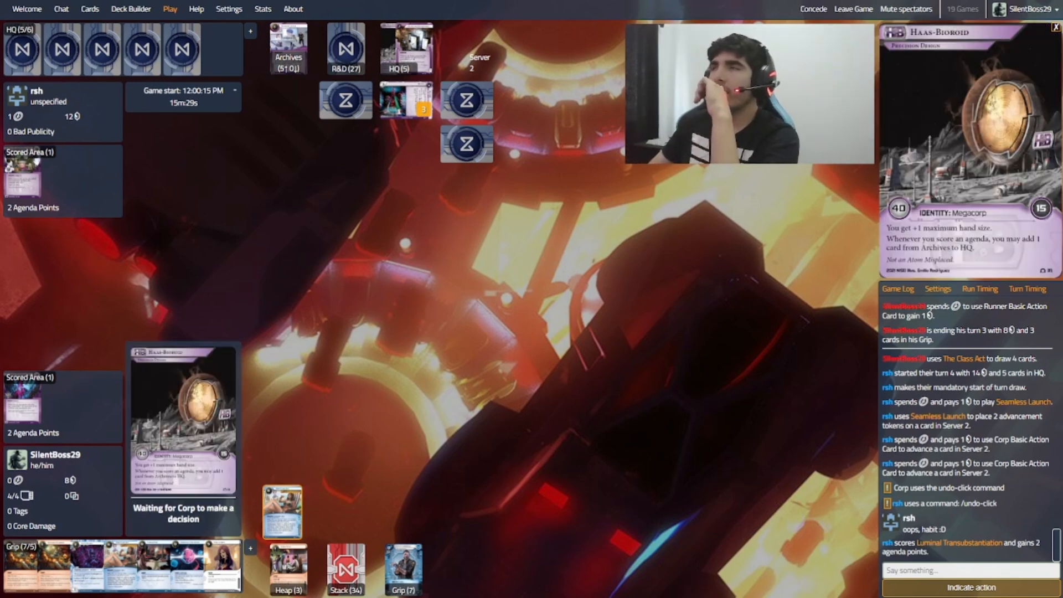
pyautogui.moveTo(74, 246)
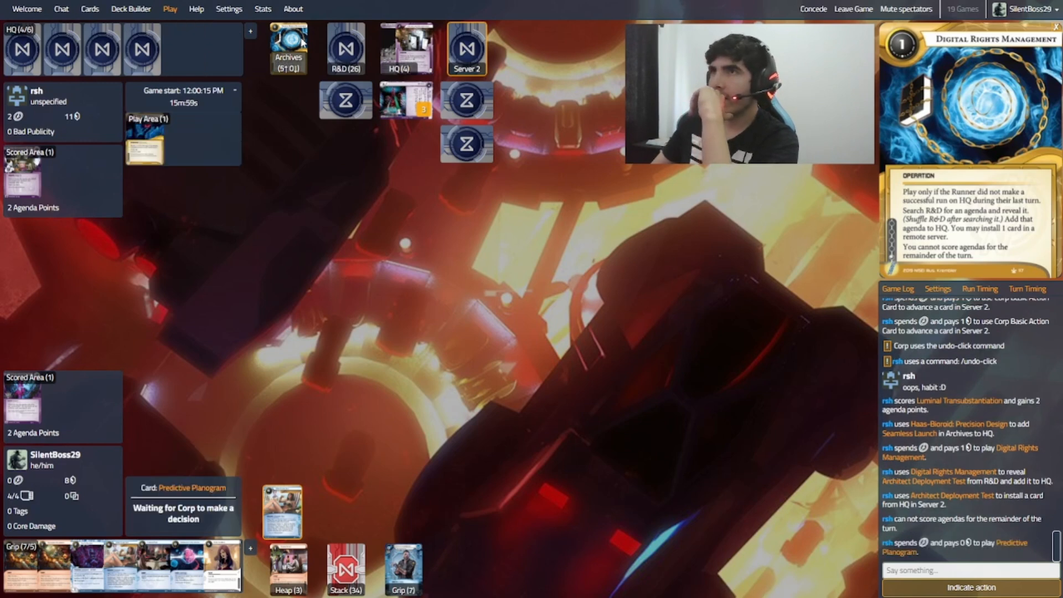
pyautogui.moveTo(270, 128)
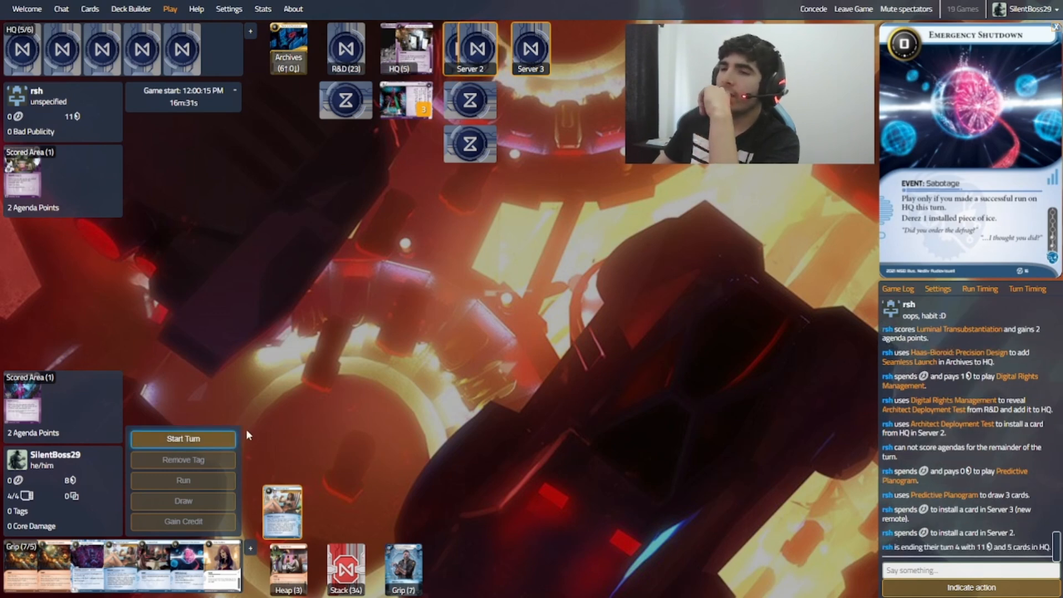
# Step: Start turn 4, run R&D past its ice, breach, and pay 1 to trash the accessed Anoetic Void
pyautogui.click(183, 438)
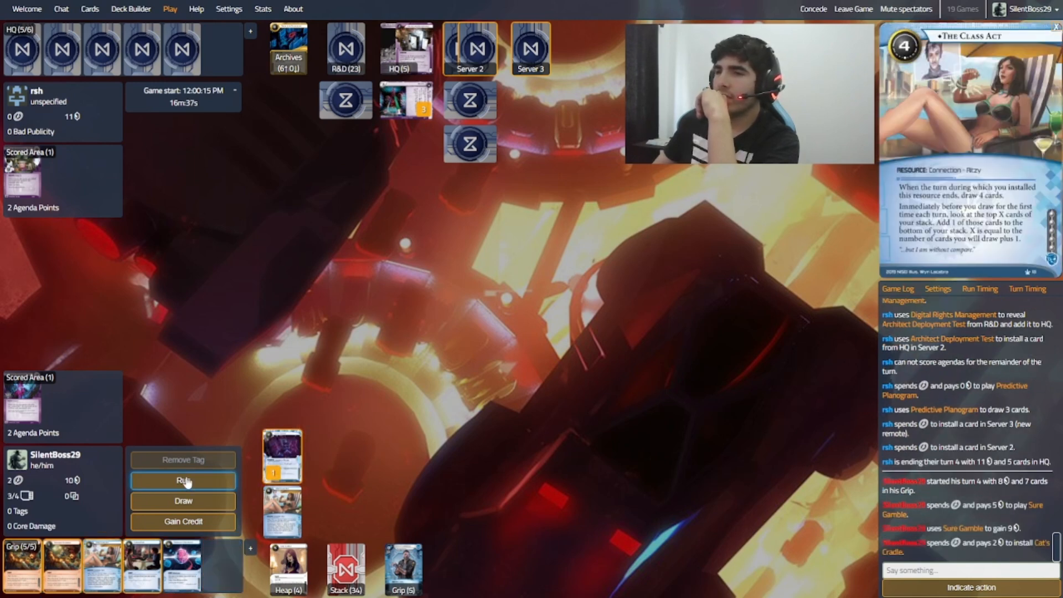
pyautogui.click(183, 481)
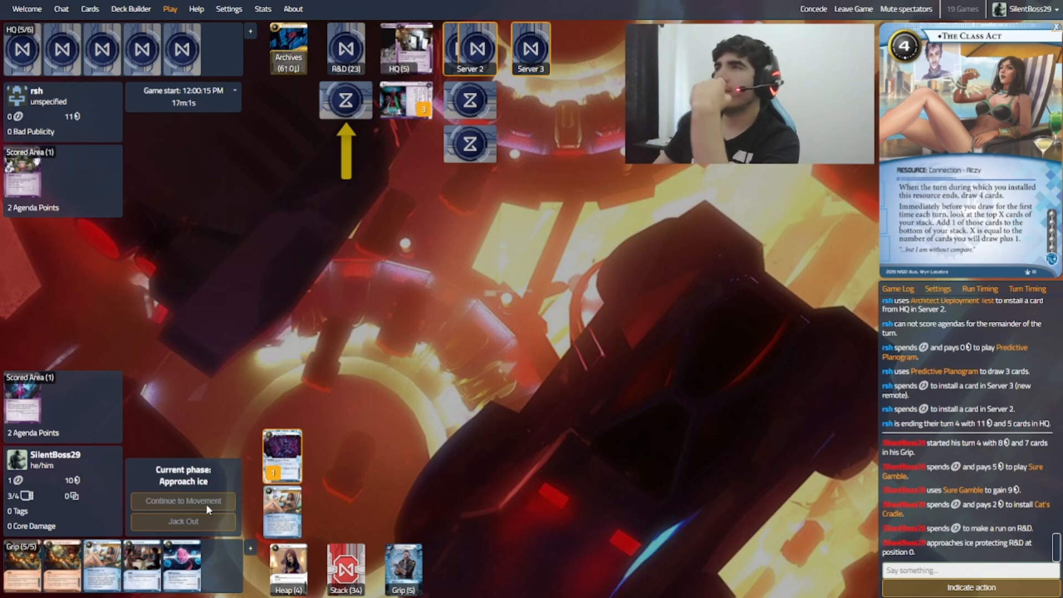
pyautogui.click(183, 500)
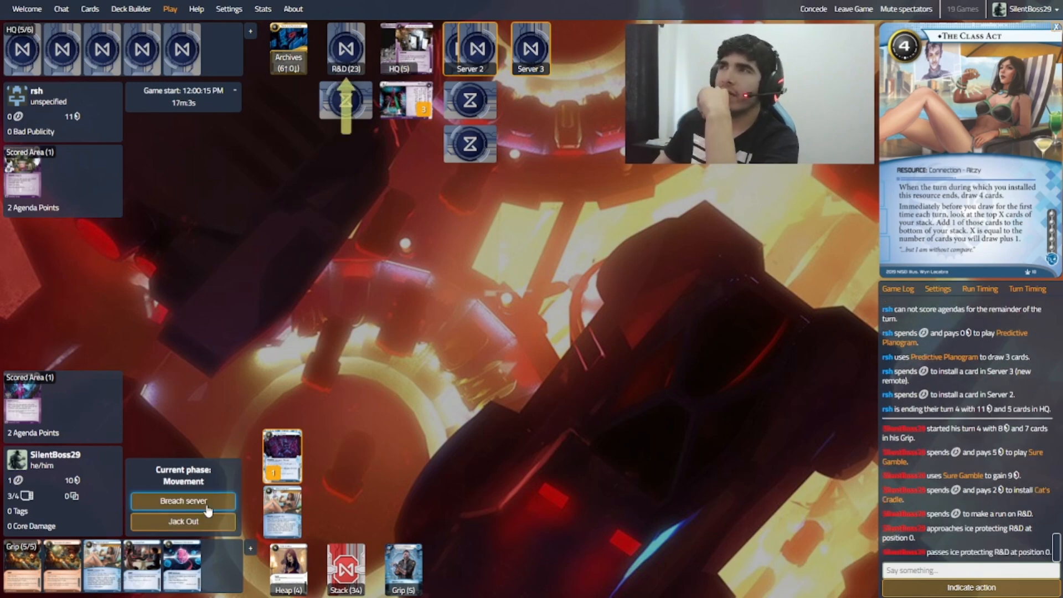
pyautogui.click(183, 500)
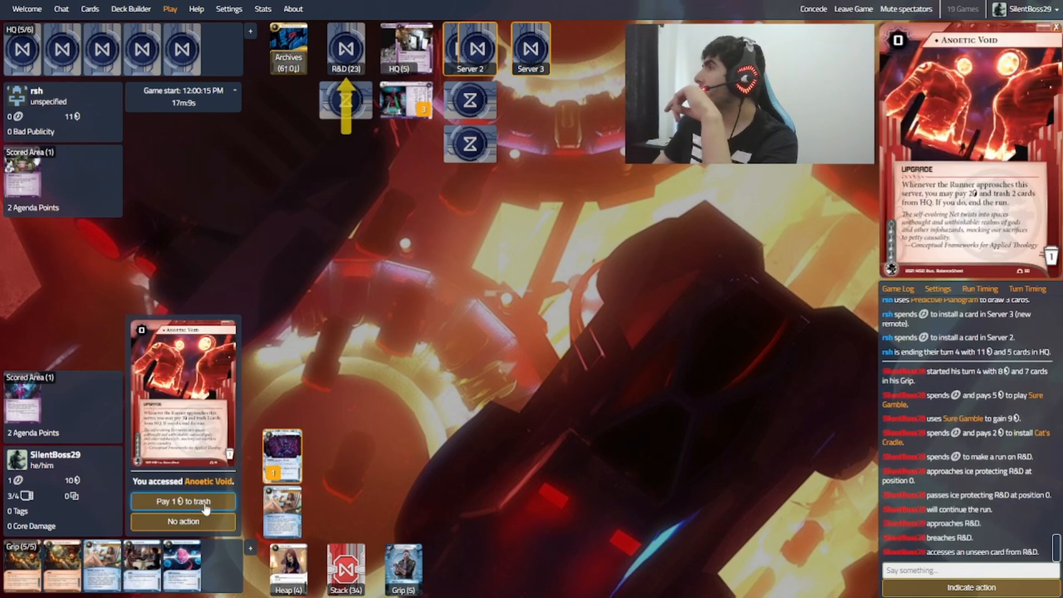
pyautogui.click(183, 522)
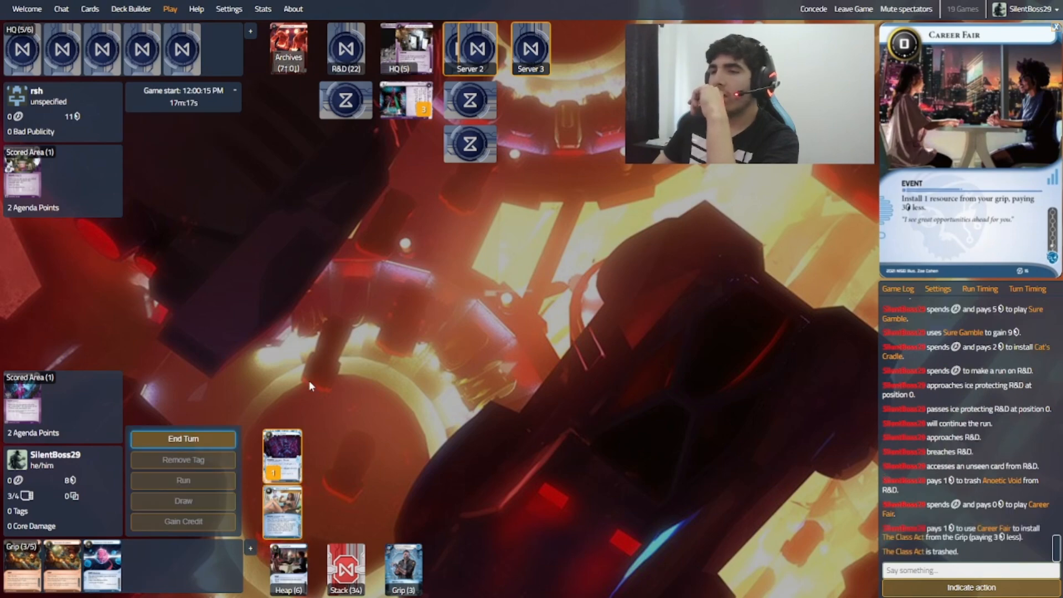
# Step: End runner turn 4 with 8 credits, letting The Class Act draw 4 cards to a grip of 7
pyautogui.click(182, 438)
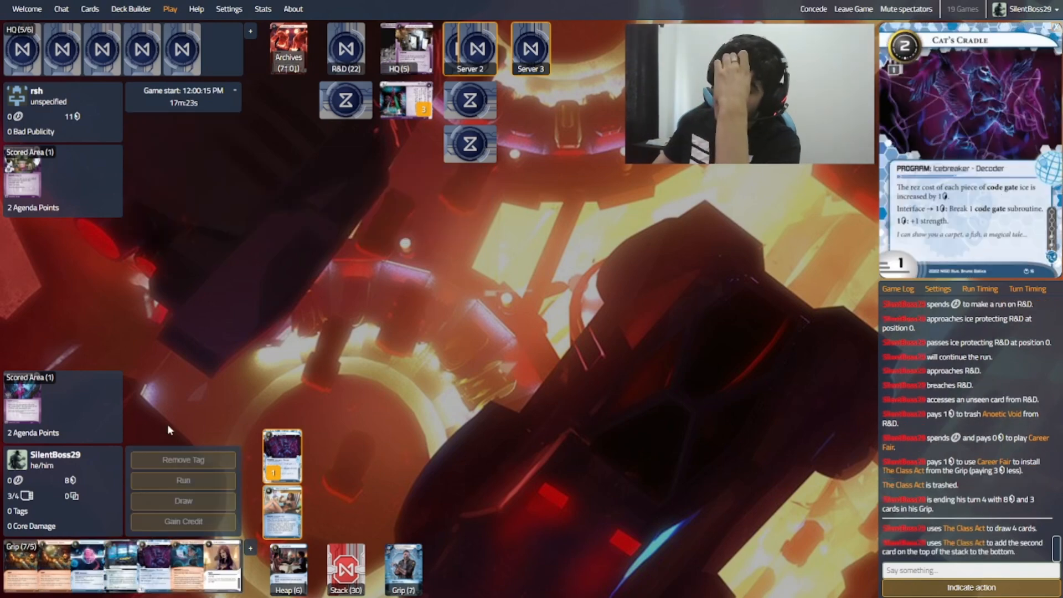
pyautogui.moveTo(169, 563)
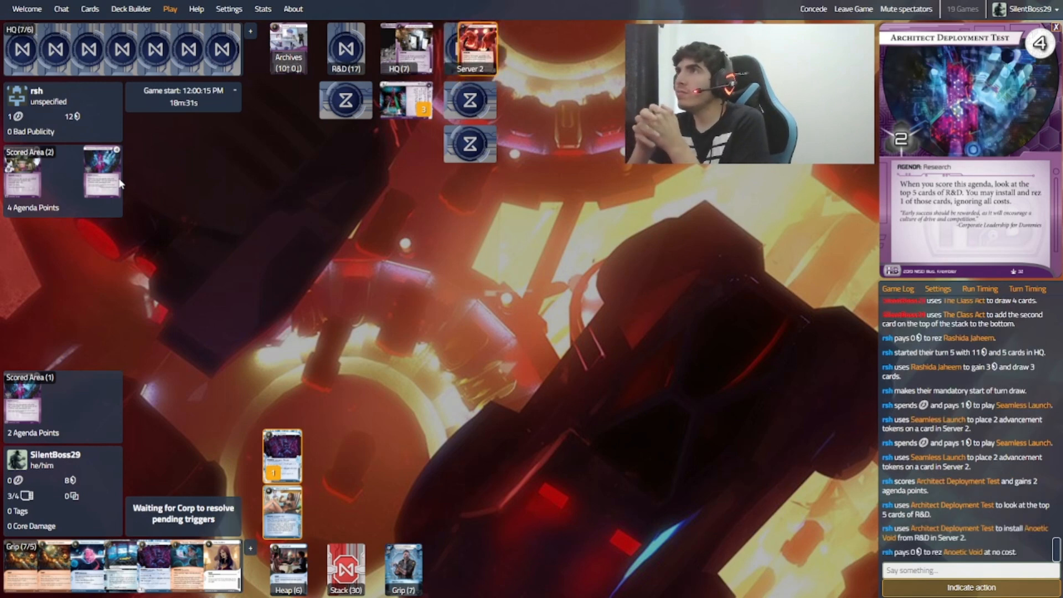
pyautogui.moveTo(124, 175)
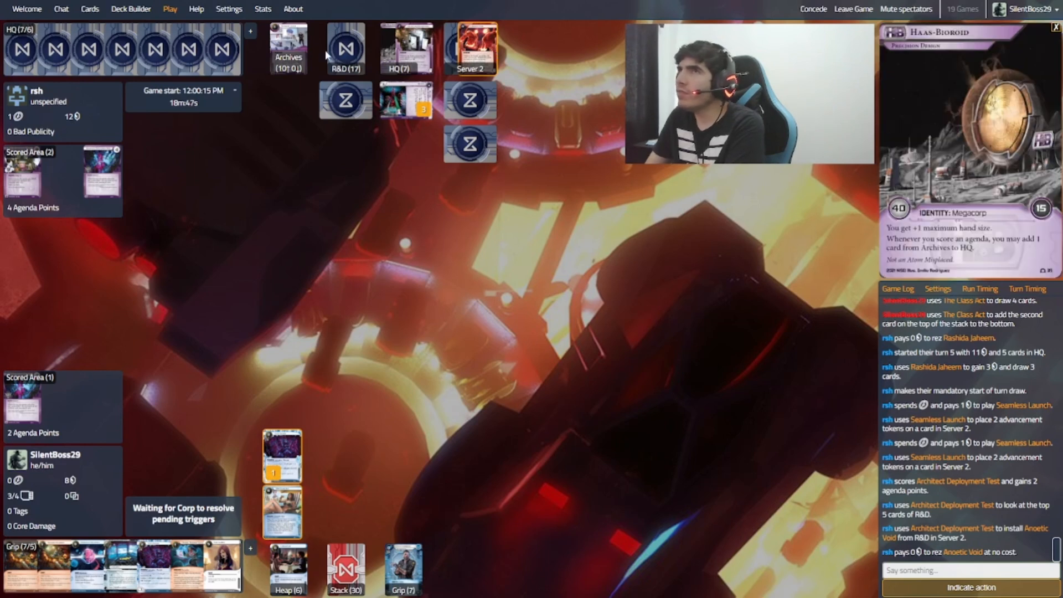
# Step: View the Corp's Archives pile, close it, and wait for rsh to finish the turn
pyautogui.click(288, 51)
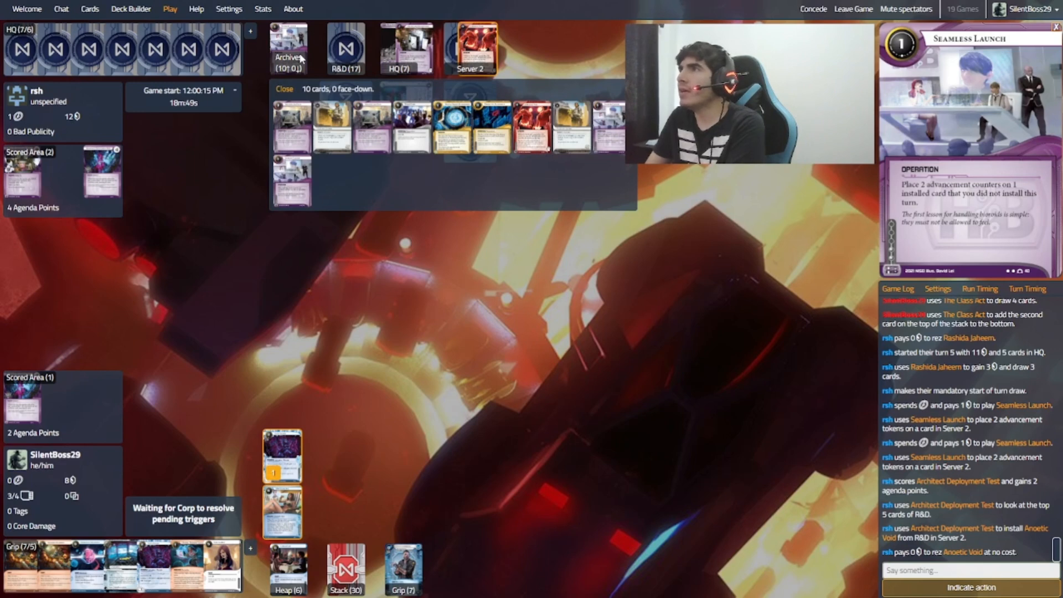
pyautogui.click(284, 89)
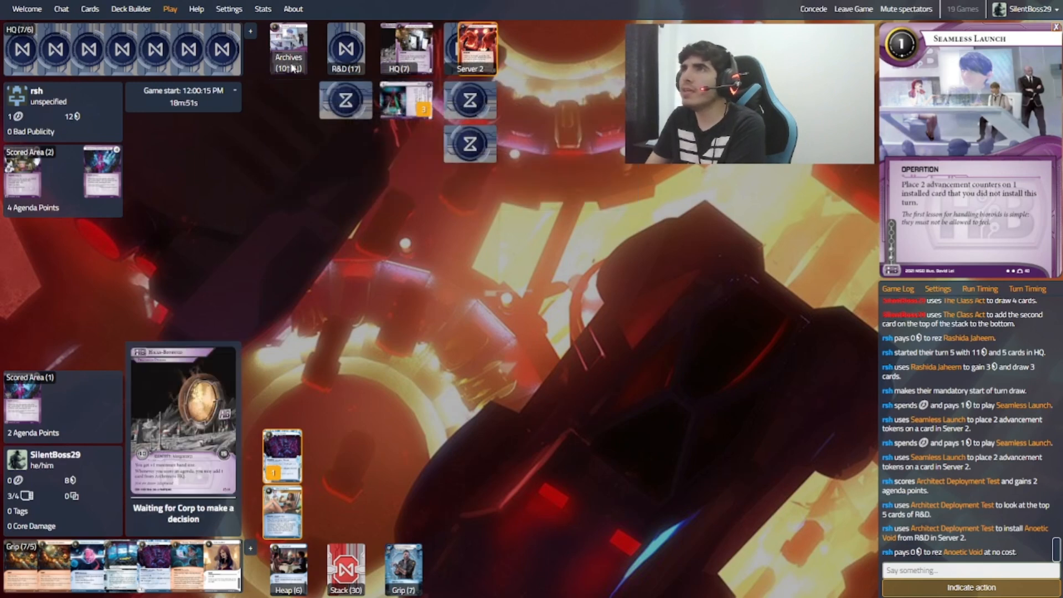
pyautogui.click(287, 48)
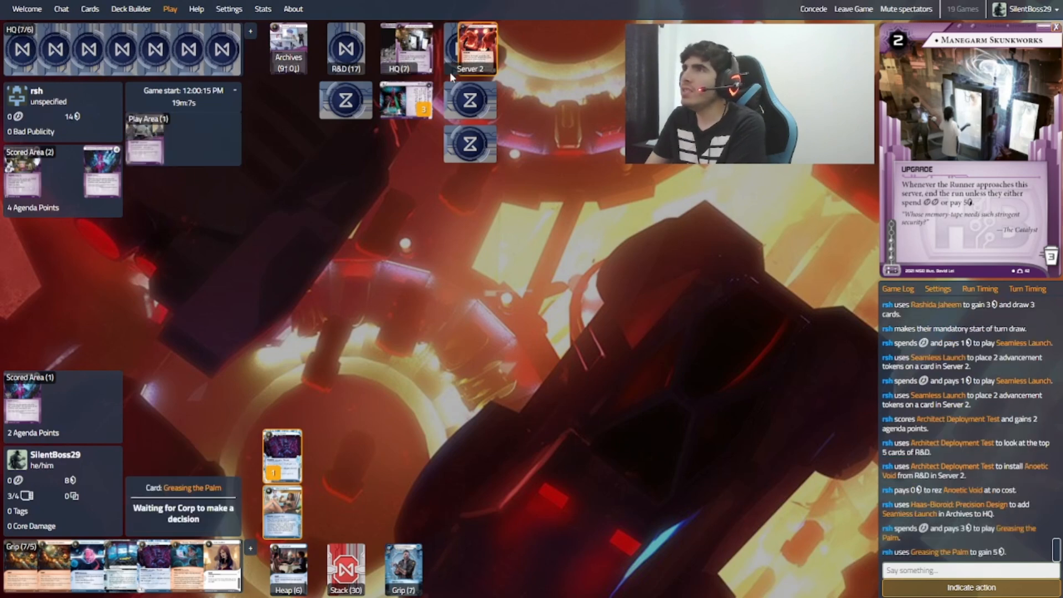
pyautogui.moveTo(444, 74)
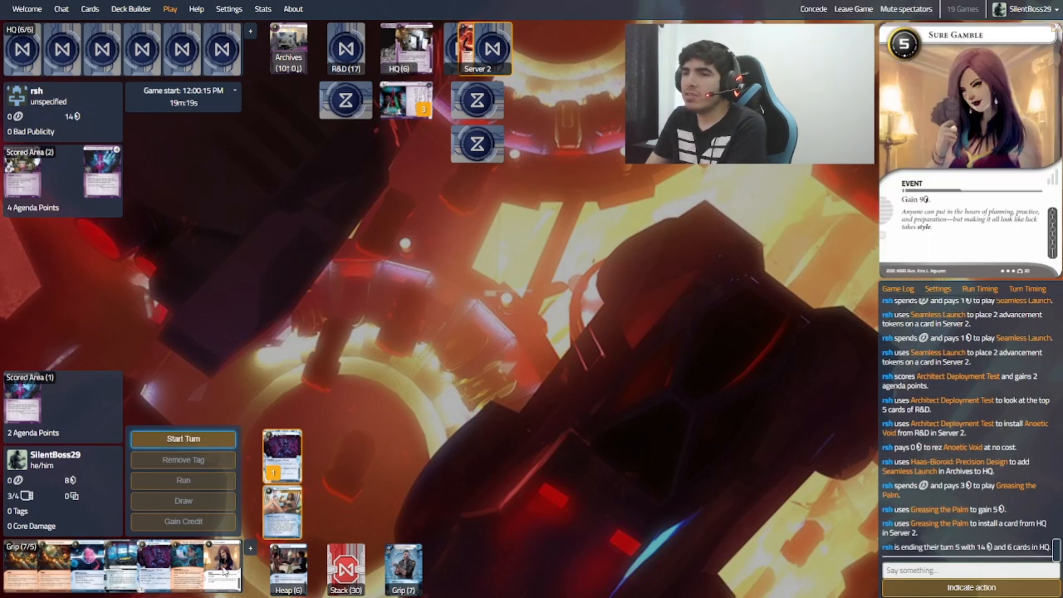
# Step: Start turn 5, install Paragon from the grip, and start a run on Server 2
pyautogui.click(182, 438)
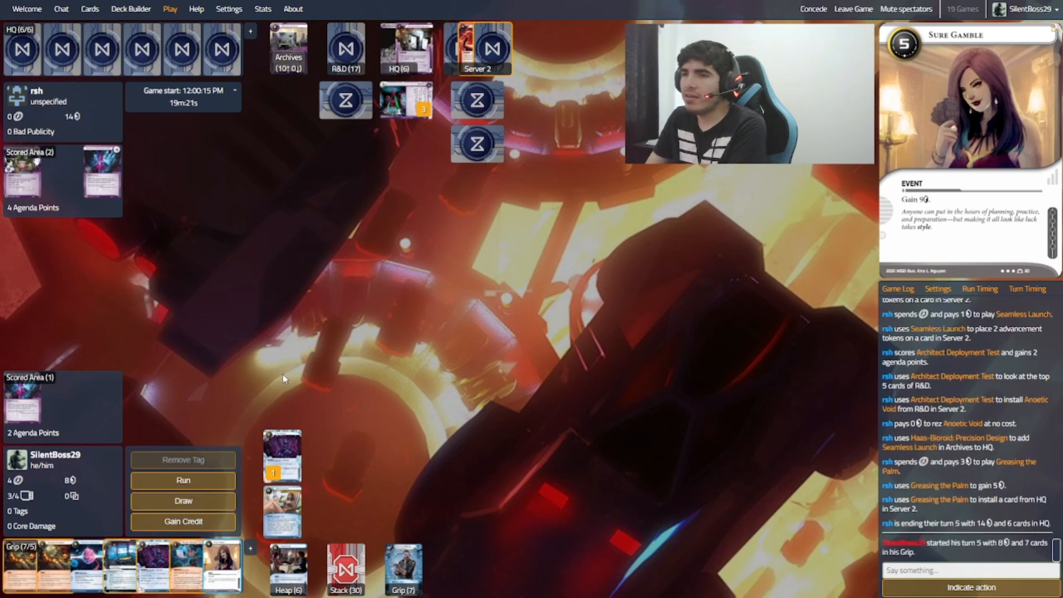
pyautogui.moveTo(252, 388)
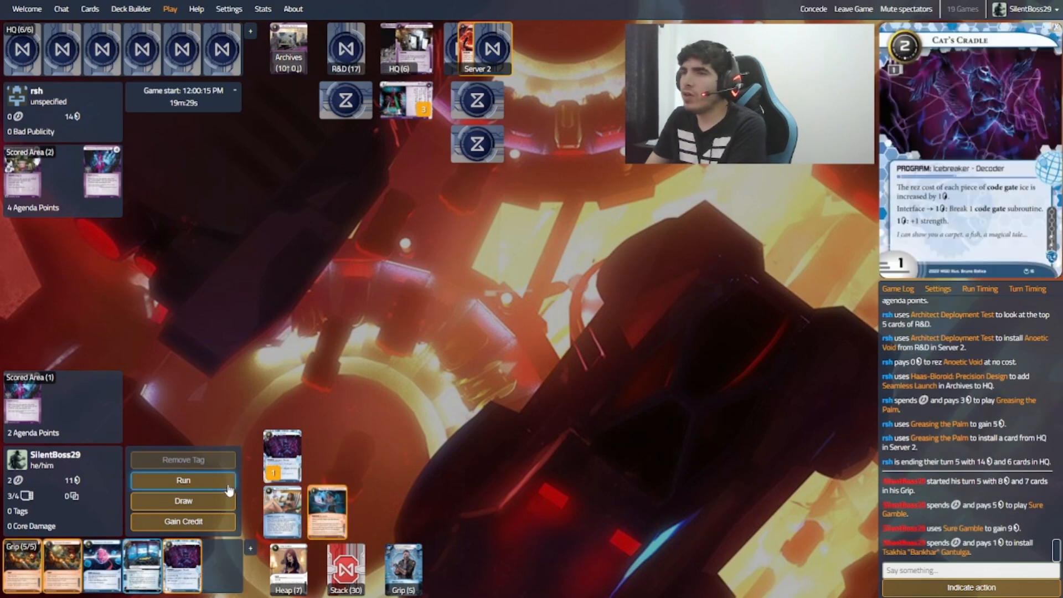
pyautogui.click(183, 479)
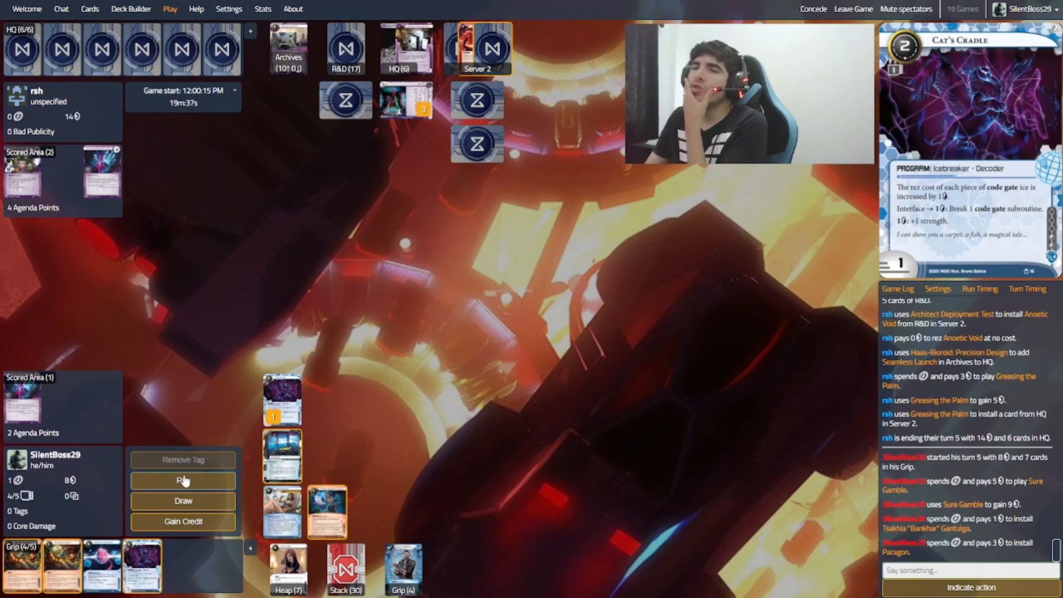
pyautogui.click(183, 480)
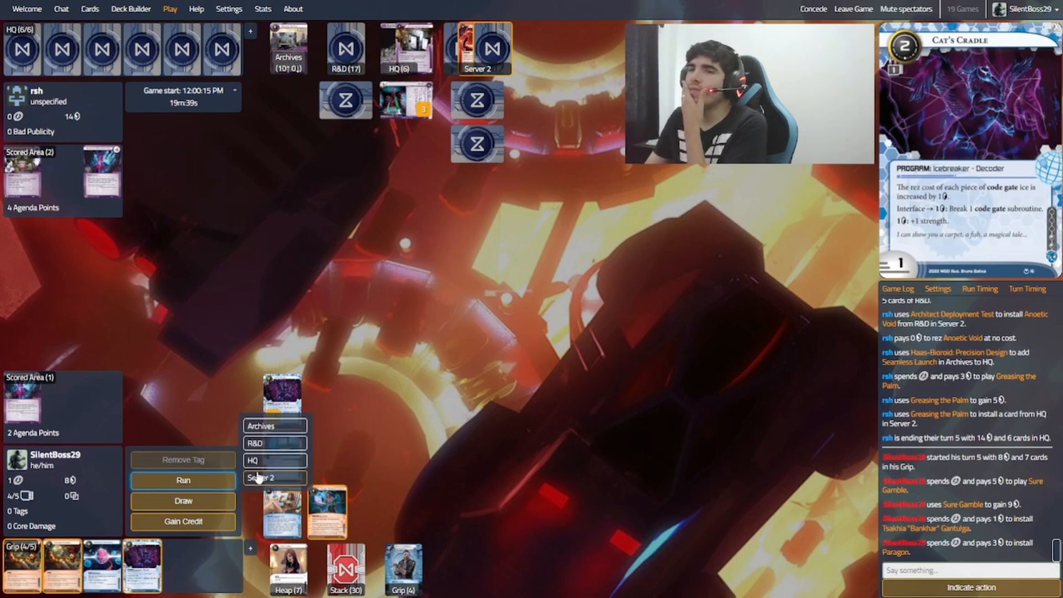
pyautogui.click(261, 477)
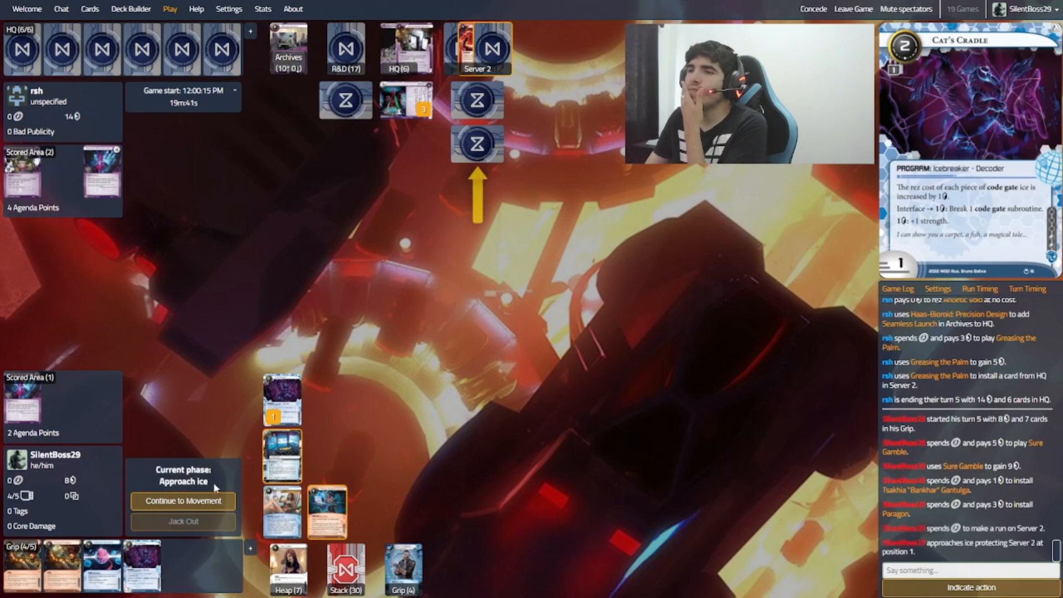
pyautogui.moveTo(246, 426)
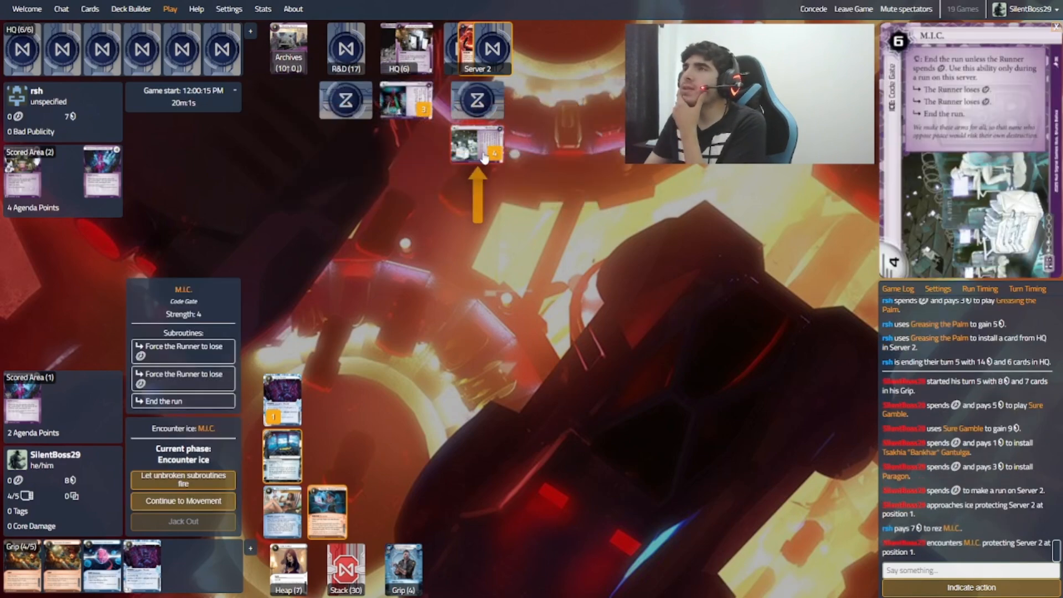
pyautogui.moveTo(256, 400)
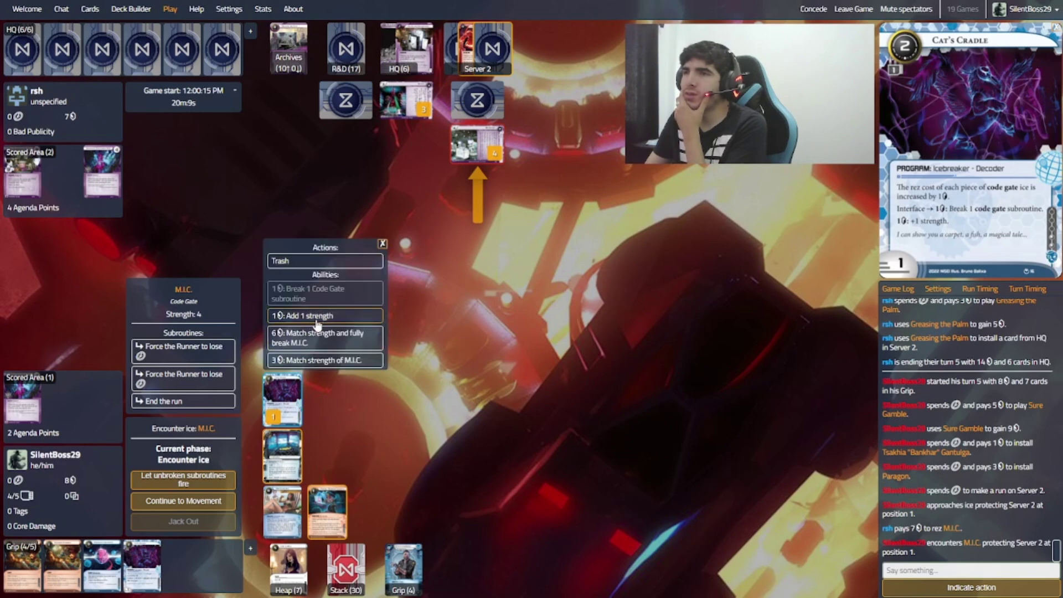
pyautogui.moveTo(301, 364)
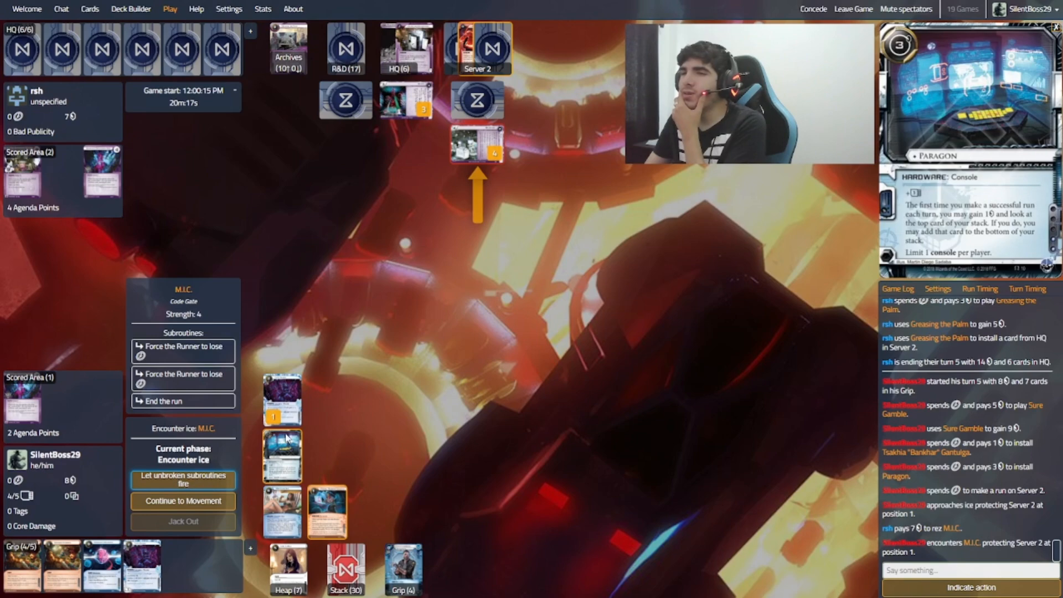
# Step: Let the rezzed M.I.C.'s unbroken subroutines fire, ending the Server 2 run
pyautogui.click(182, 479)
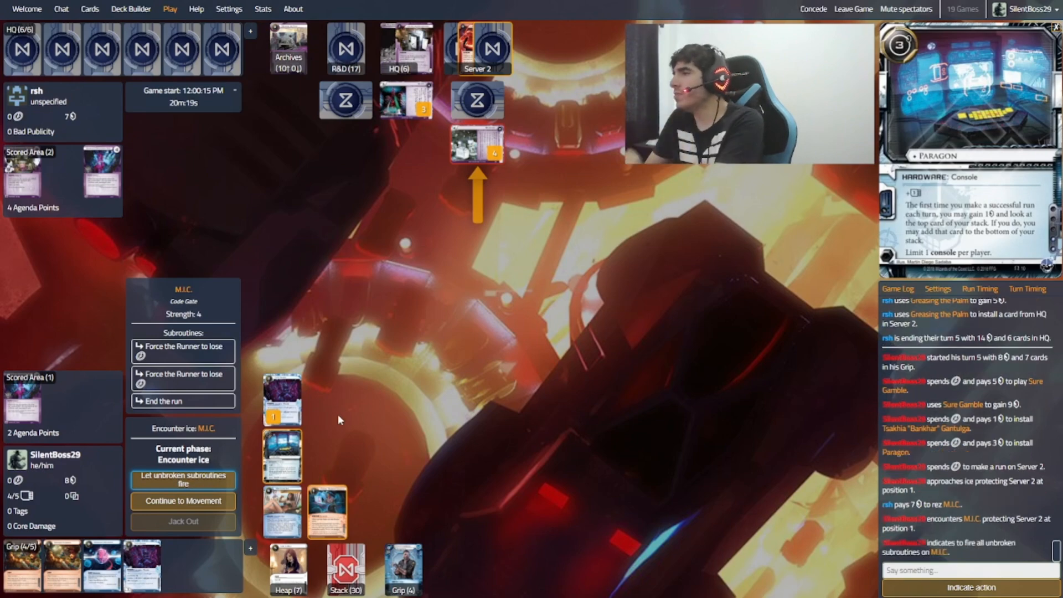
pyautogui.click(183, 479)
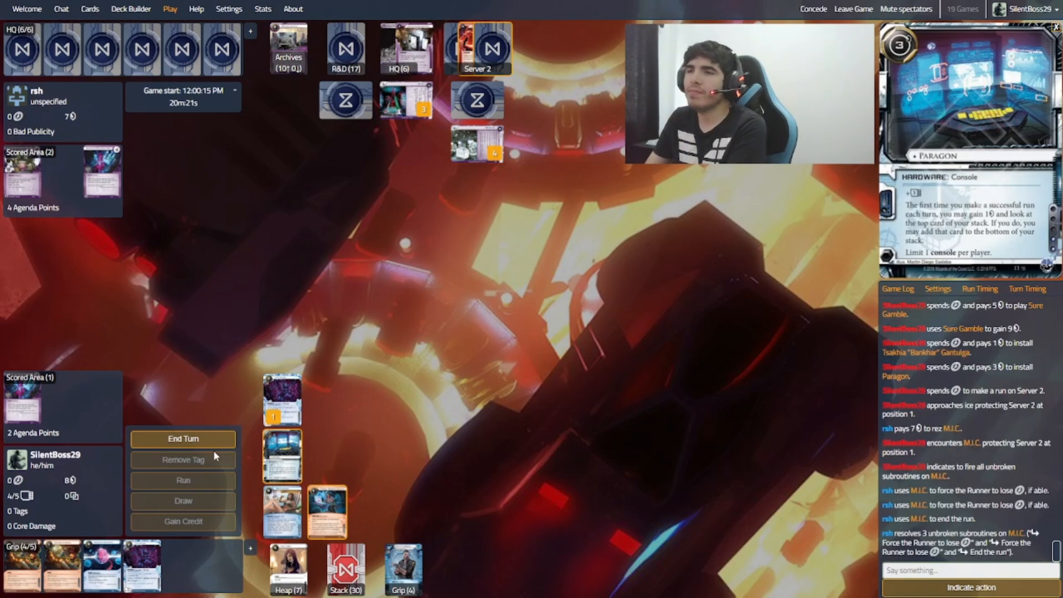
pyautogui.click(182, 438)
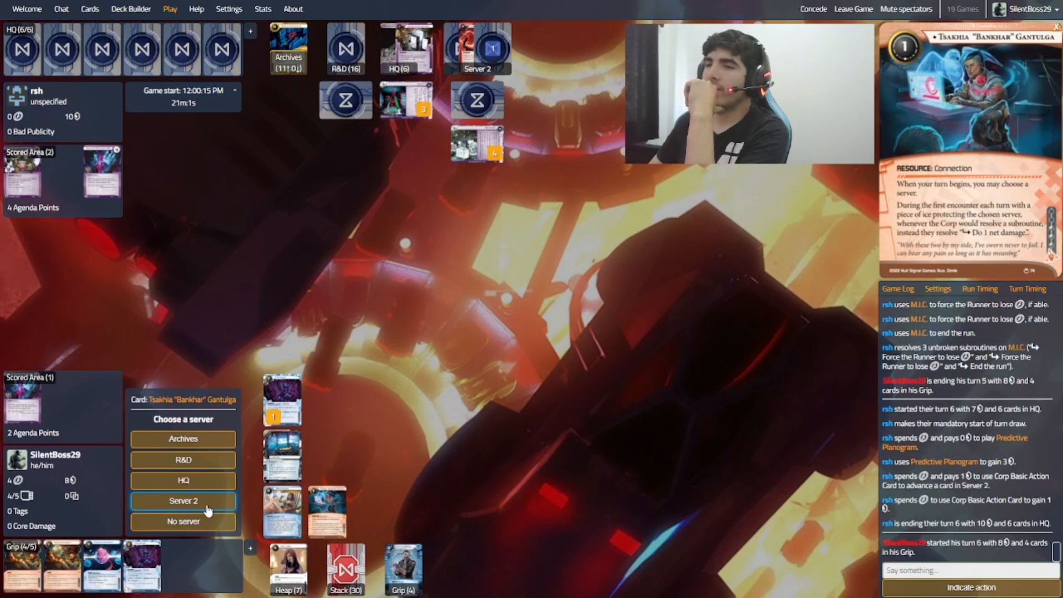
# Step: Target Server 2 with Bankhar, let M.I.C. fire, take the Steelskin draw and bottom one card
pyautogui.click(183, 500)
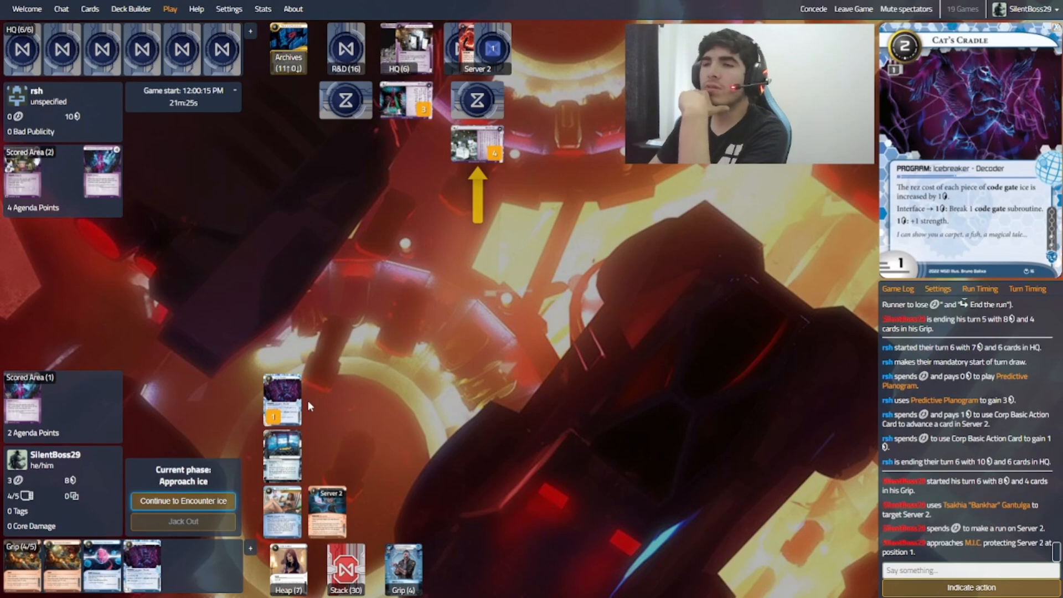
pyautogui.click(183, 500)
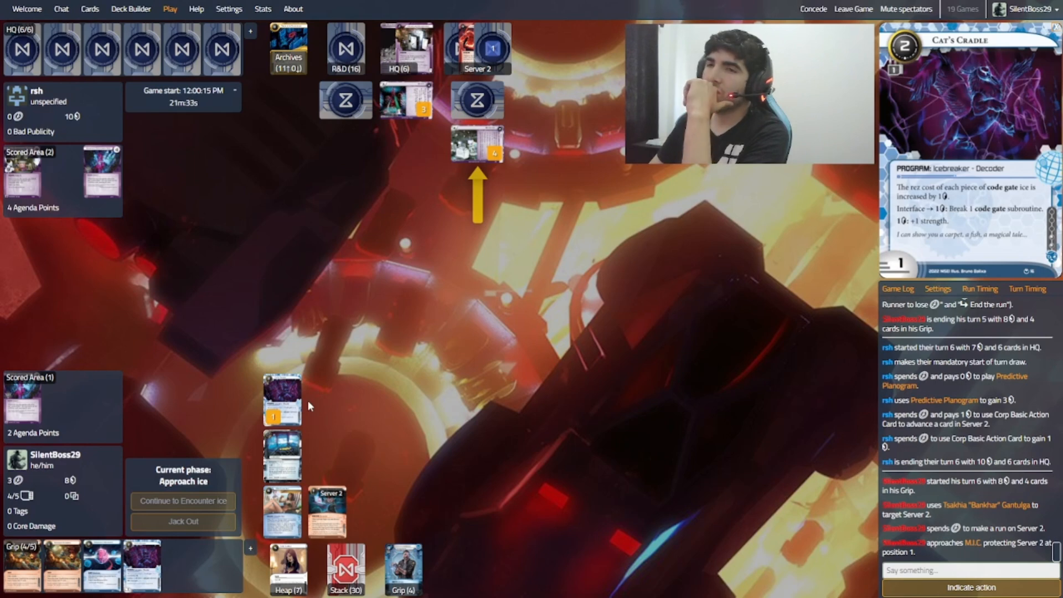
pyautogui.click(183, 501)
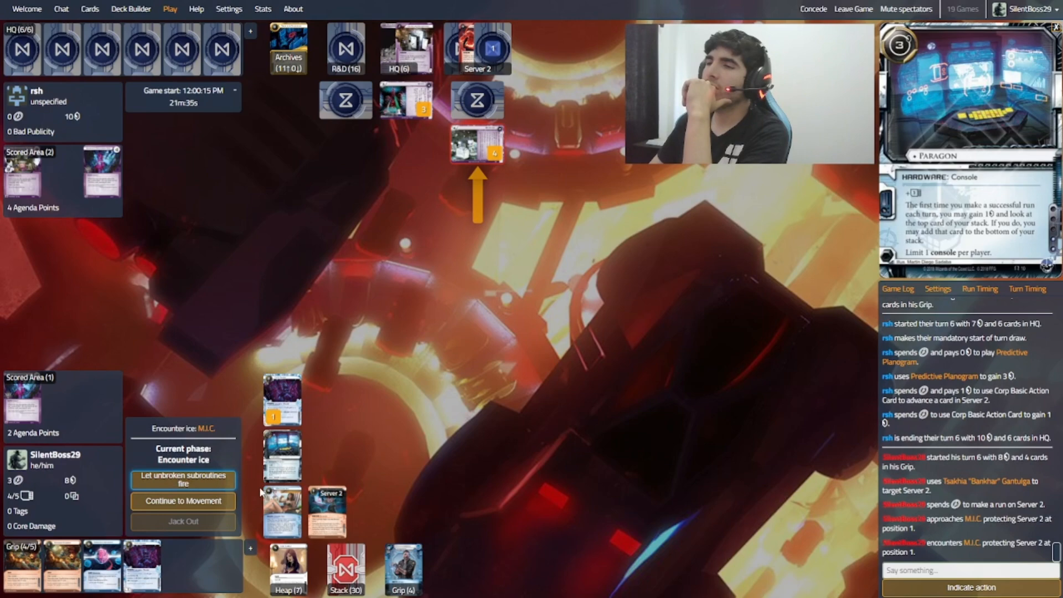
pyautogui.click(182, 480)
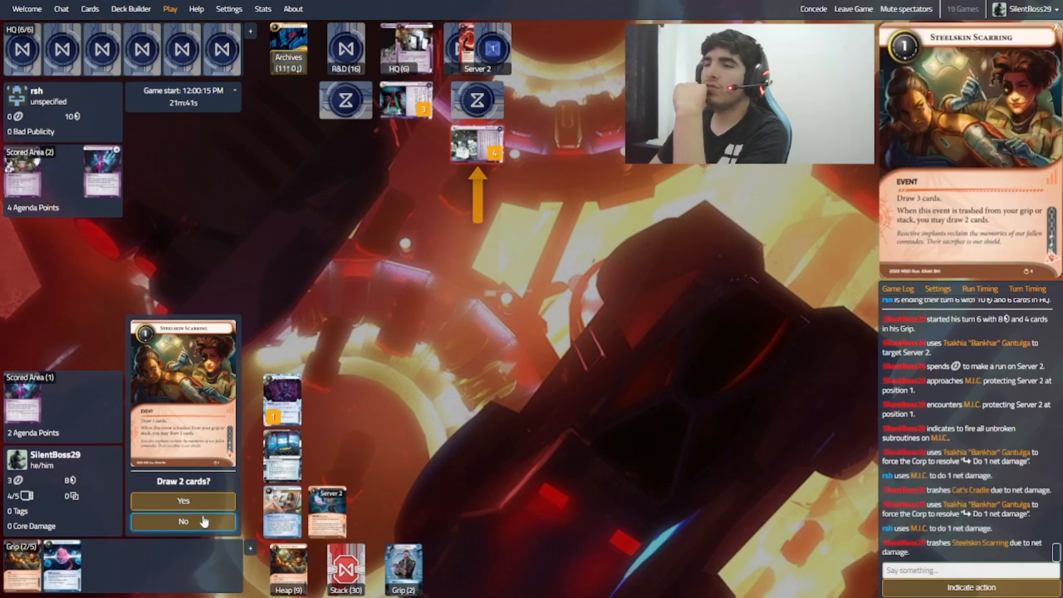
pyautogui.click(183, 501)
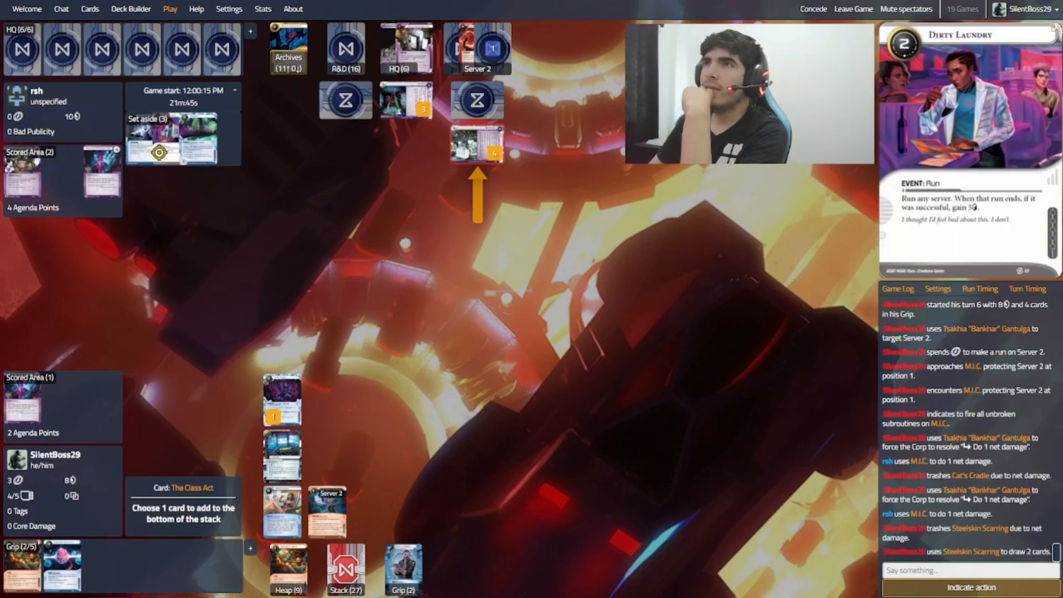
pyautogui.click(183, 141)
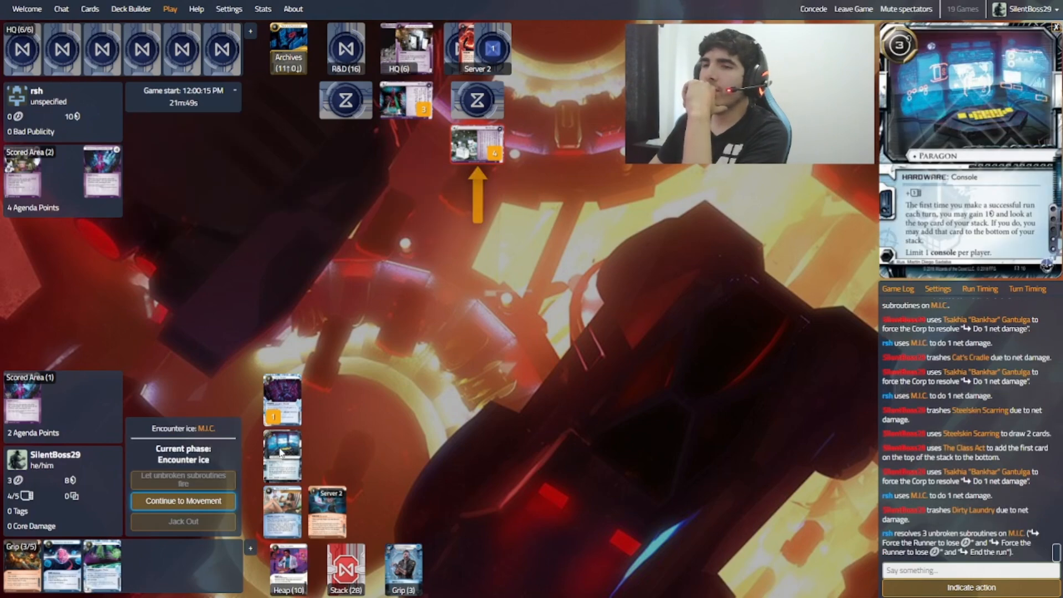
pyautogui.click(183, 500)
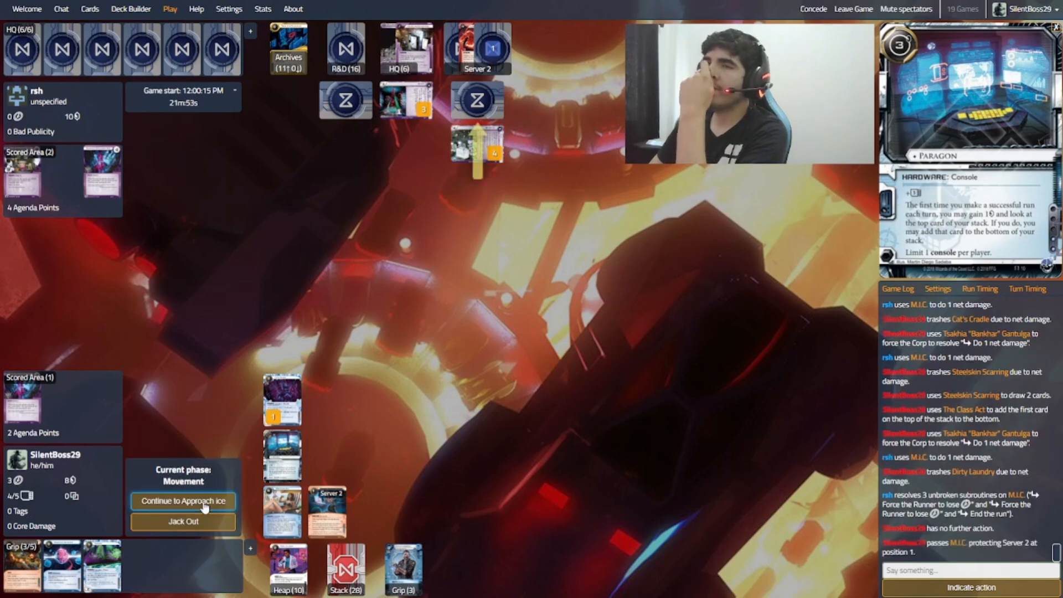
# Step: Continue past the unrezzed inner ice and approach Server 2 to breach it
pyautogui.click(182, 500)
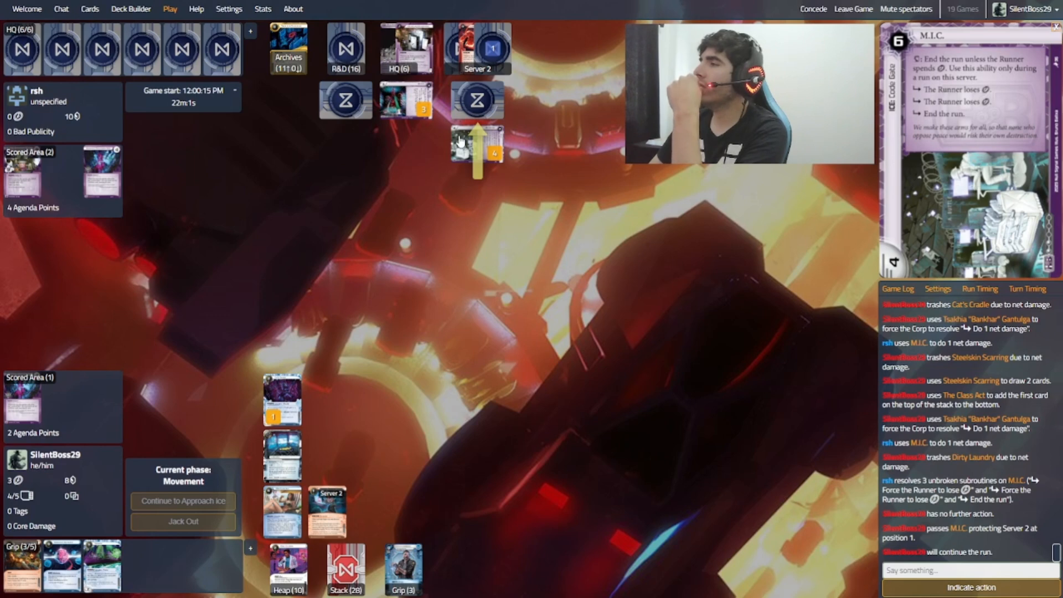
pyautogui.click(183, 500)
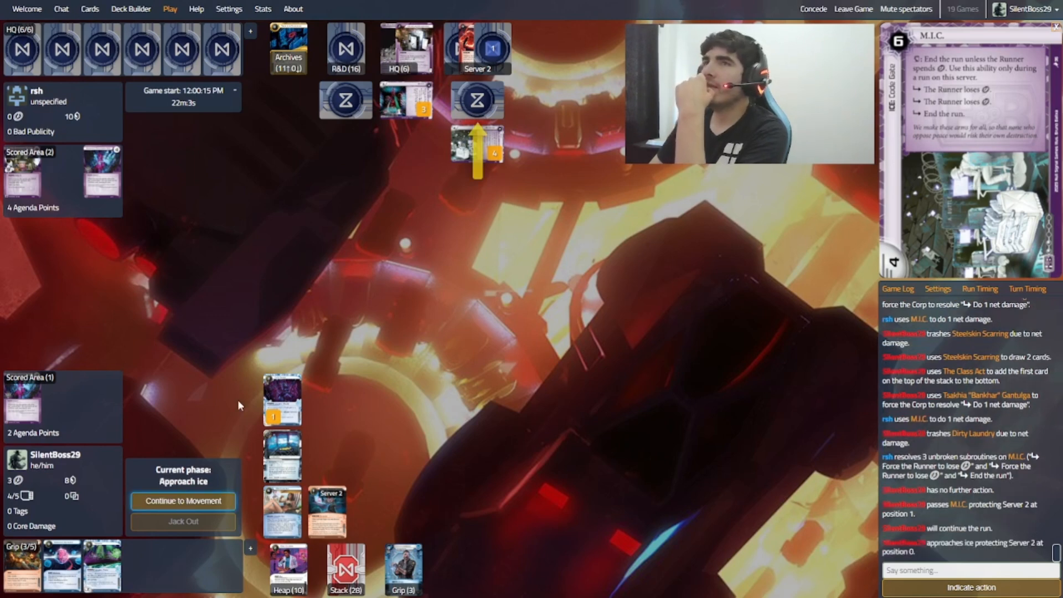
pyautogui.moveTo(239, 378)
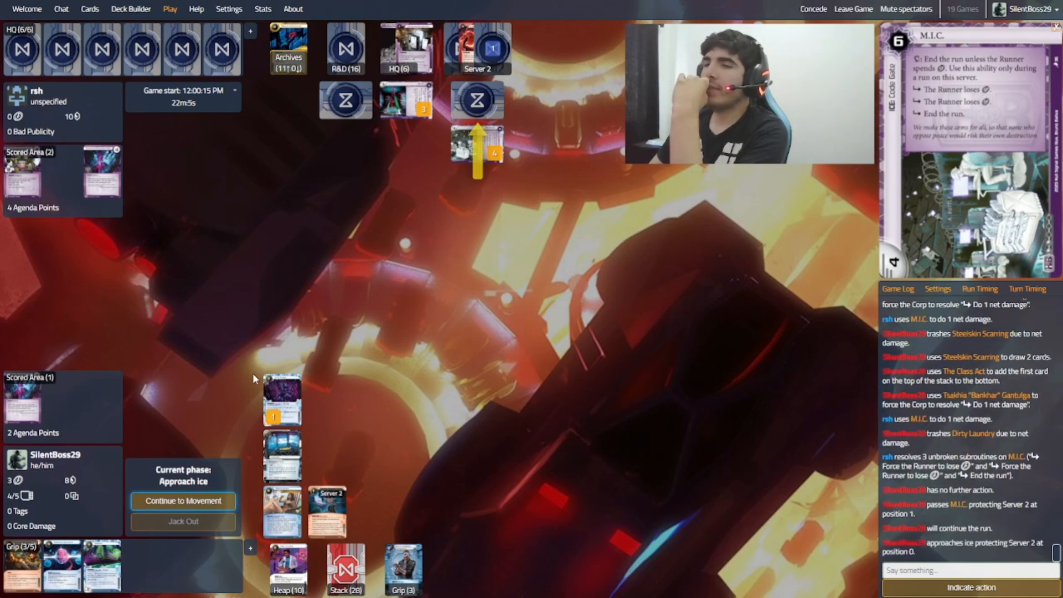
pyautogui.click(183, 500)
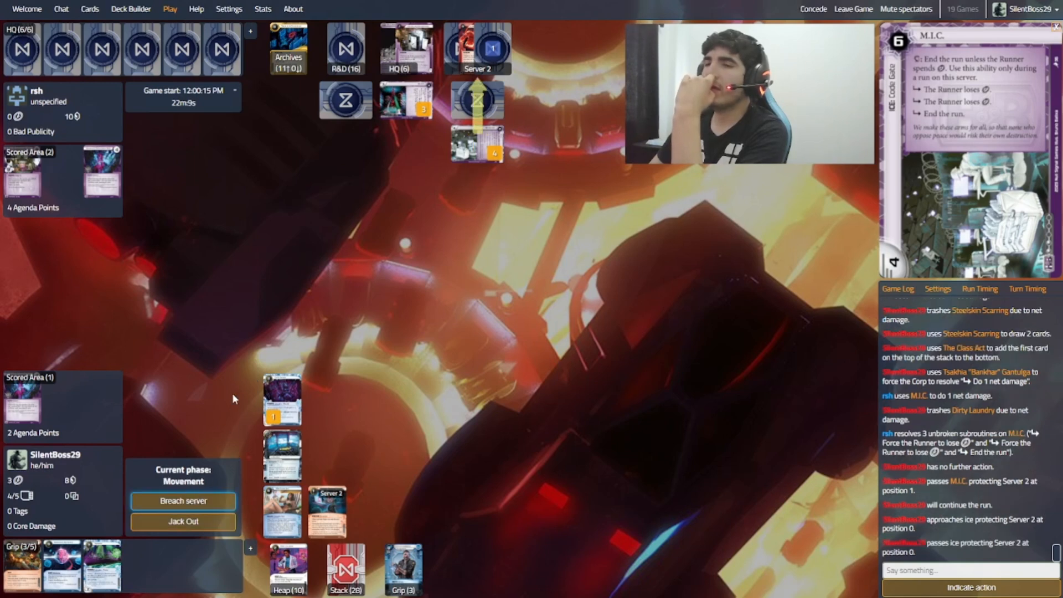
pyautogui.click(182, 501)
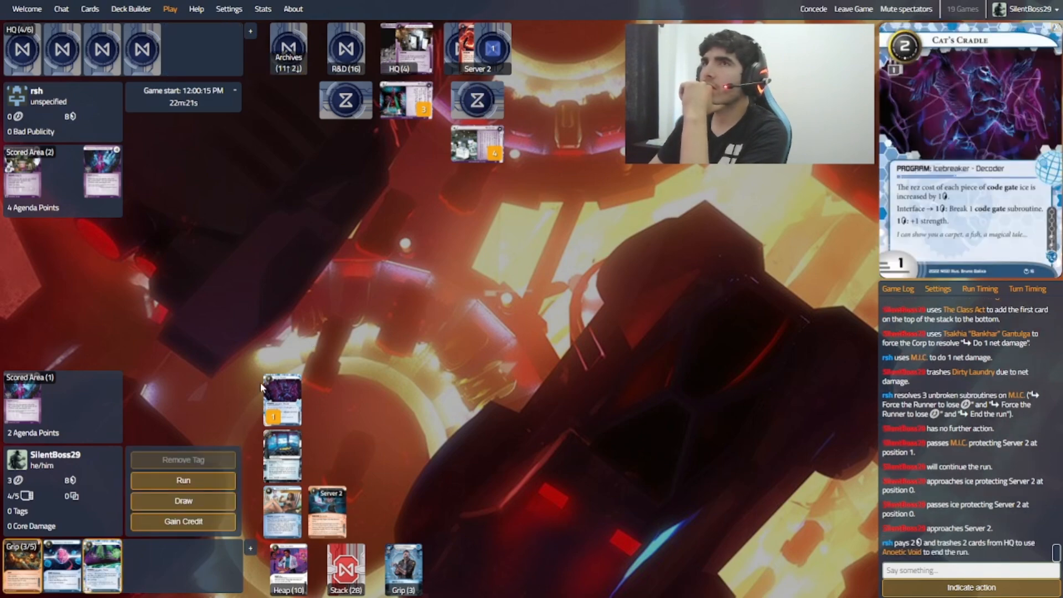
# Step: Run R&D past its ice, gain 1 credit from Paragon and keep Bravado on top of the stack
pyautogui.click(183, 480)
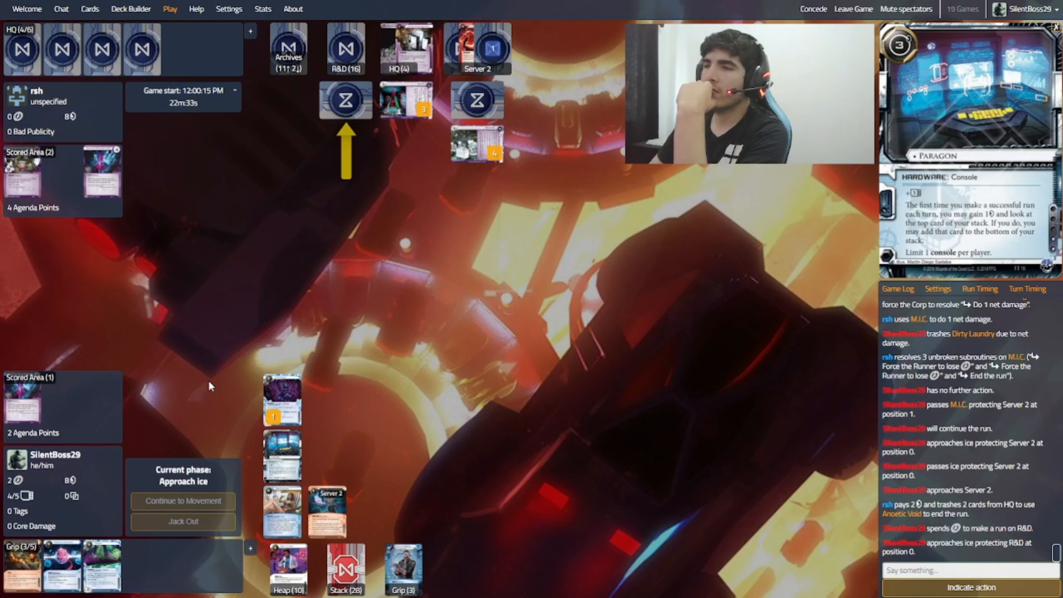
pyautogui.click(183, 500)
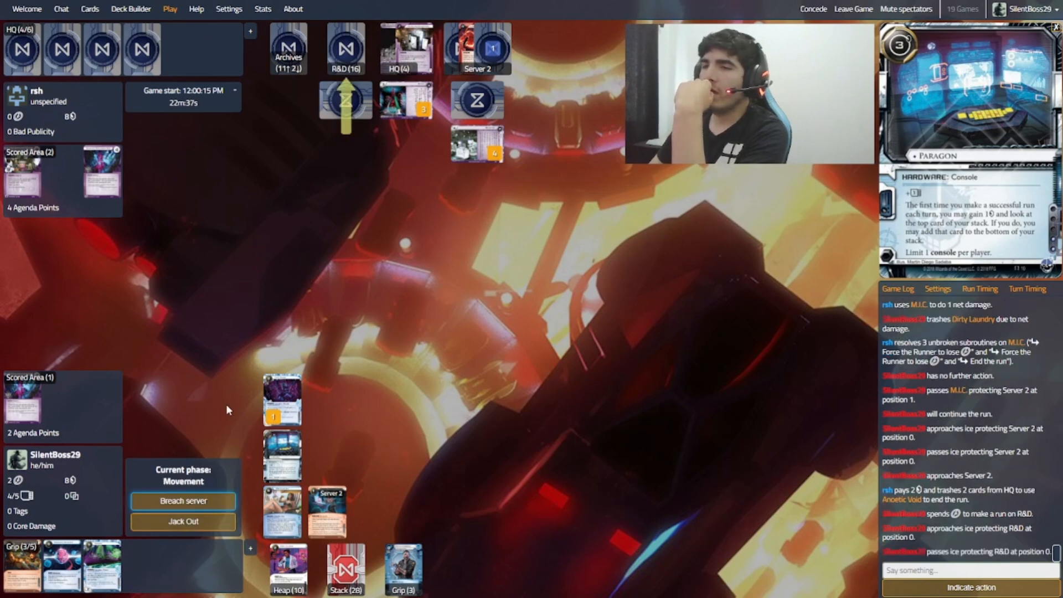
pyautogui.click(183, 501)
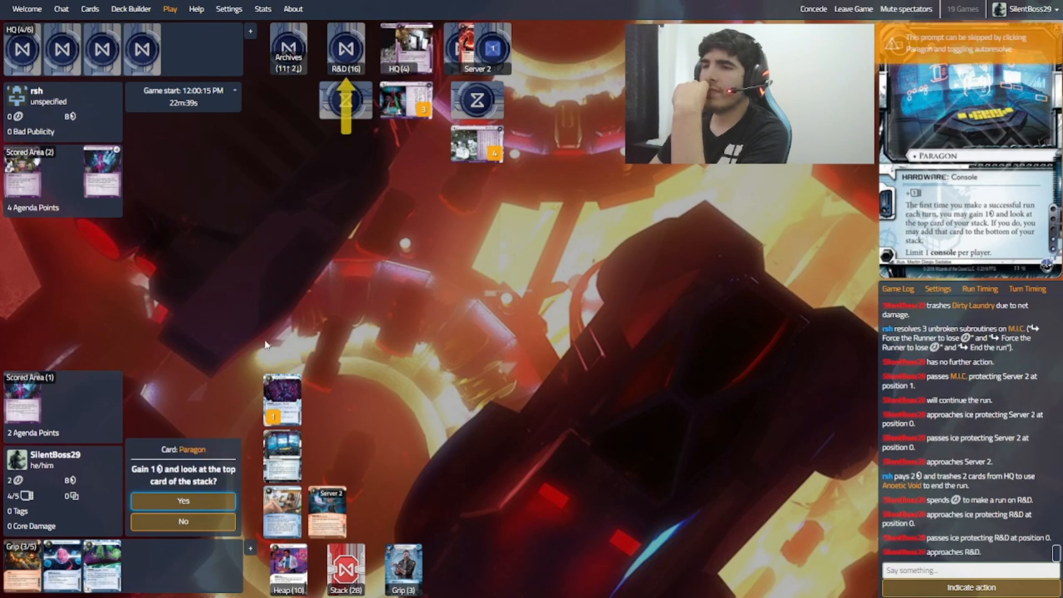
pyautogui.click(183, 500)
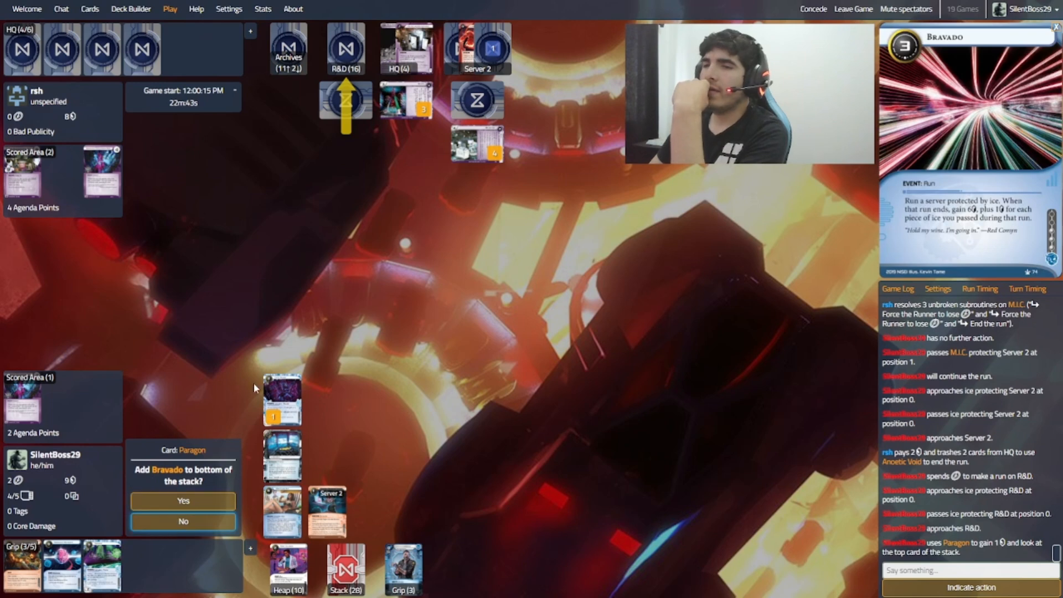
pyautogui.click(182, 522)
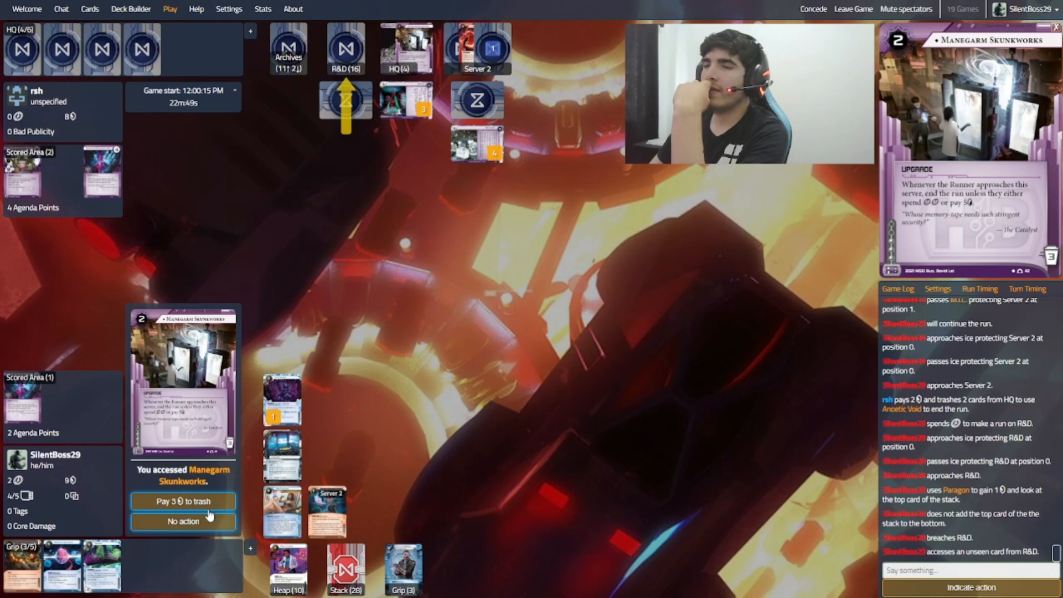
pyautogui.moveTo(240, 373)
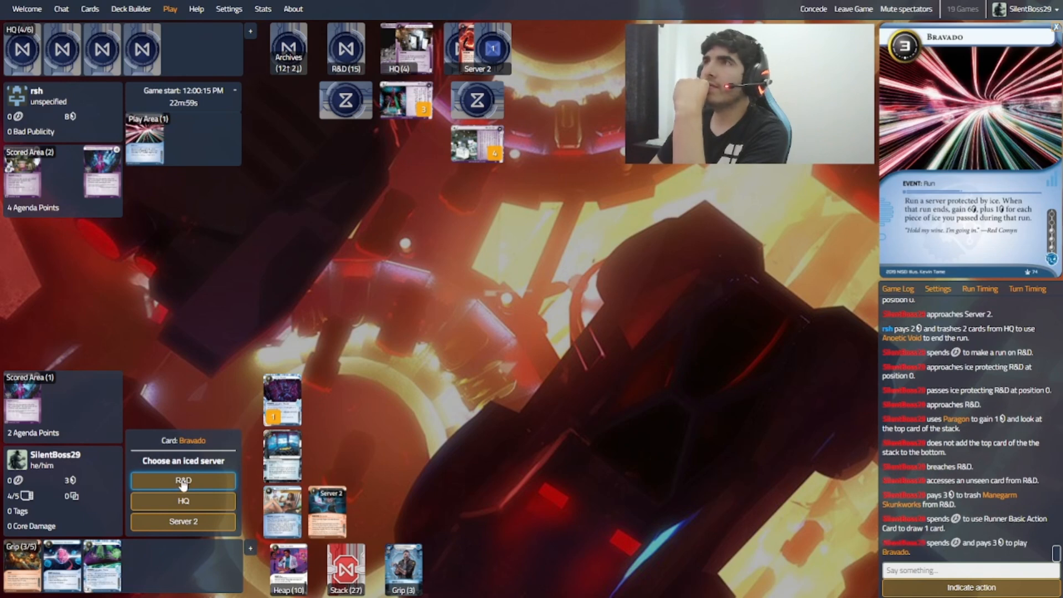
# Step: Aim Bravado at R&D, breach, leave the accessed Hedge Fund and end turn 6
pyautogui.click(183, 480)
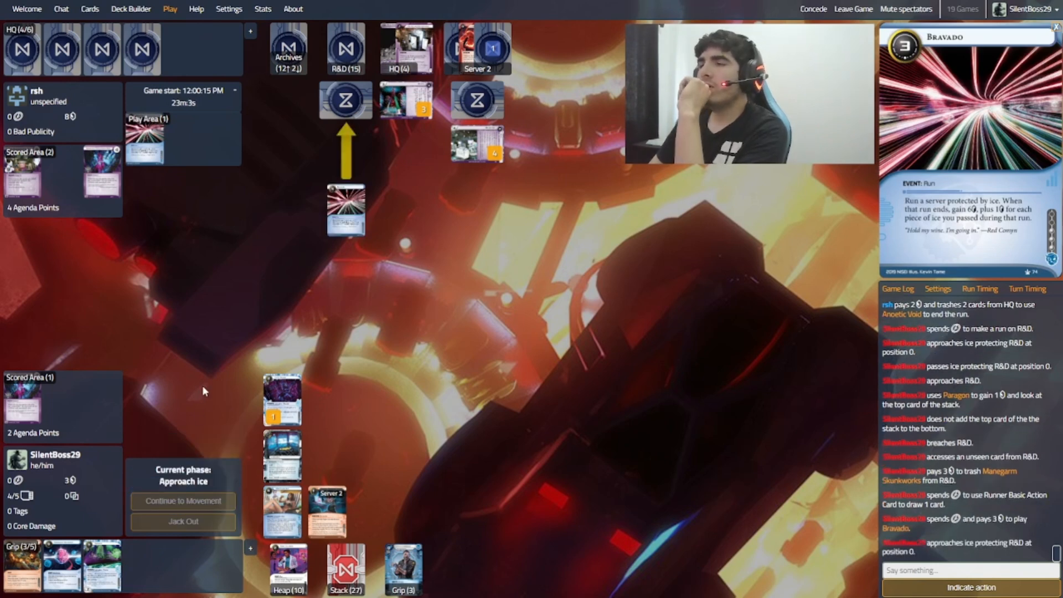
pyautogui.click(183, 500)
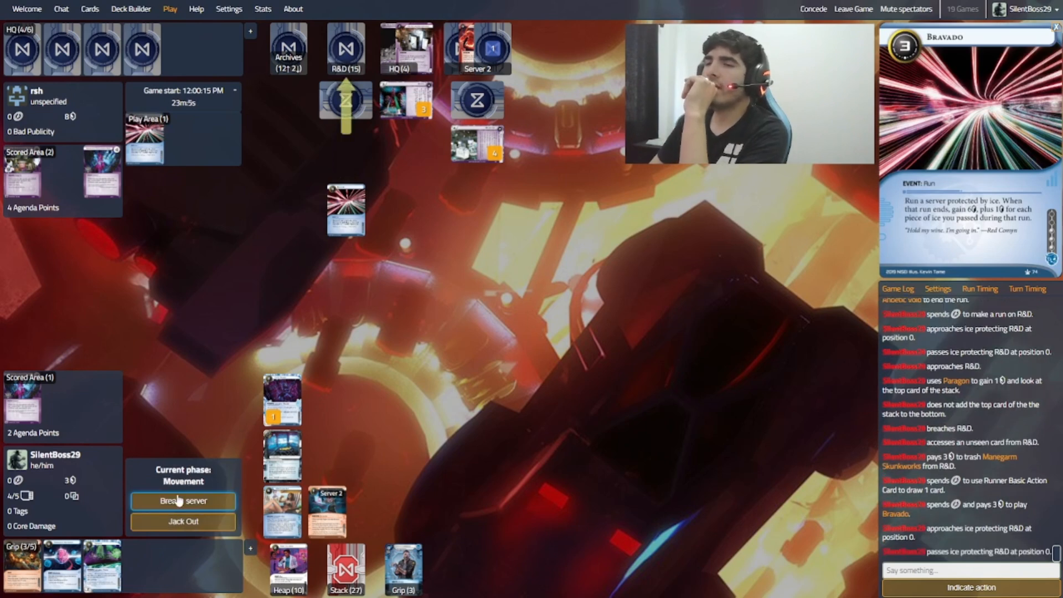
pyautogui.click(183, 501)
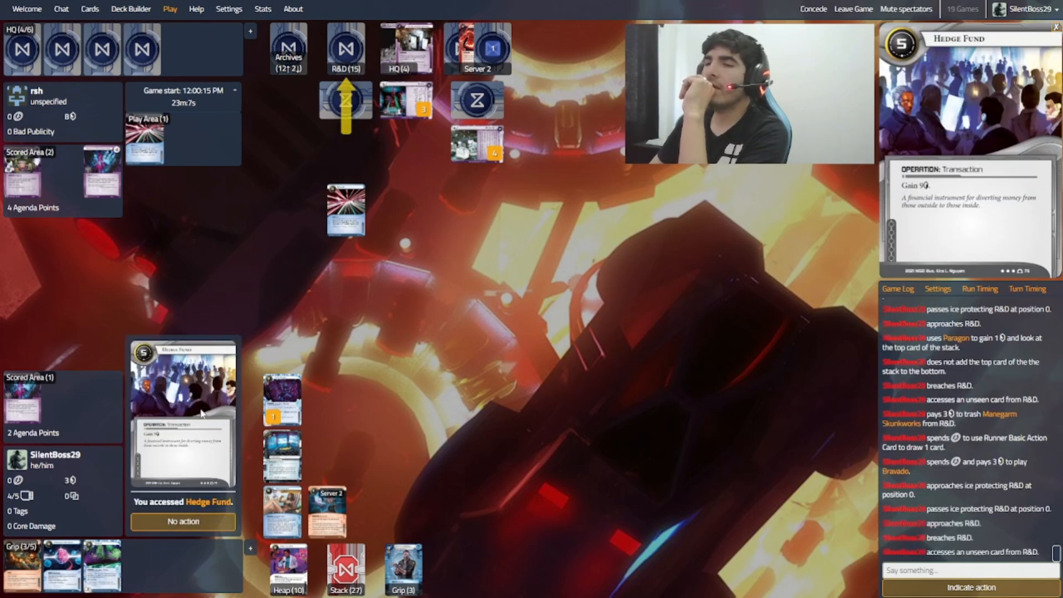
pyautogui.click(183, 521)
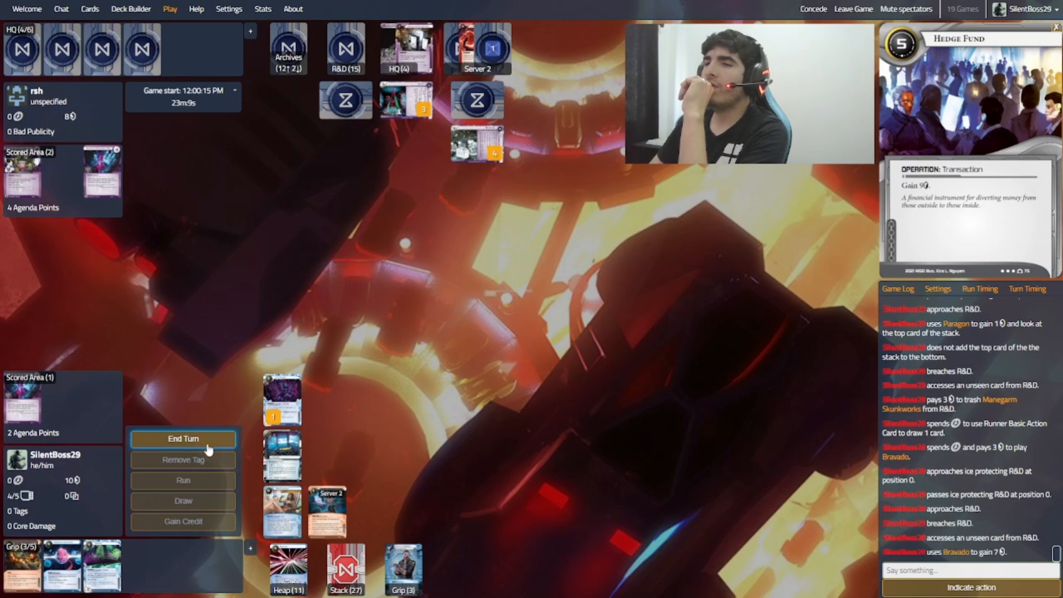
pyautogui.click(182, 438)
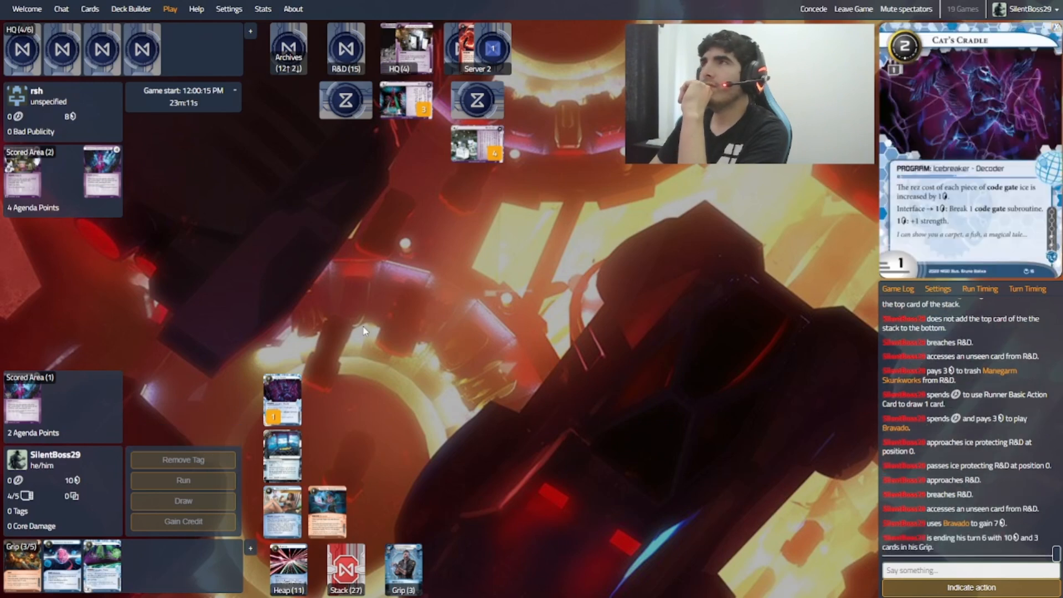